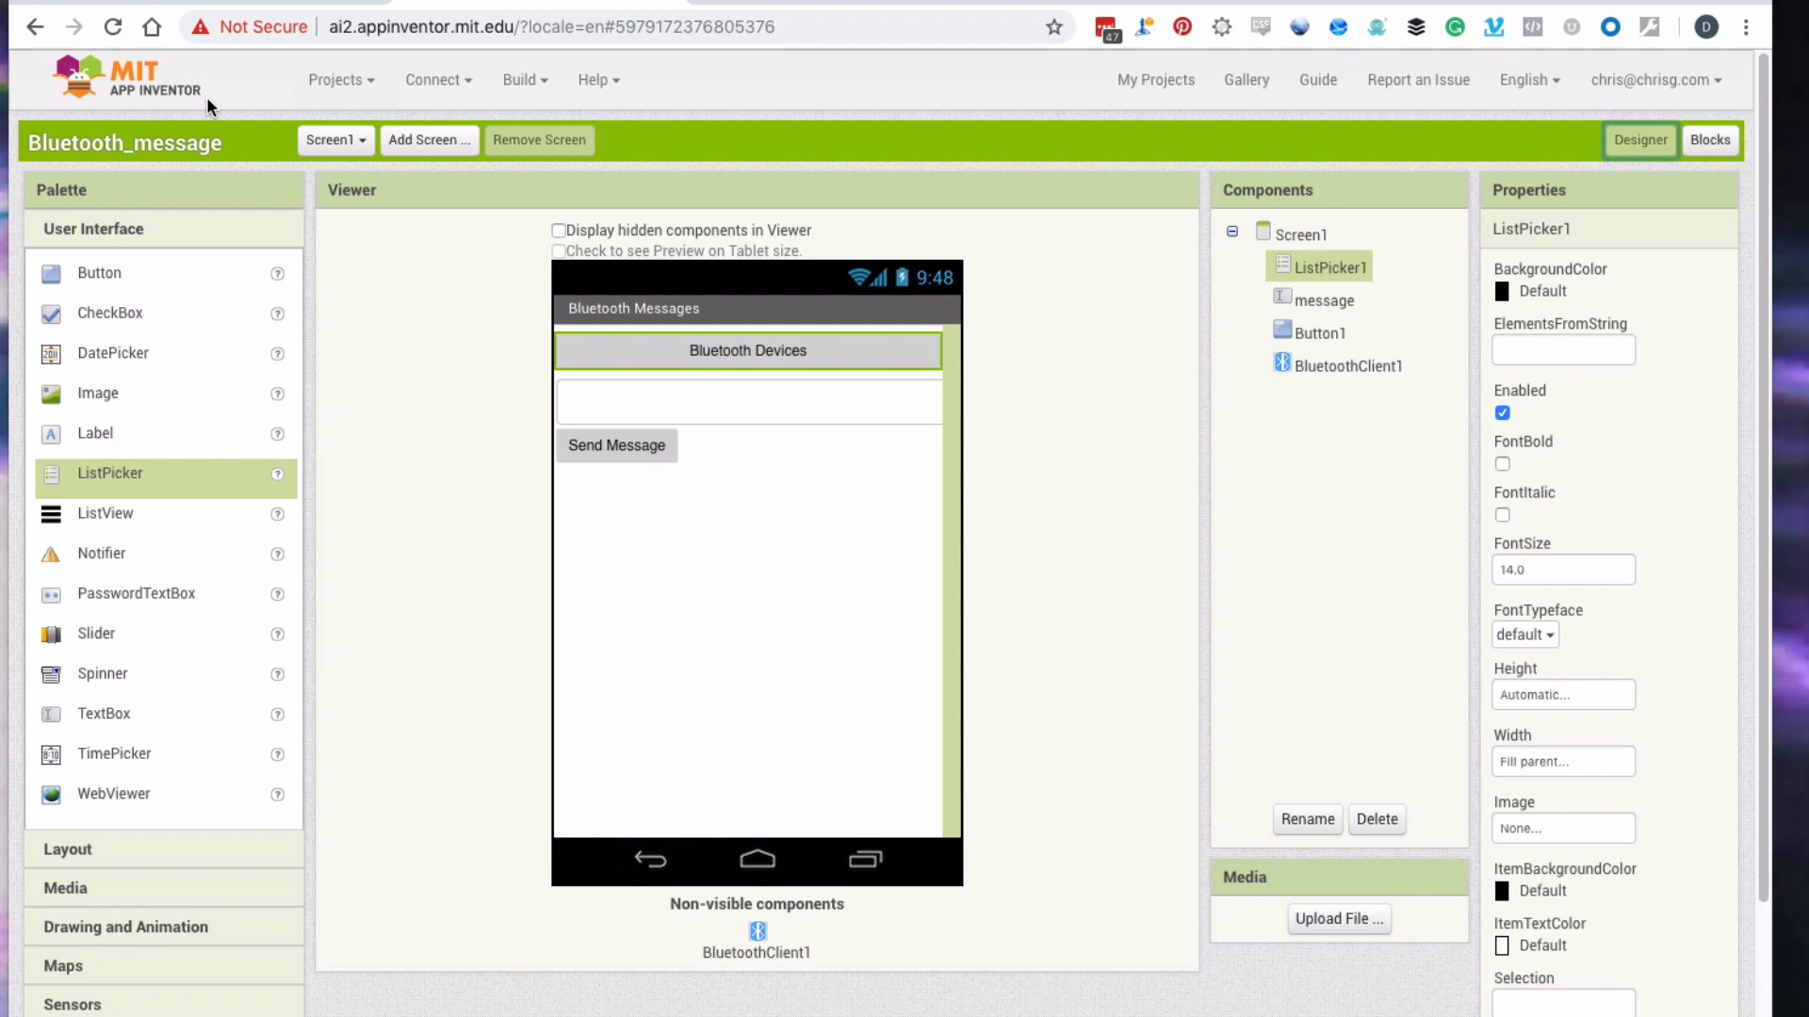
{"action": "mouse_move", "coordinate": [449, 304]}
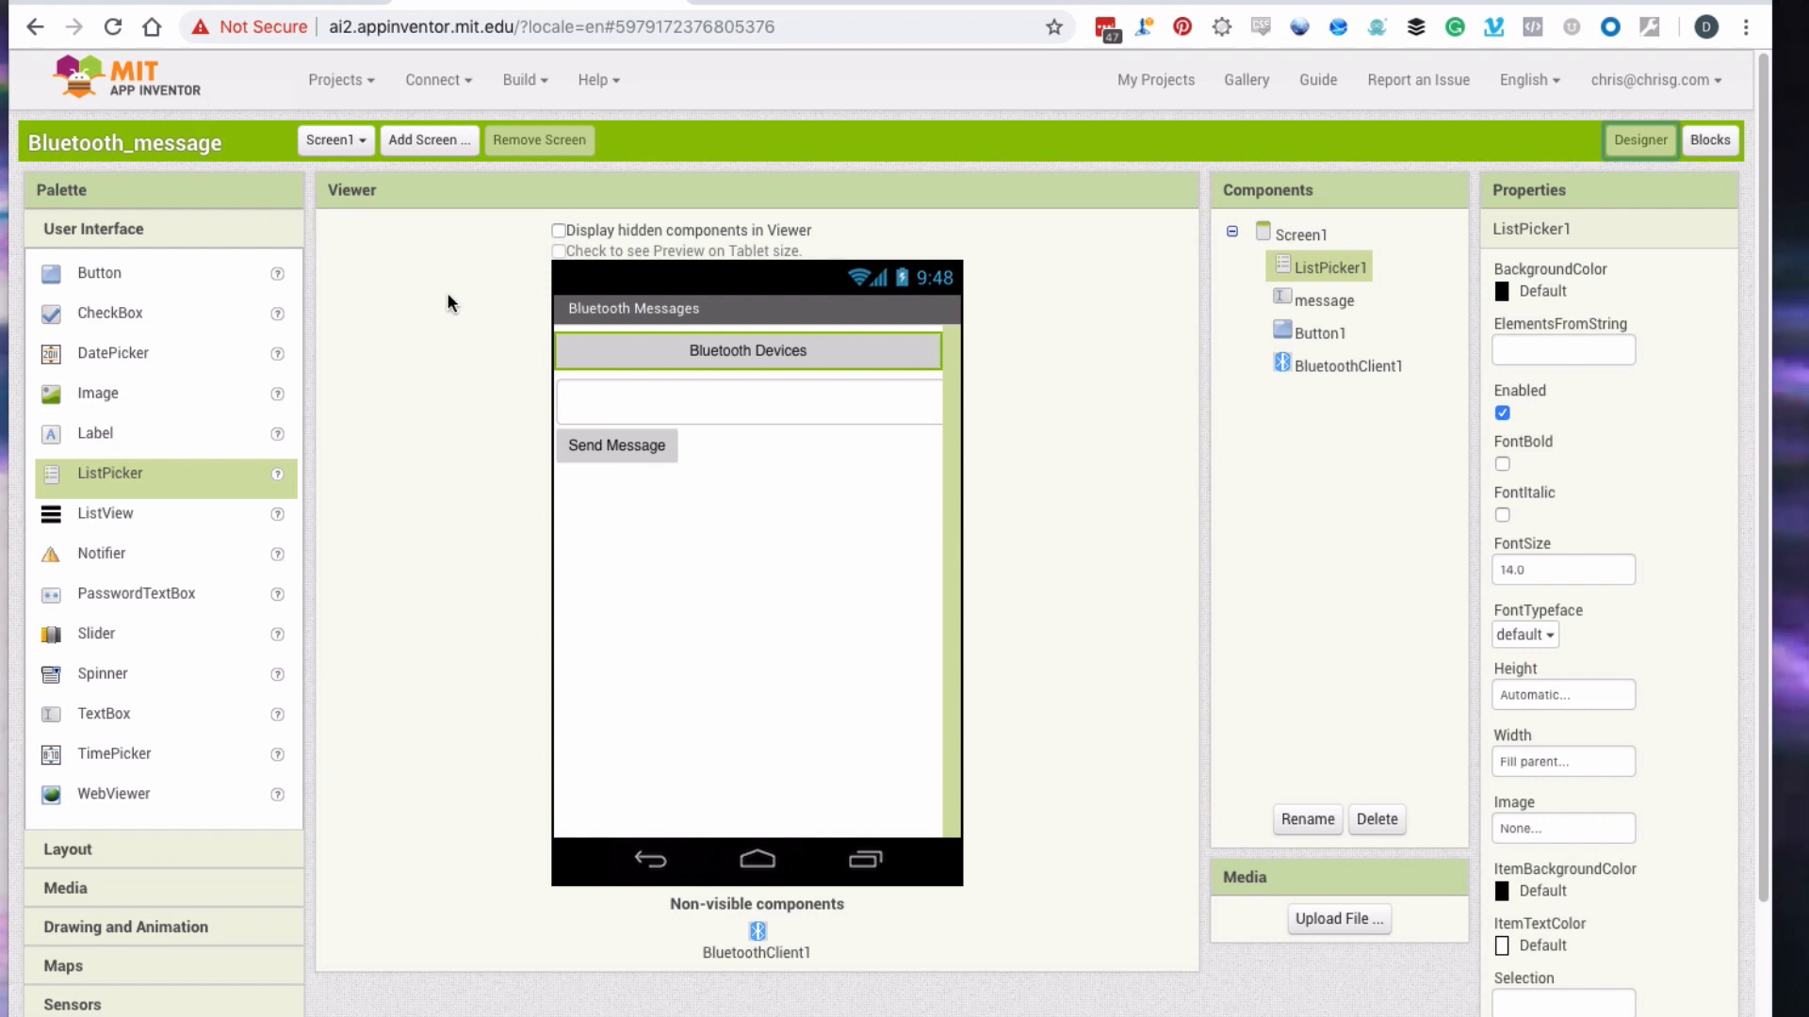
{"action": "mouse_move", "coordinate": [604, 355]}
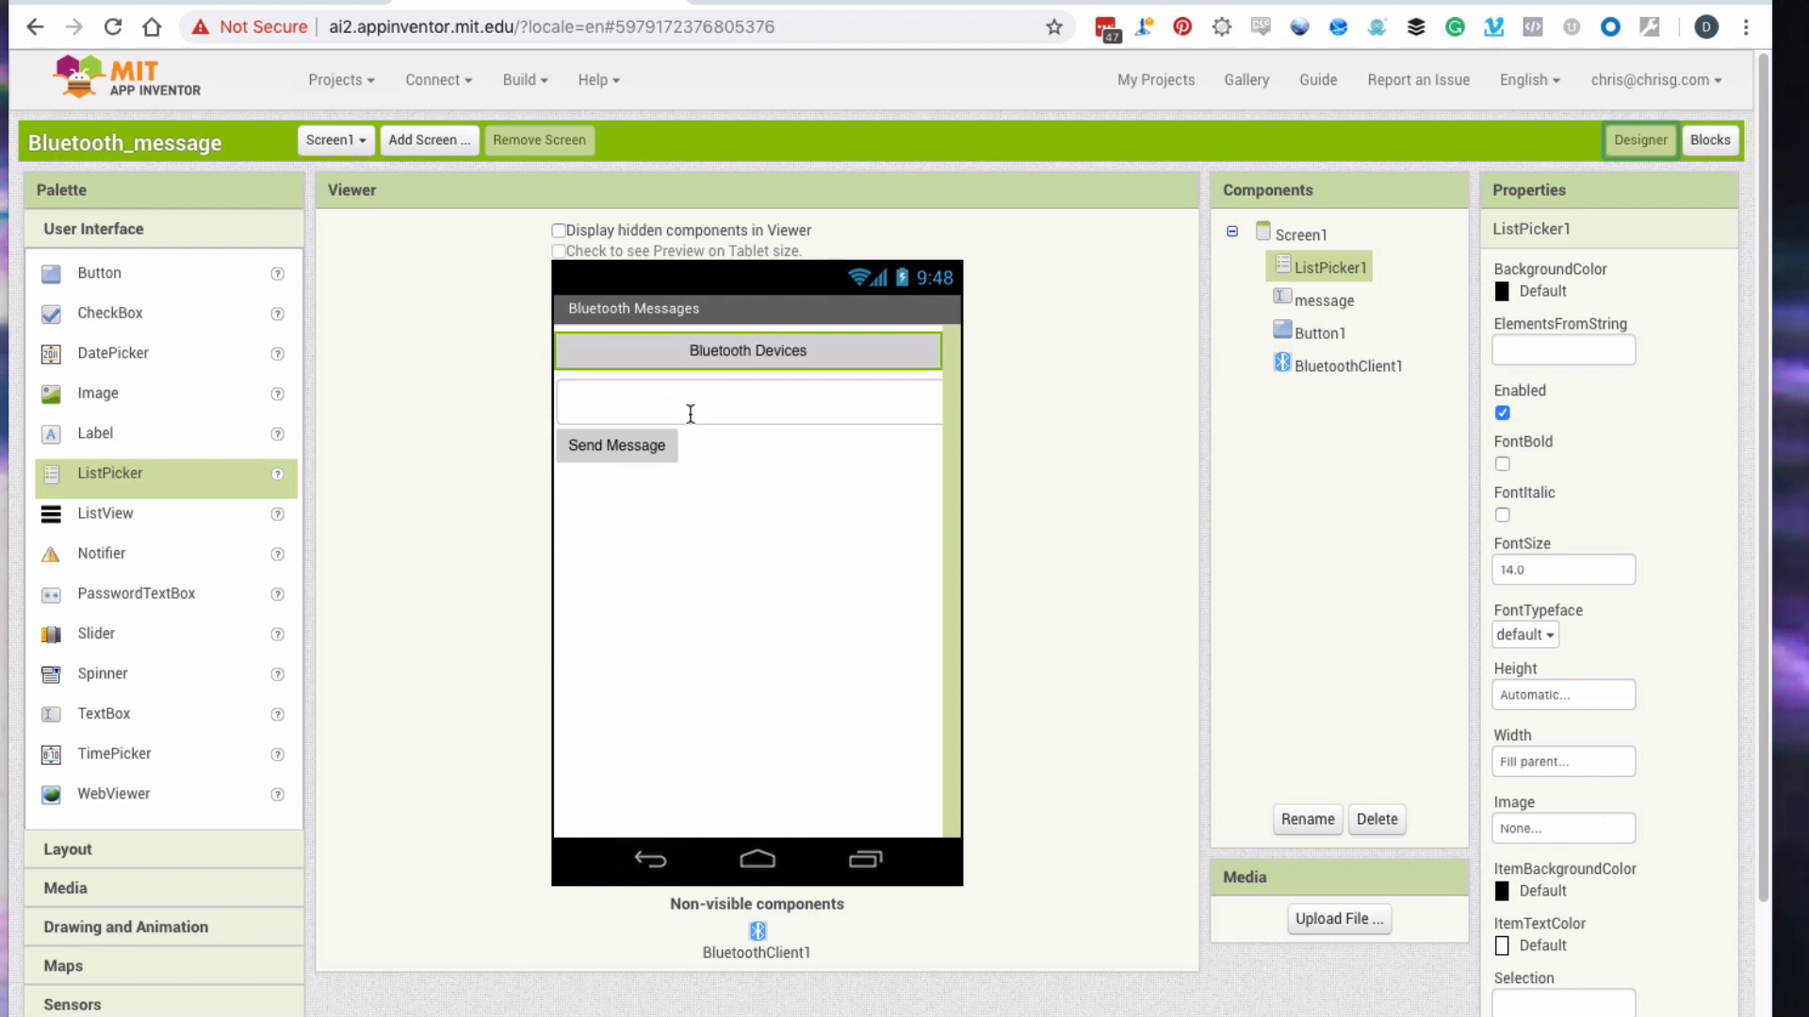
Review the properties of the message text box, Send Message button and Bluetooth Devices picker.
{"action": "left_click", "coordinate": [1324, 299]}
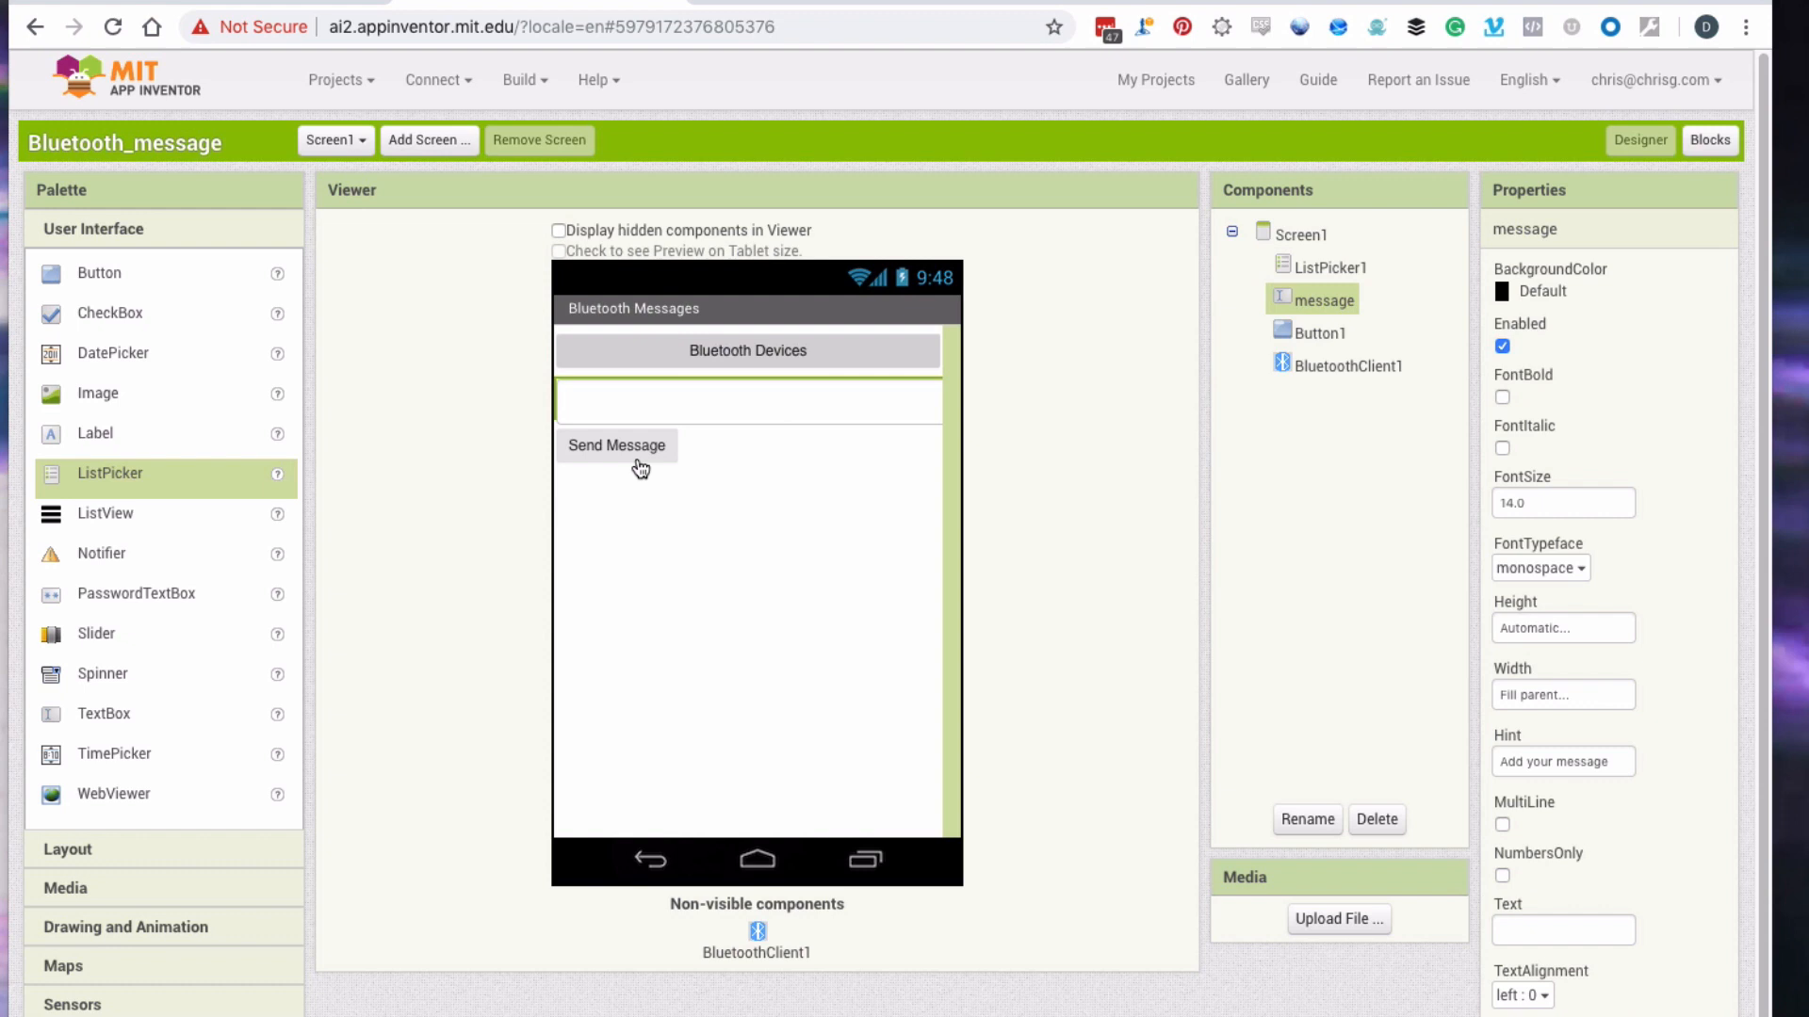
{"action": "left_click", "coordinate": [615, 446]}
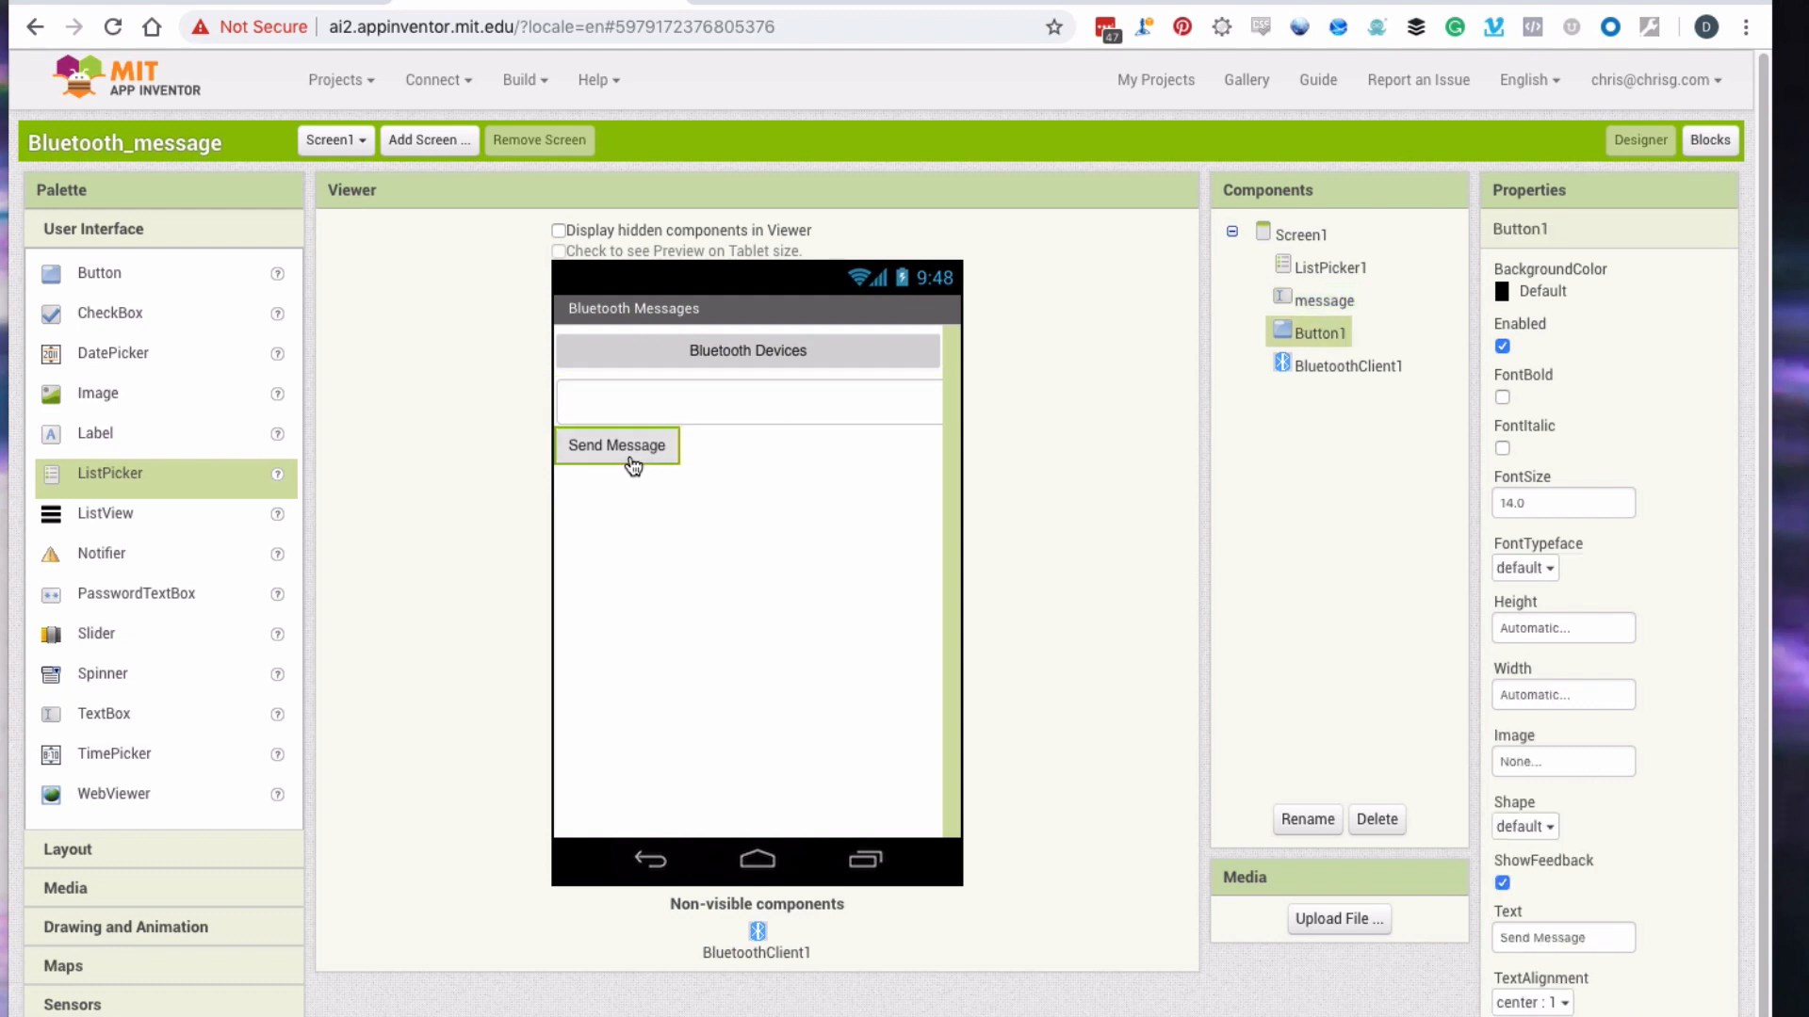
{"action": "left_click", "coordinate": [748, 351]}
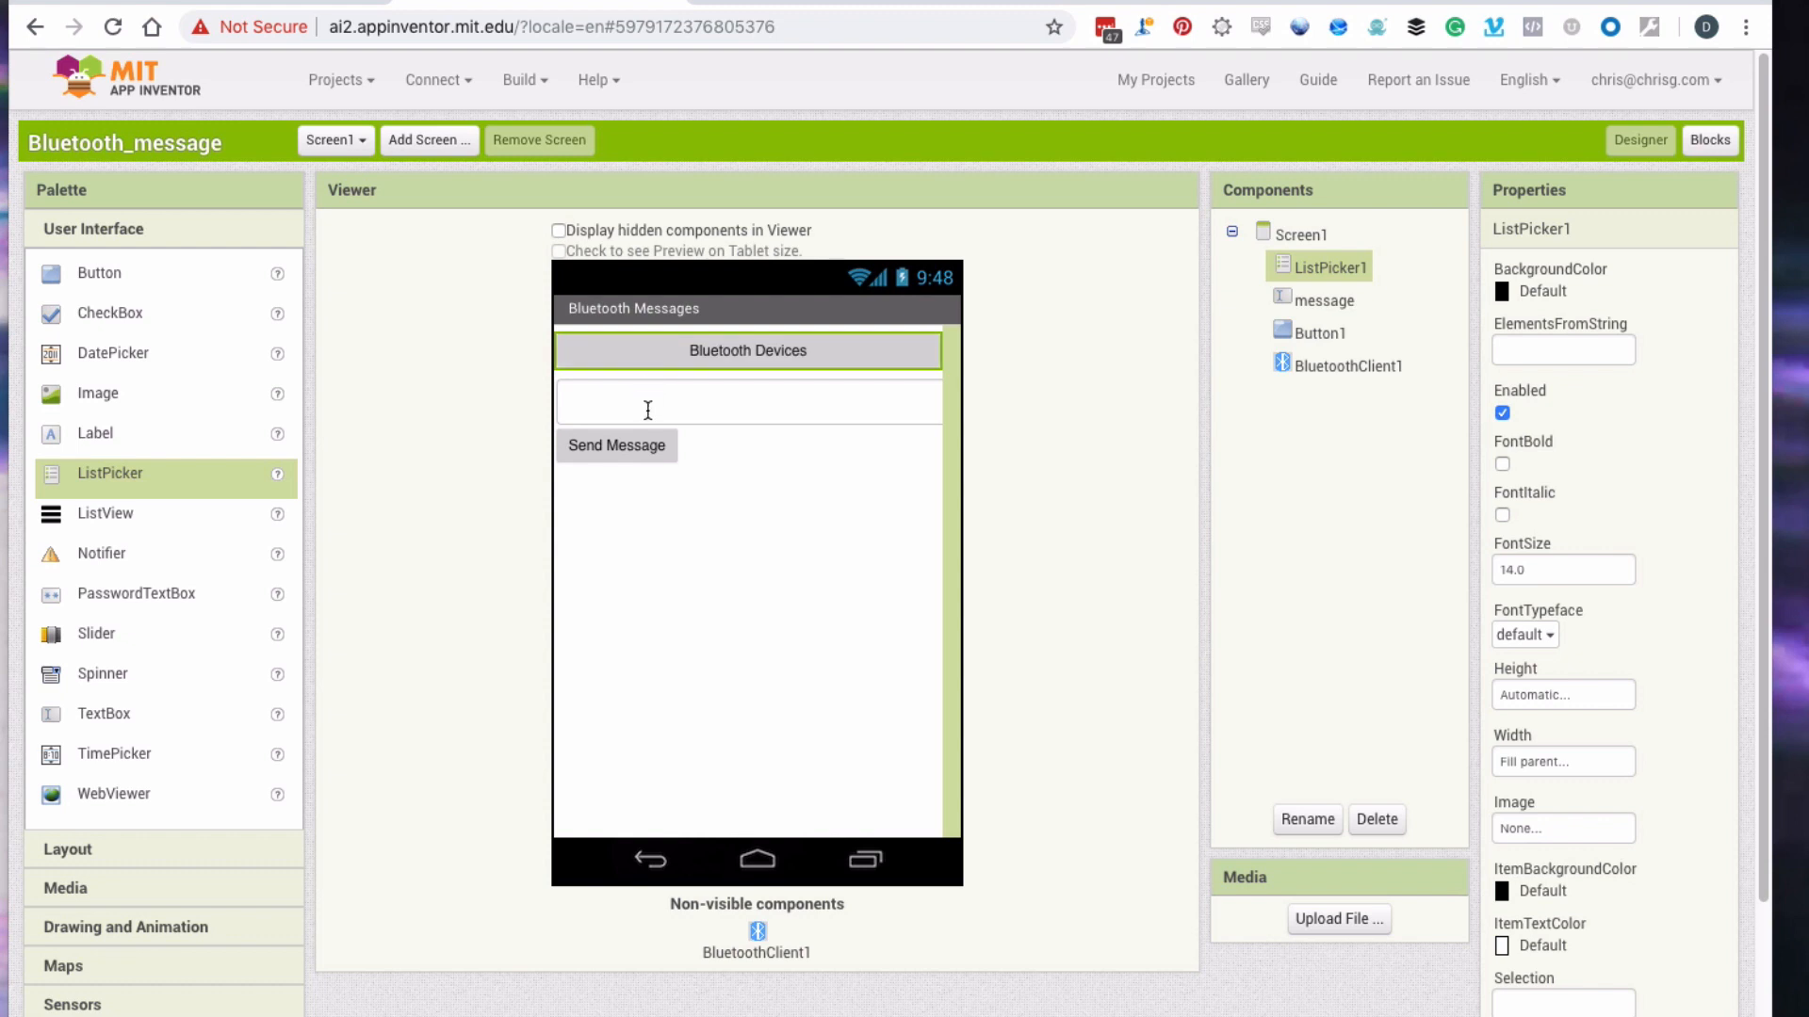
{"action": "left_click", "coordinate": [1324, 299]}
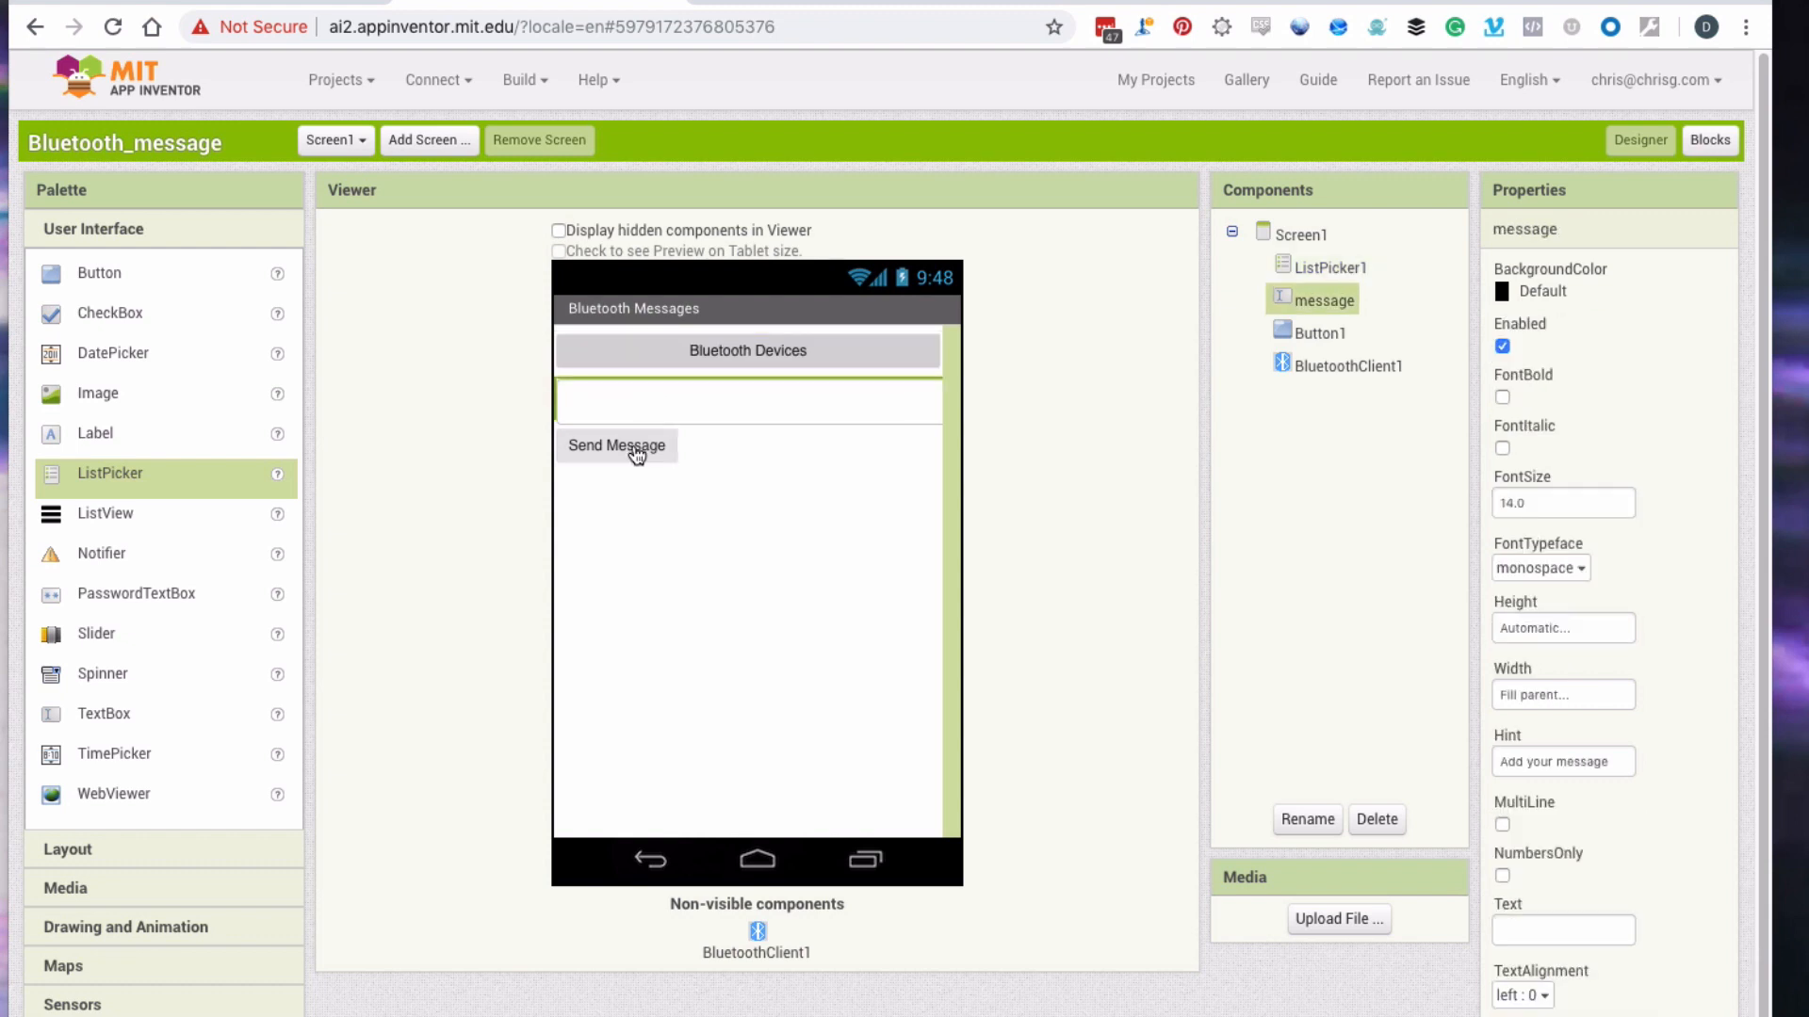
{"action": "left_click", "coordinate": [617, 446]}
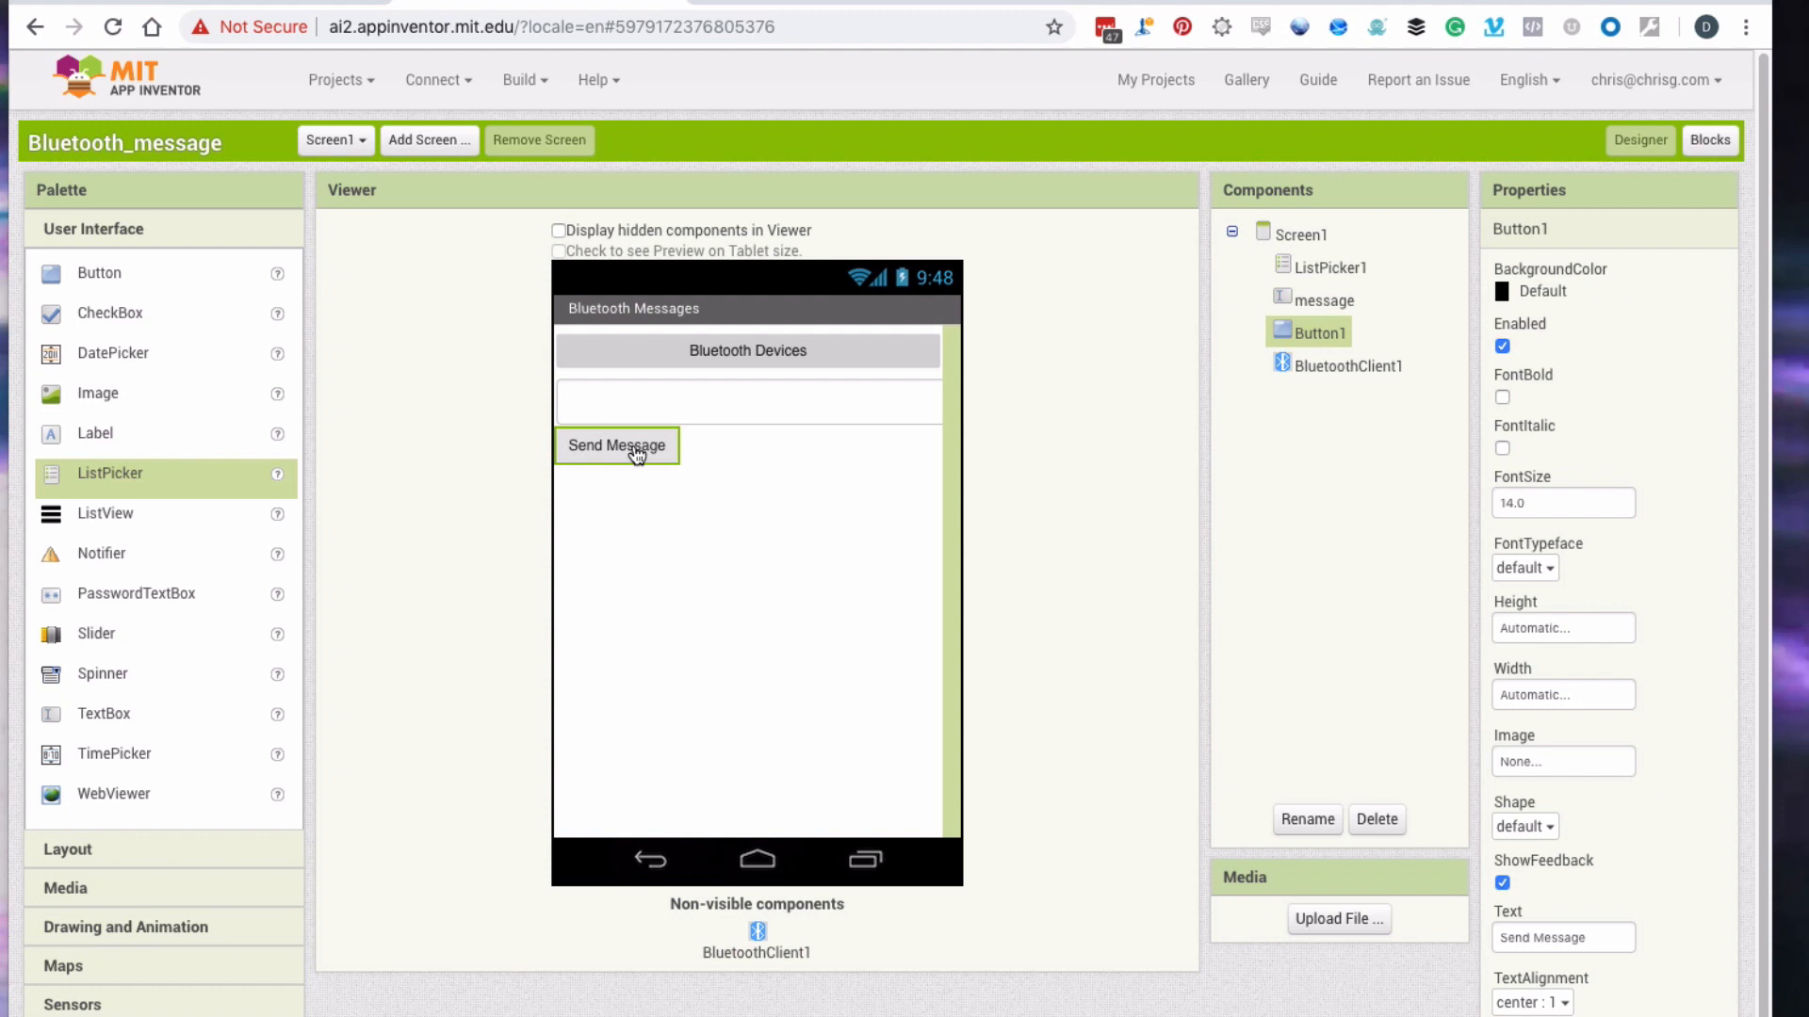
{"action": "left_click", "coordinate": [749, 399]}
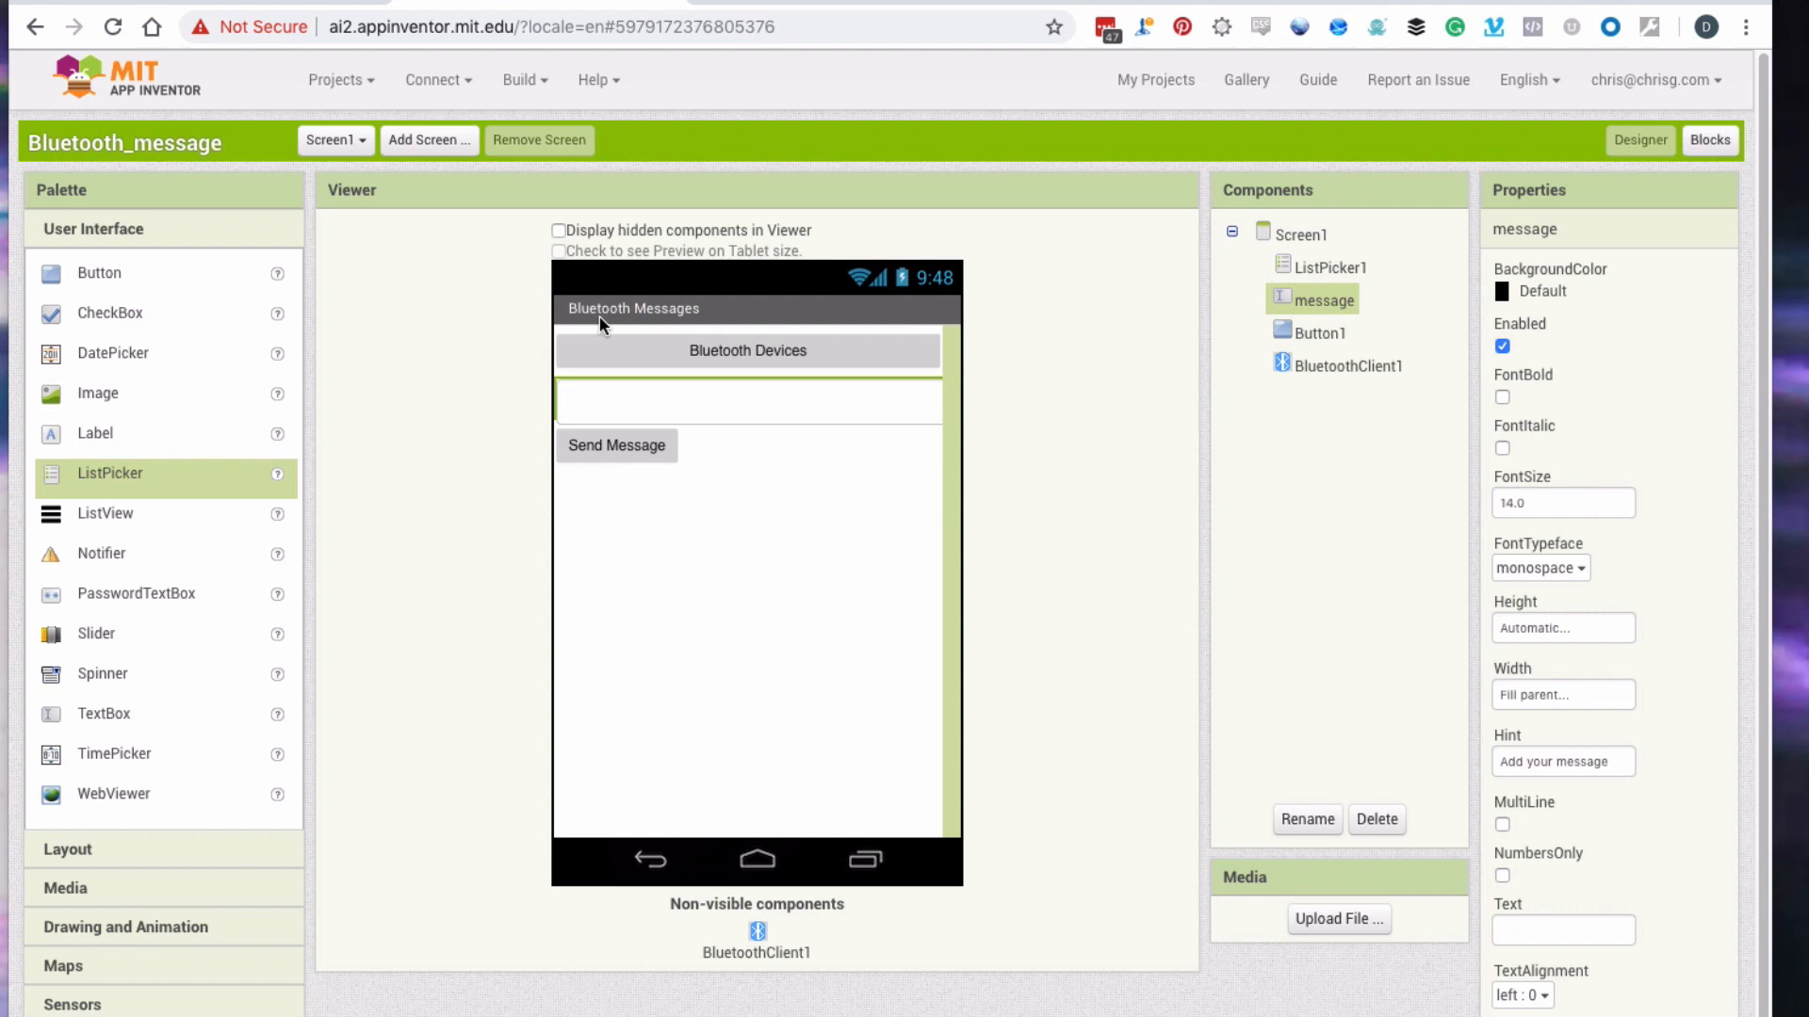
{"action": "mouse_move", "coordinate": [726, 364]}
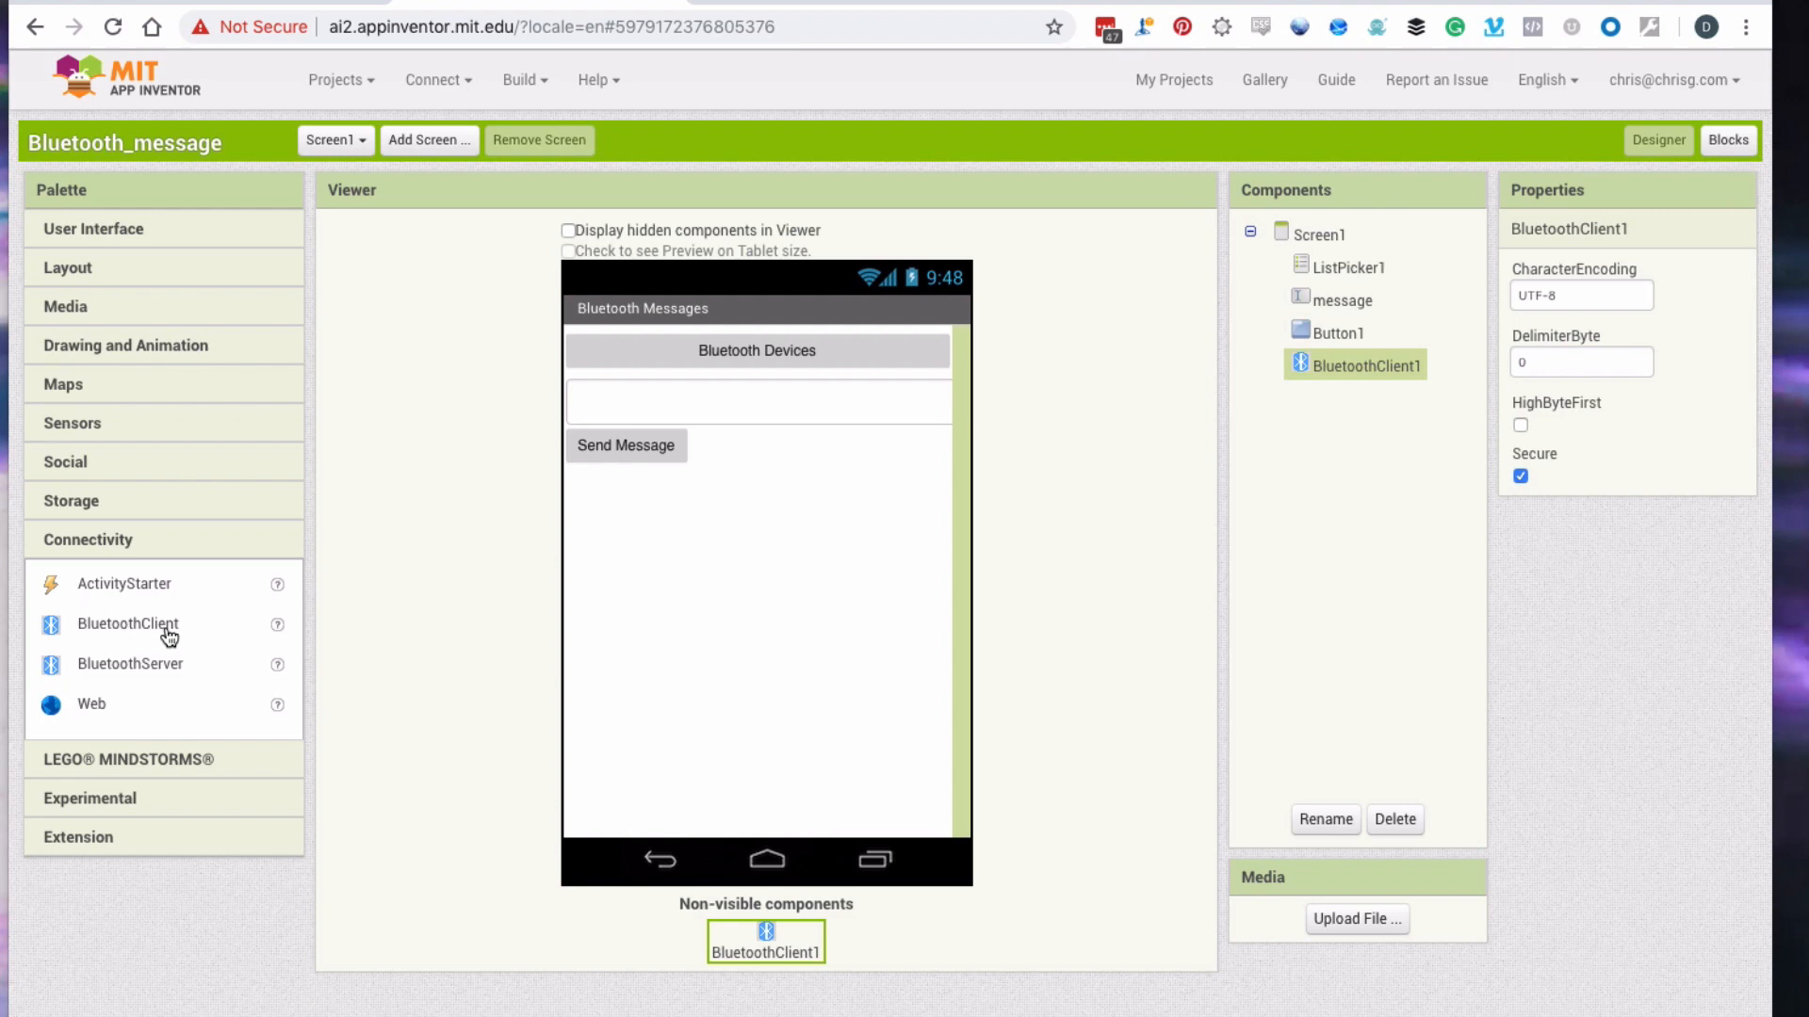
{"action": "mouse_move", "coordinate": [156, 624]}
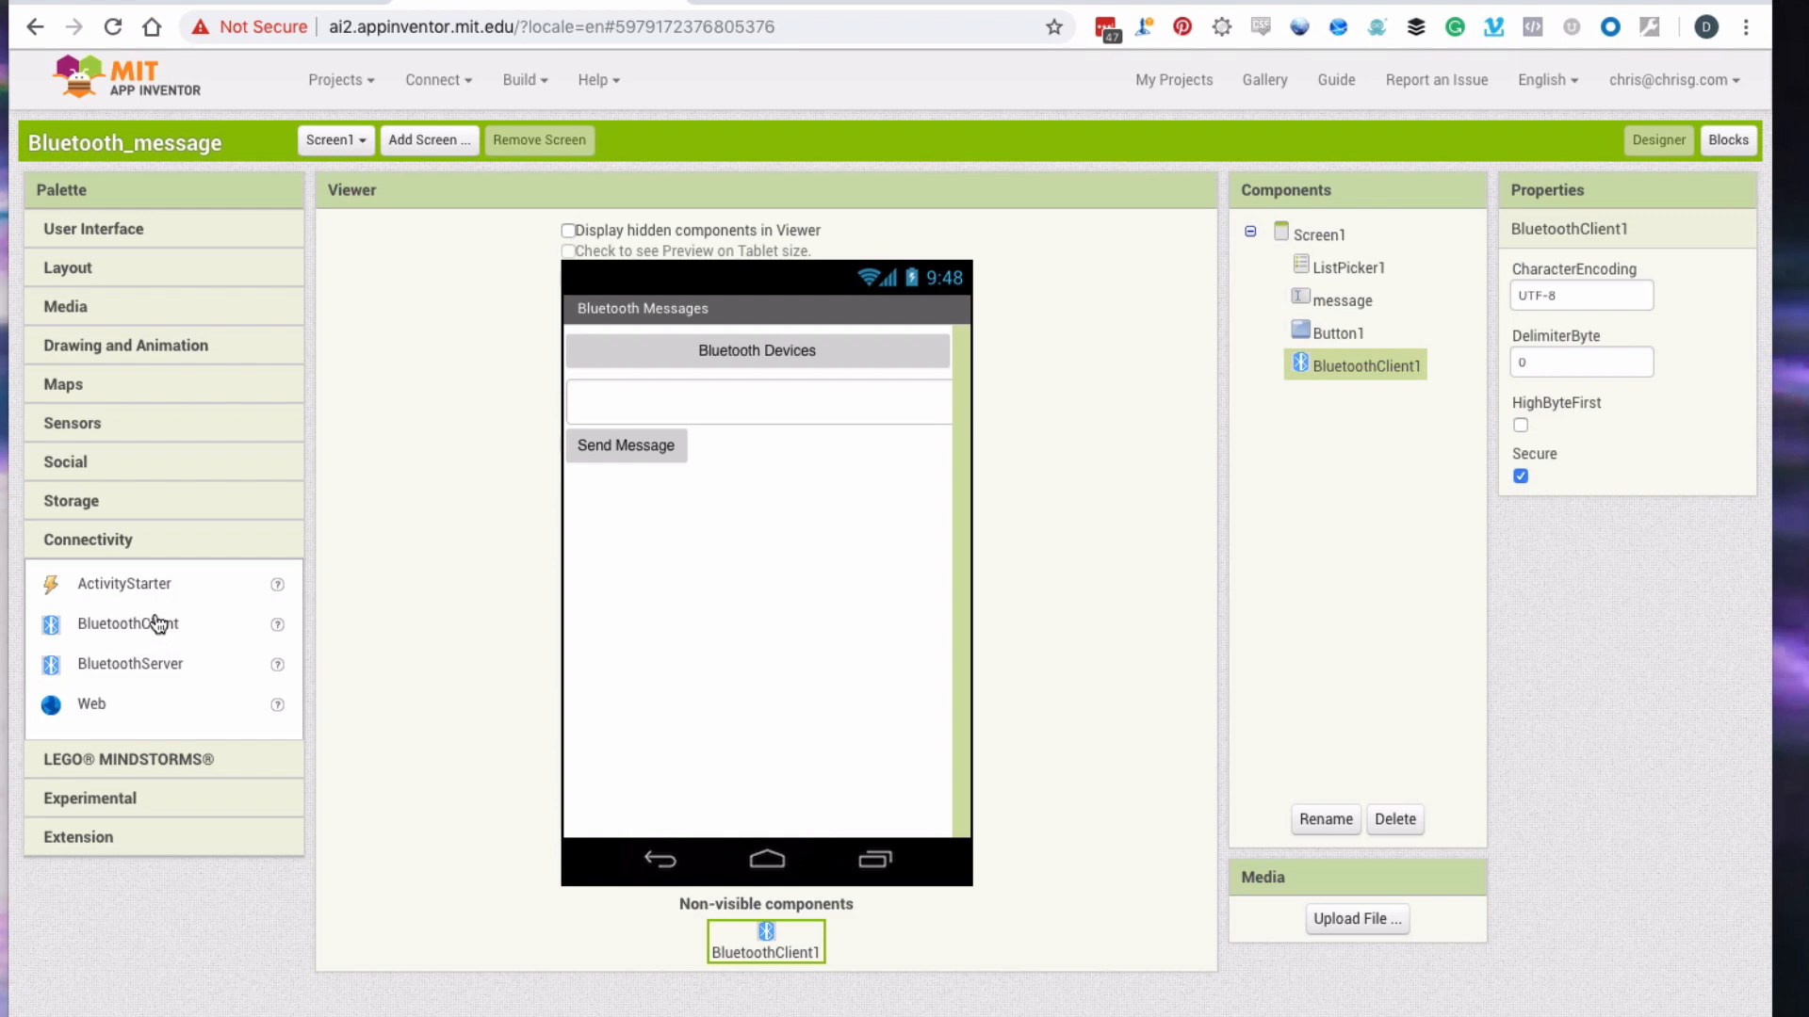
{"action": "mouse_move", "coordinate": [1037, 478]}
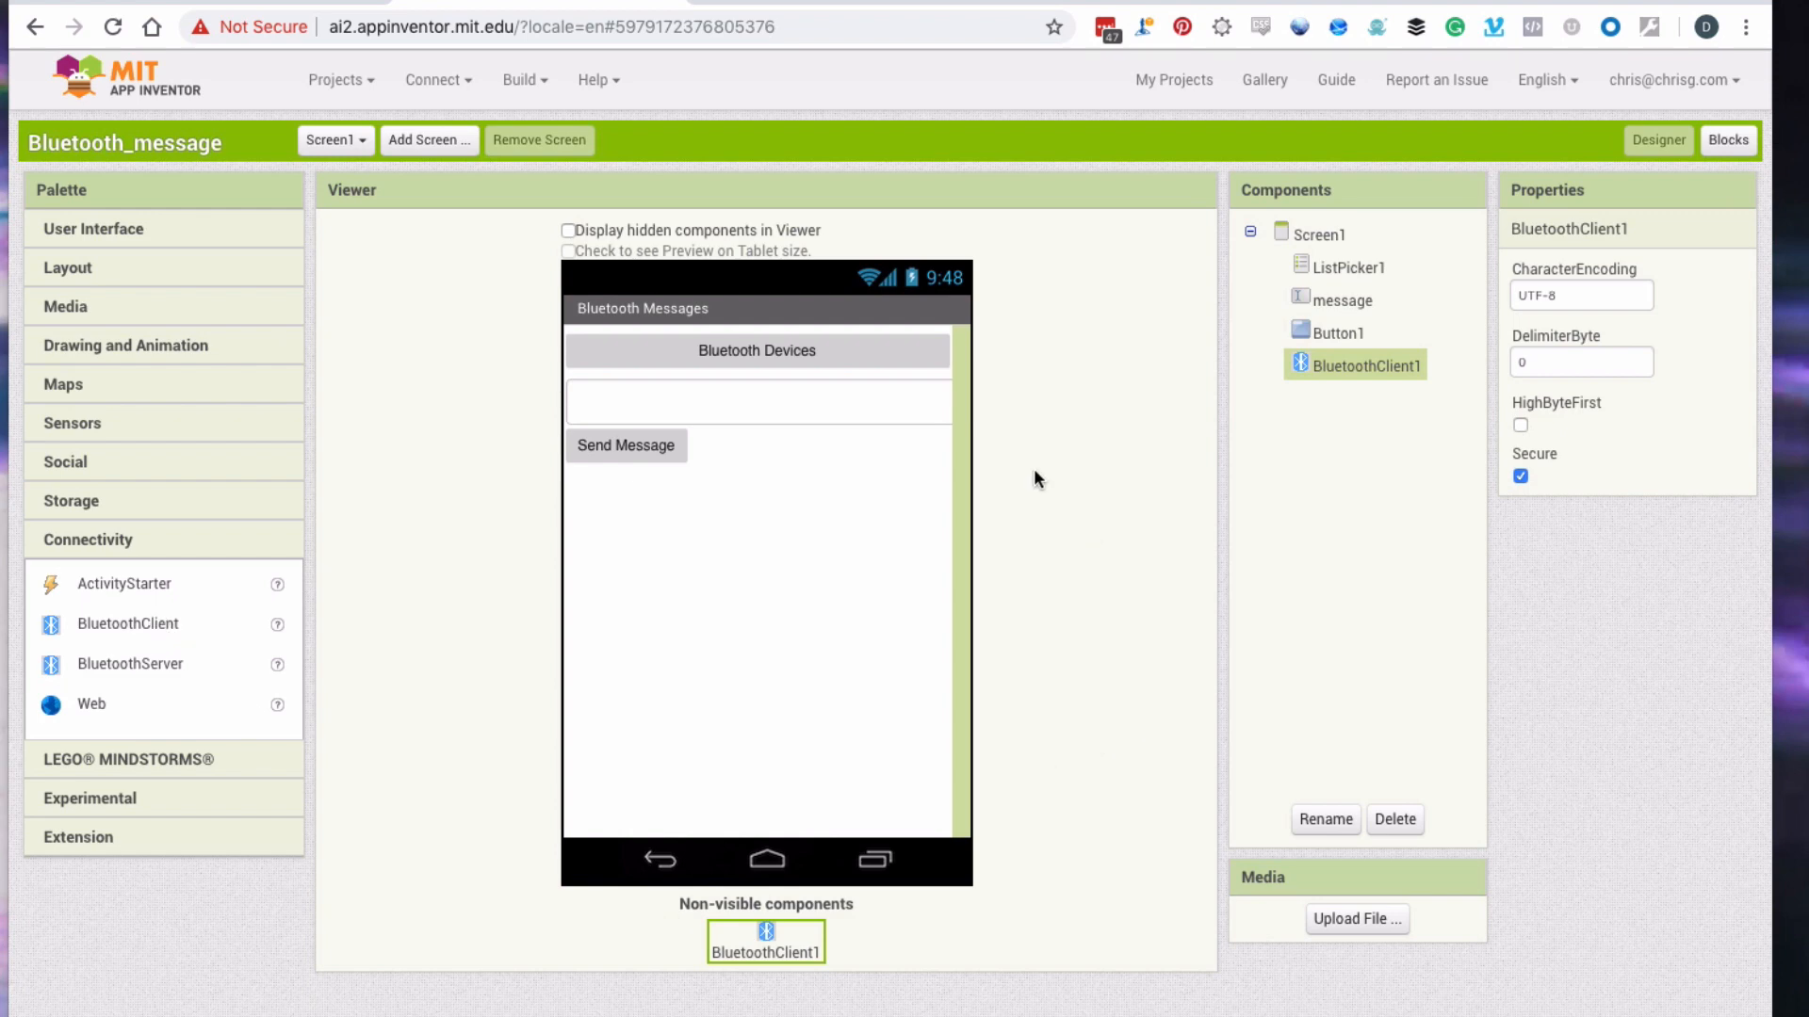
Switch to the Blocks editor to view the ListPicker and Button1 event logic.
{"action": "left_click", "coordinate": [1727, 139]}
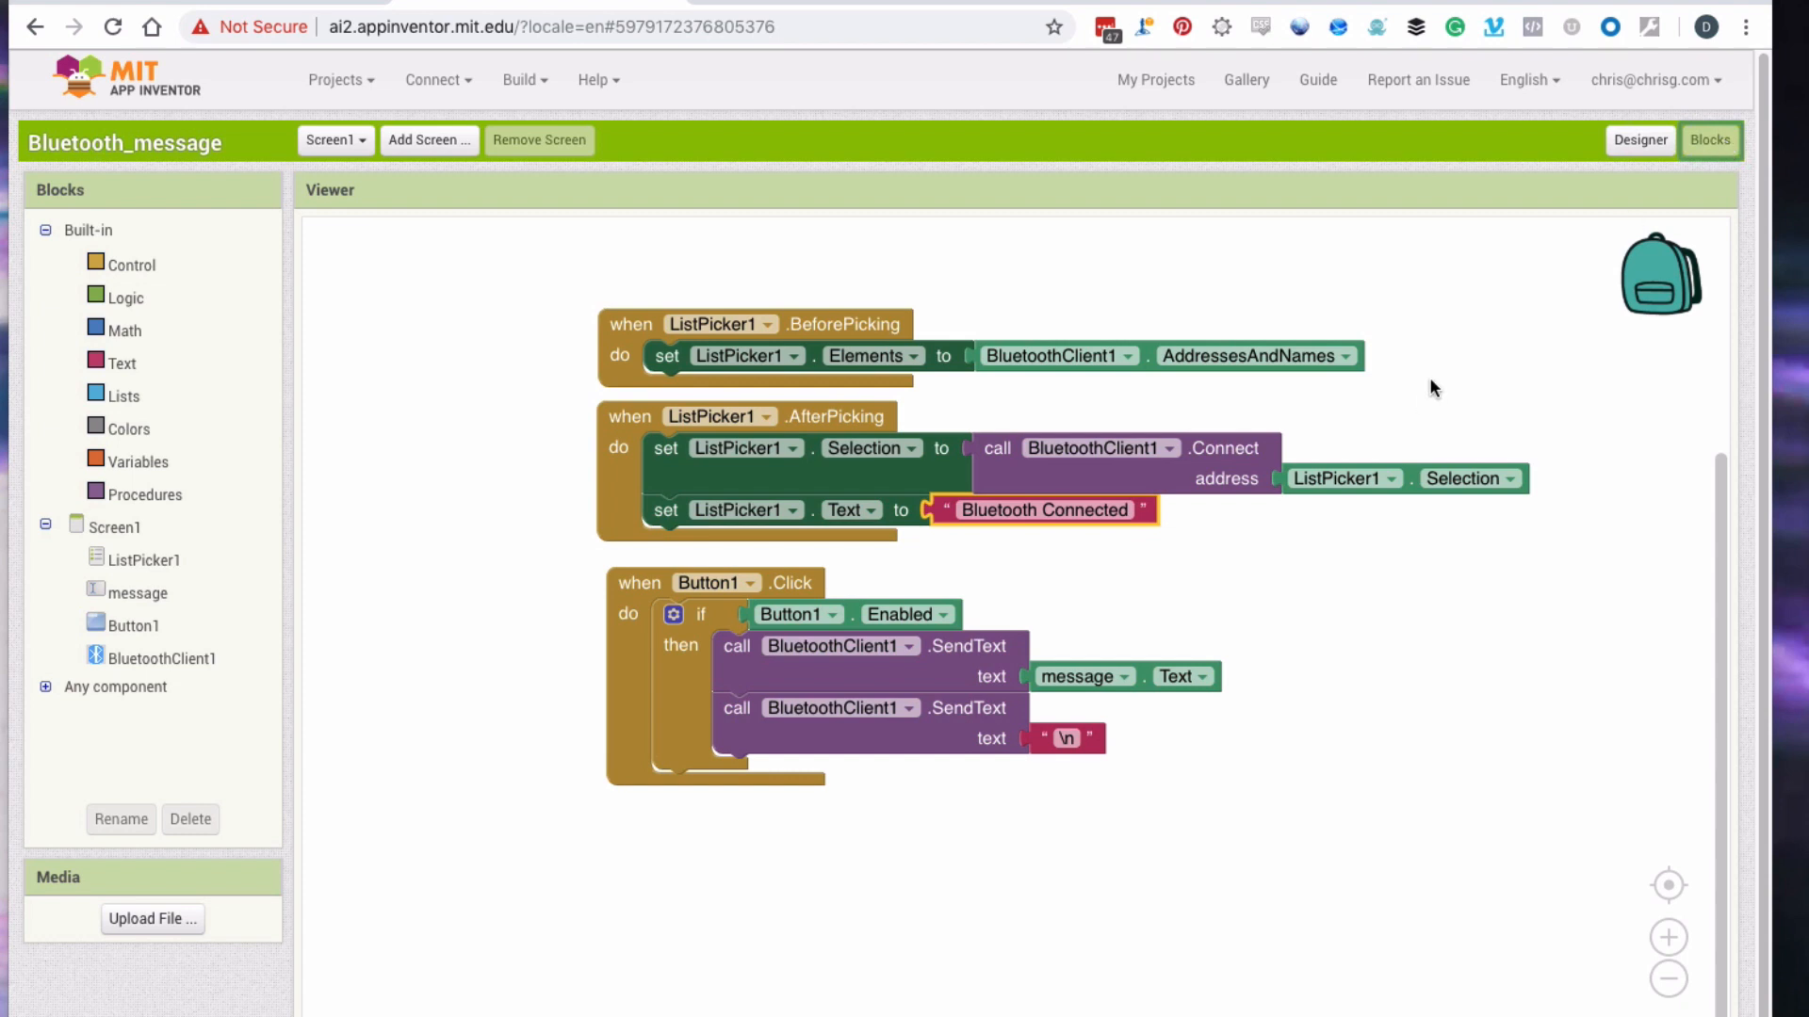
{"action": "mouse_move", "coordinate": [1340, 661]}
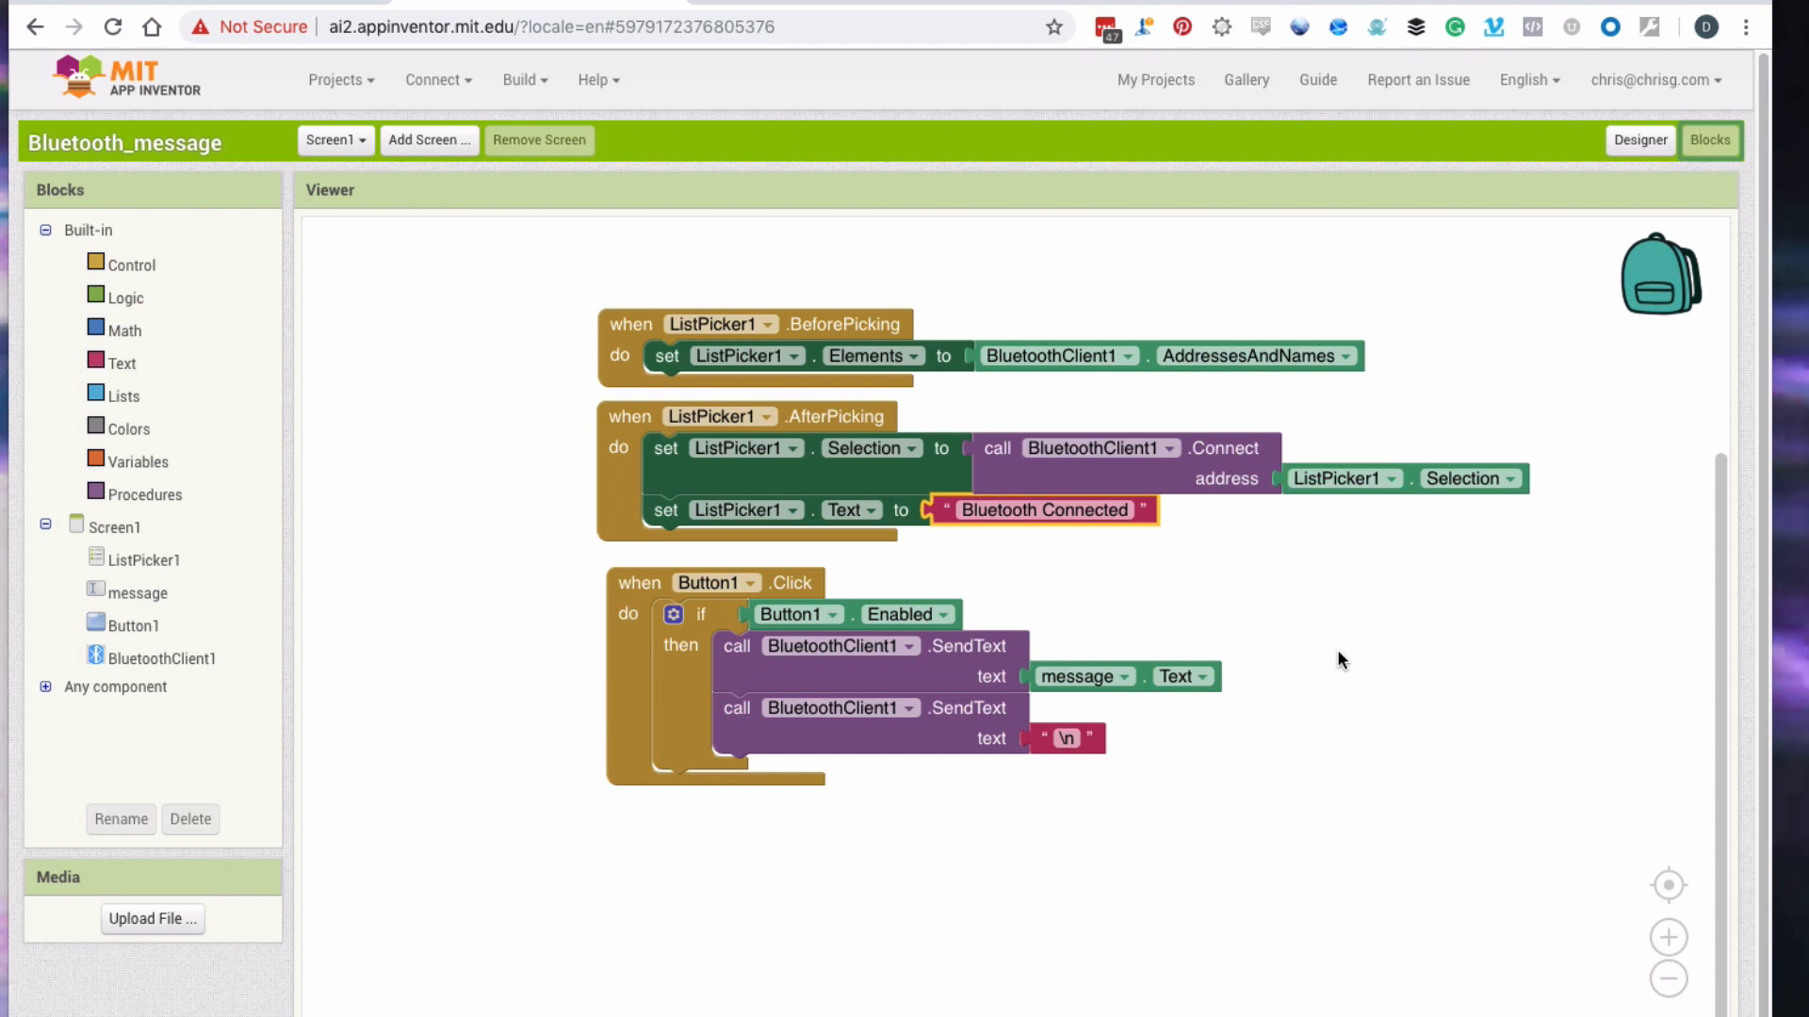
{"action": "mouse_move", "coordinate": [596, 330]}
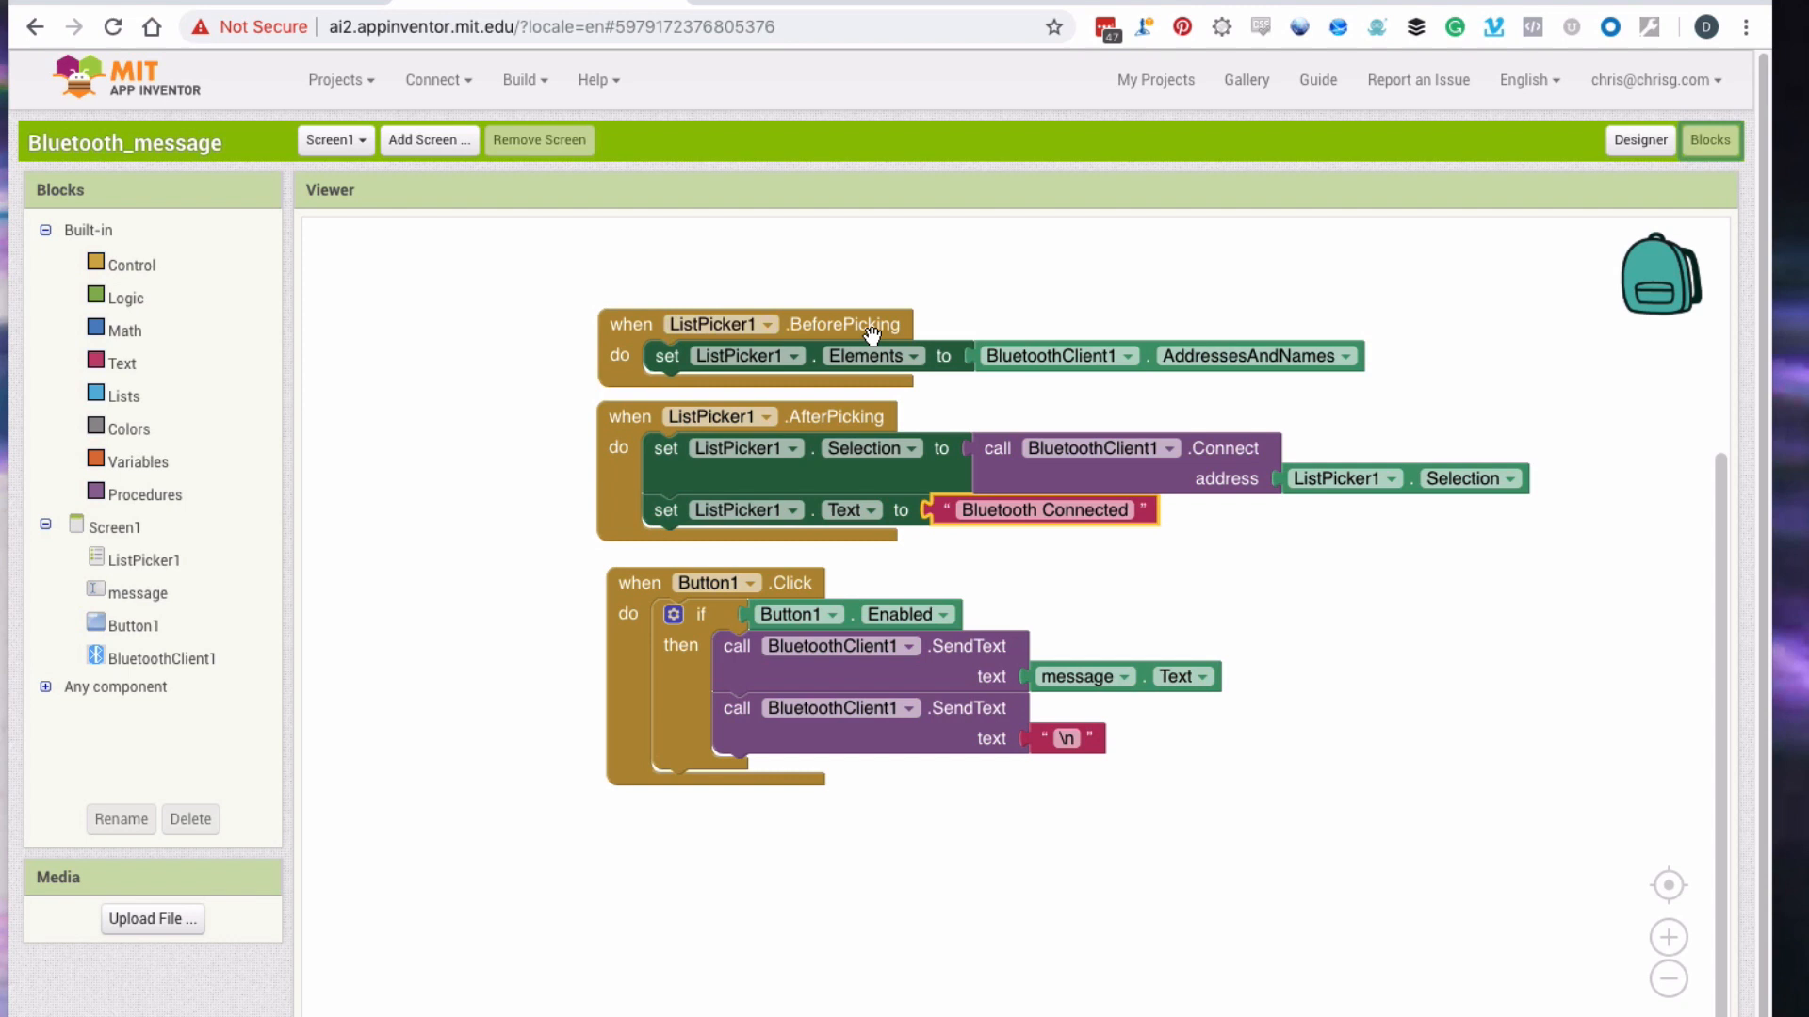
{"action": "mouse_move", "coordinate": [966, 318]}
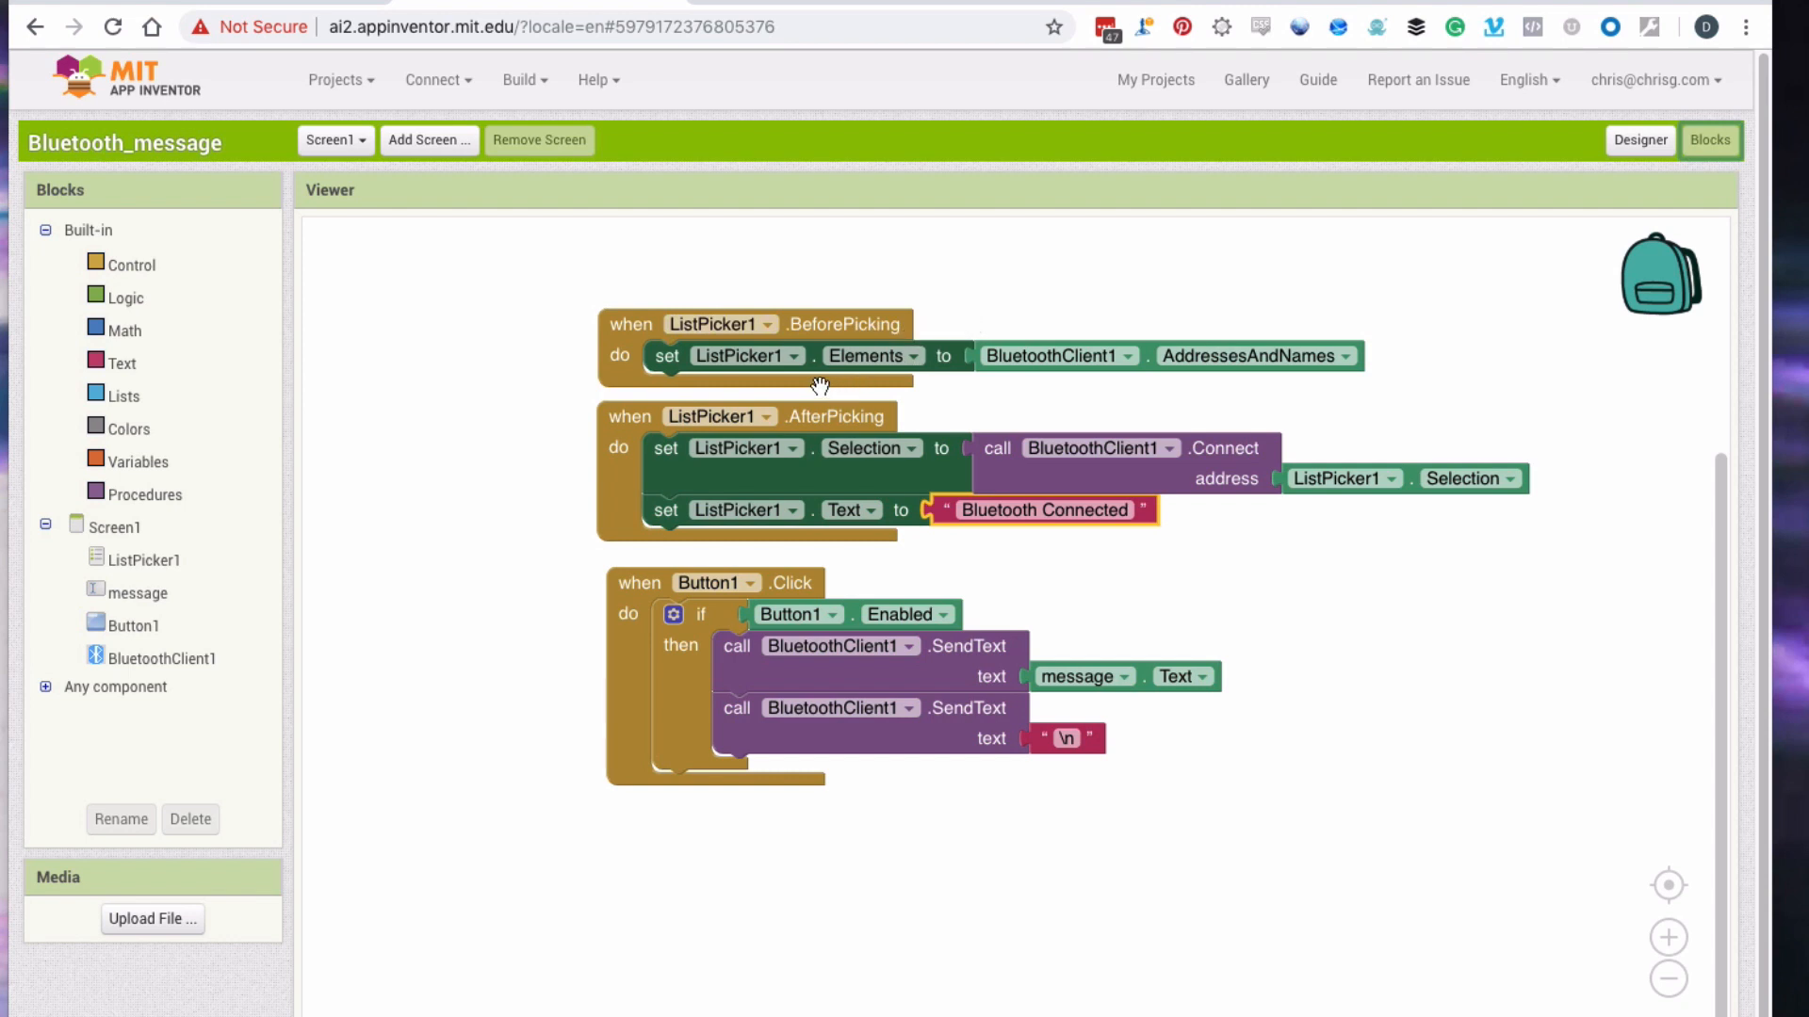
{"action": "mouse_move", "coordinate": [904, 380]}
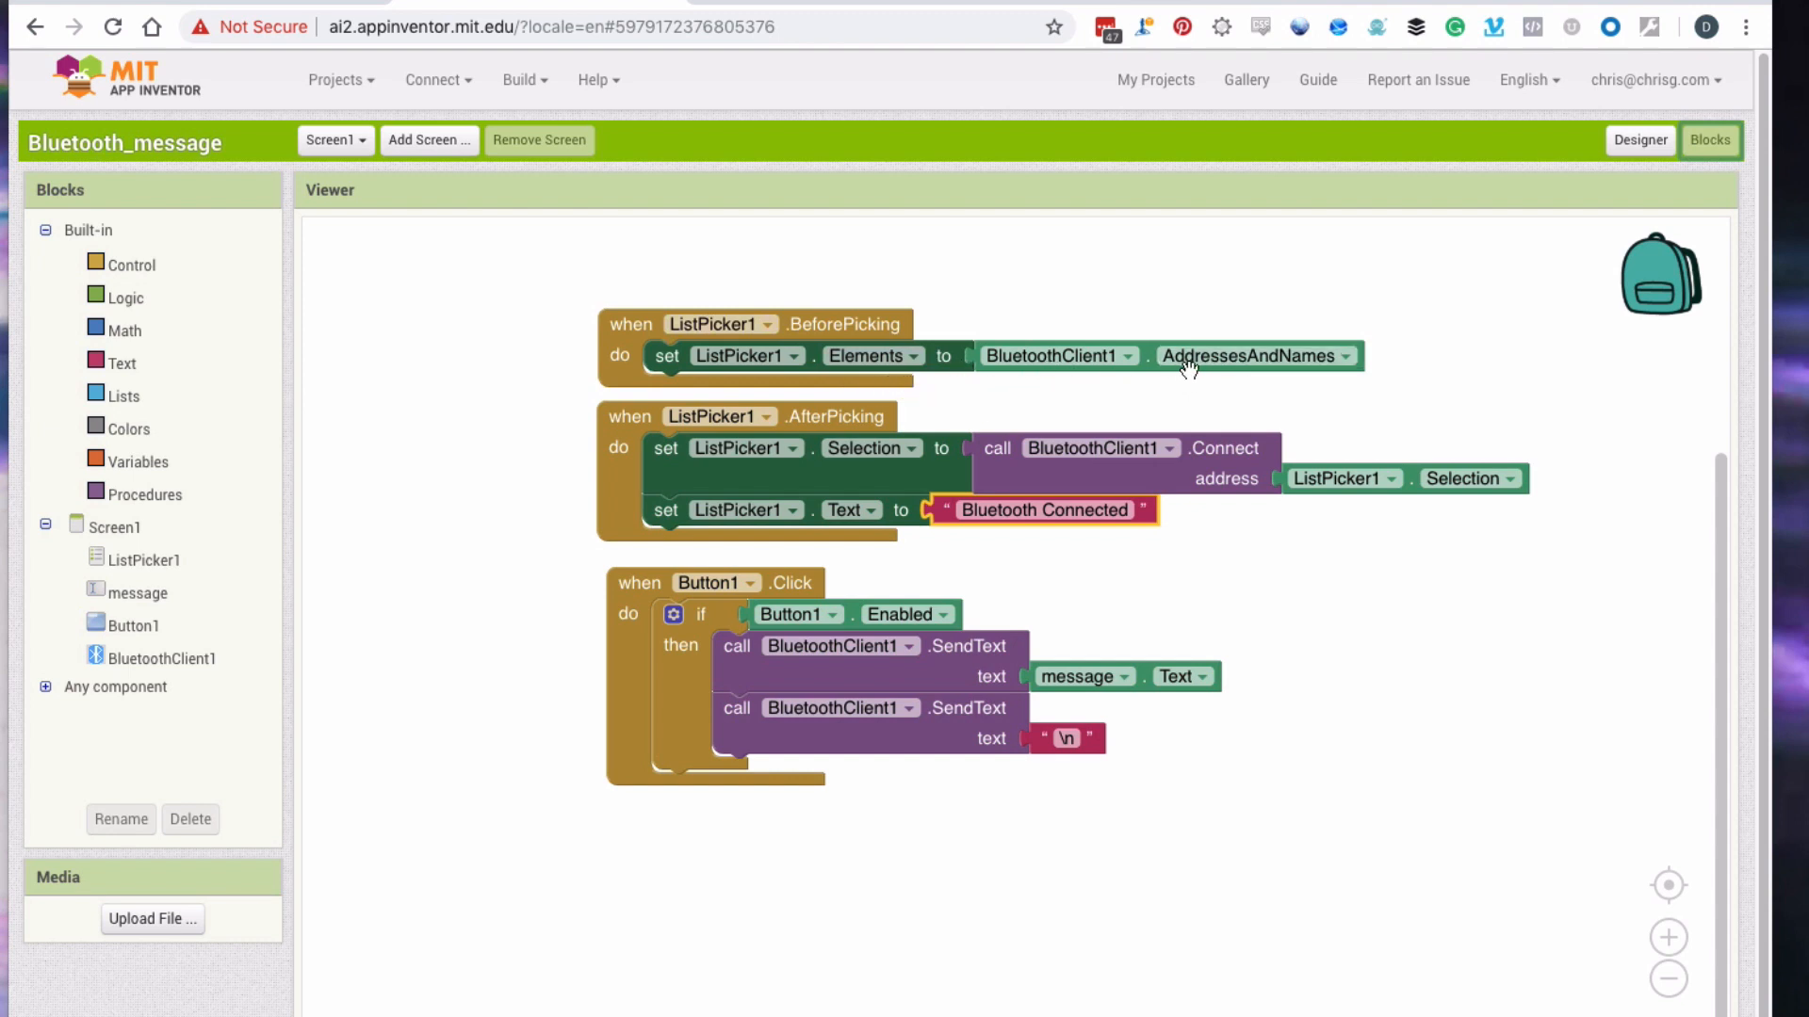
{"action": "mouse_move", "coordinate": [1239, 380]}
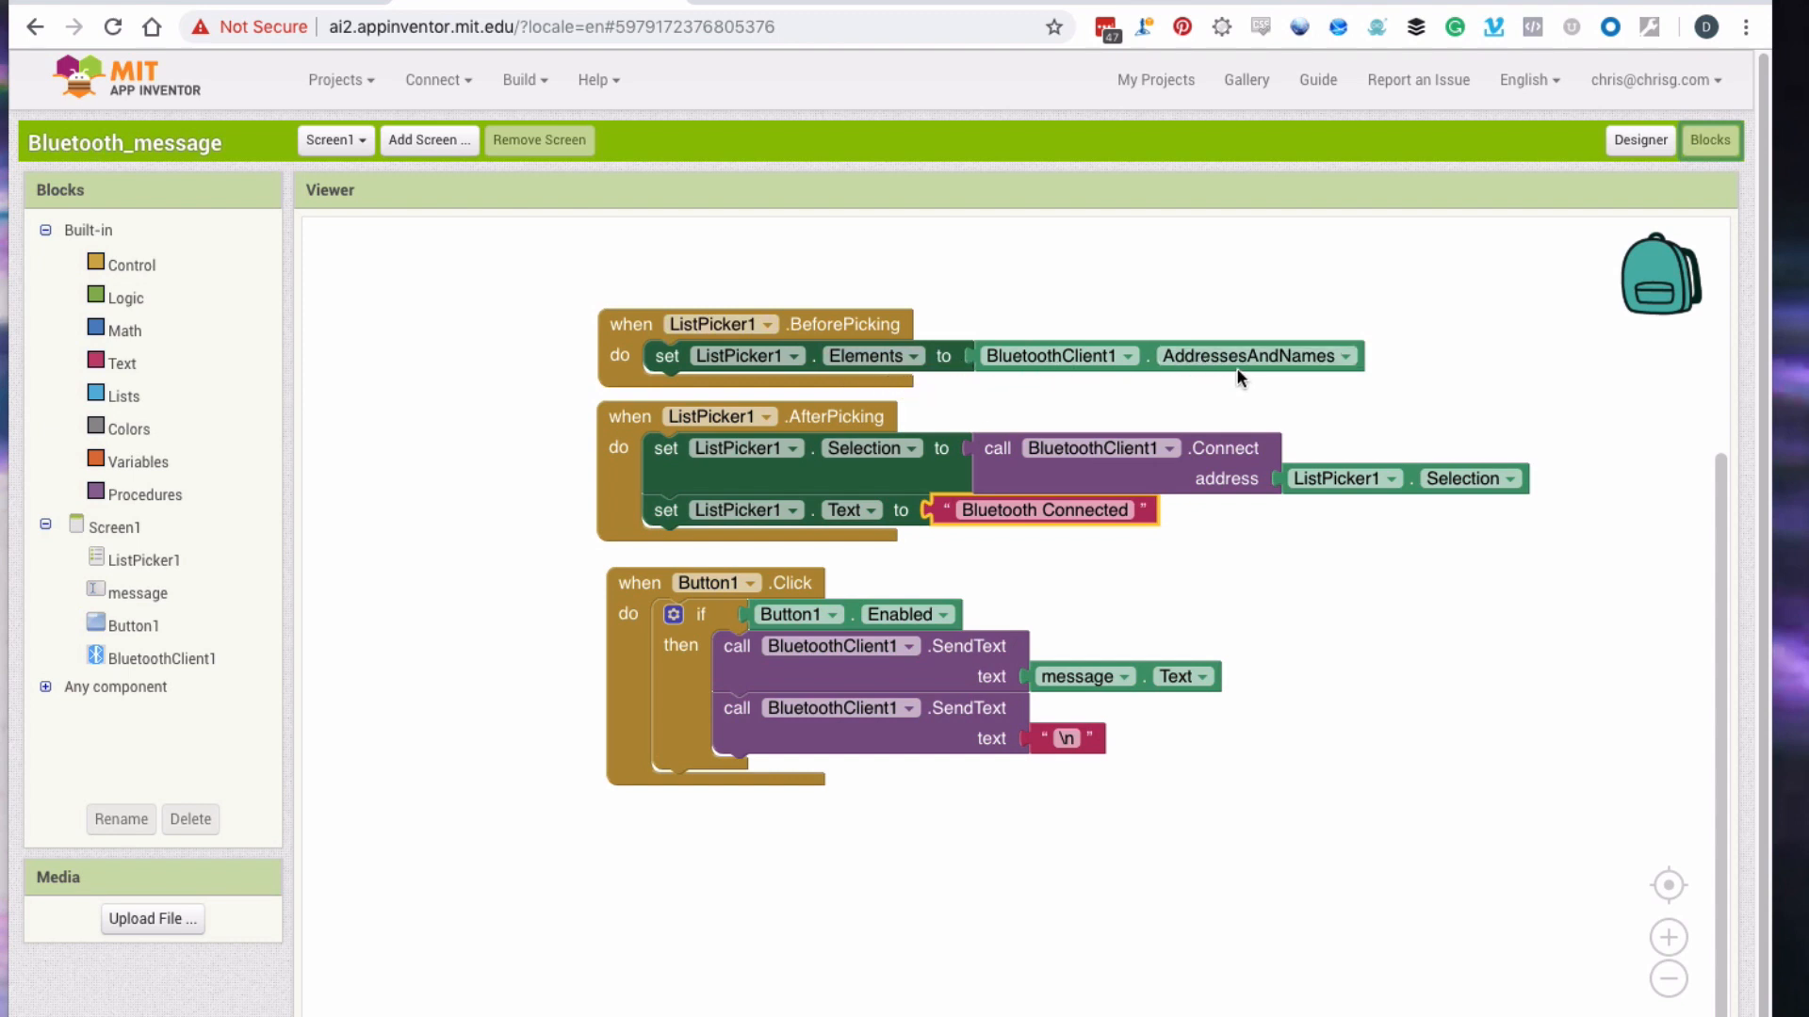
{"action": "mouse_move", "coordinate": [1097, 368]}
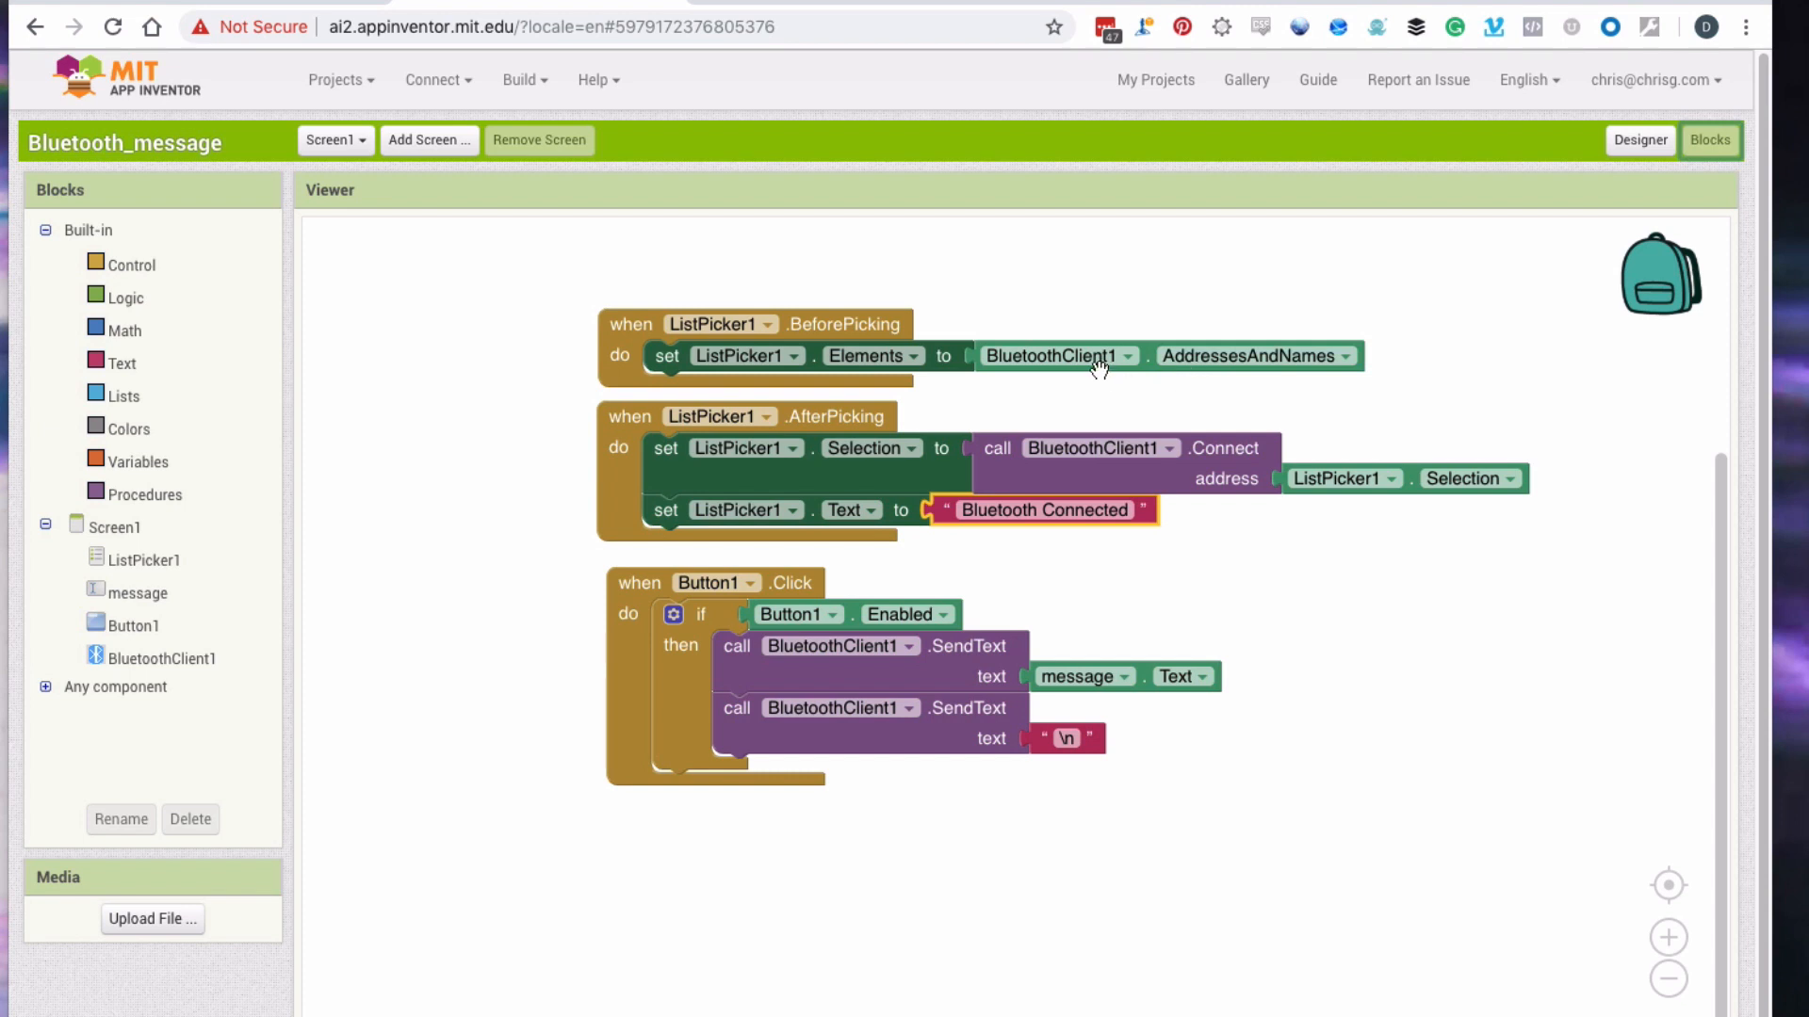
{"action": "mouse_move", "coordinate": [889, 419]}
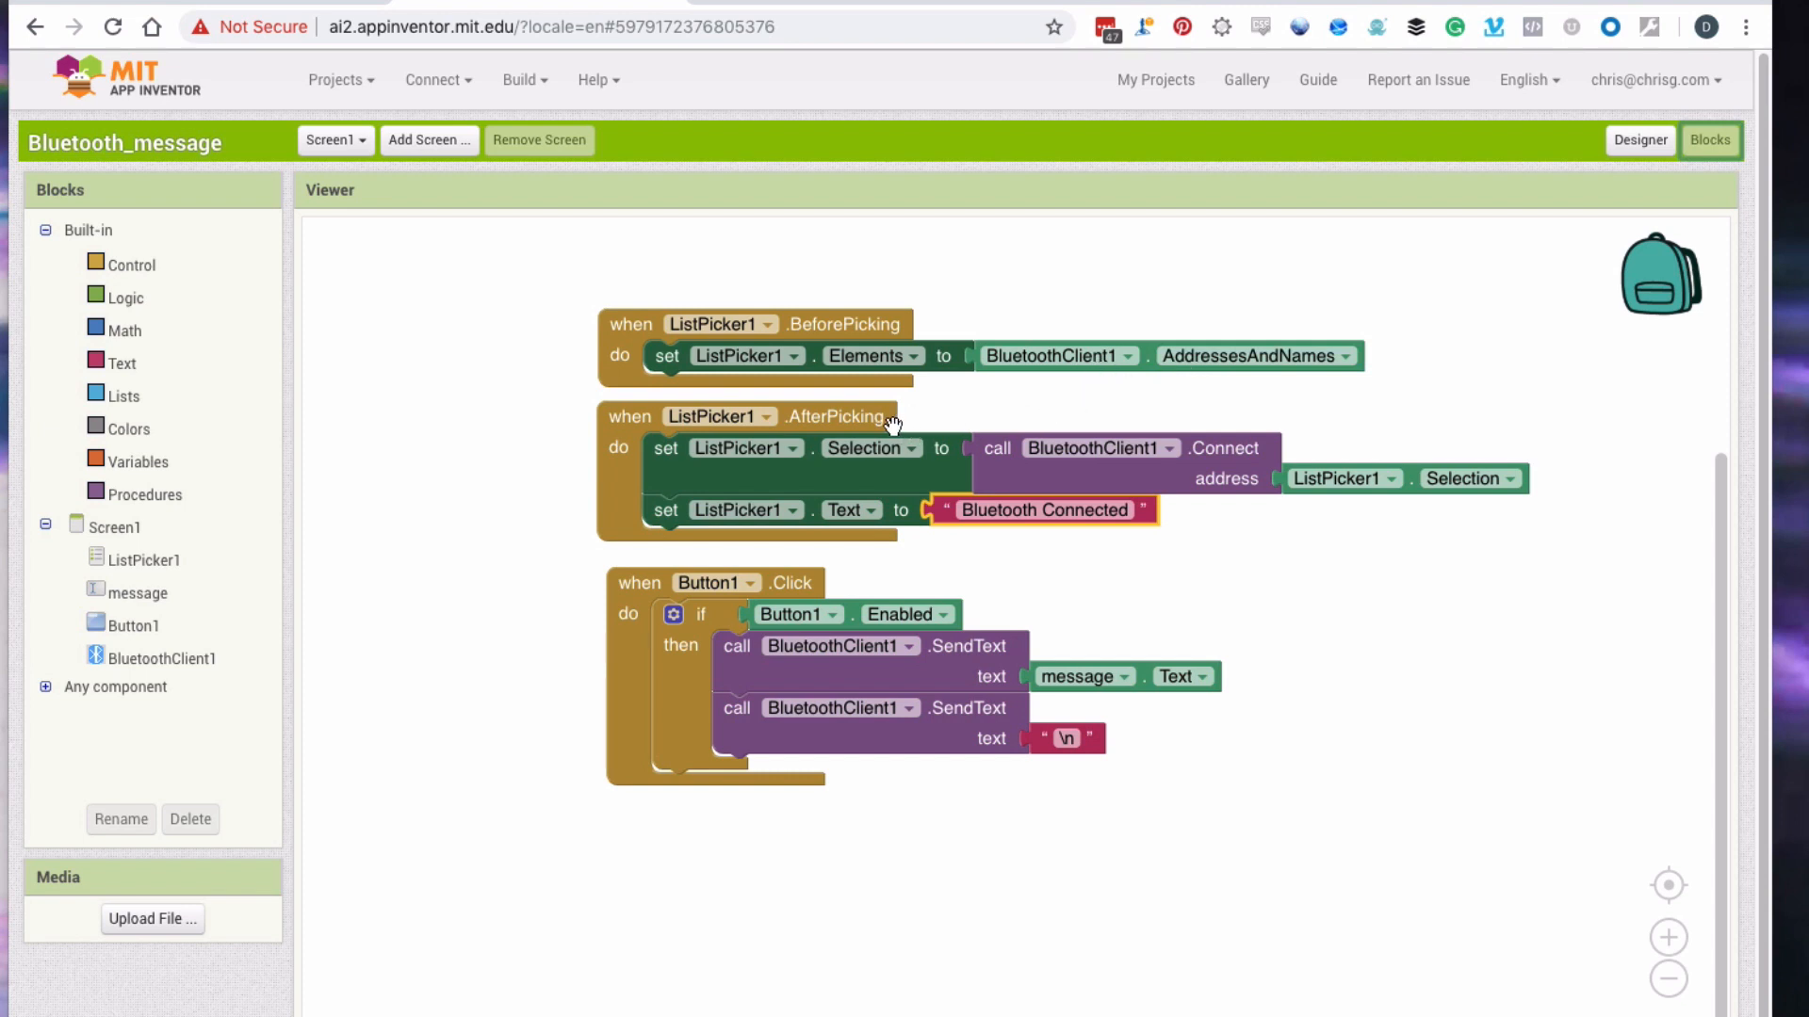
{"action": "mouse_move", "coordinate": [860, 495]}
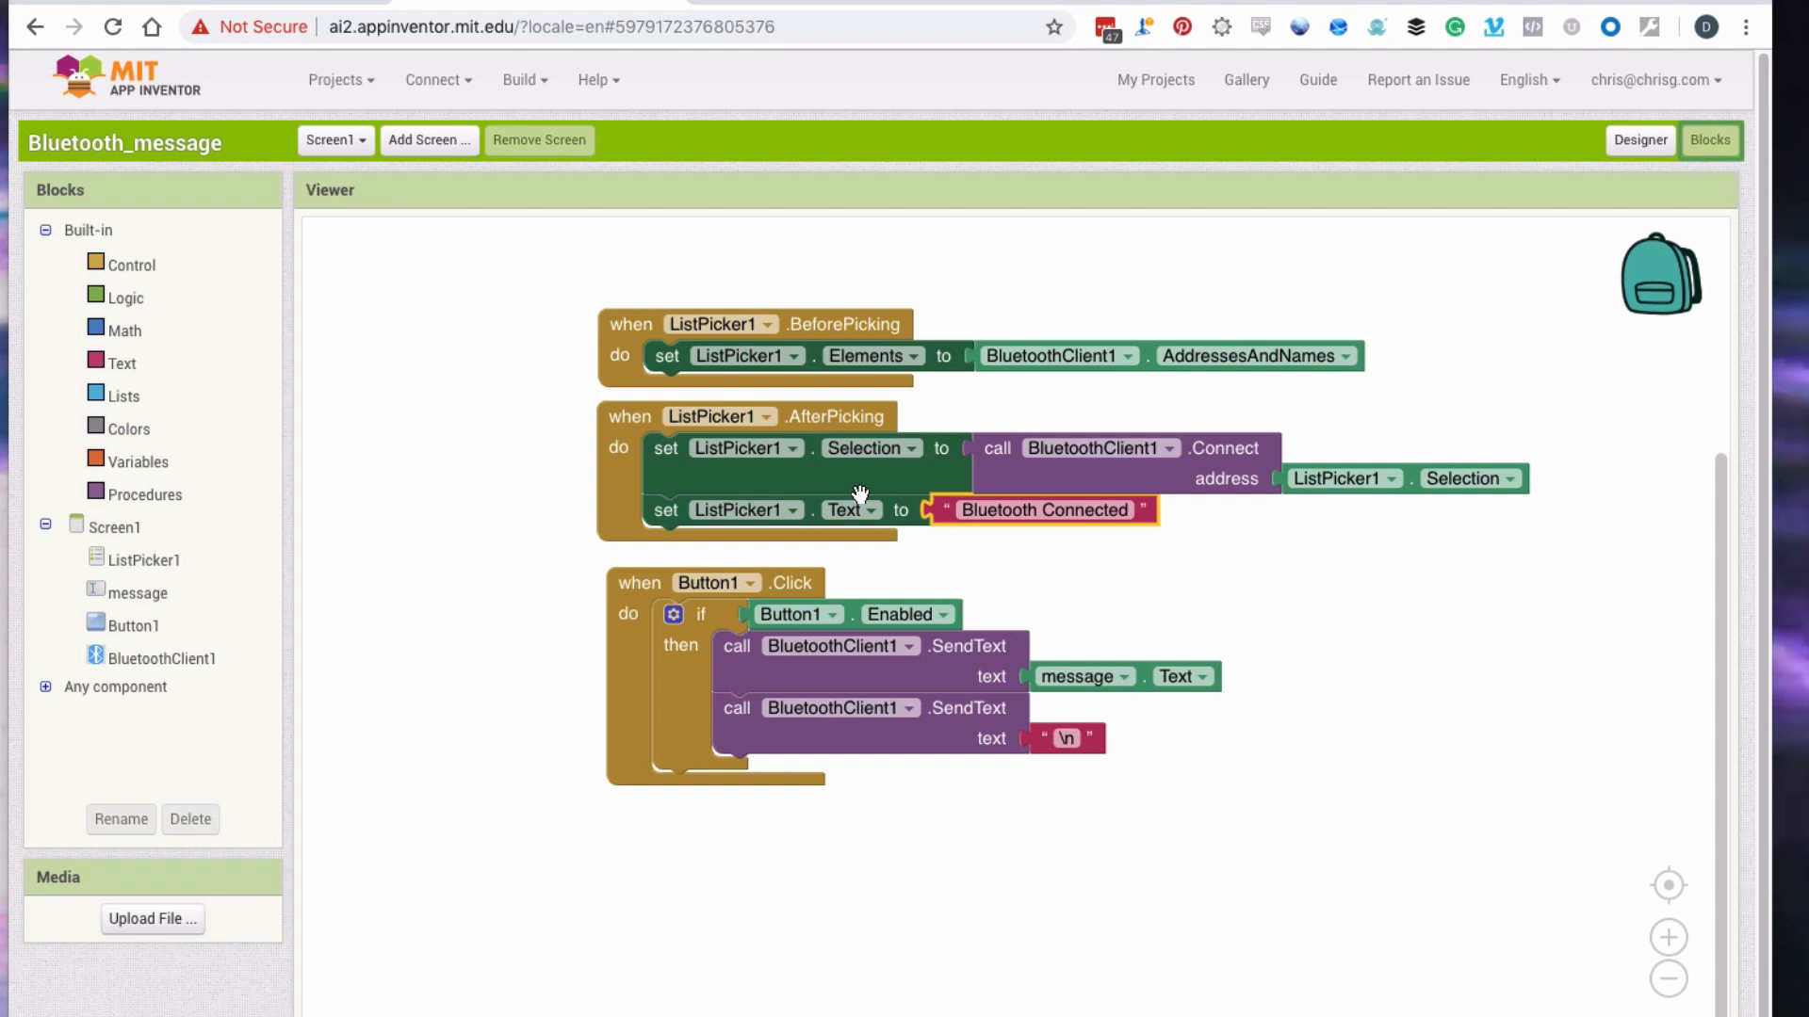
{"action": "mouse_move", "coordinate": [1039, 485]}
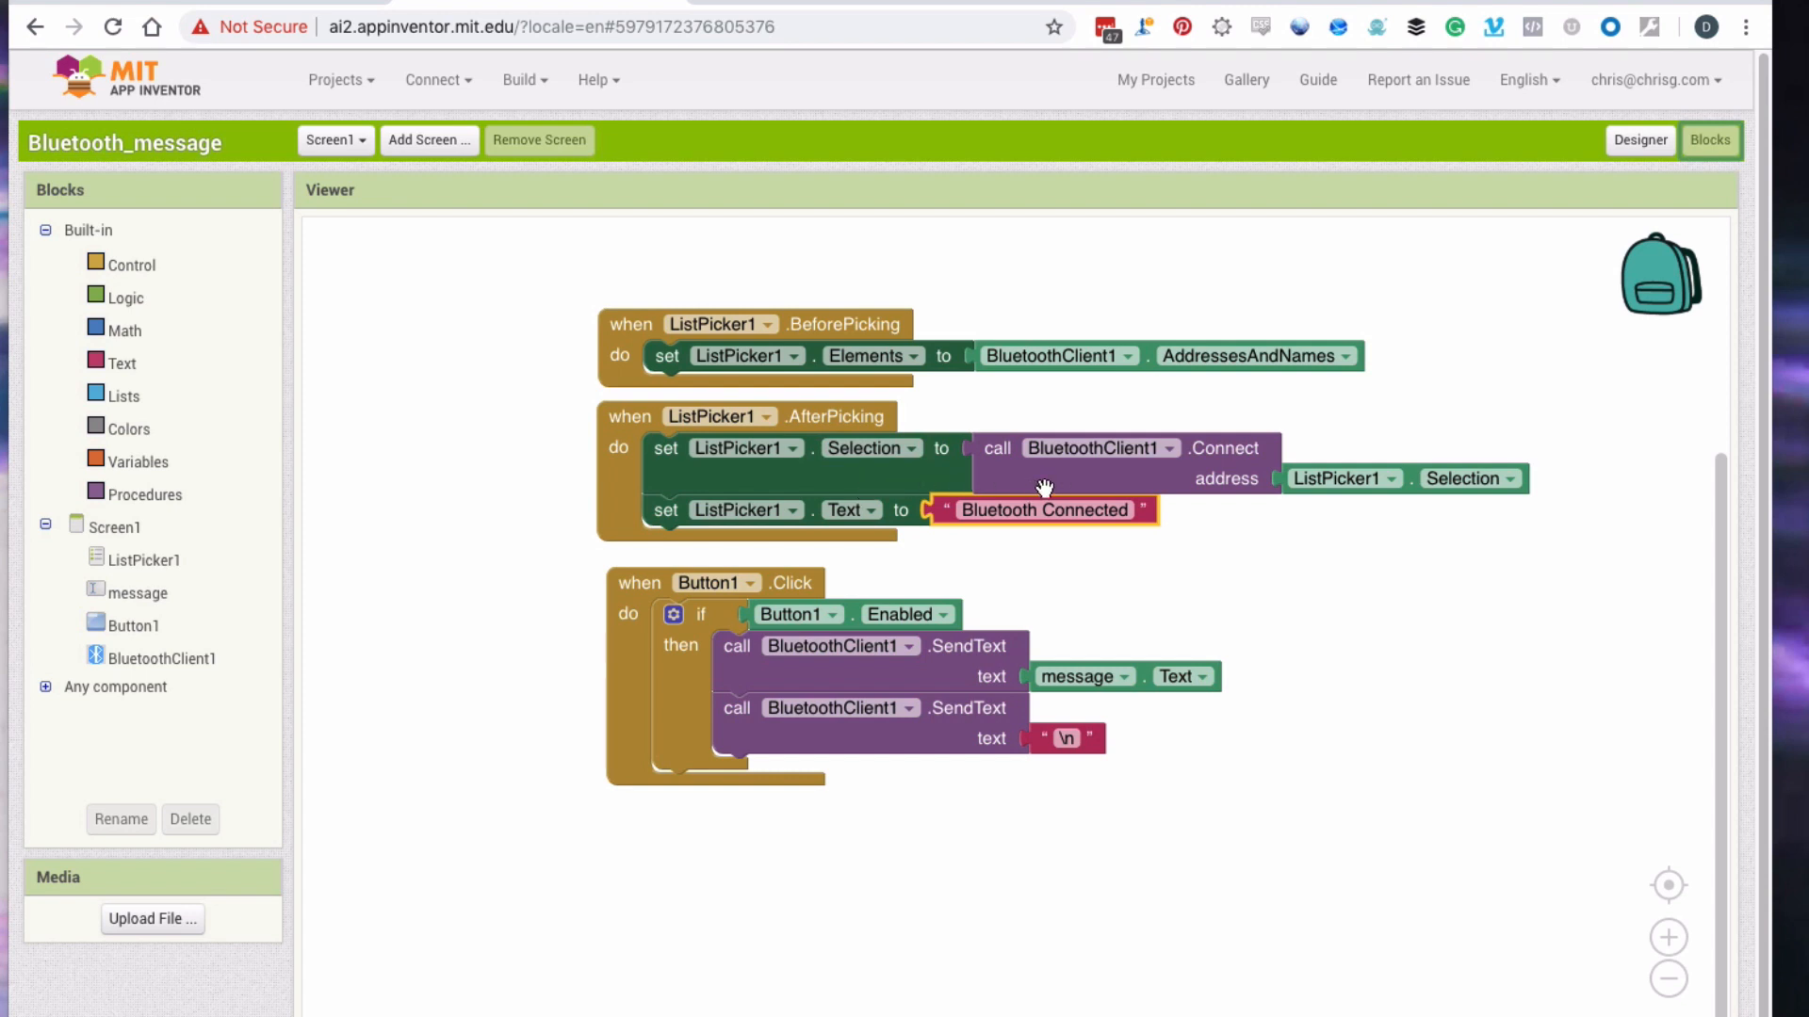
{"action": "mouse_move", "coordinate": [1194, 479]}
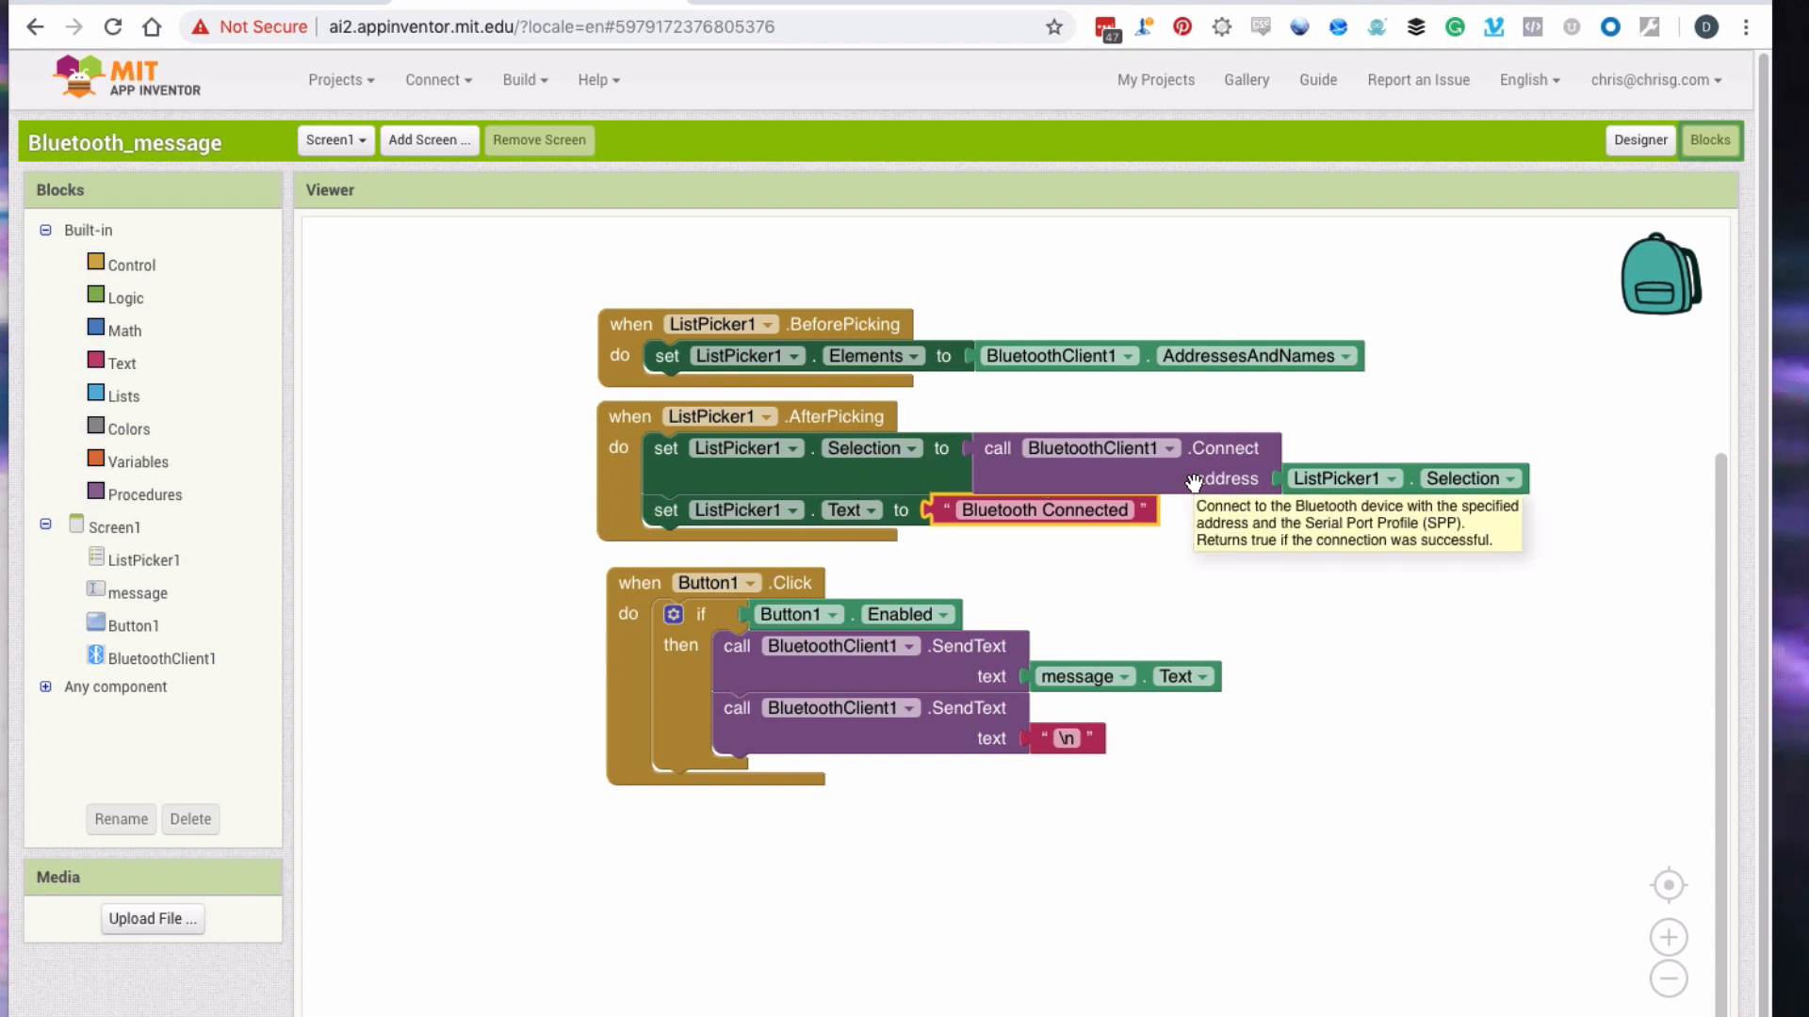
{"action": "mouse_move", "coordinate": [1373, 504]}
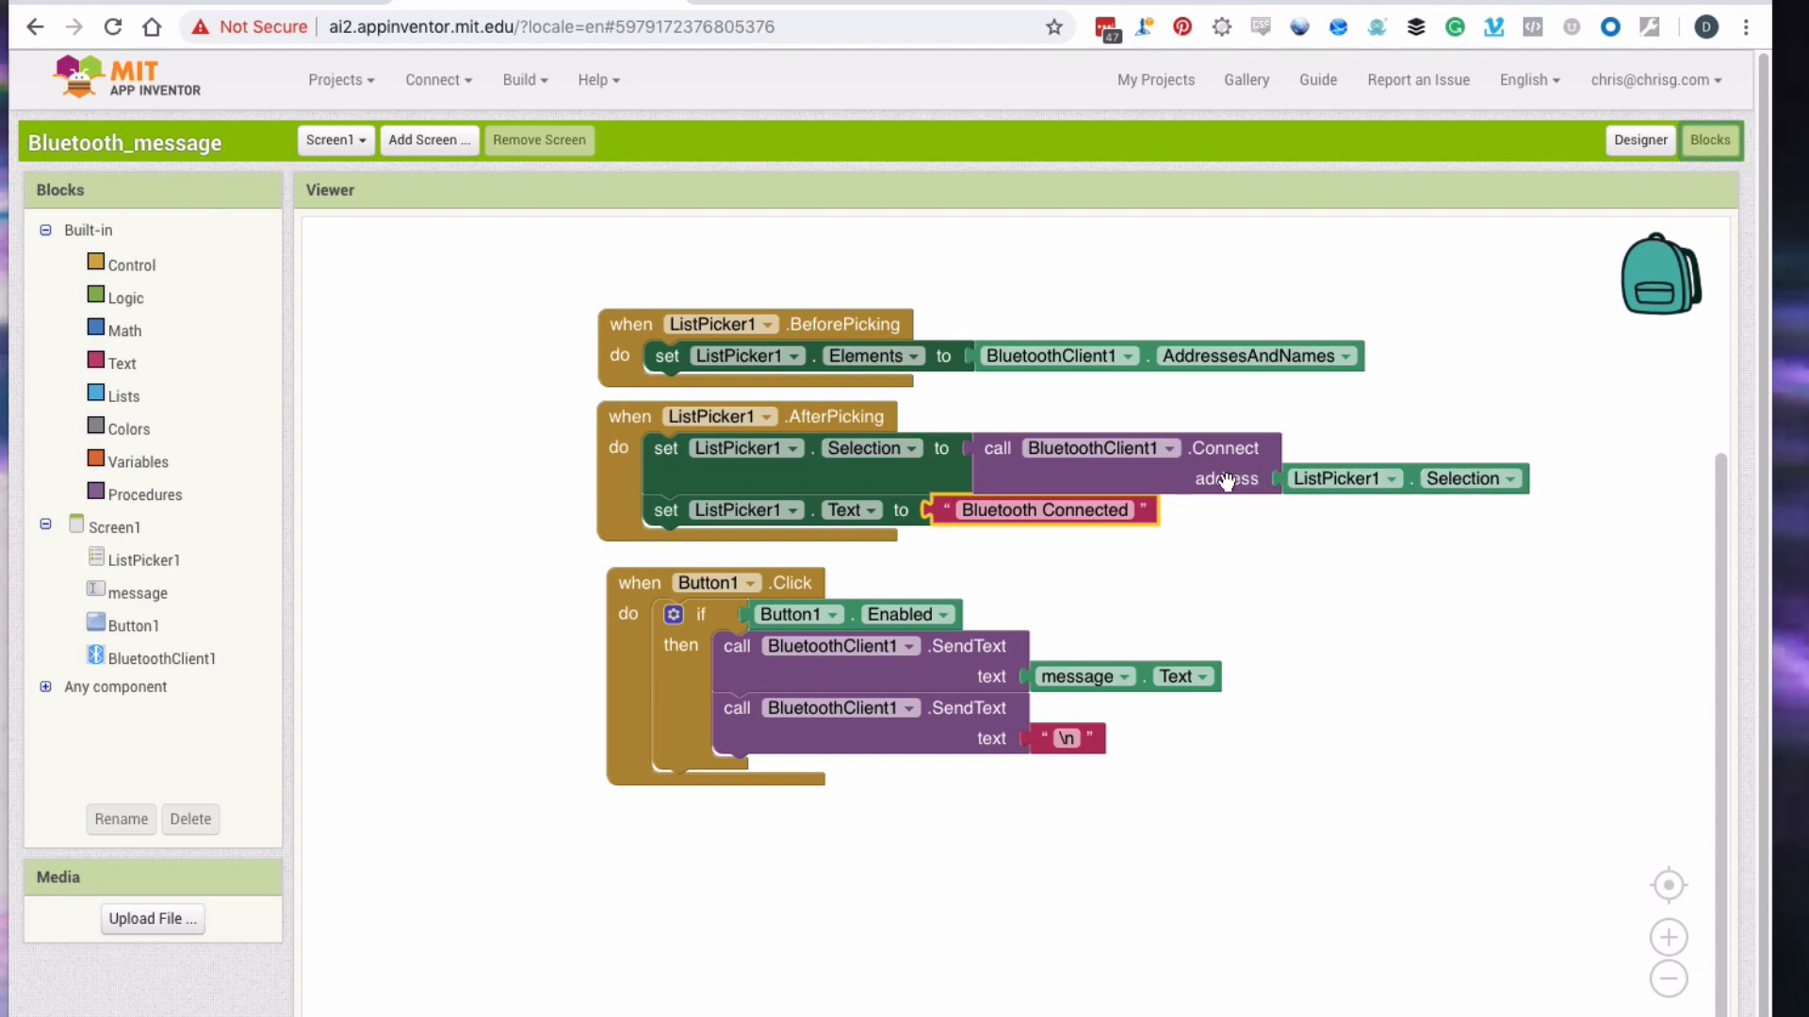
{"action": "mouse_move", "coordinate": [1215, 554]}
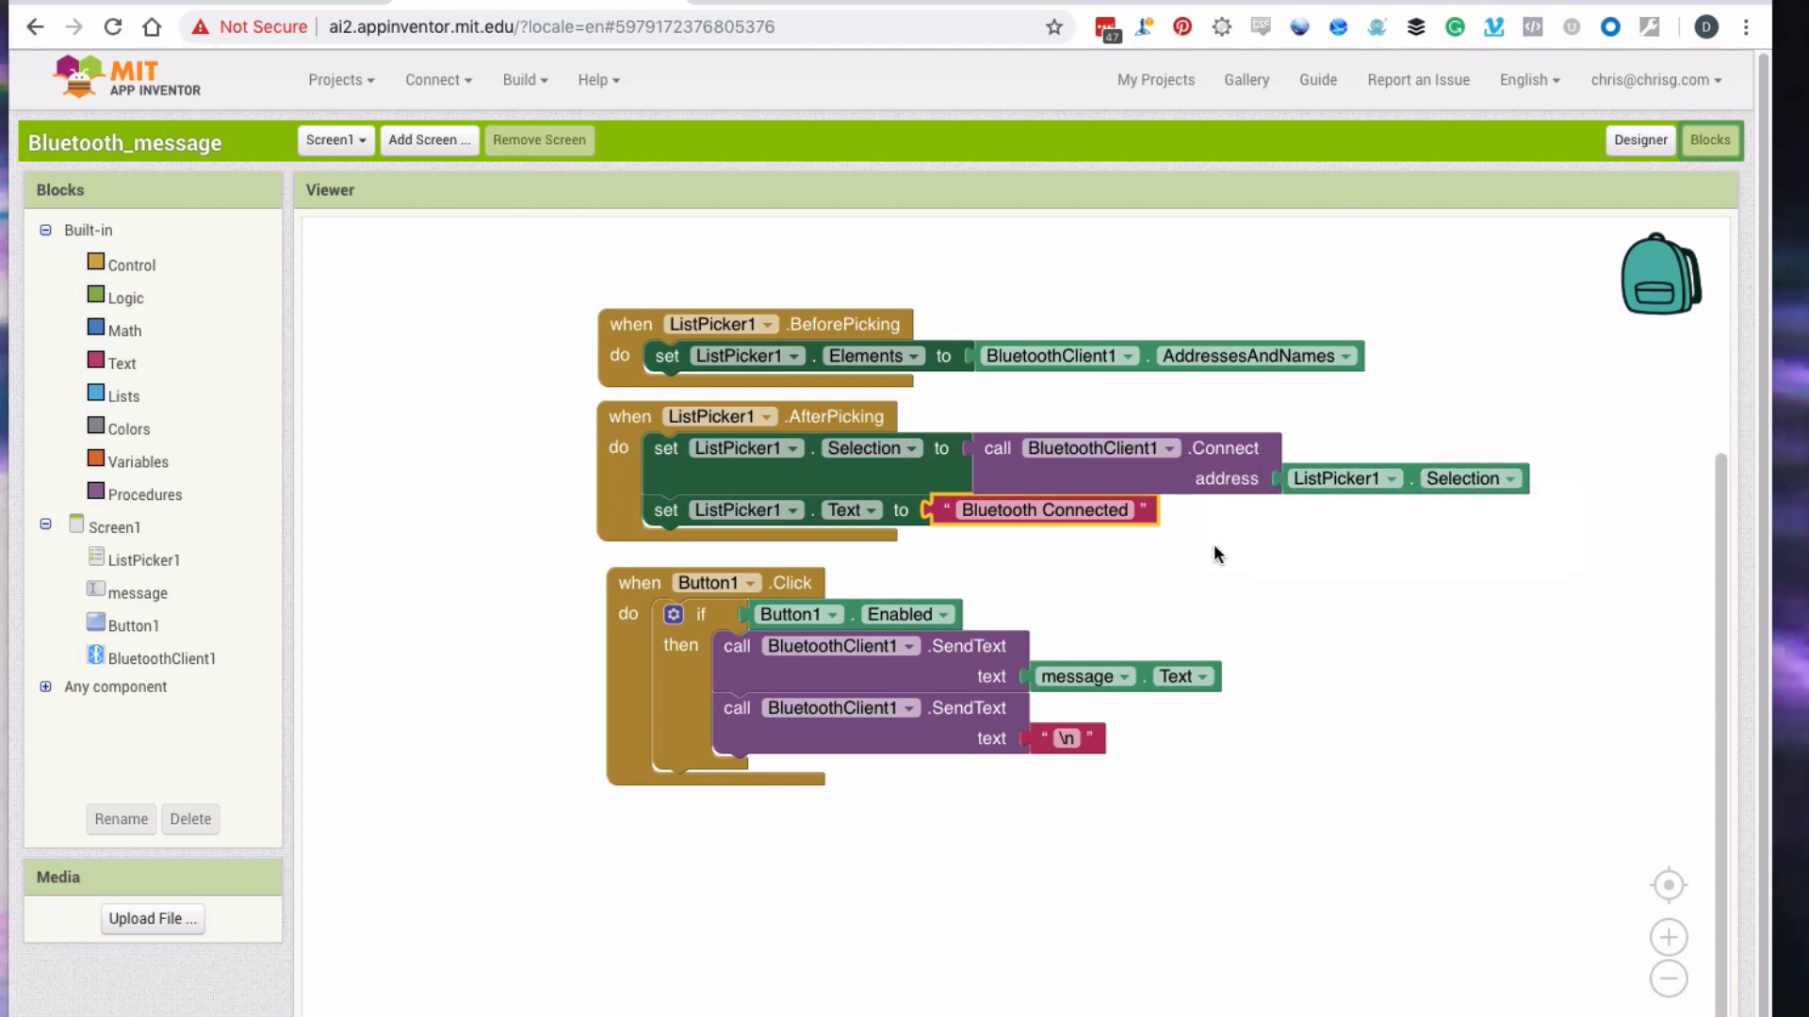
{"action": "mouse_move", "coordinate": [904, 522]}
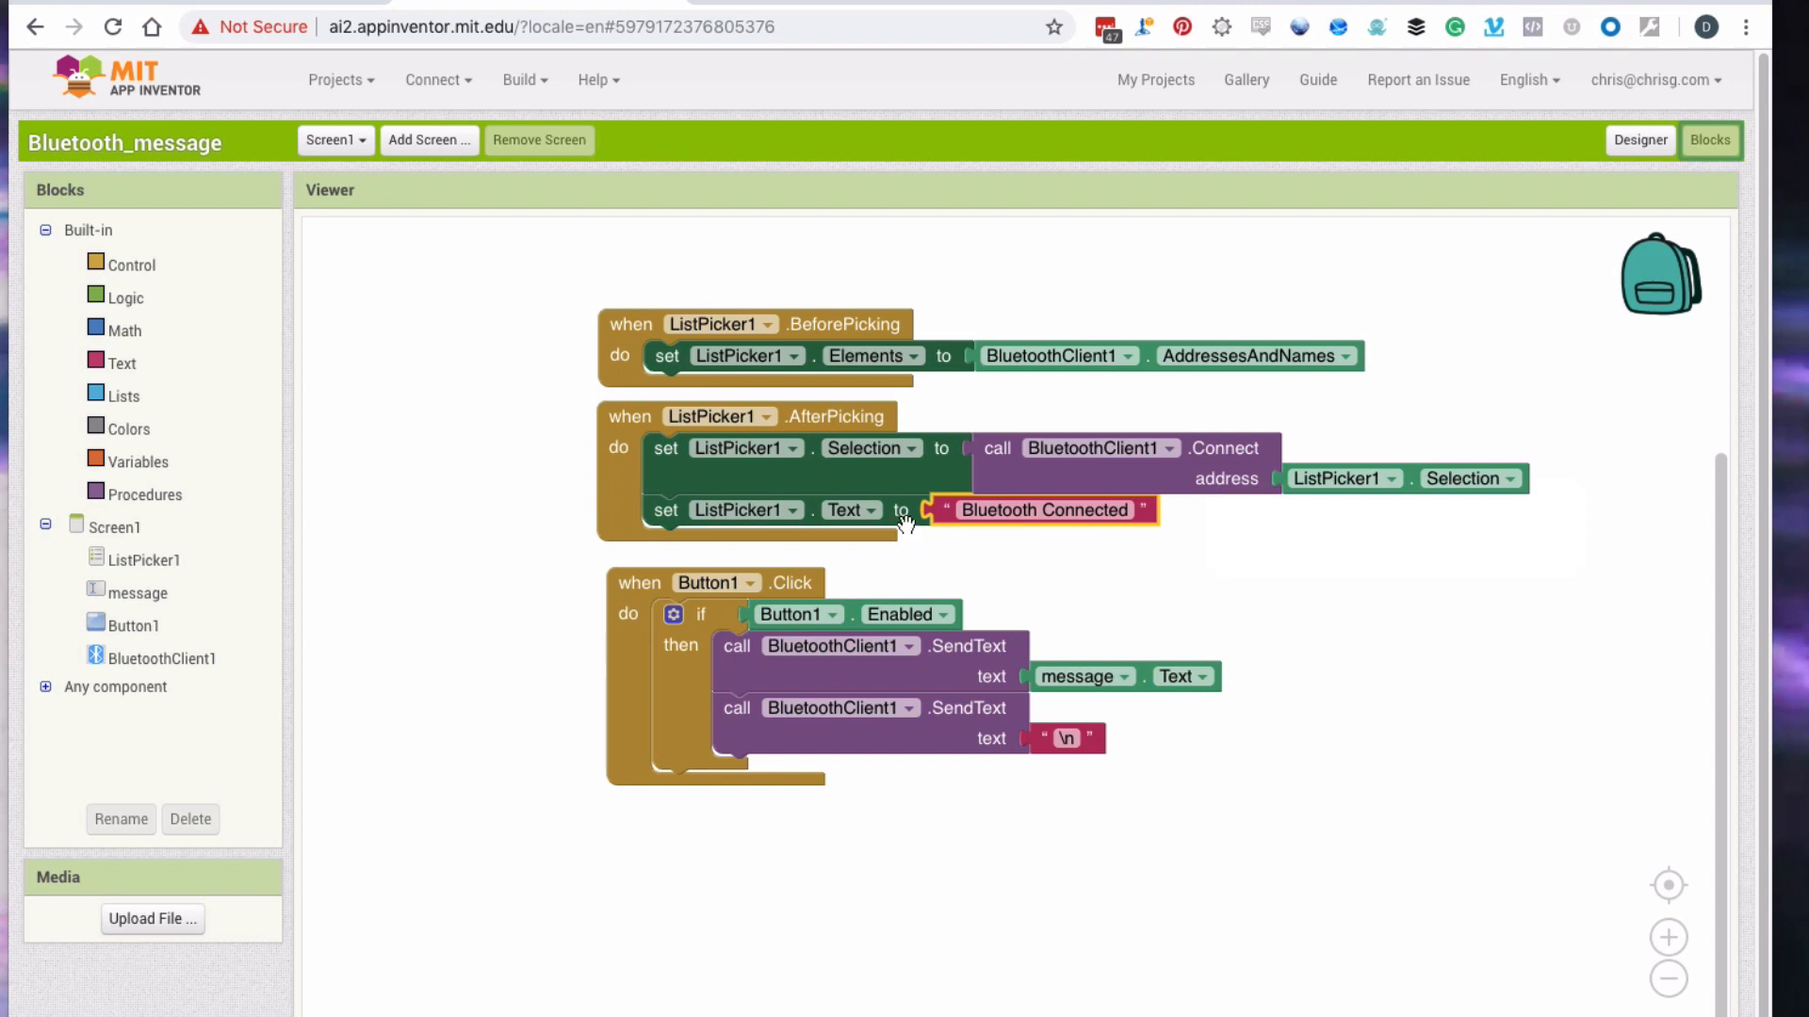
{"action": "mouse_move", "coordinate": [976, 541]}
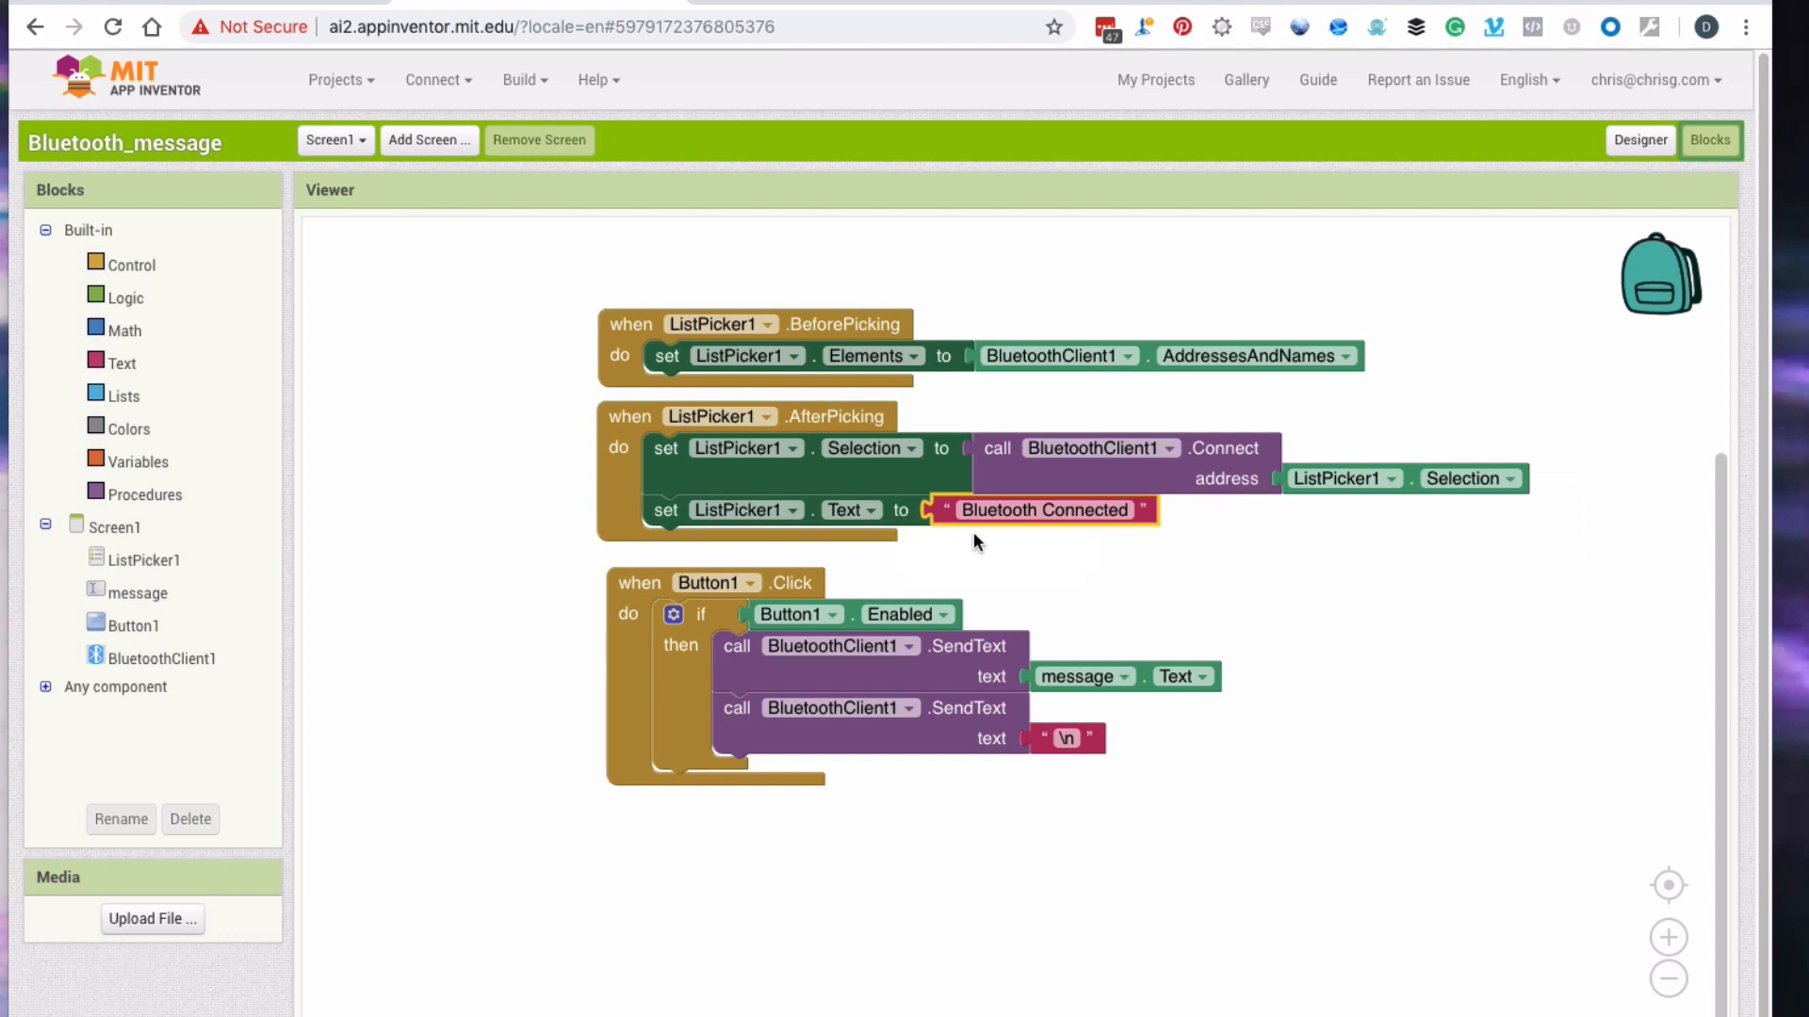
{"action": "mouse_move", "coordinate": [1061, 549]}
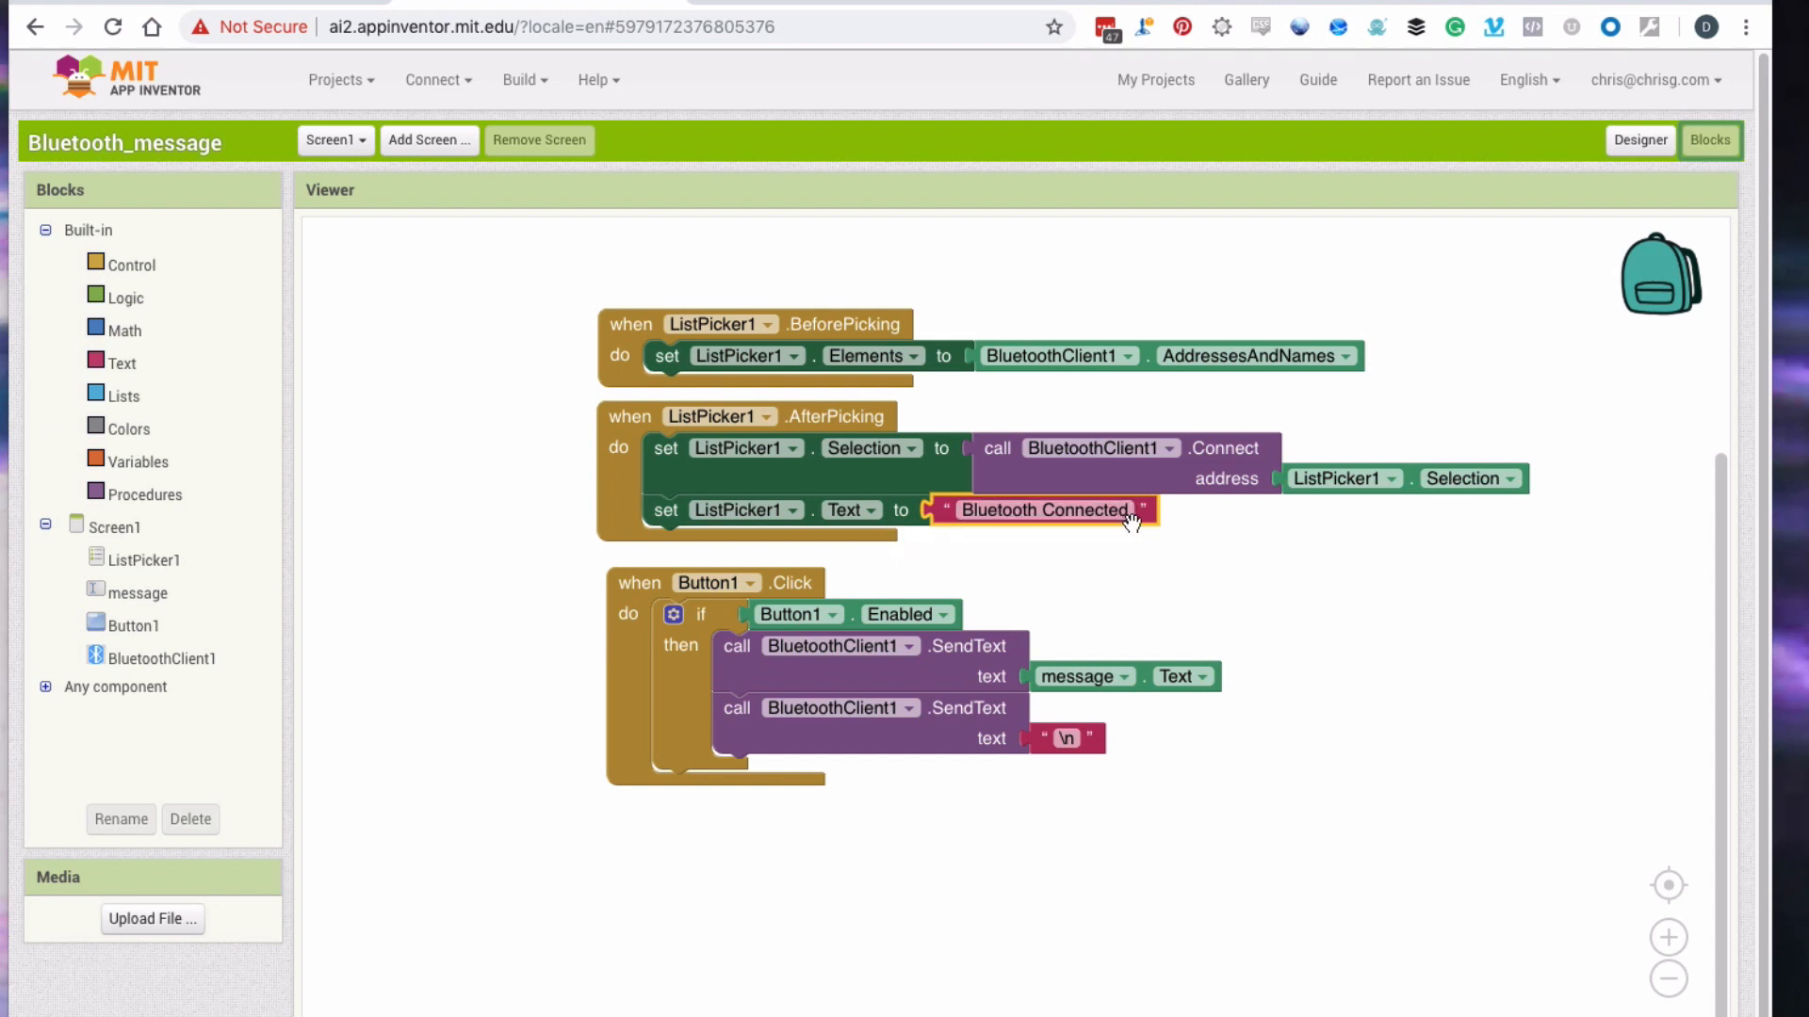
{"action": "mouse_move", "coordinate": [642, 661]}
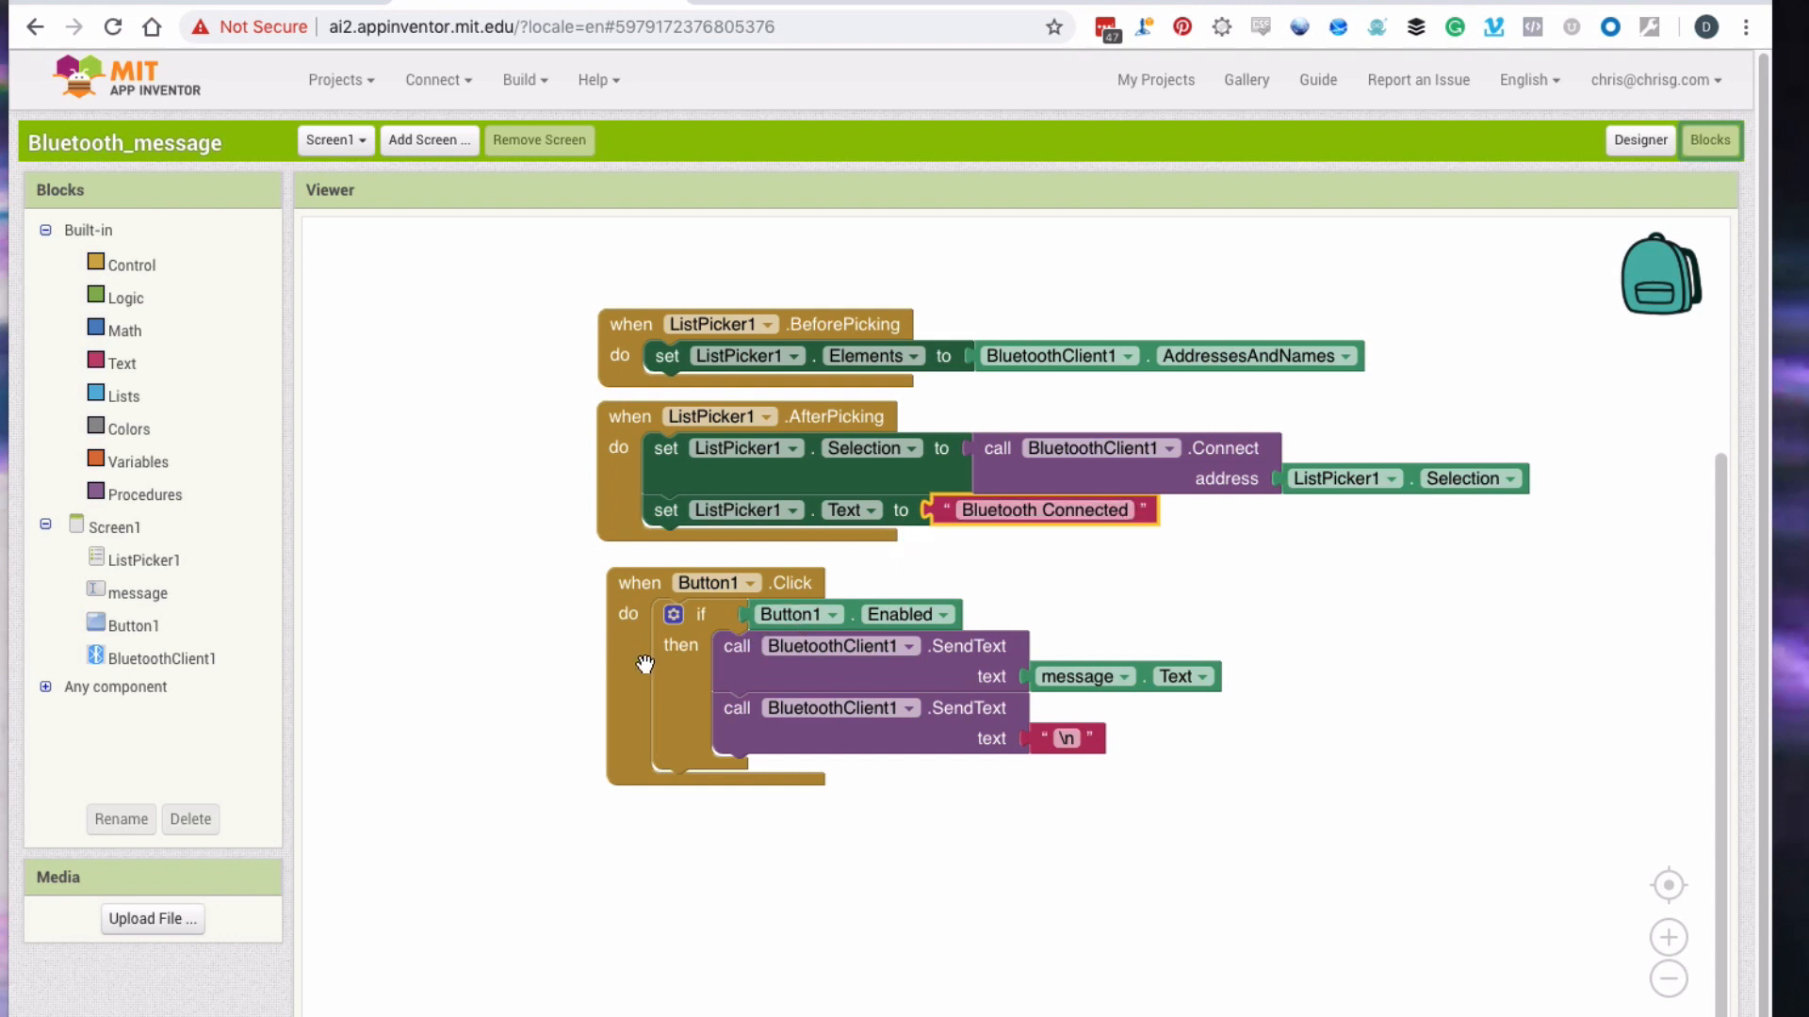
{"action": "mouse_move", "coordinate": [642, 689]}
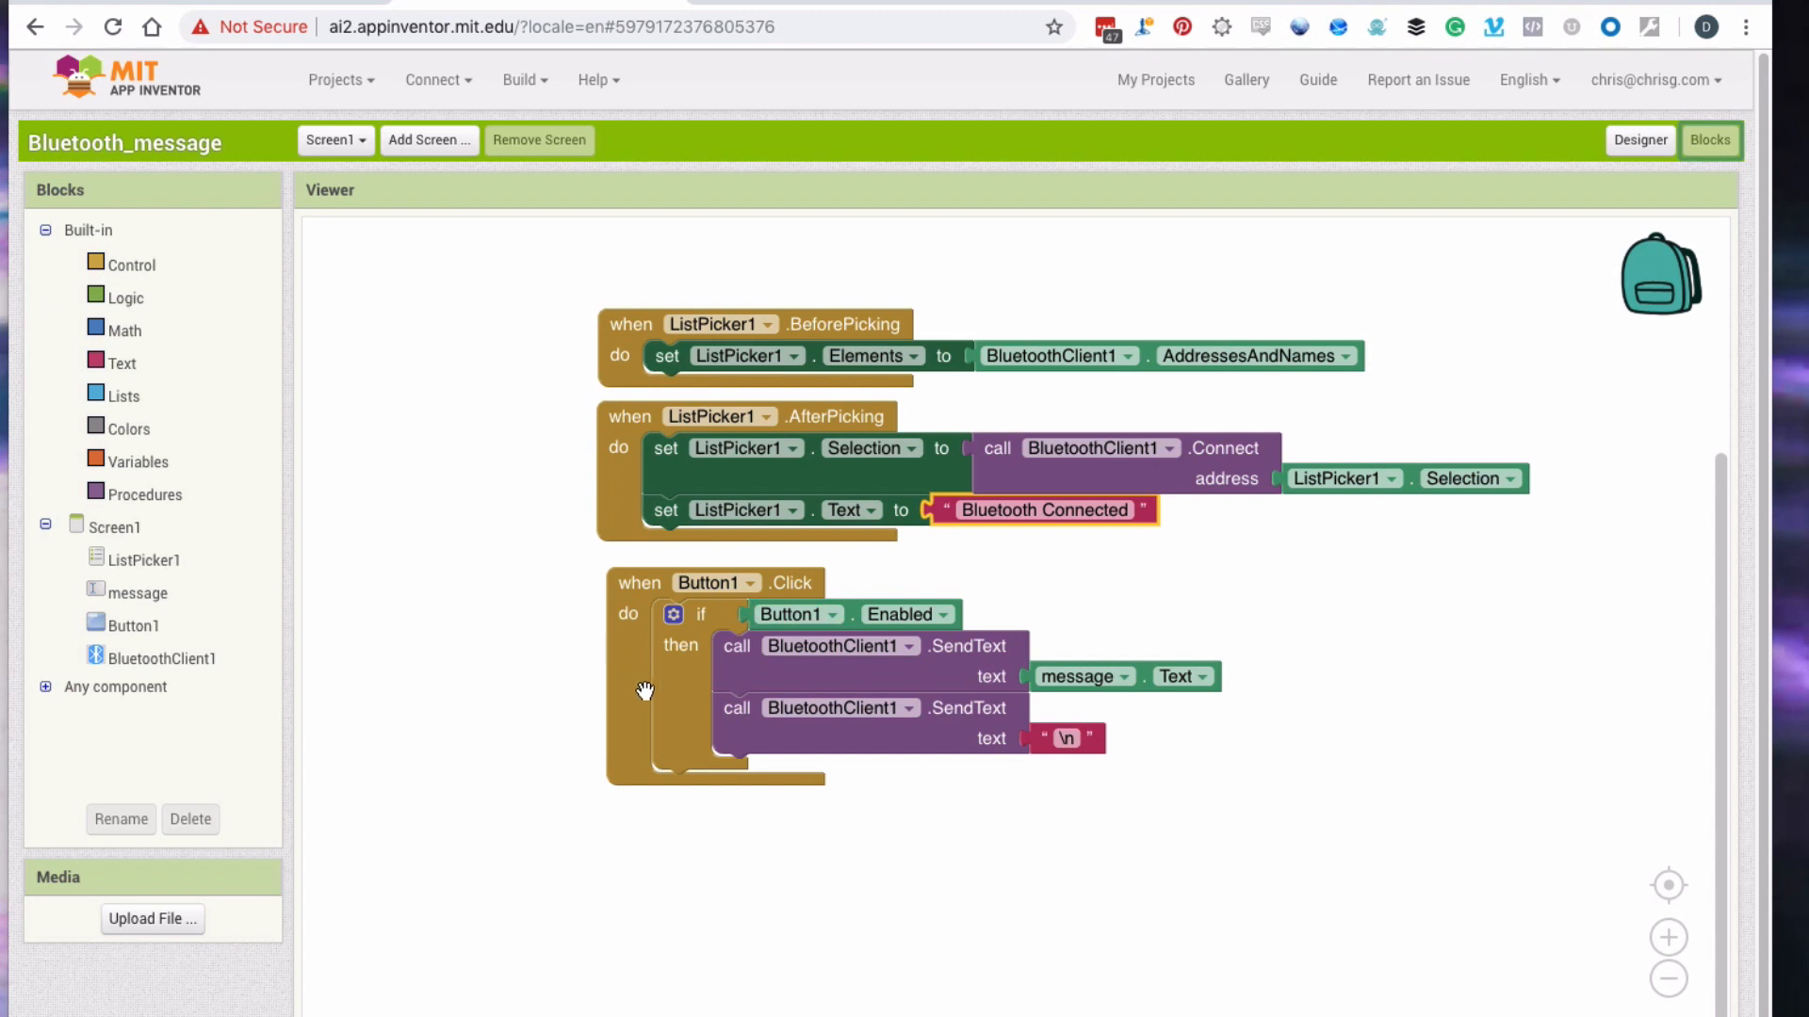
{"action": "mouse_move", "coordinate": [866, 670]}
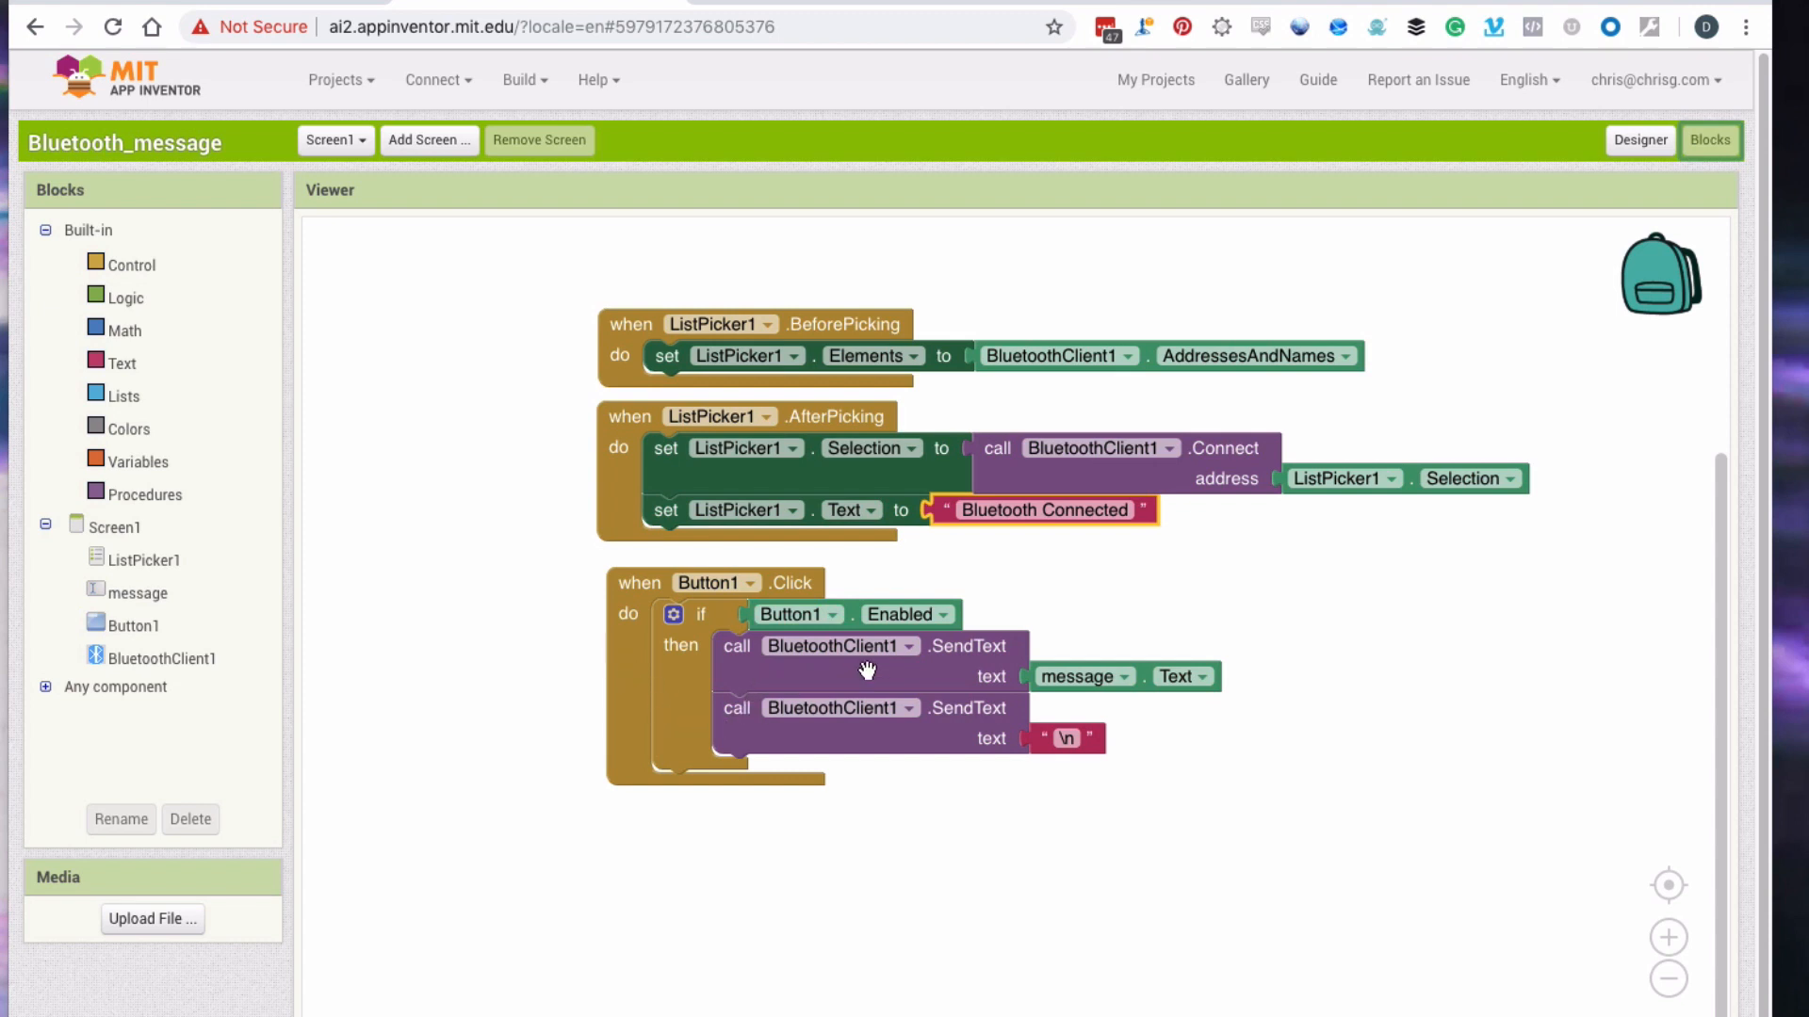
{"action": "mouse_move", "coordinate": [923, 676]}
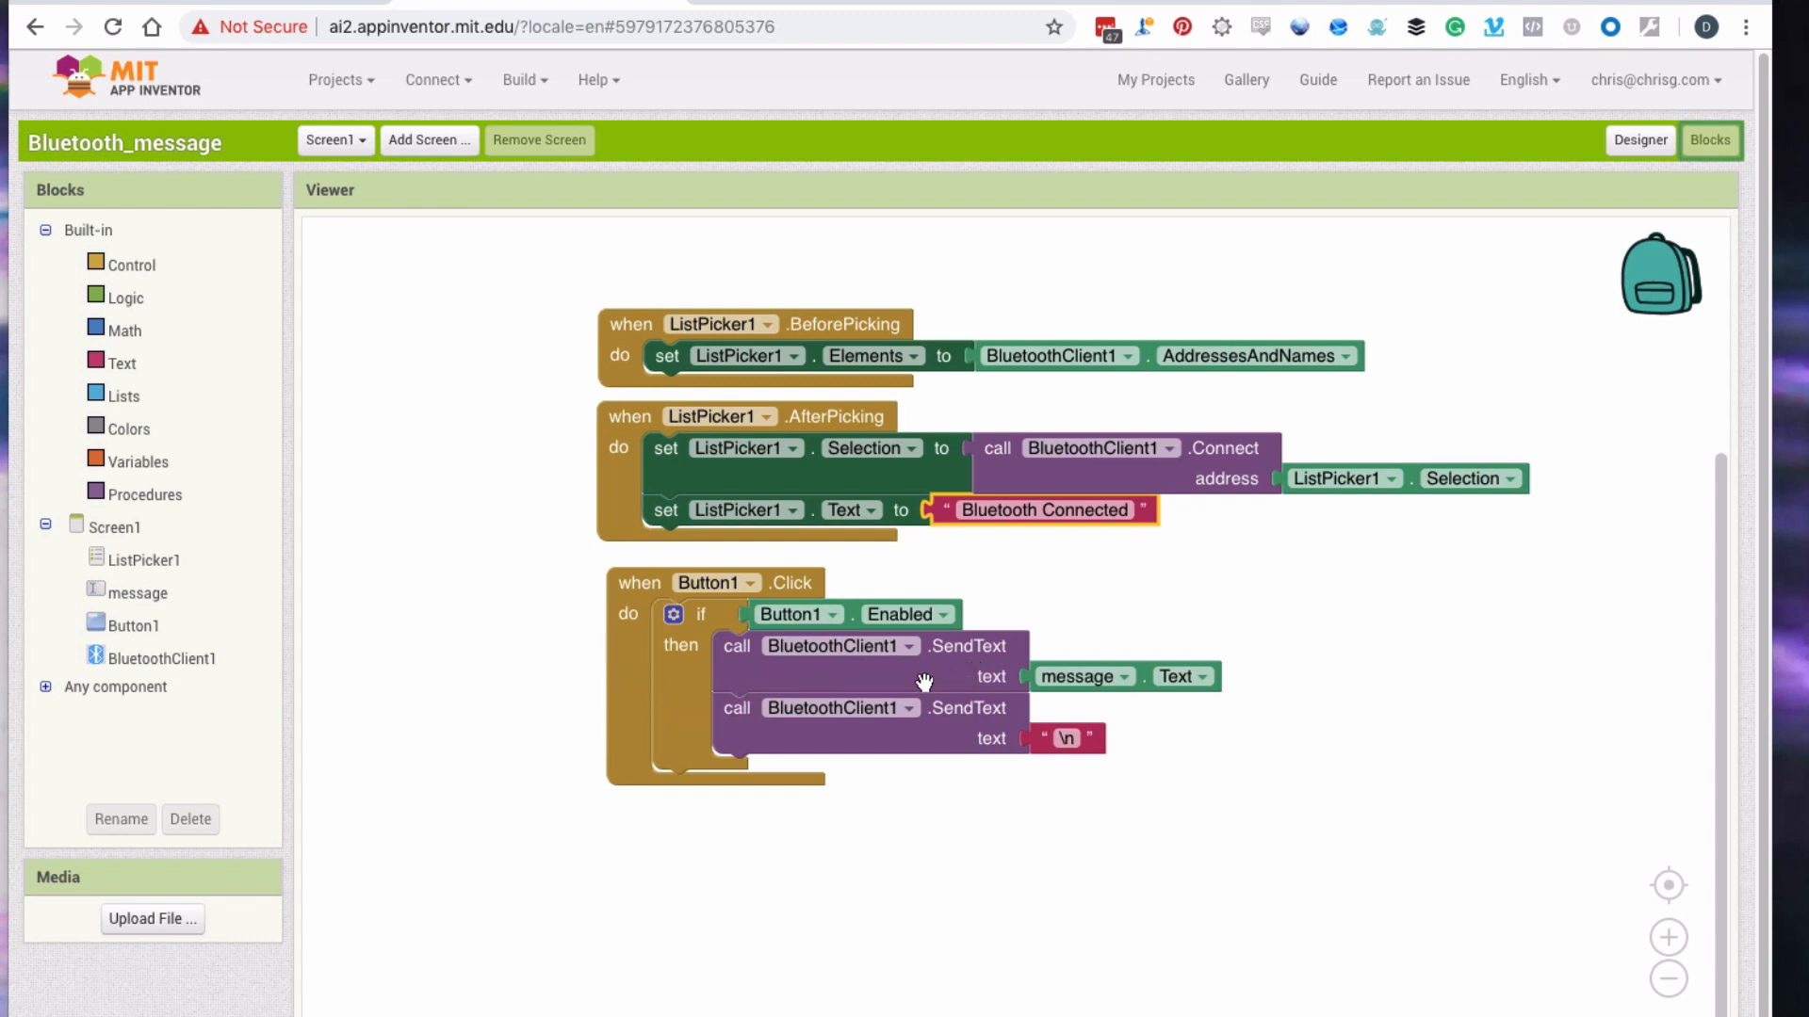
{"action": "mouse_move", "coordinate": [1102, 689]}
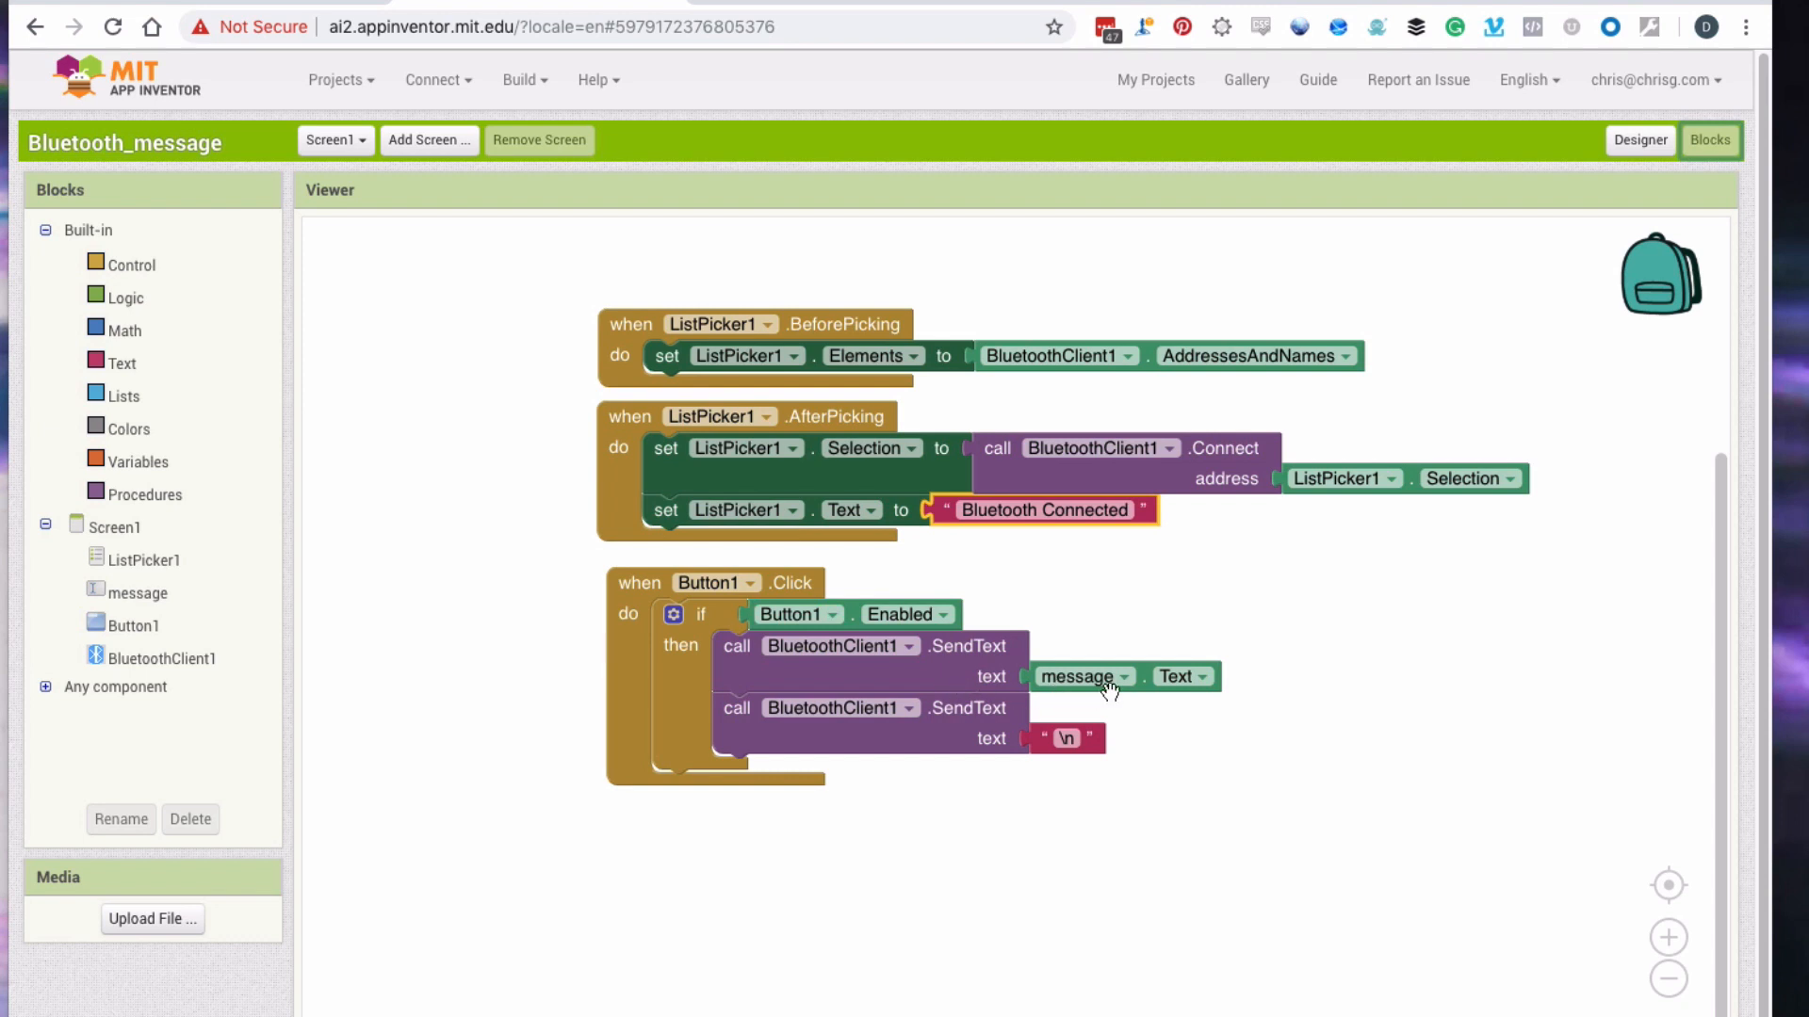
{"action": "mouse_move", "coordinate": [1150, 689]}
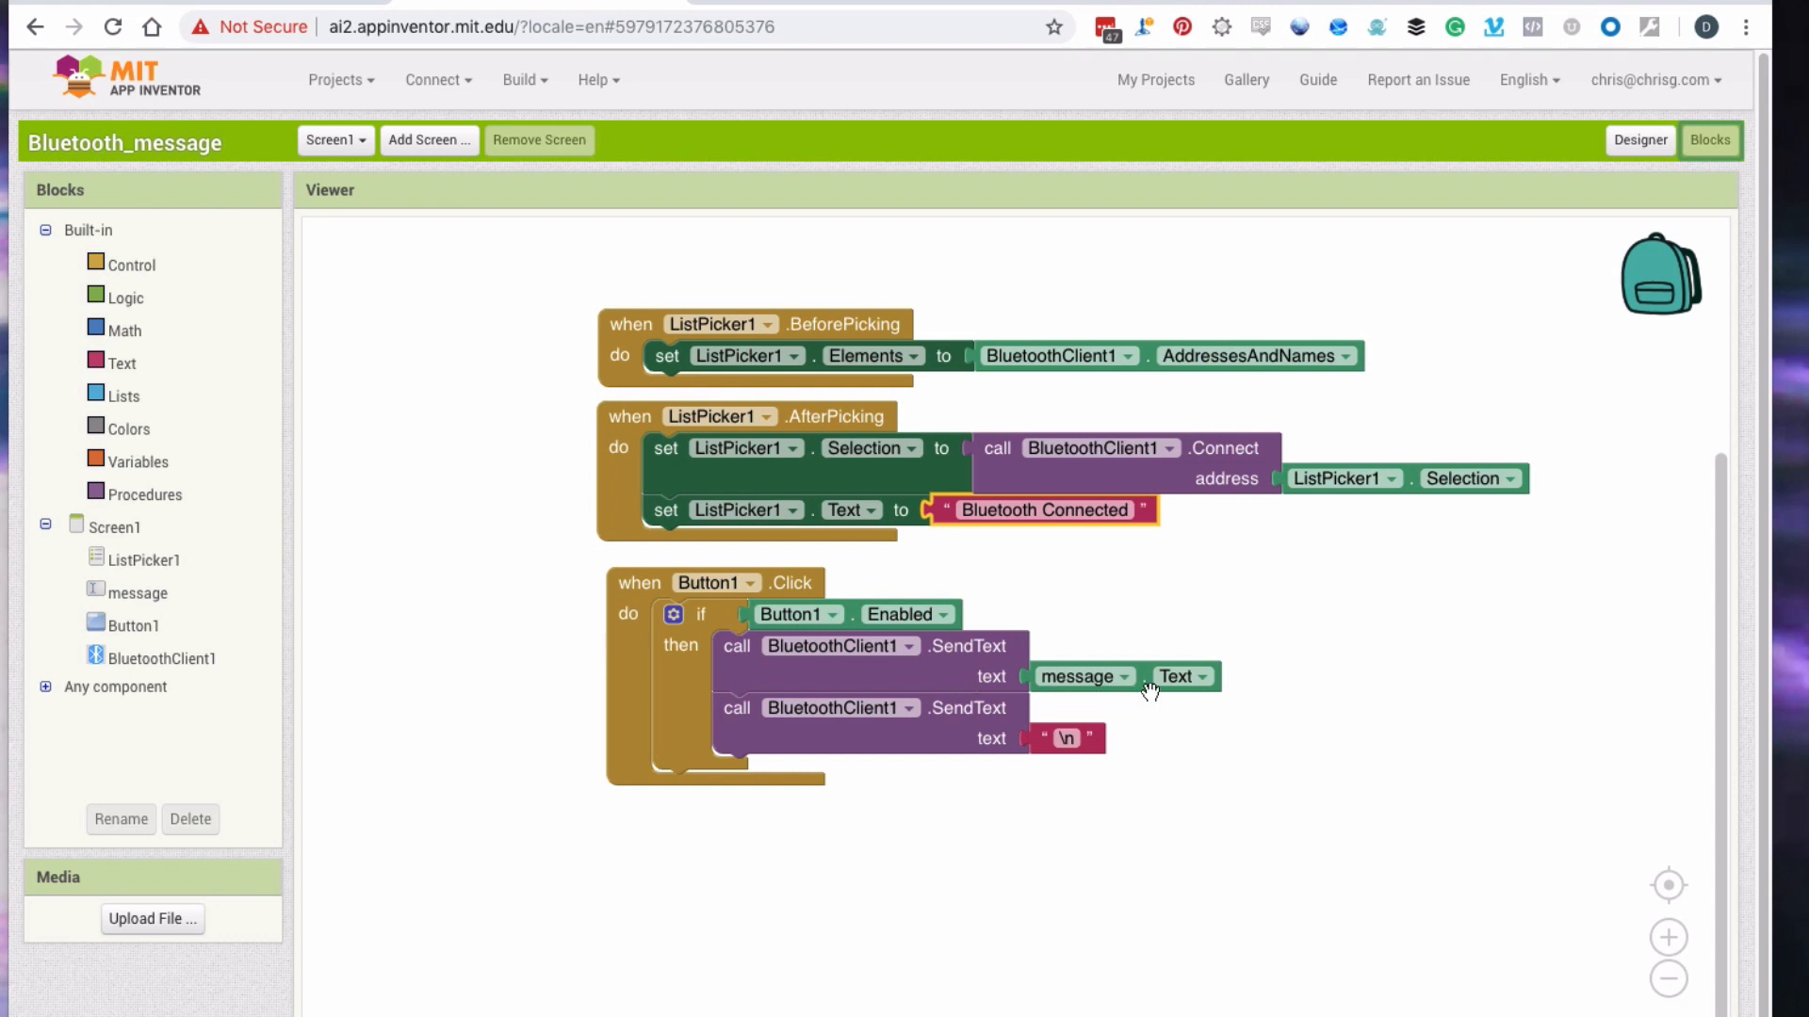
{"action": "mouse_move", "coordinate": [1158, 734]}
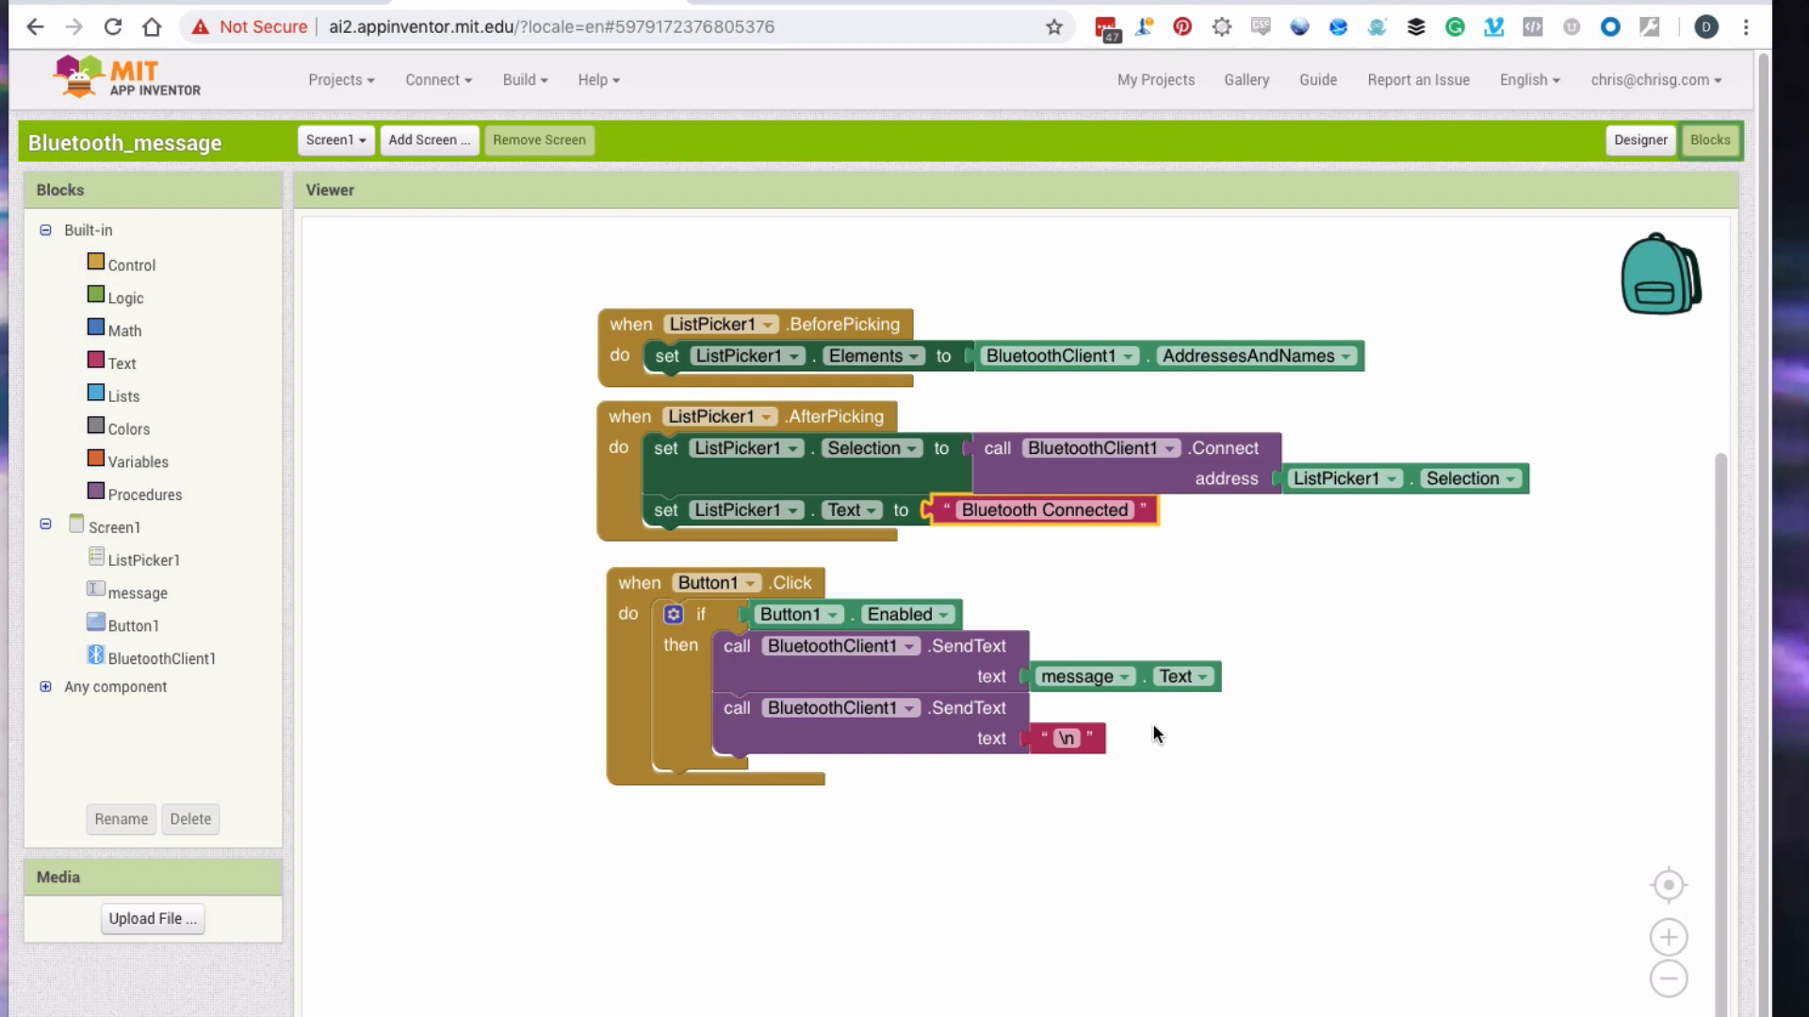
{"action": "mouse_move", "coordinate": [1082, 765]}
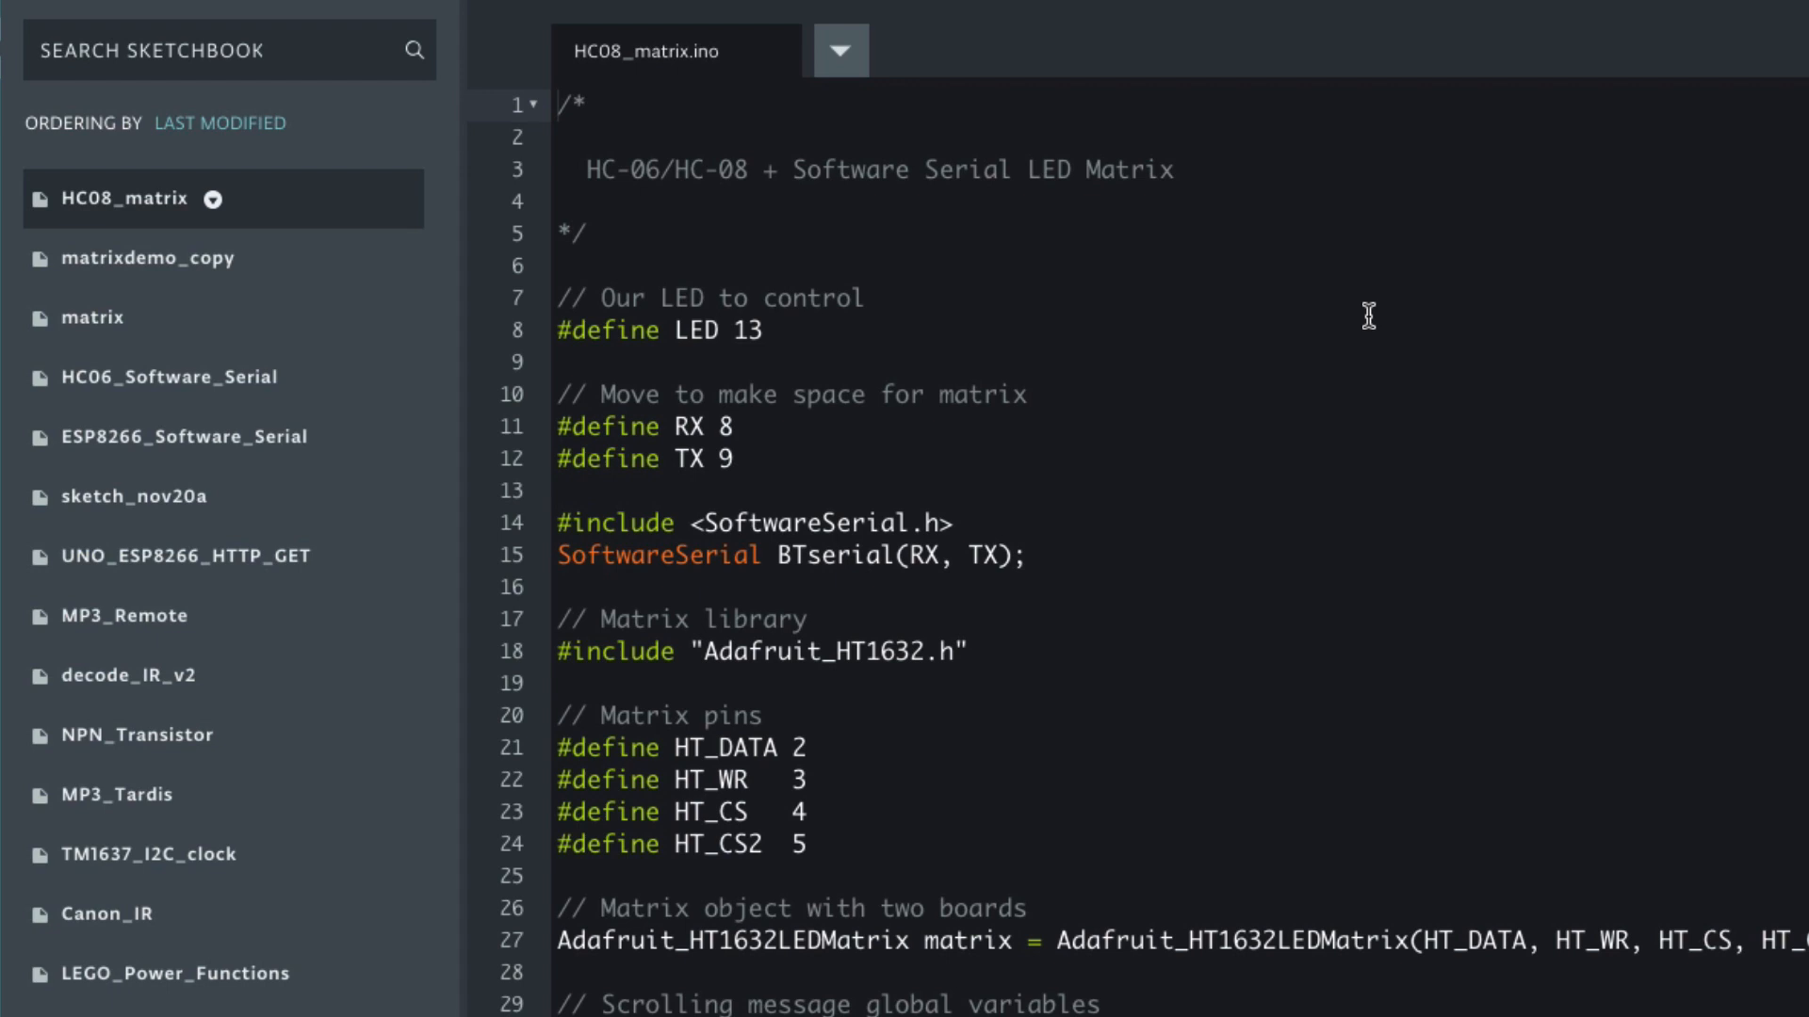
{"action": "mouse_move", "coordinate": [1328, 317]}
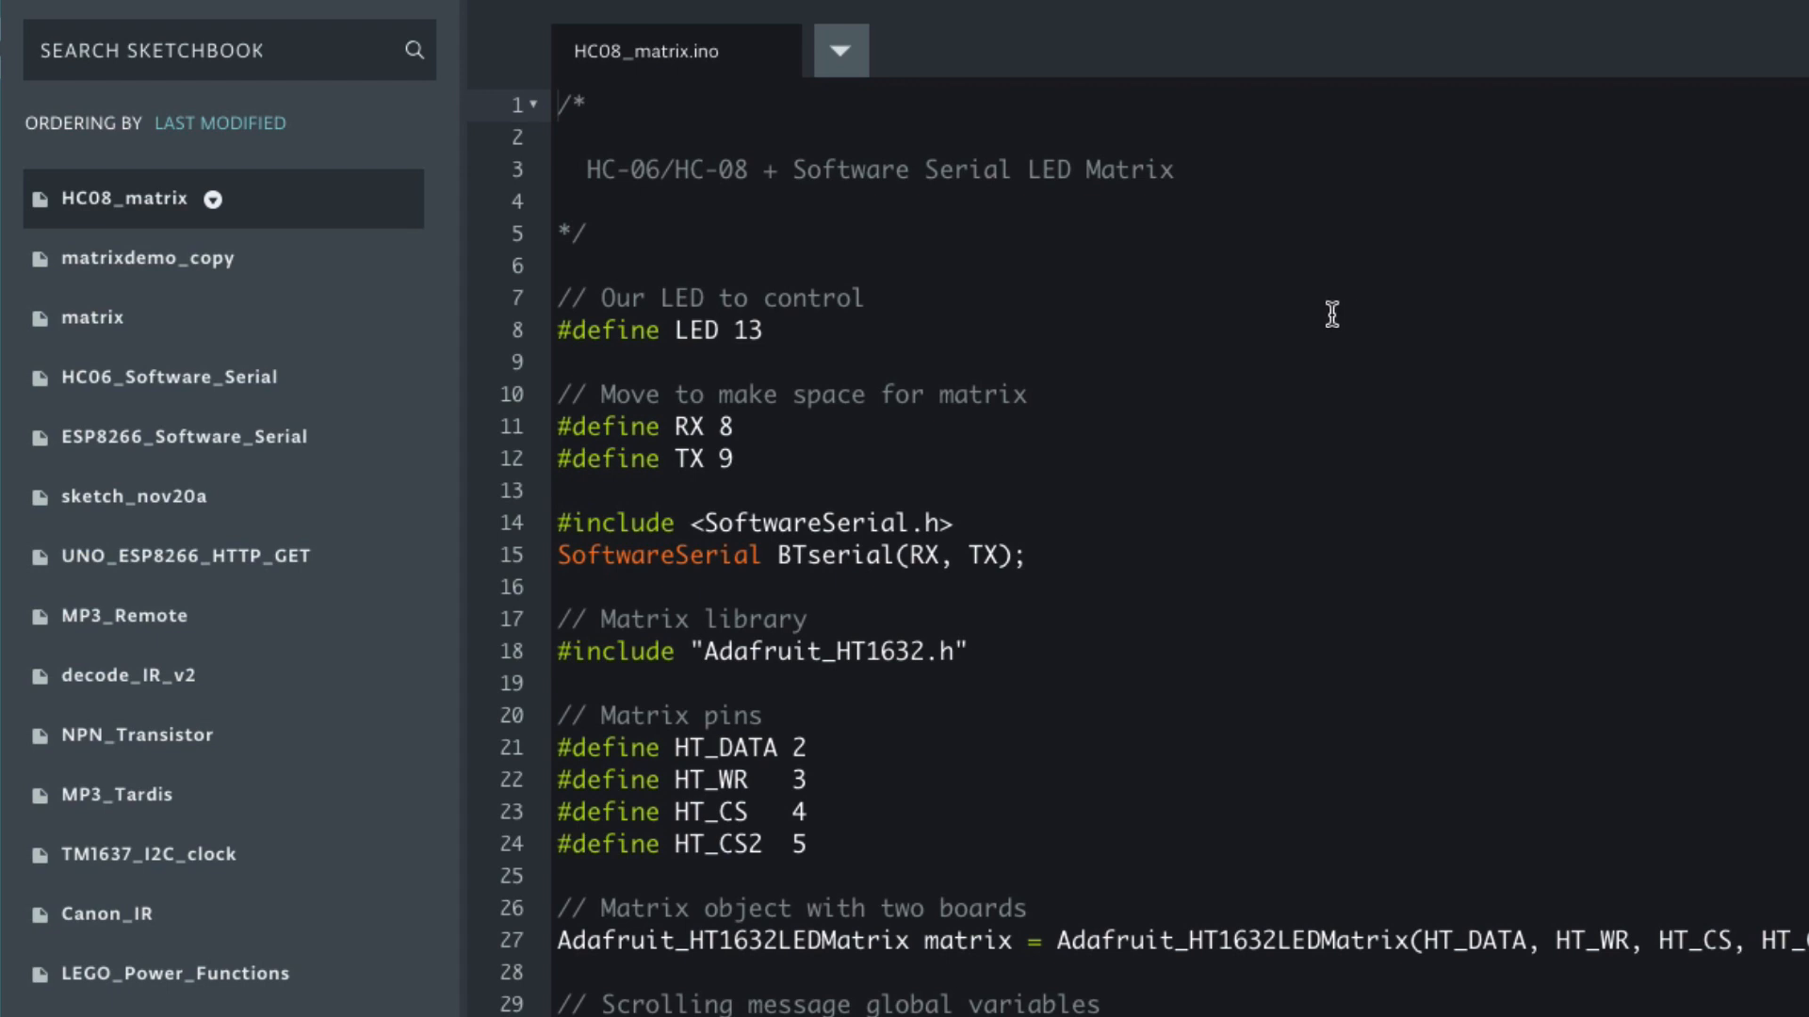
{"action": "mouse_move", "coordinate": [1338, 307]}
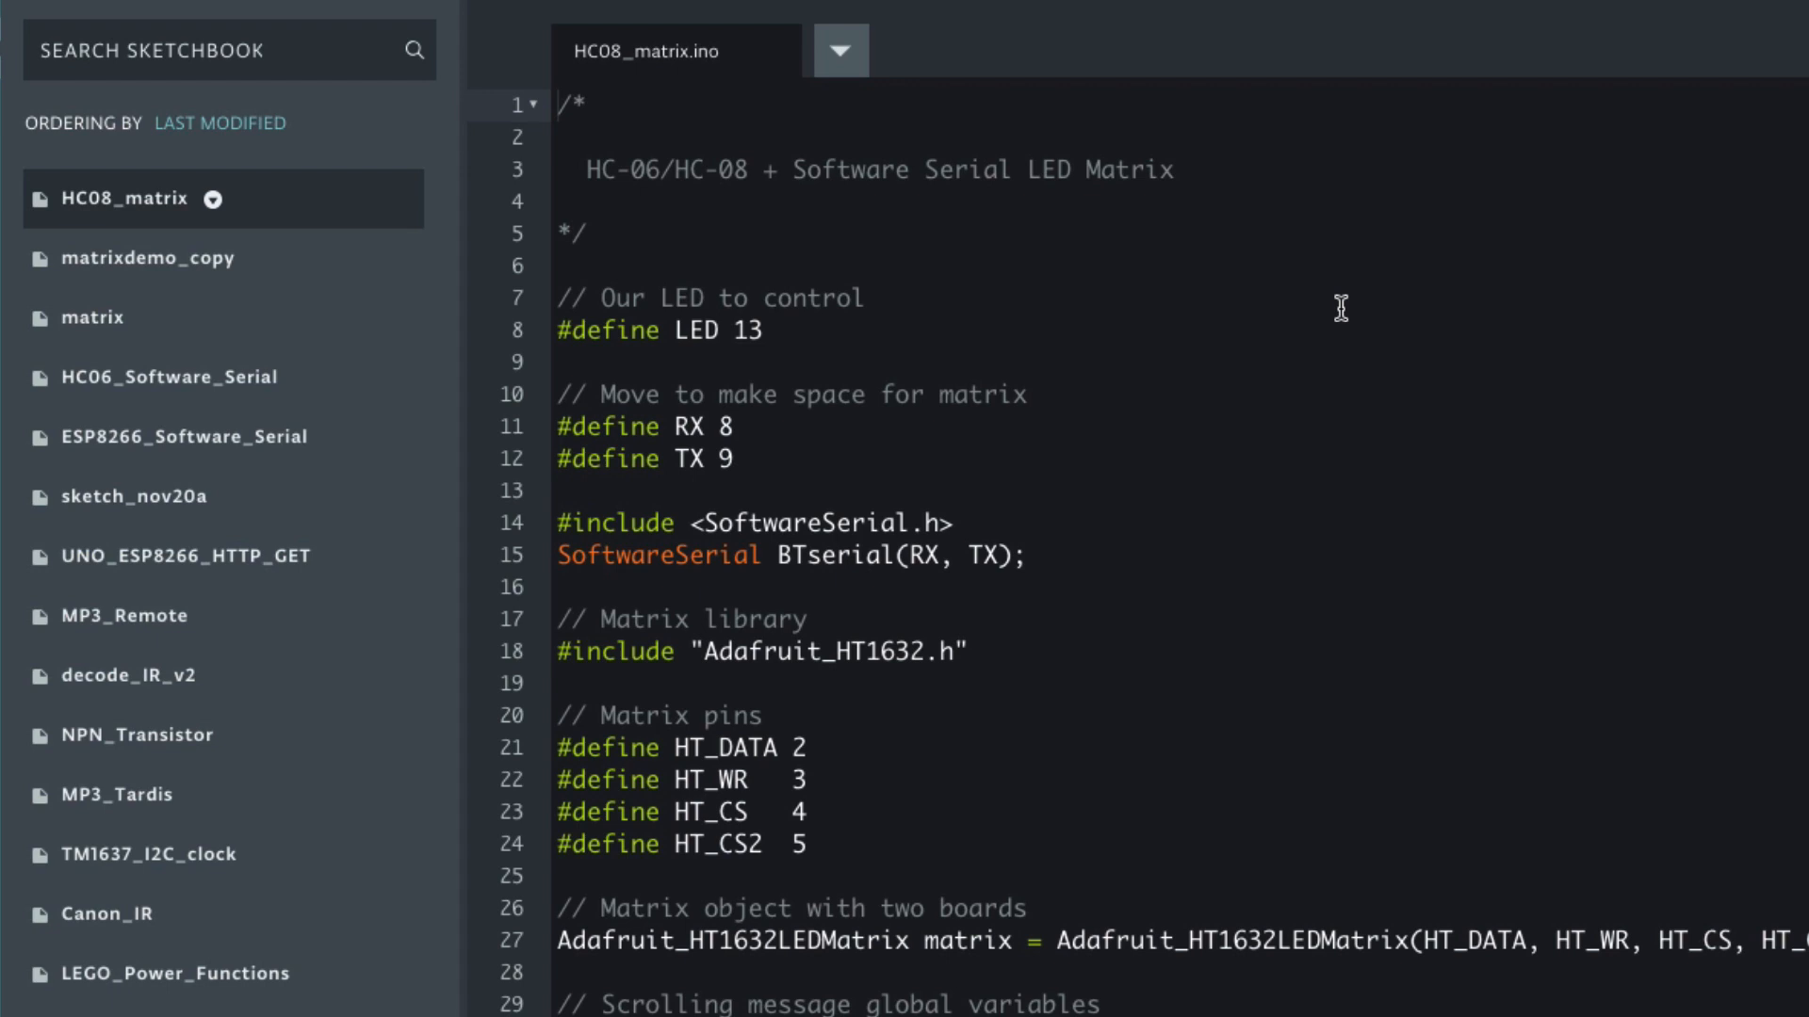
{"action": "mouse_move", "coordinate": [1187, 312]}
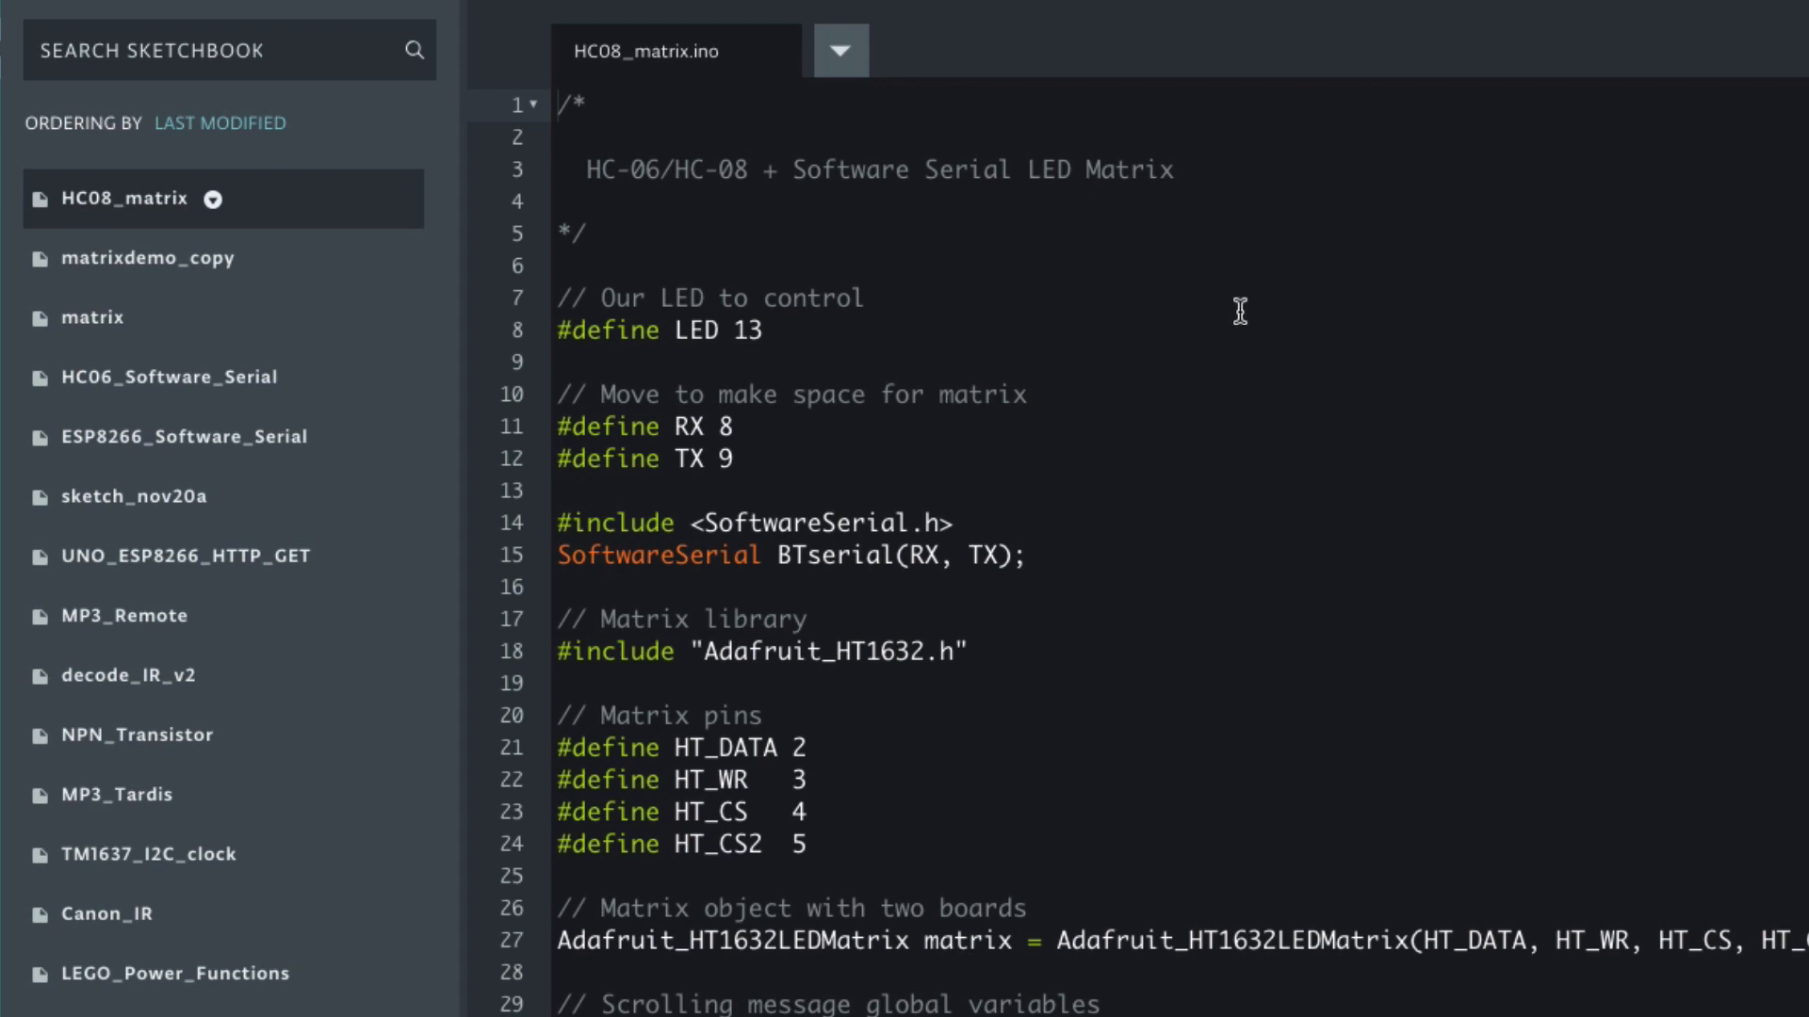
Scroll through the HC08_matrix sketch's pin defines, scrolling-message globals and setup routine.
{"action": "scroll", "scroll_direction": "down", "scroll_amount": 3}
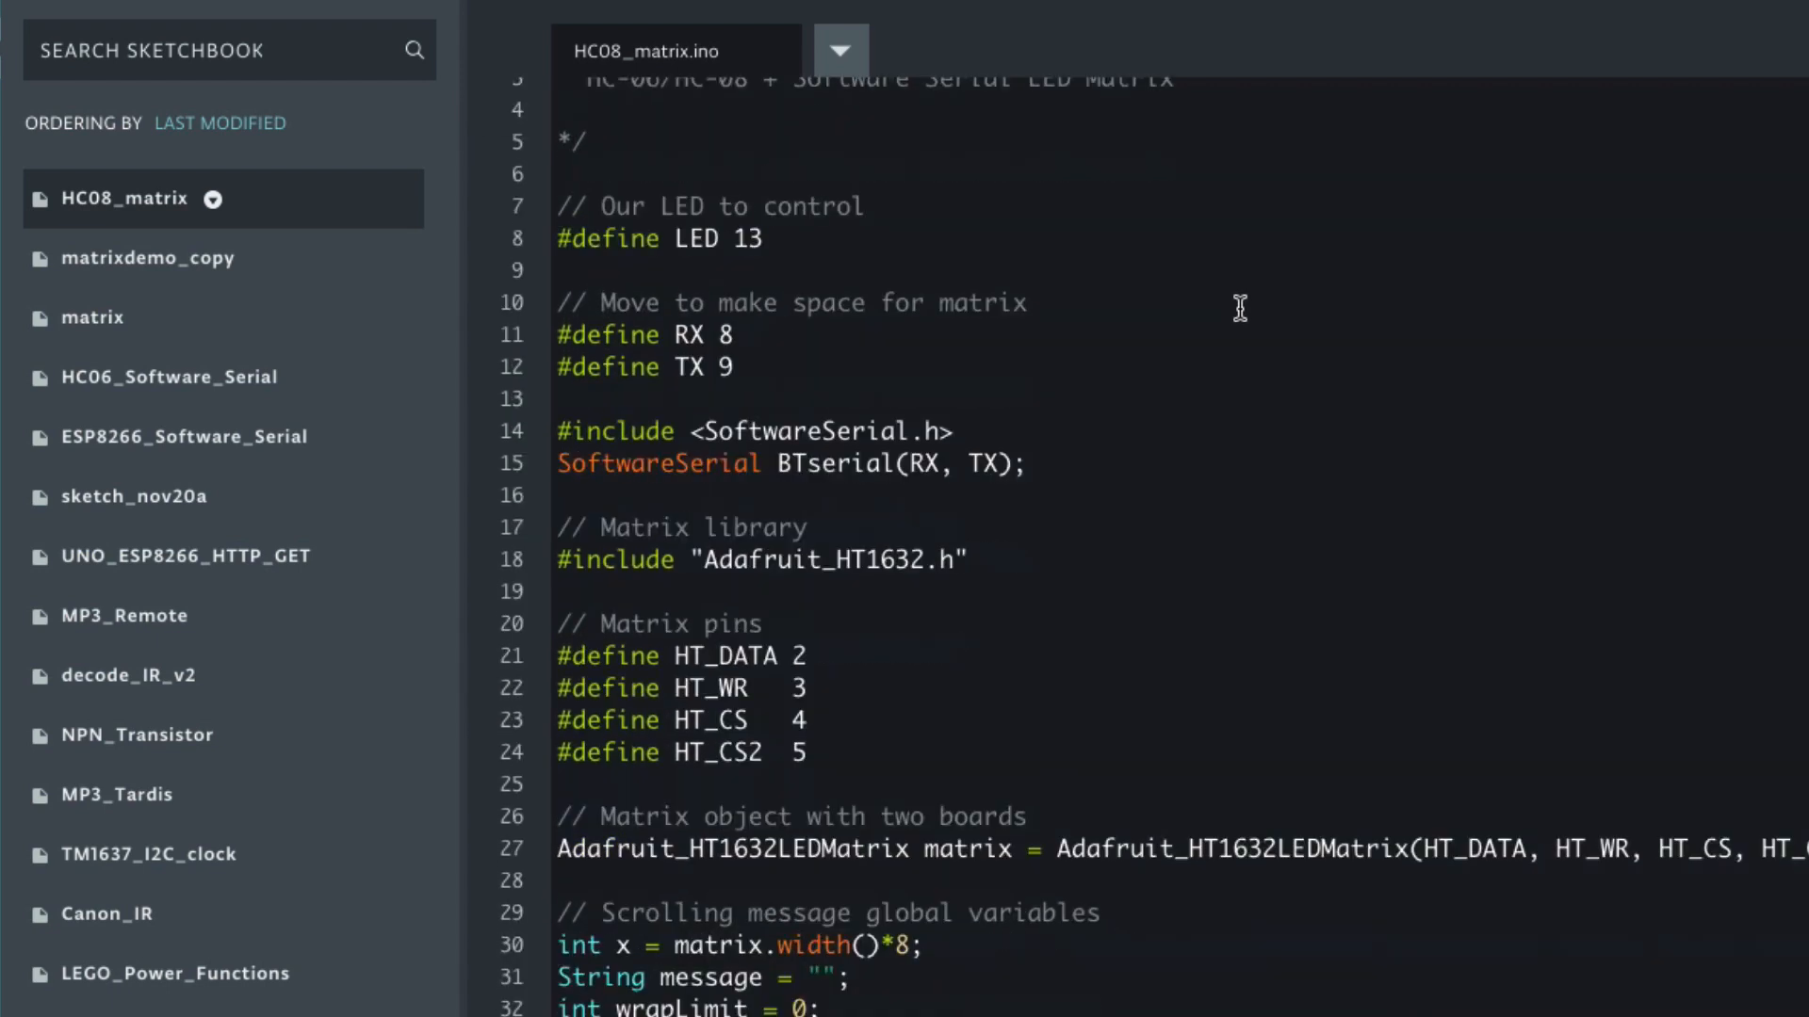
{"action": "mouse_move", "coordinate": [797, 362]}
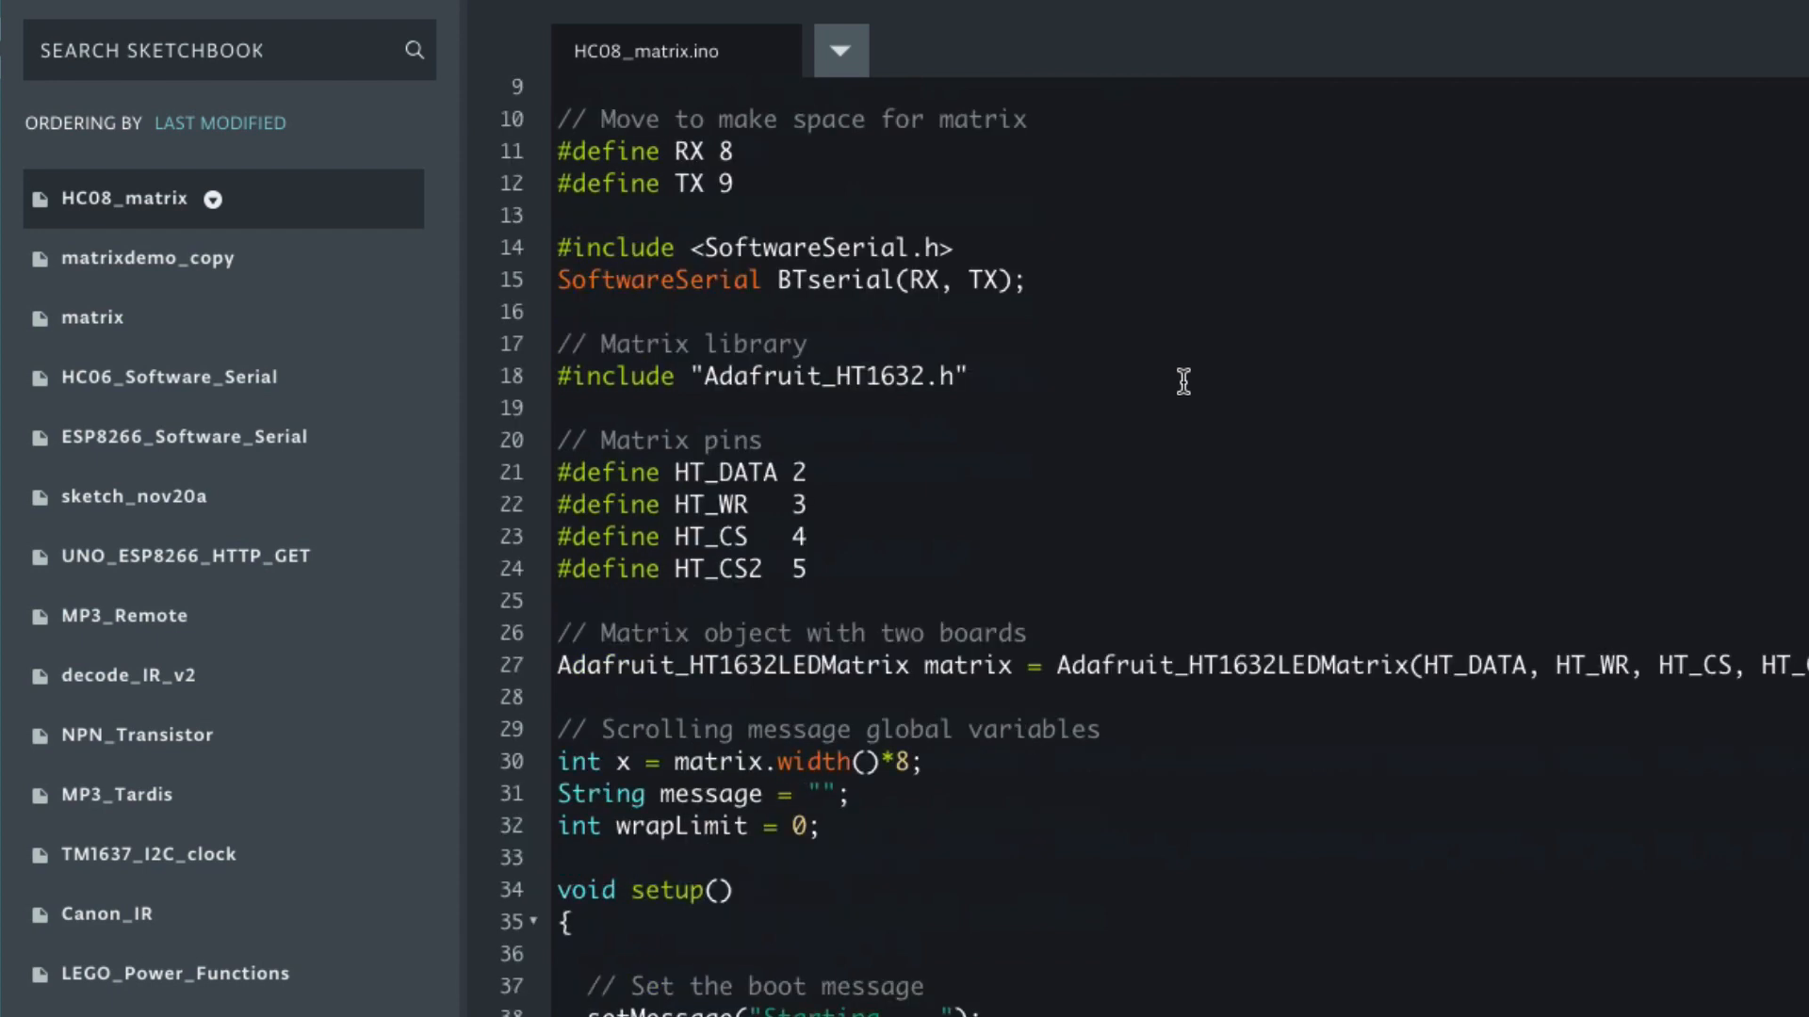
{"action": "scroll", "scroll_direction": "down", "scroll_amount": 3}
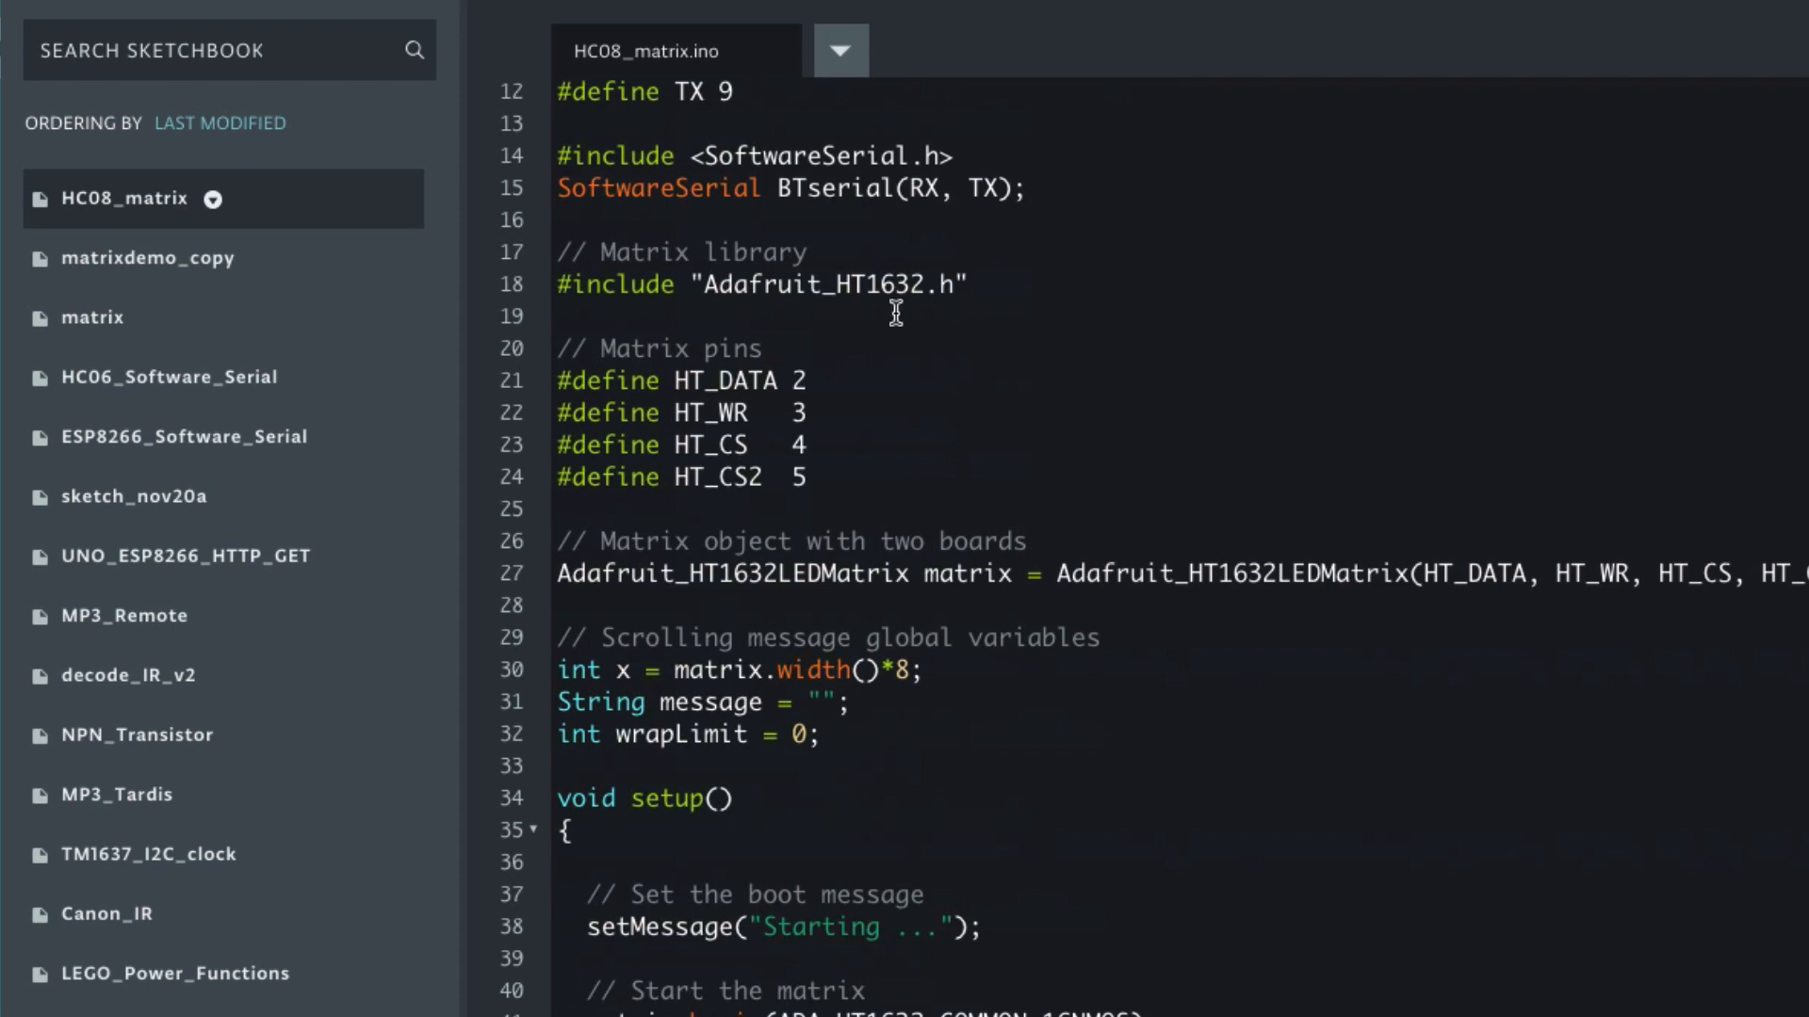
{"action": "double_click", "coordinate": [813, 284]}
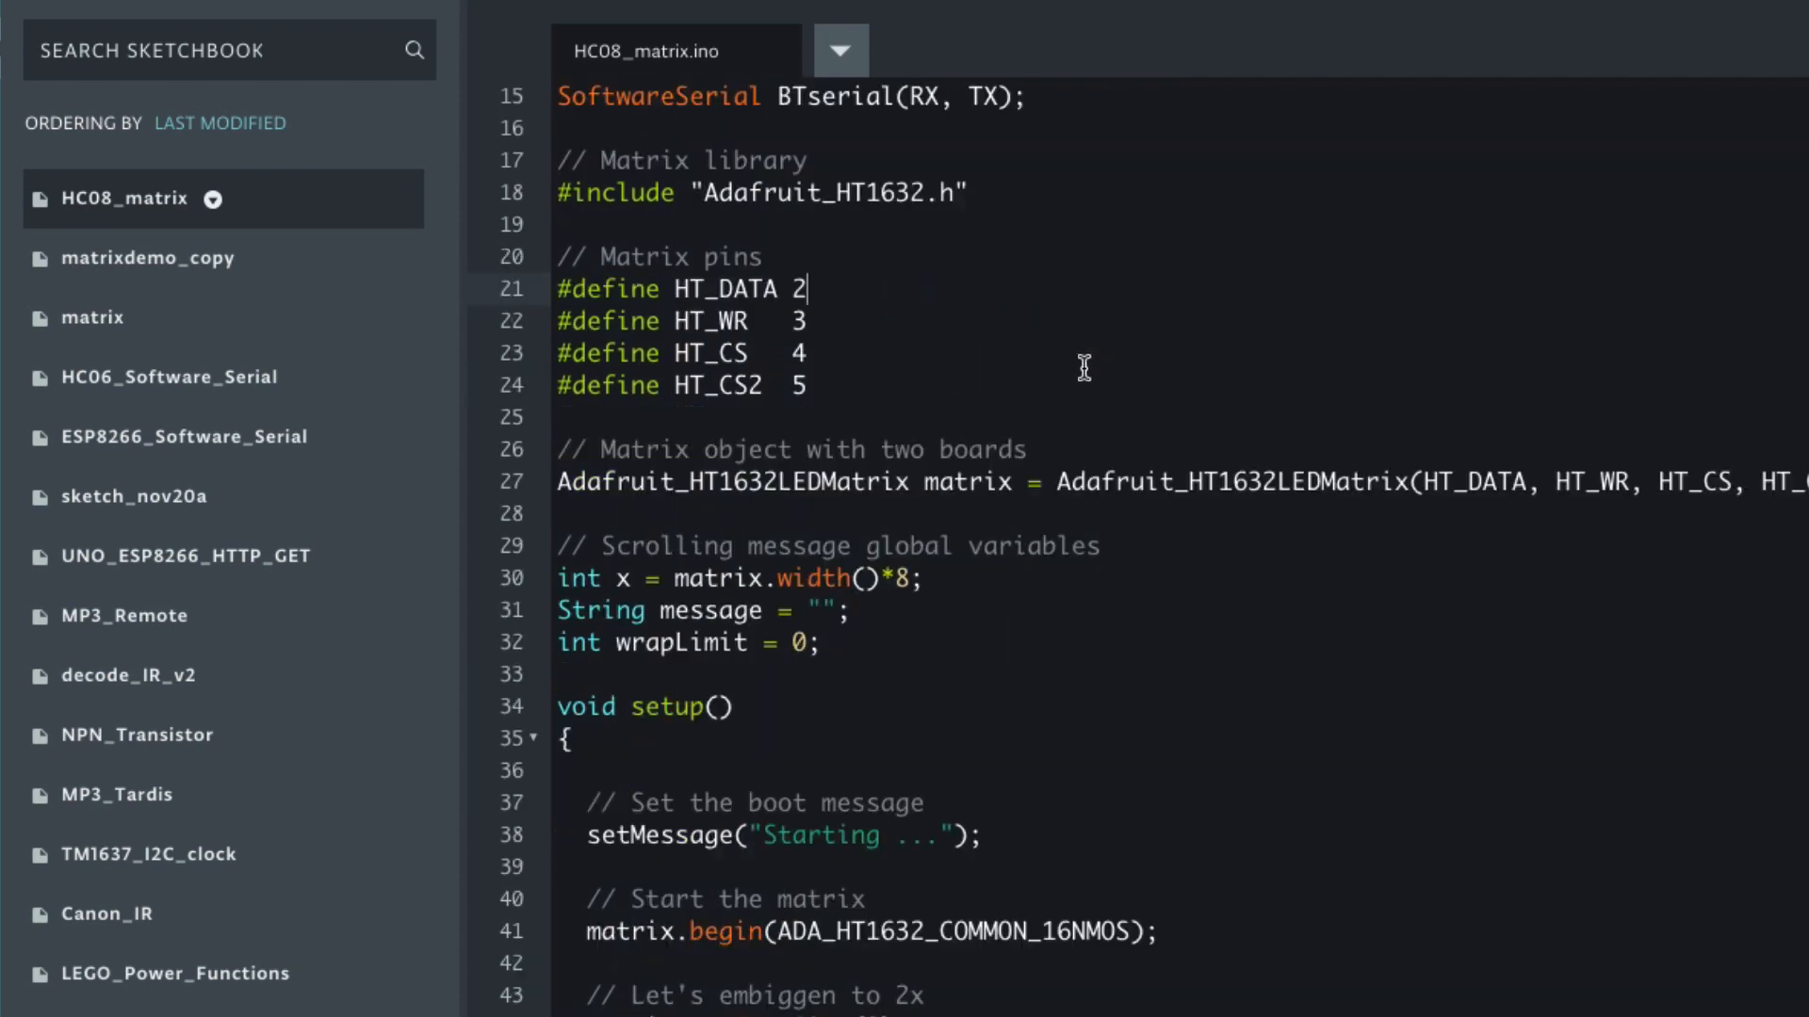
{"action": "mouse_move", "coordinate": [866, 387]}
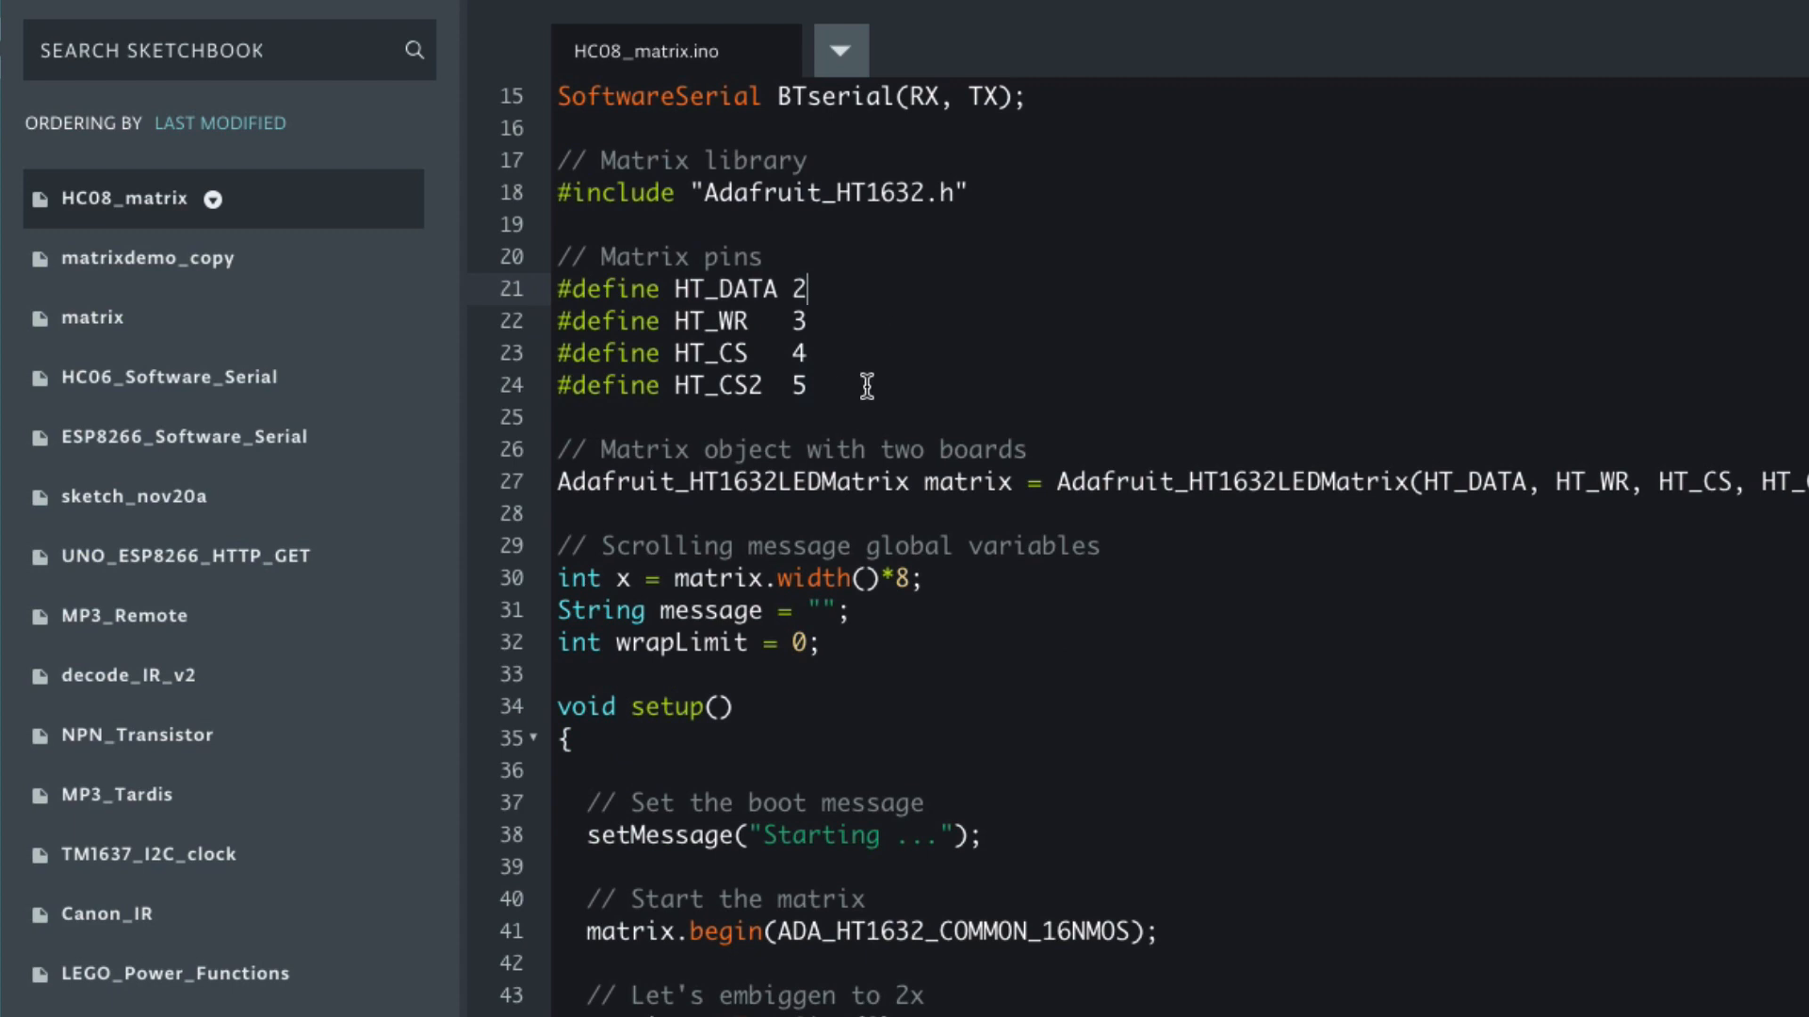
{"action": "scroll", "scroll_direction": "down", "scroll_amount": 3}
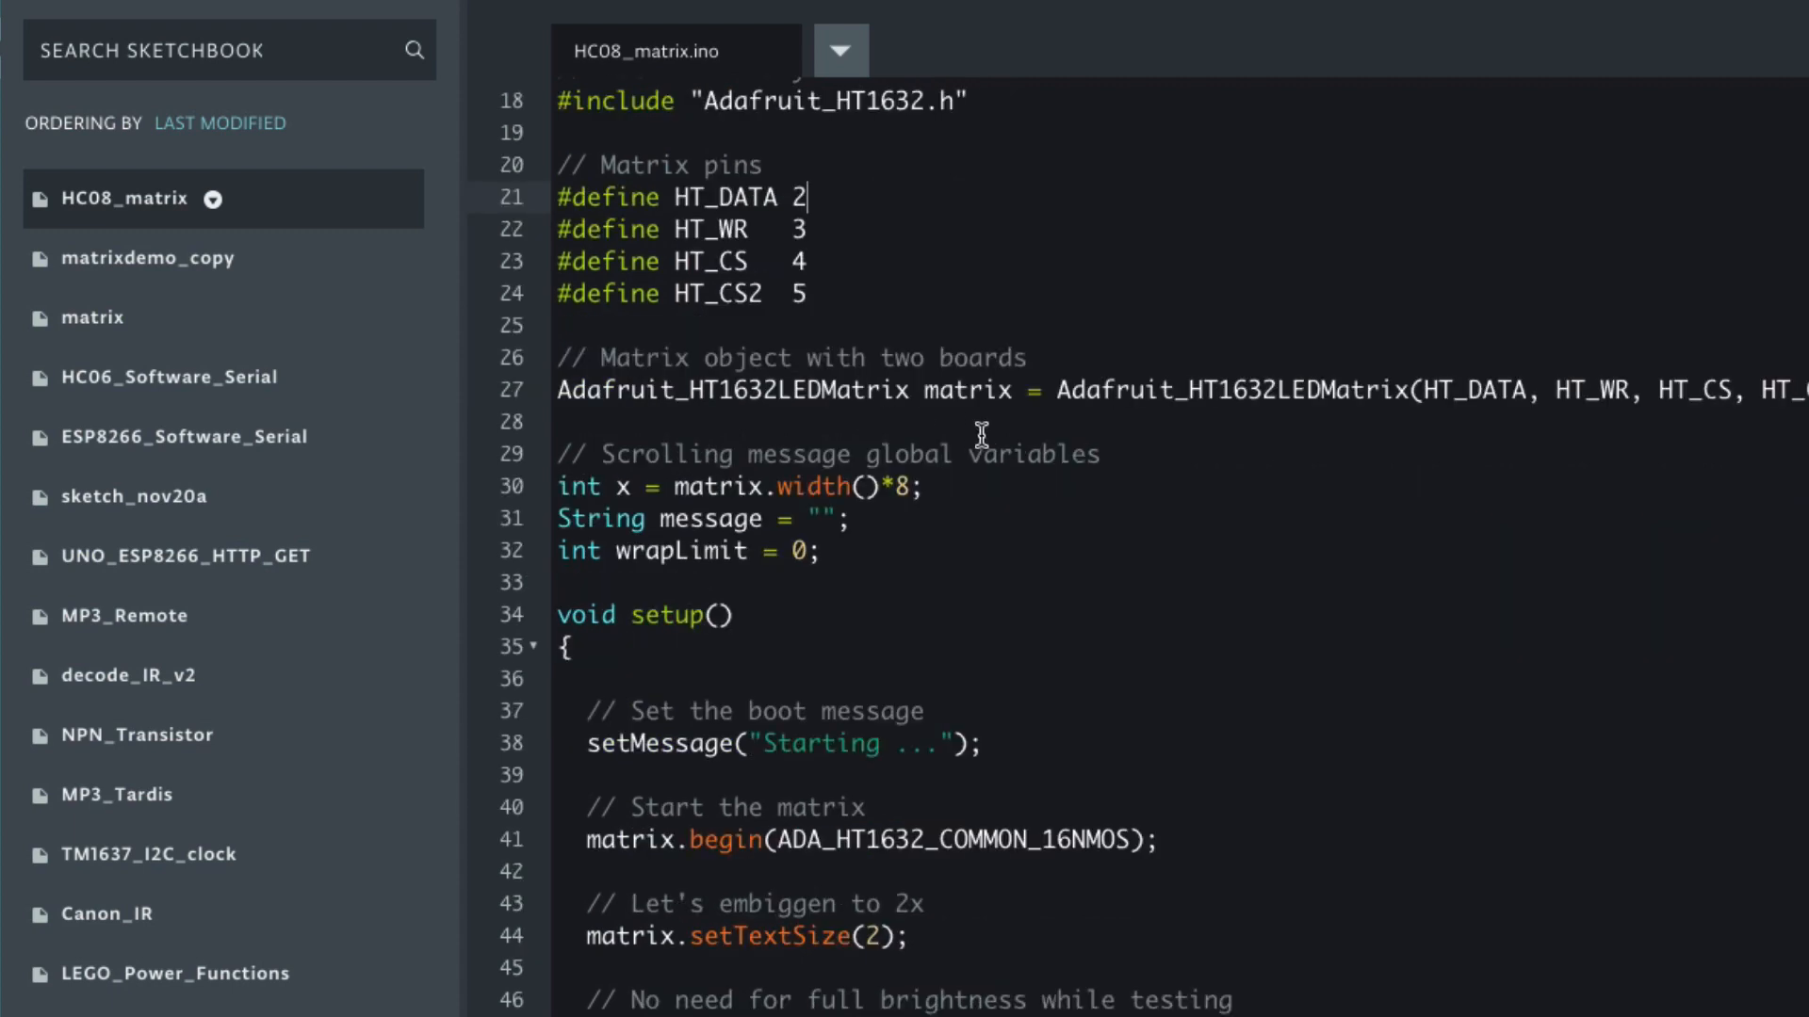
{"action": "mouse_move", "coordinate": [1334, 439]}
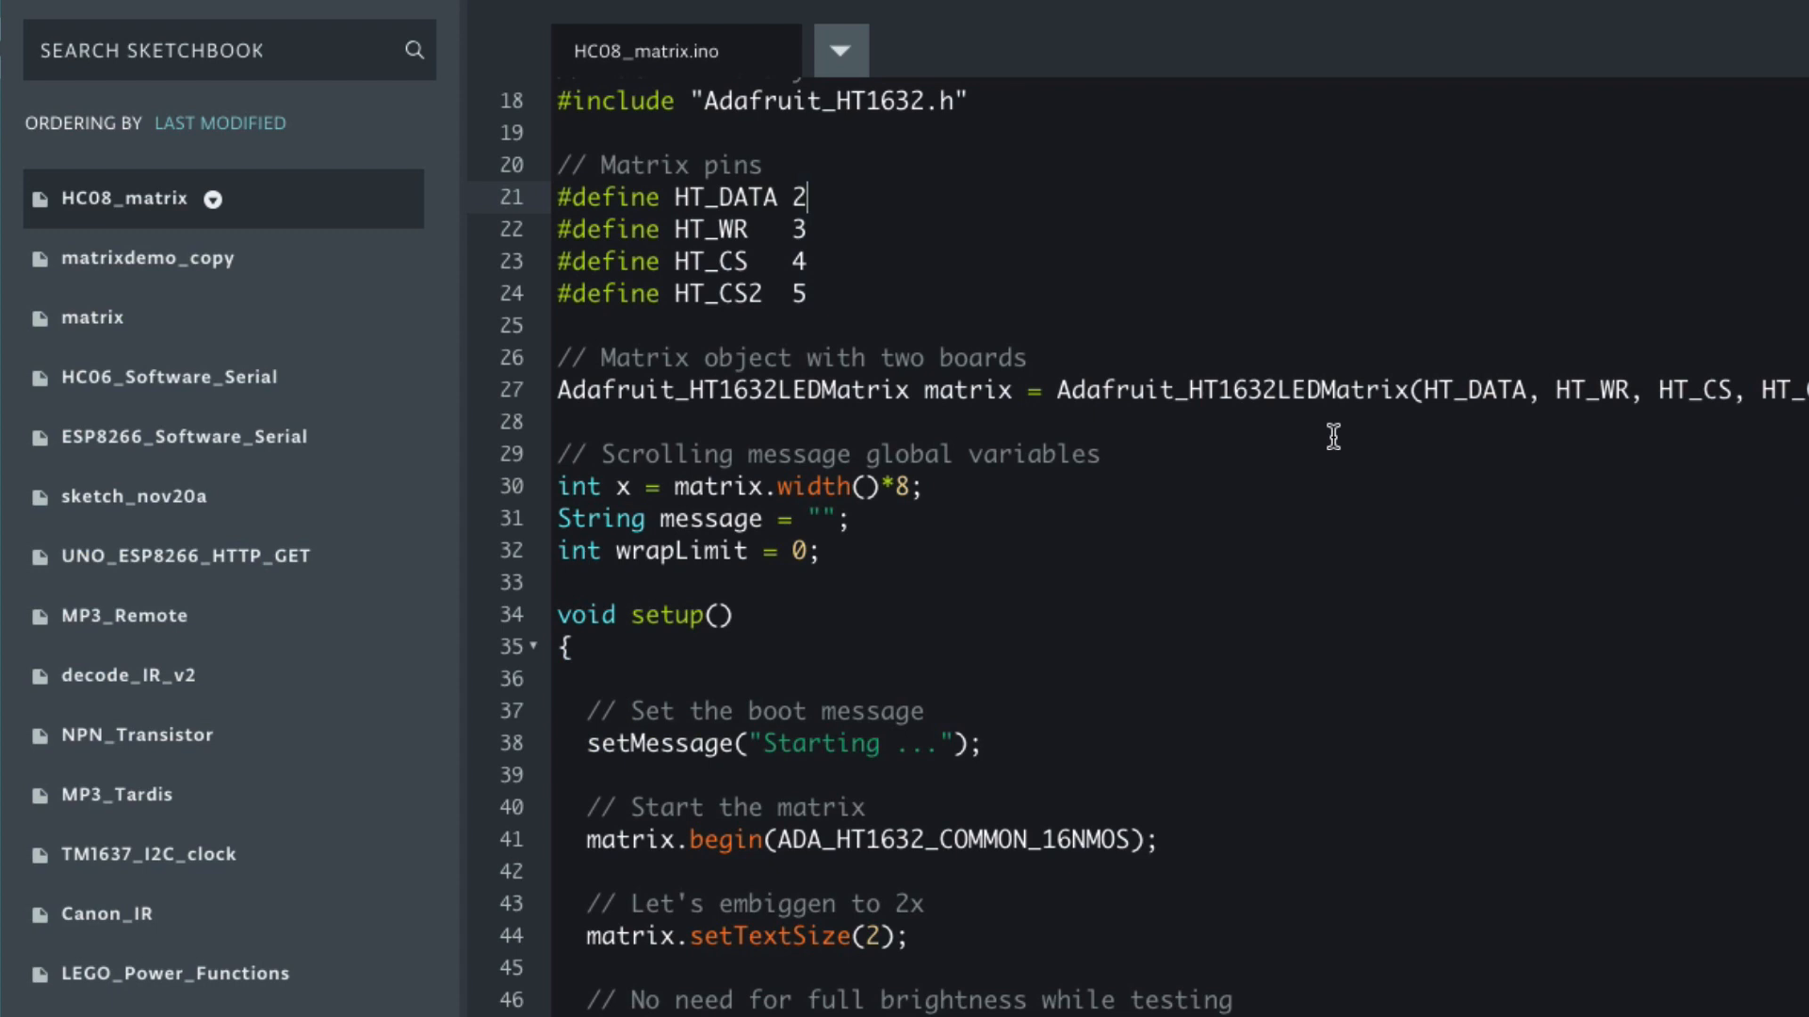
{"action": "mouse_move", "coordinate": [1547, 457]}
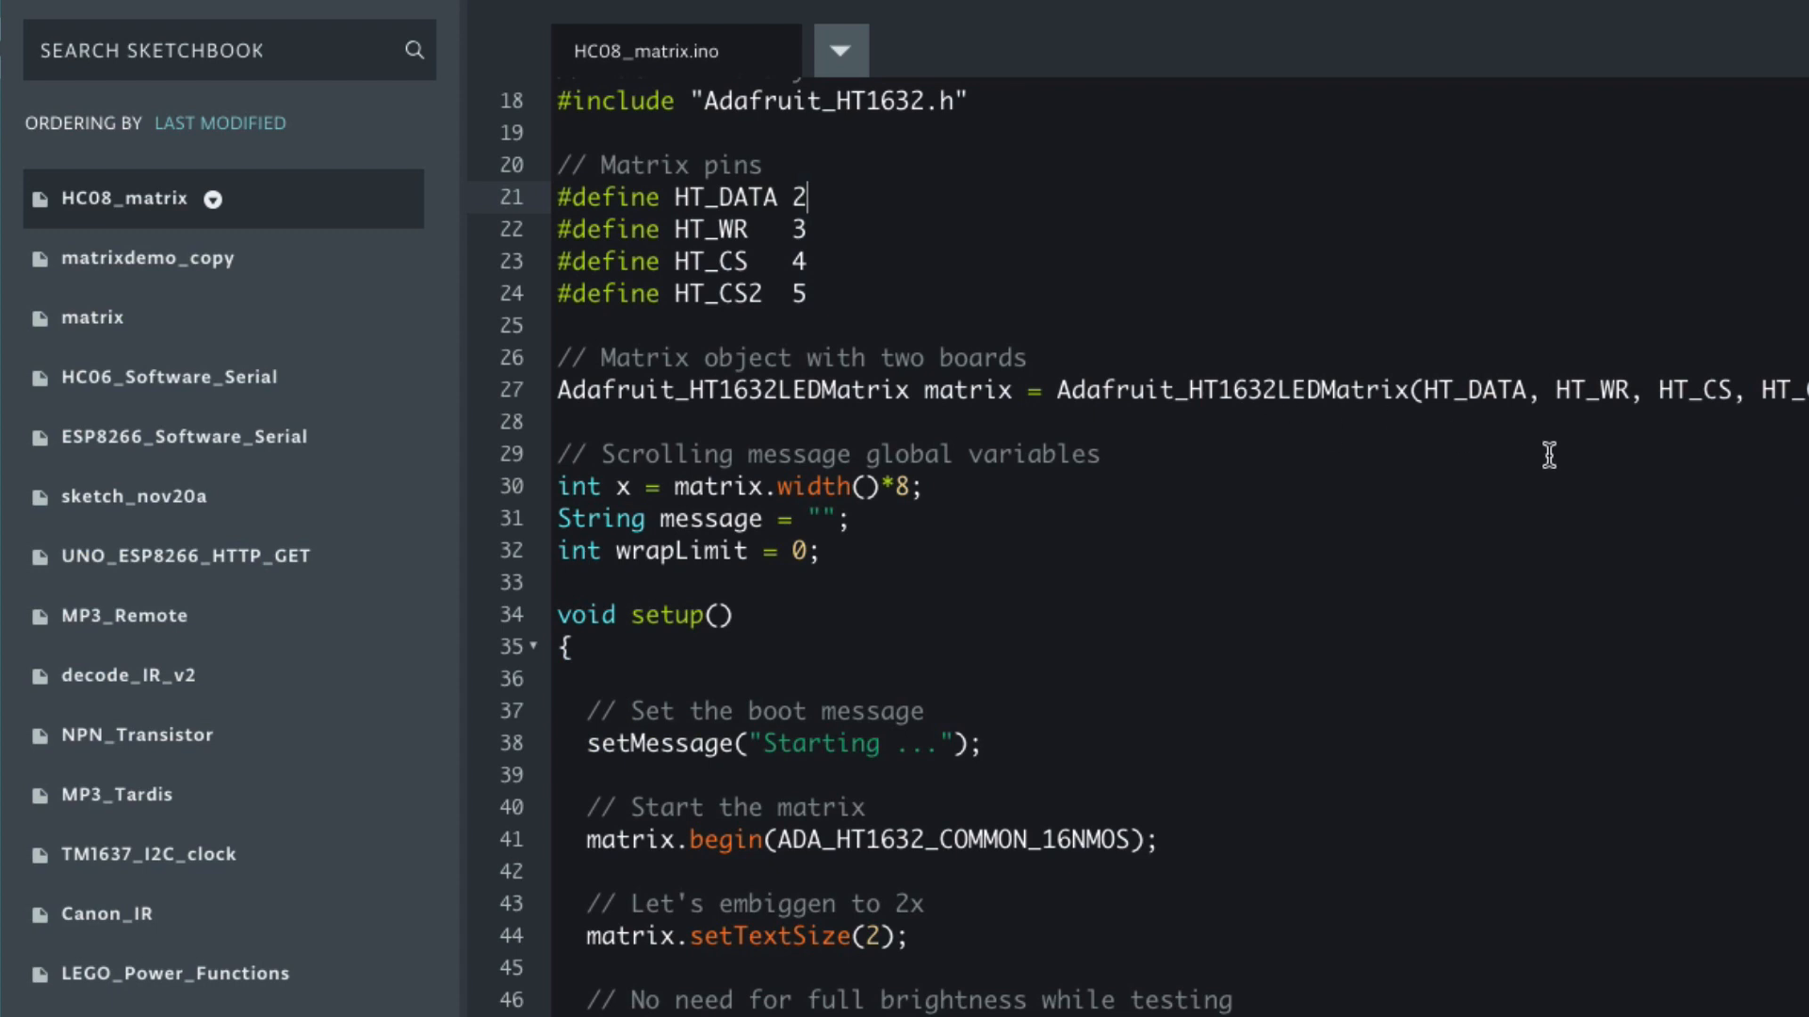
{"action": "scroll", "scroll_direction": "down", "scroll_amount": 3}
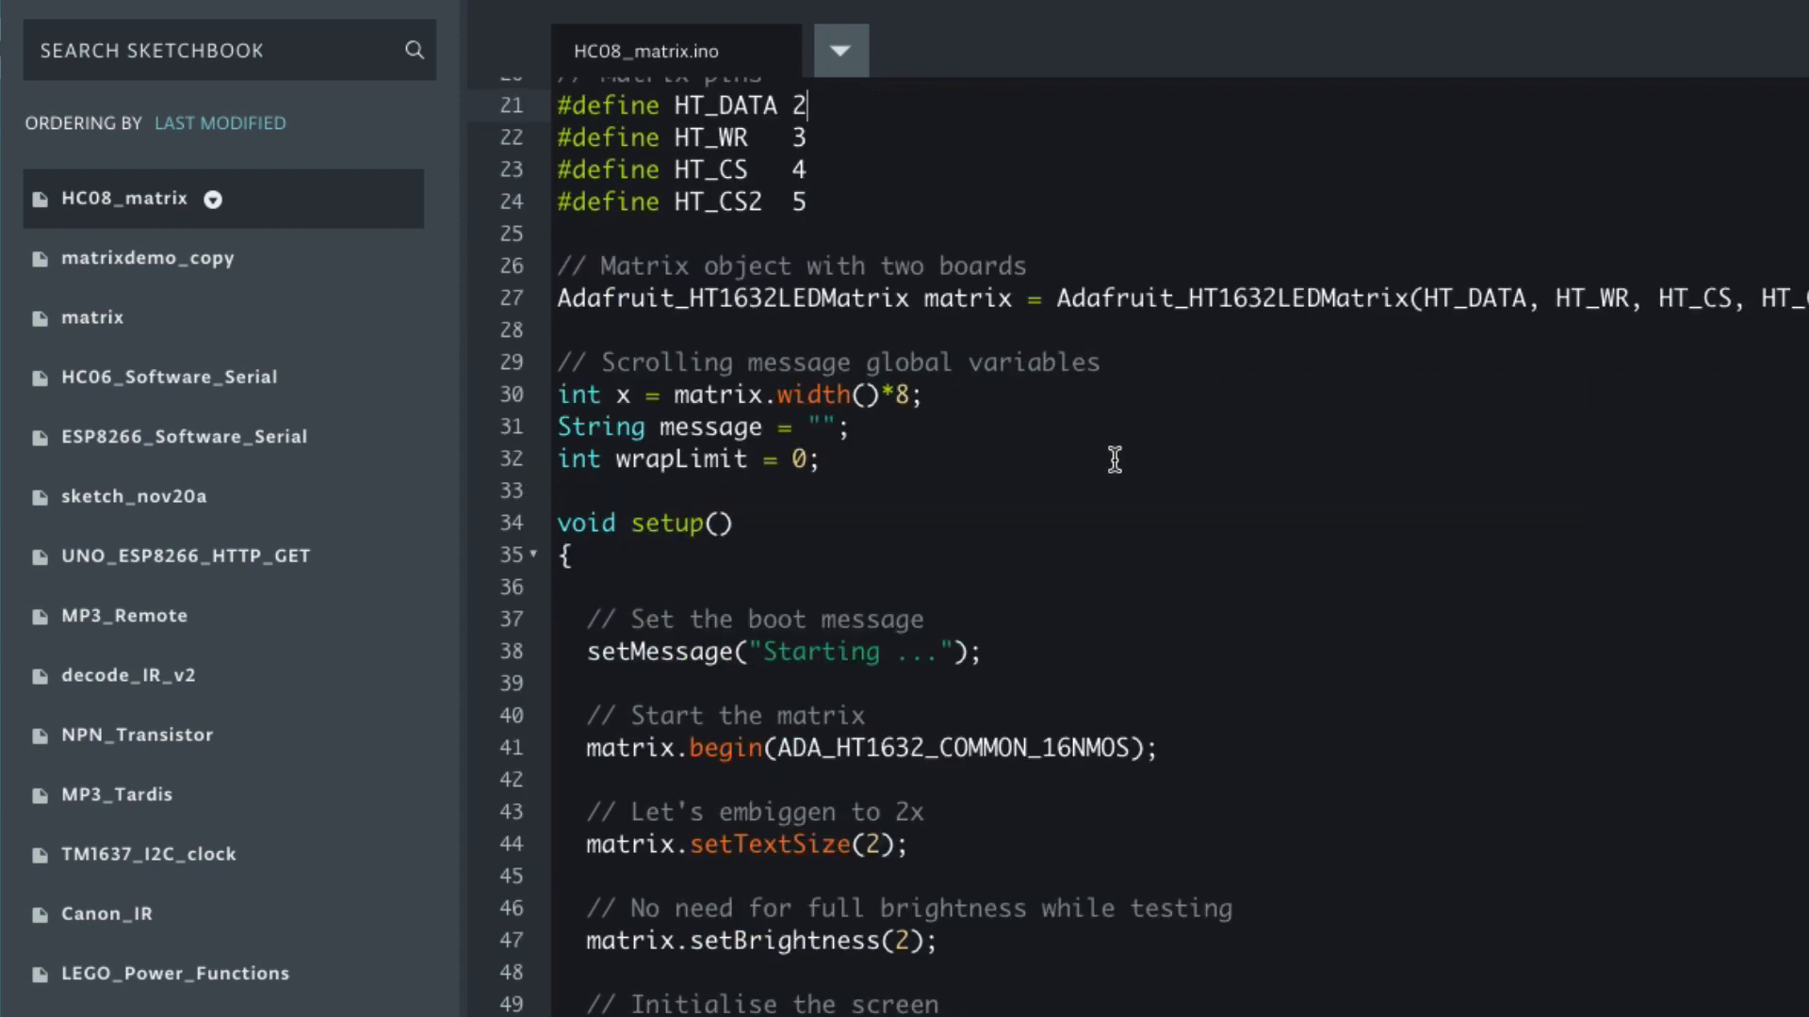
{"action": "left_click", "coordinate": [852, 428]}
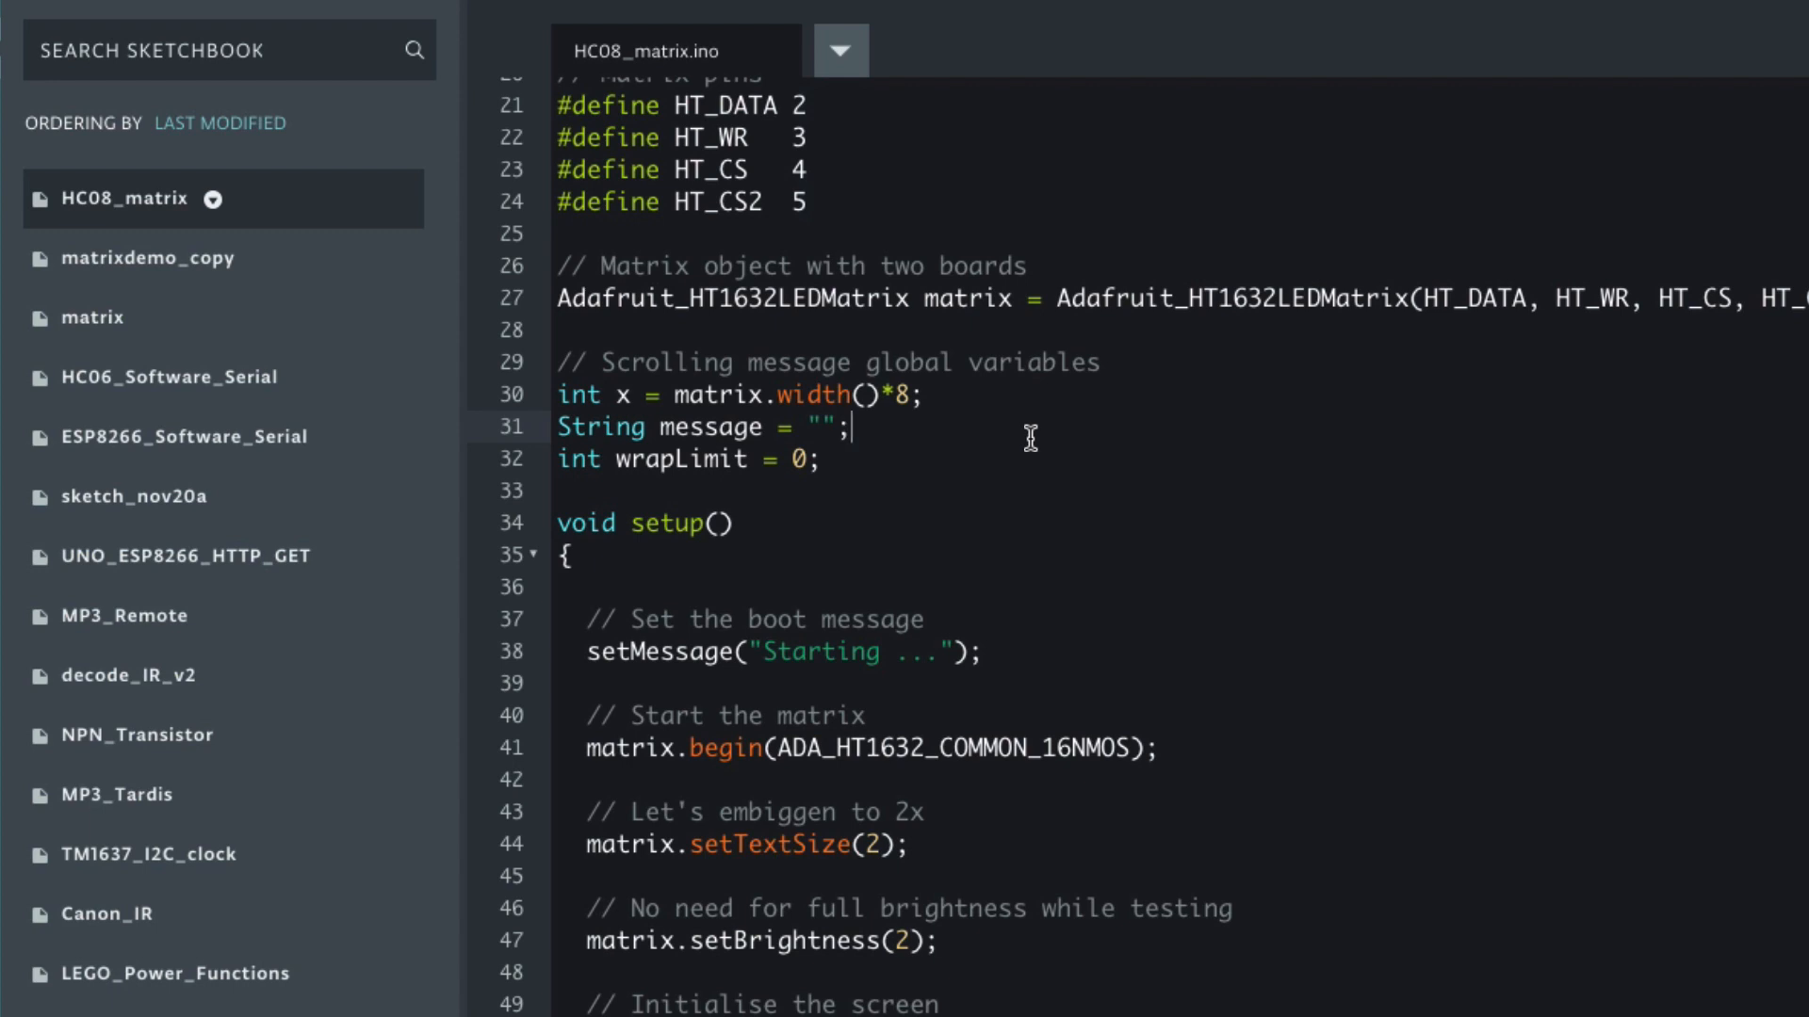
{"action": "mouse_move", "coordinate": [1000, 438]}
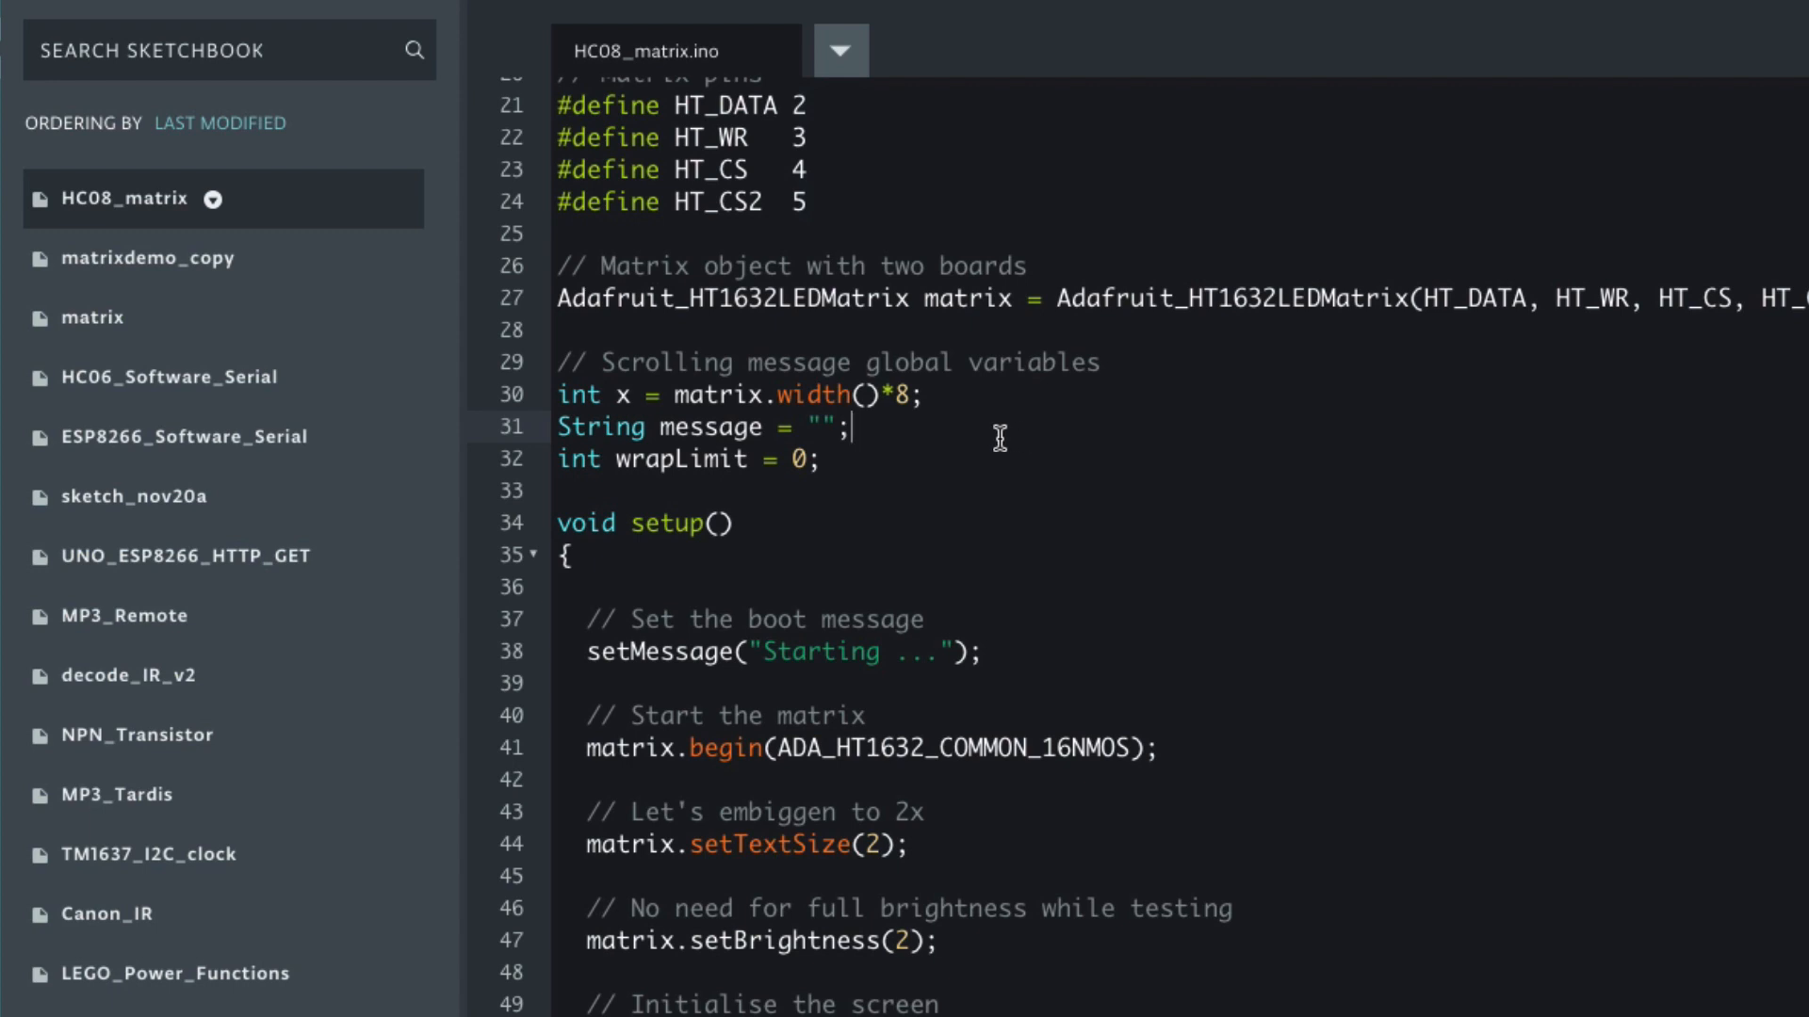
{"action": "scroll", "scroll_direction": "down", "scroll_amount": 3}
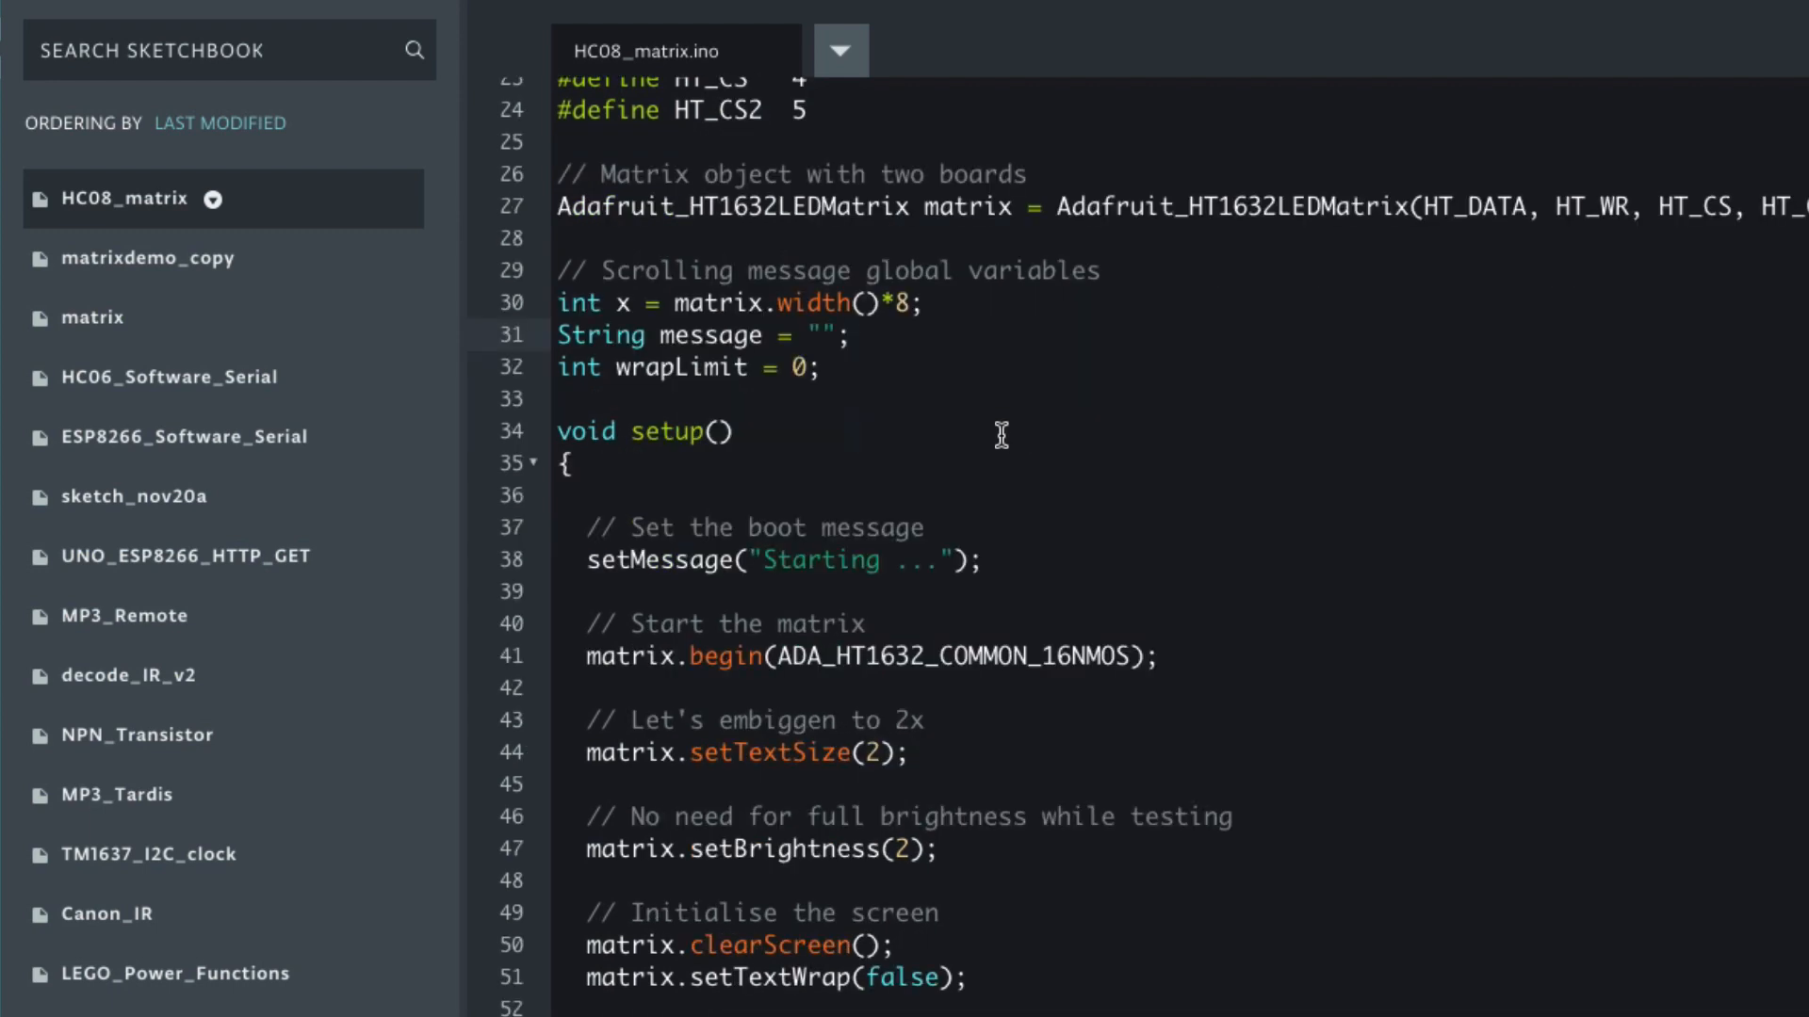
{"action": "mouse_move", "coordinate": [1064, 405]}
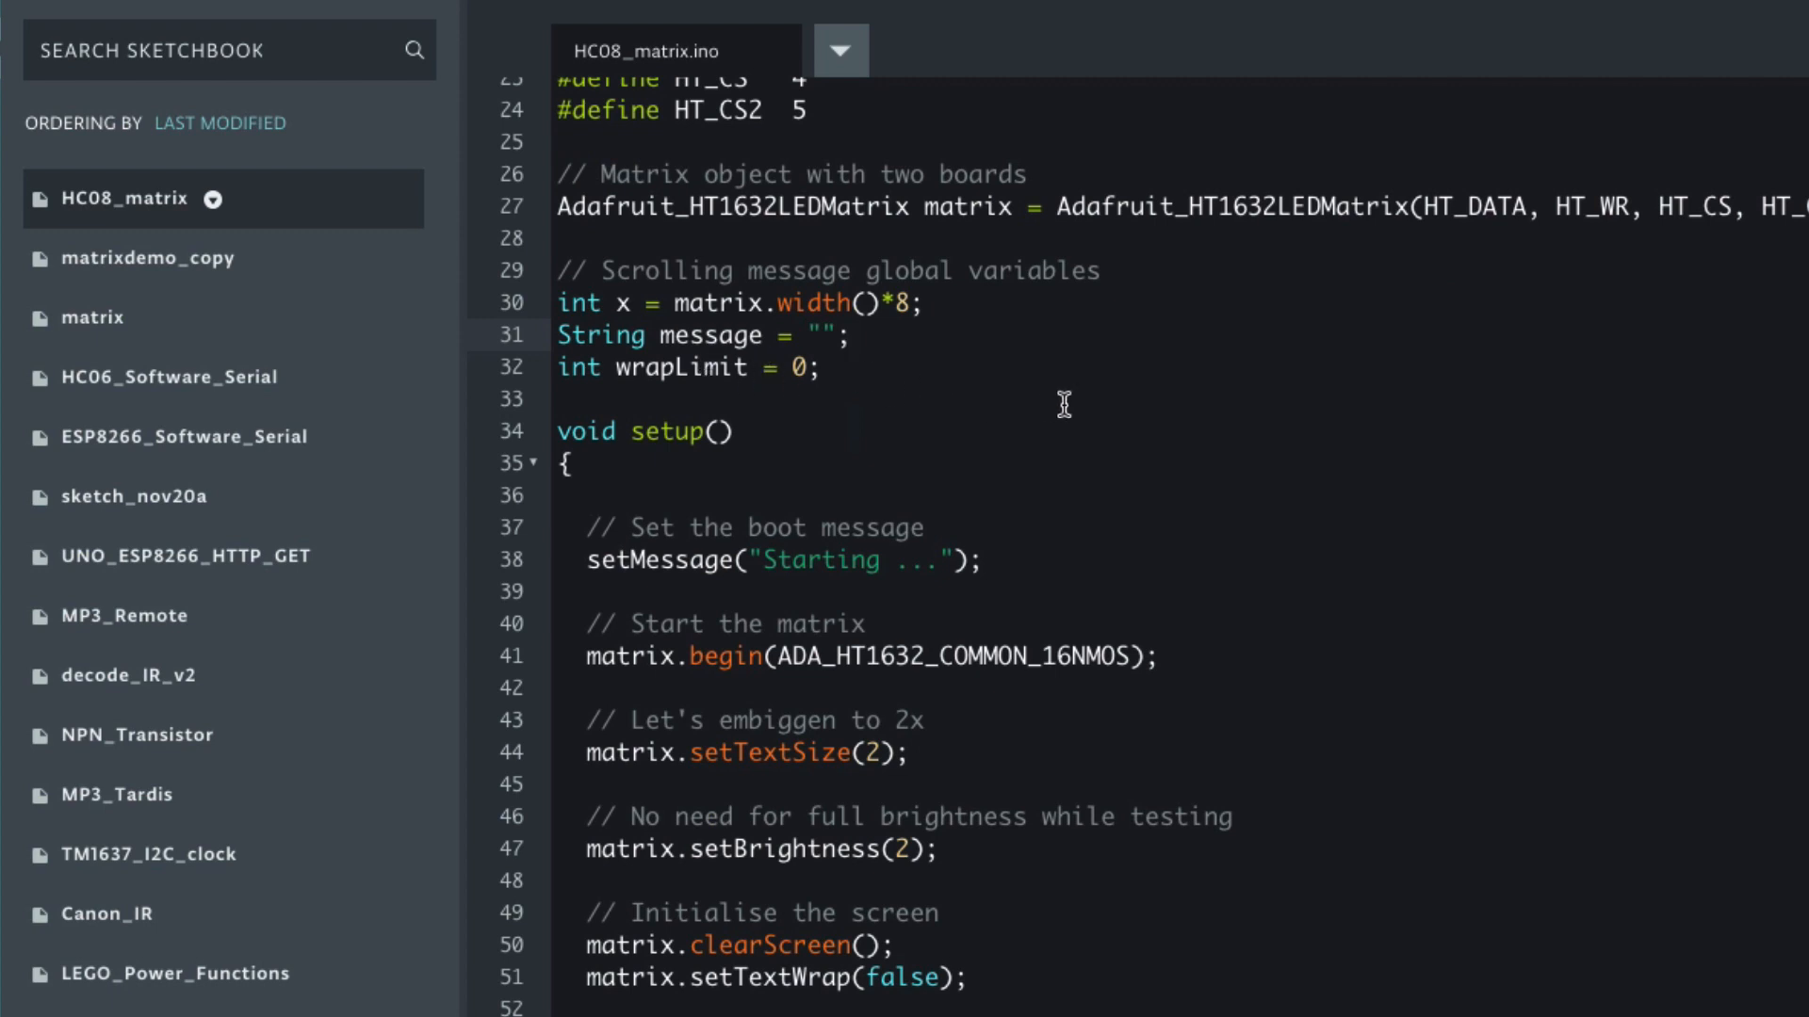
{"action": "mouse_move", "coordinate": [906, 309]}
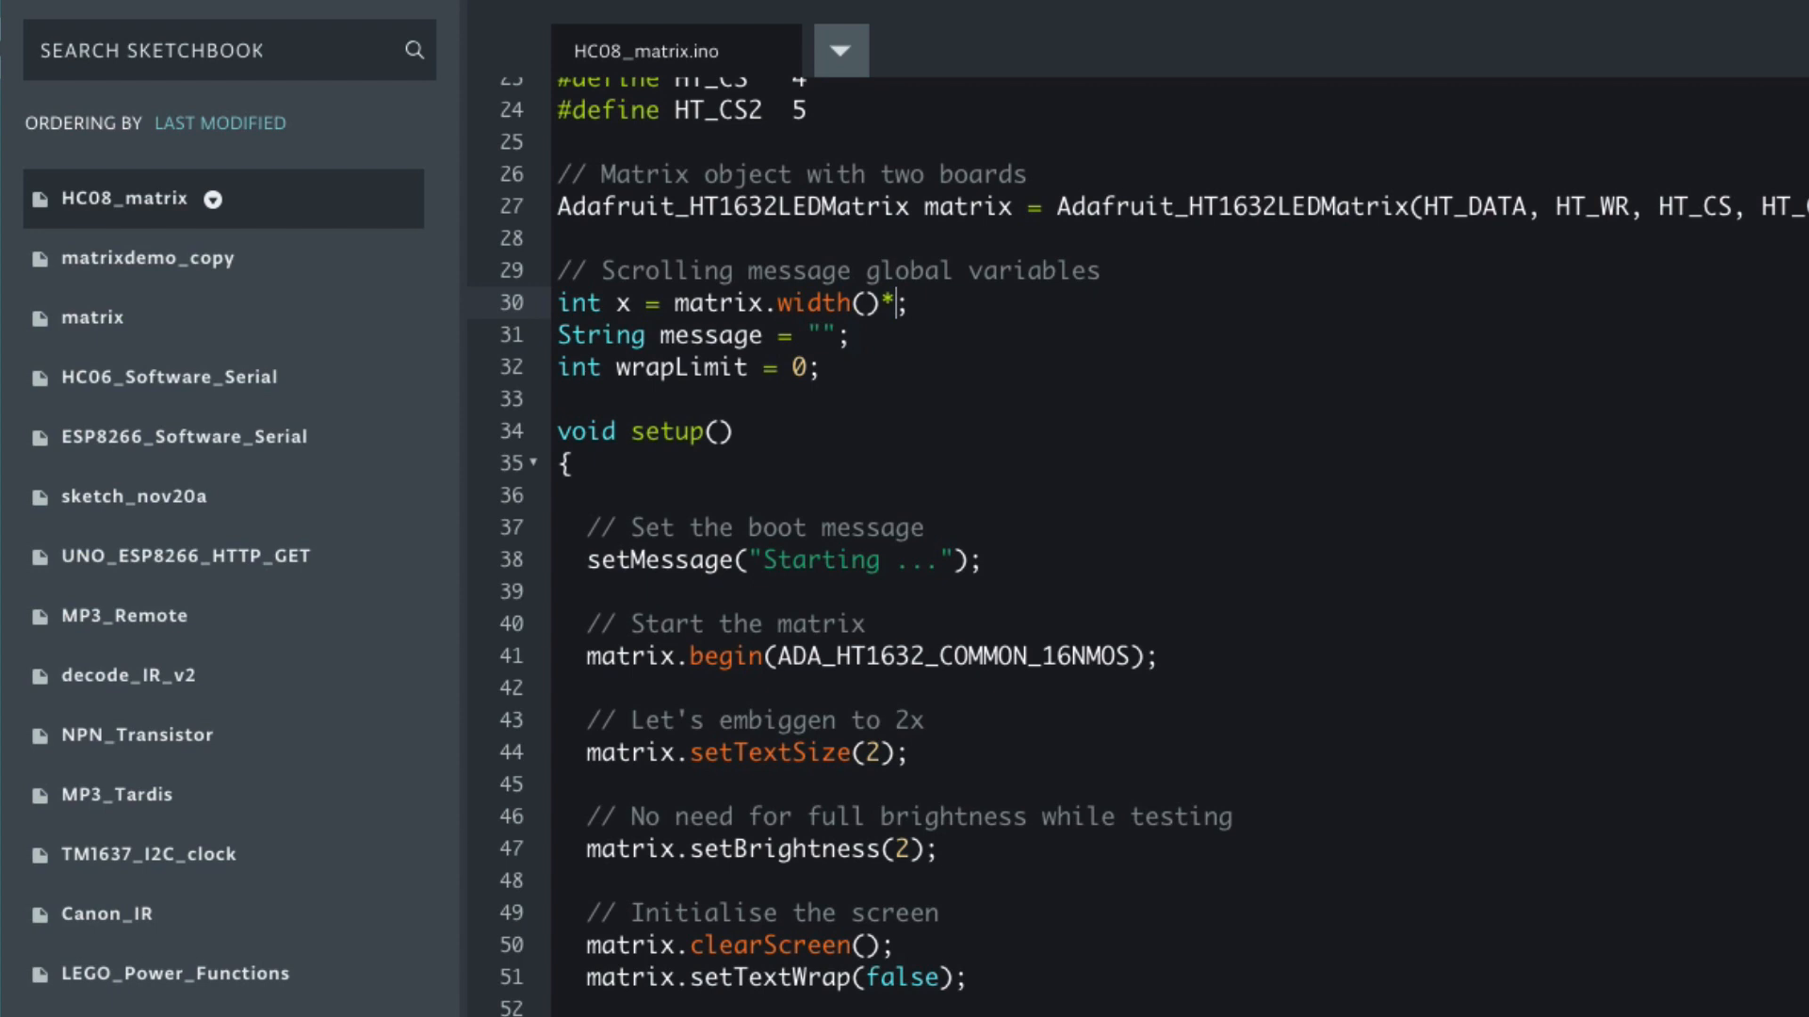
Change the scrolling start position on line 30 to matrix.width()*16.
{"action": "type", "text": "1"}
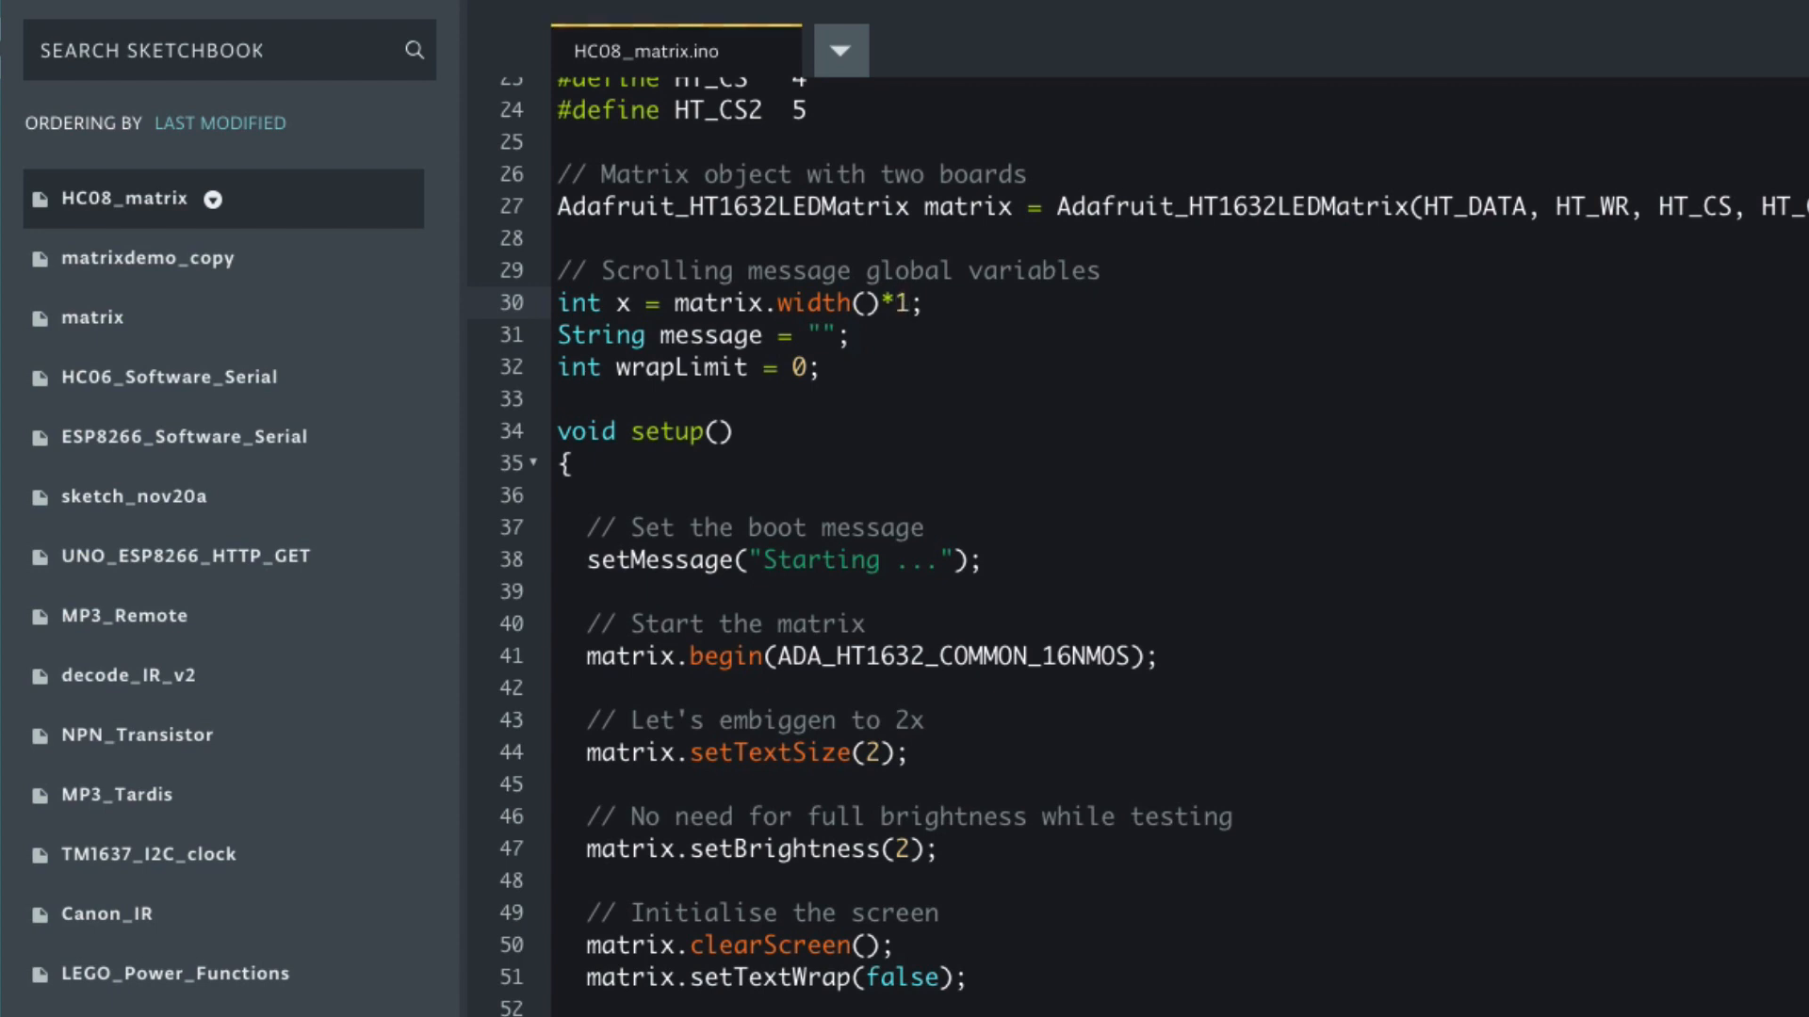
{"action": "type", "text": "6"}
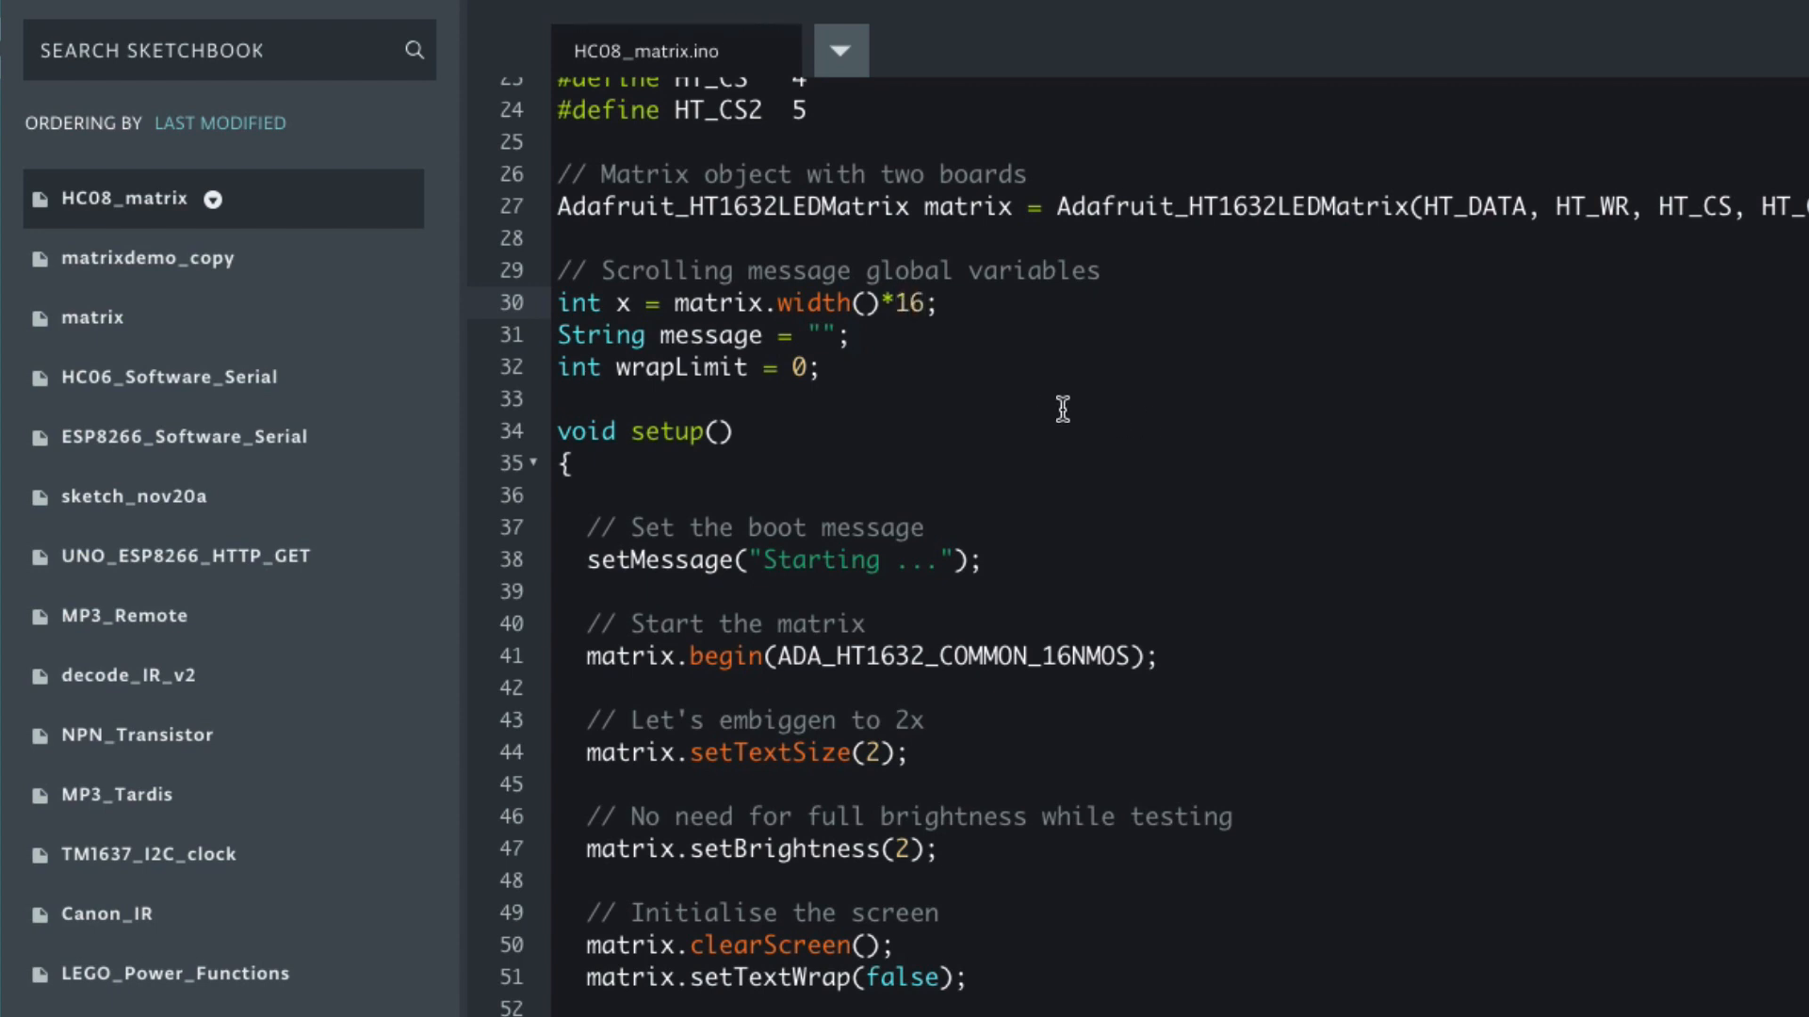
{"action": "scroll", "scroll_direction": "down", "scroll_amount": 3}
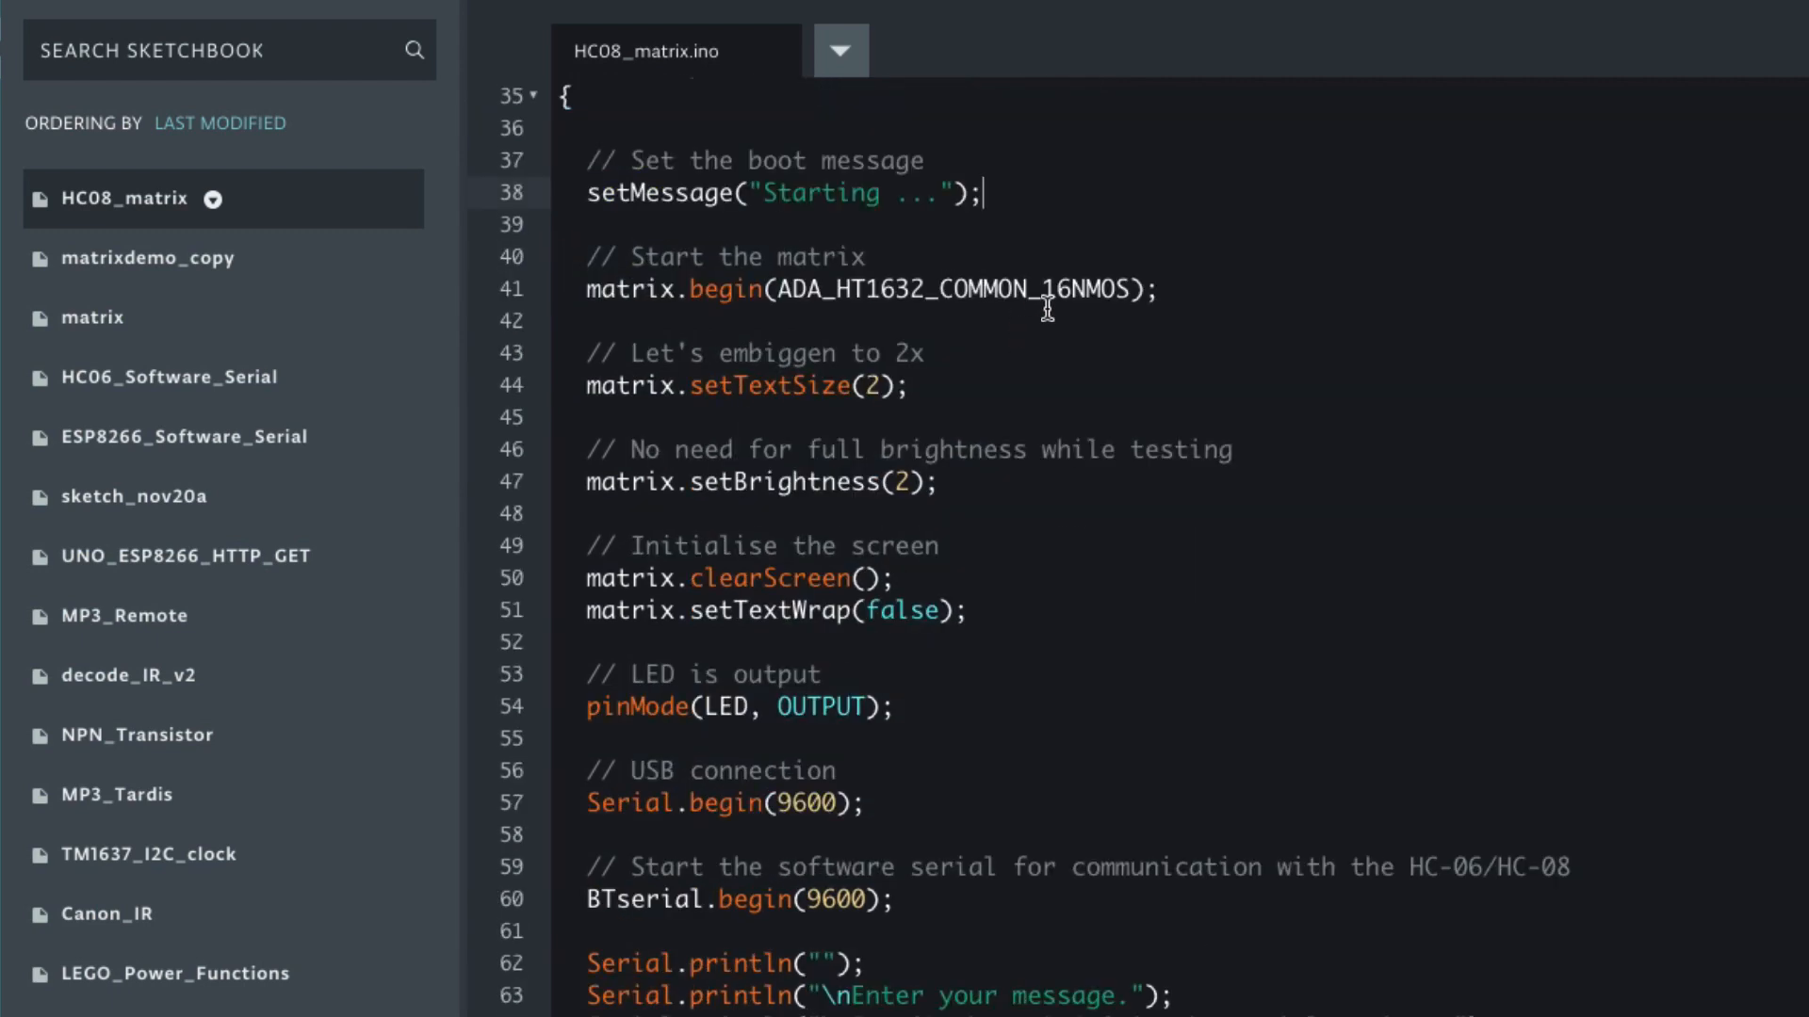
{"action": "mouse_move", "coordinate": [936, 346]}
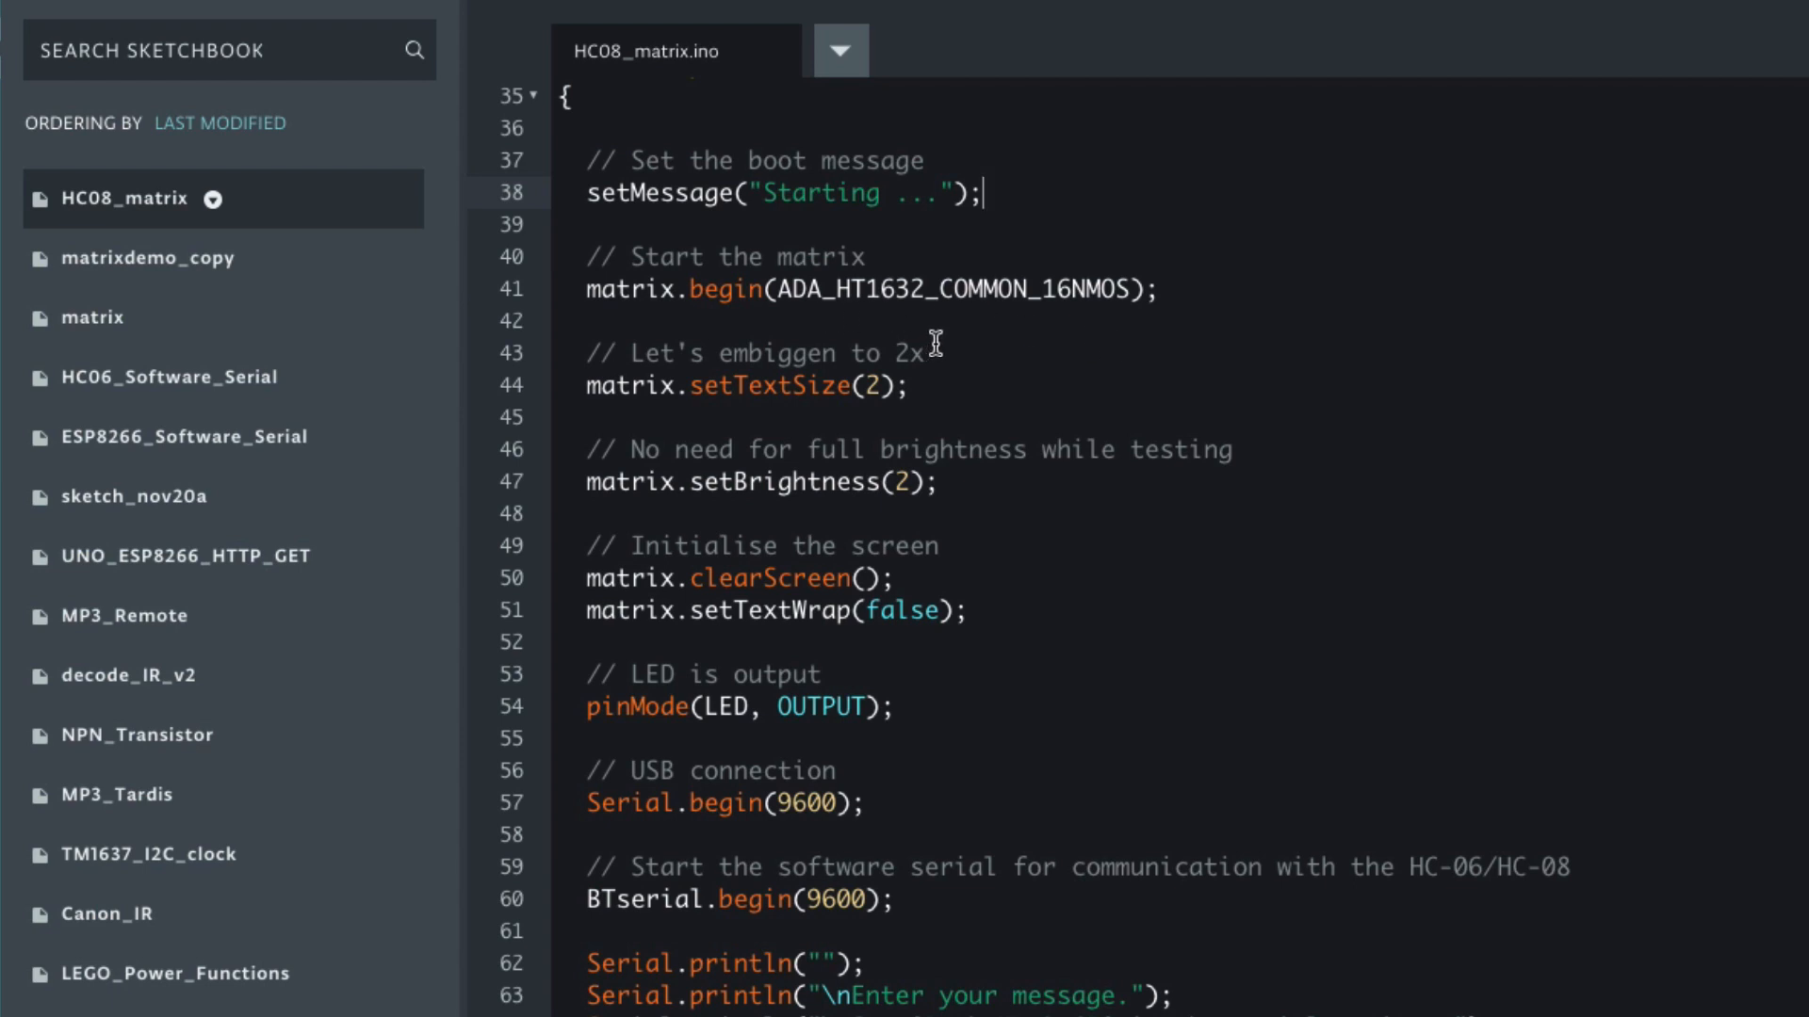
{"action": "mouse_move", "coordinate": [996, 315]}
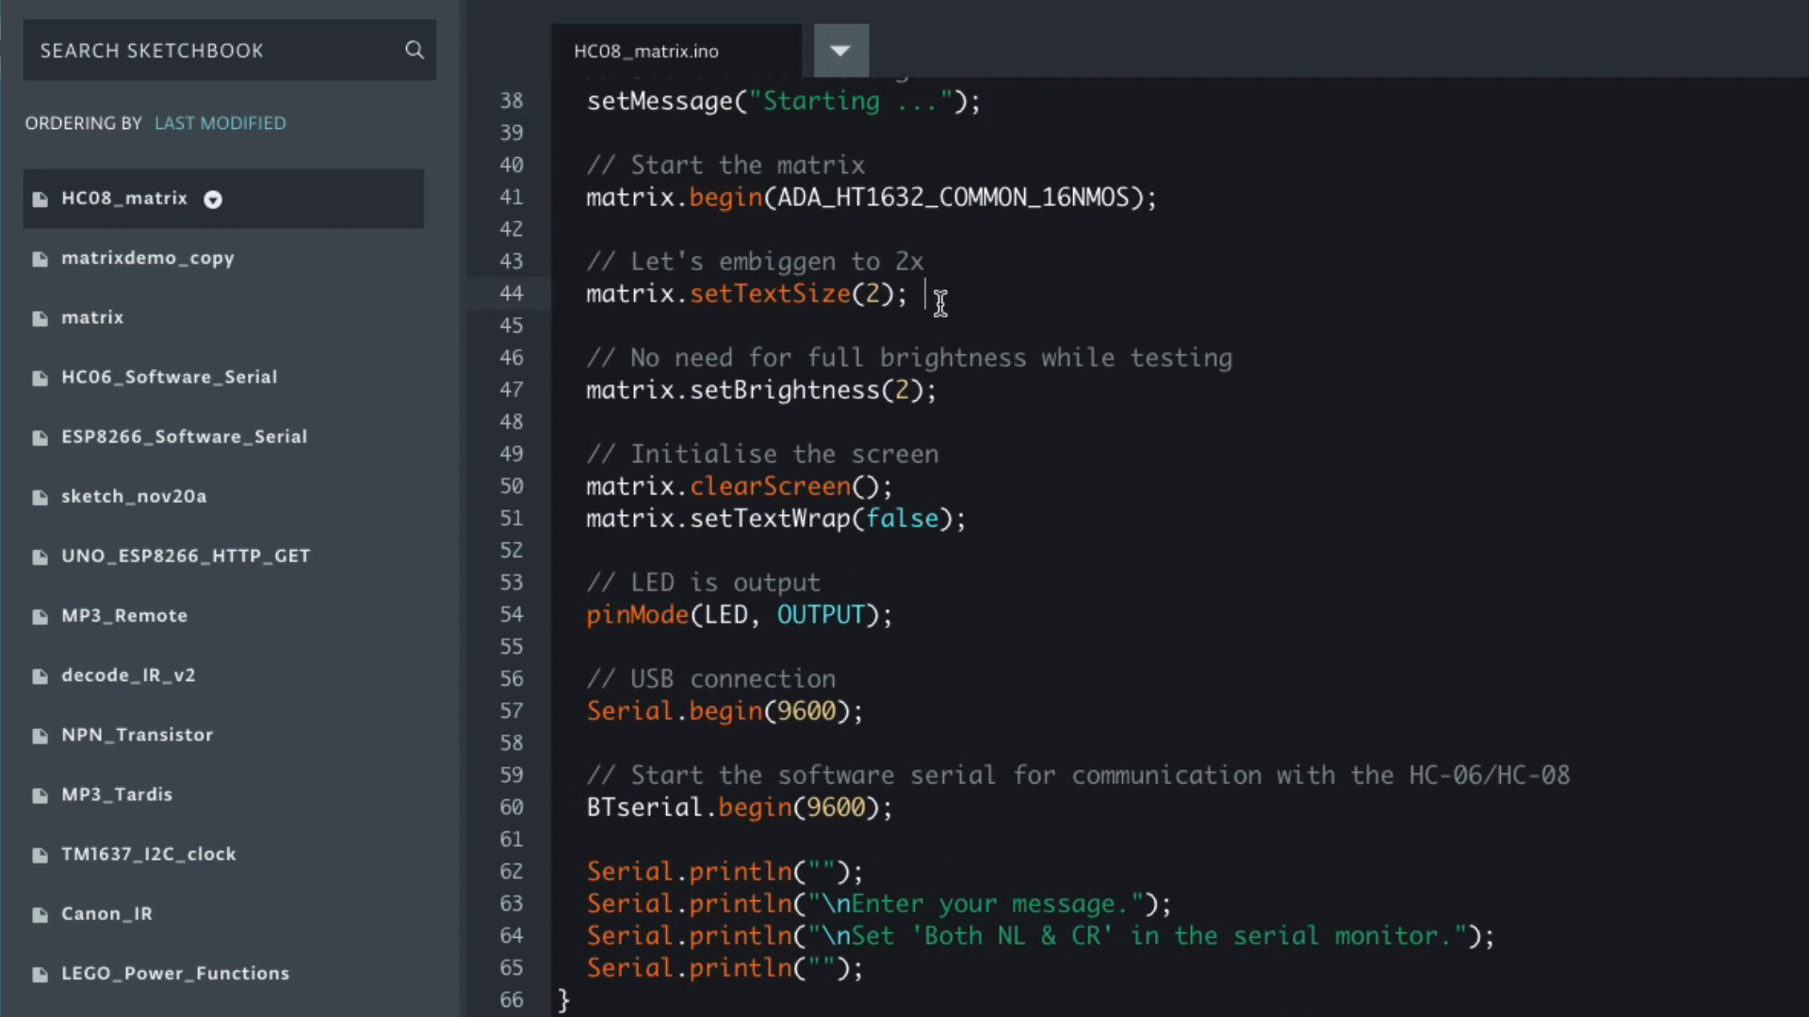
{"action": "mouse_move", "coordinate": [1028, 313]}
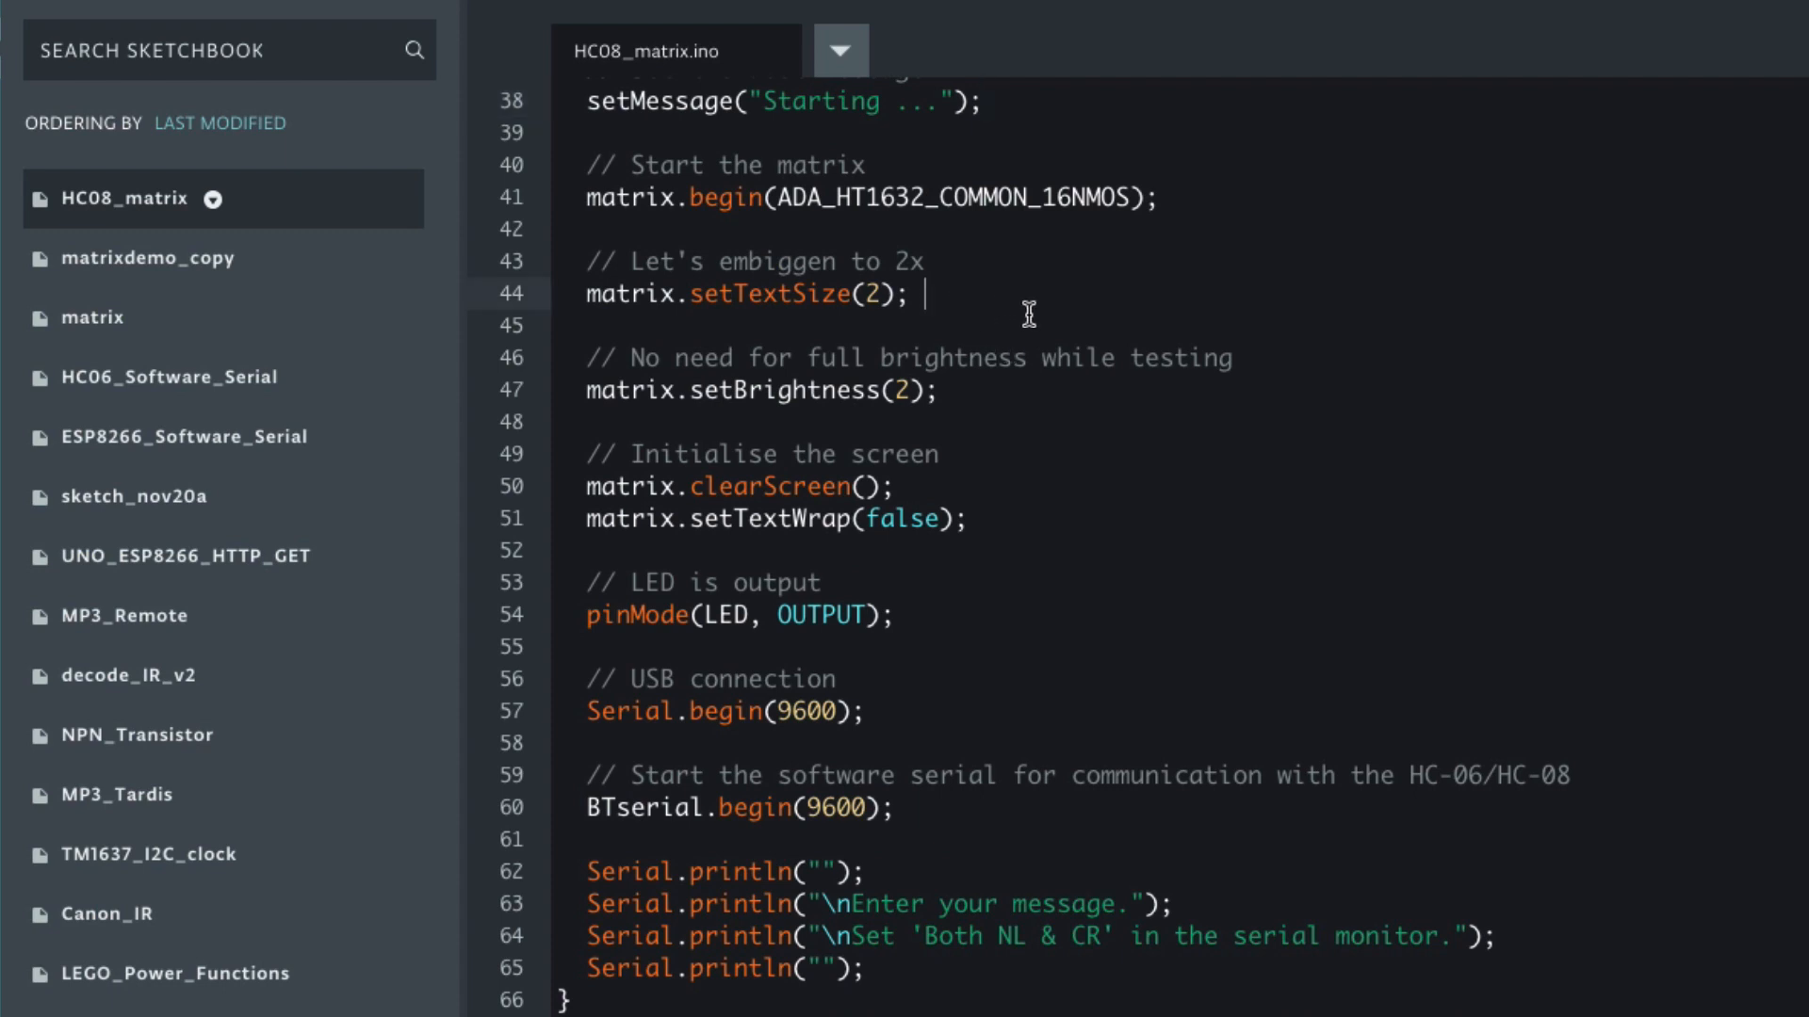
{"action": "mouse_move", "coordinate": [952, 284]}
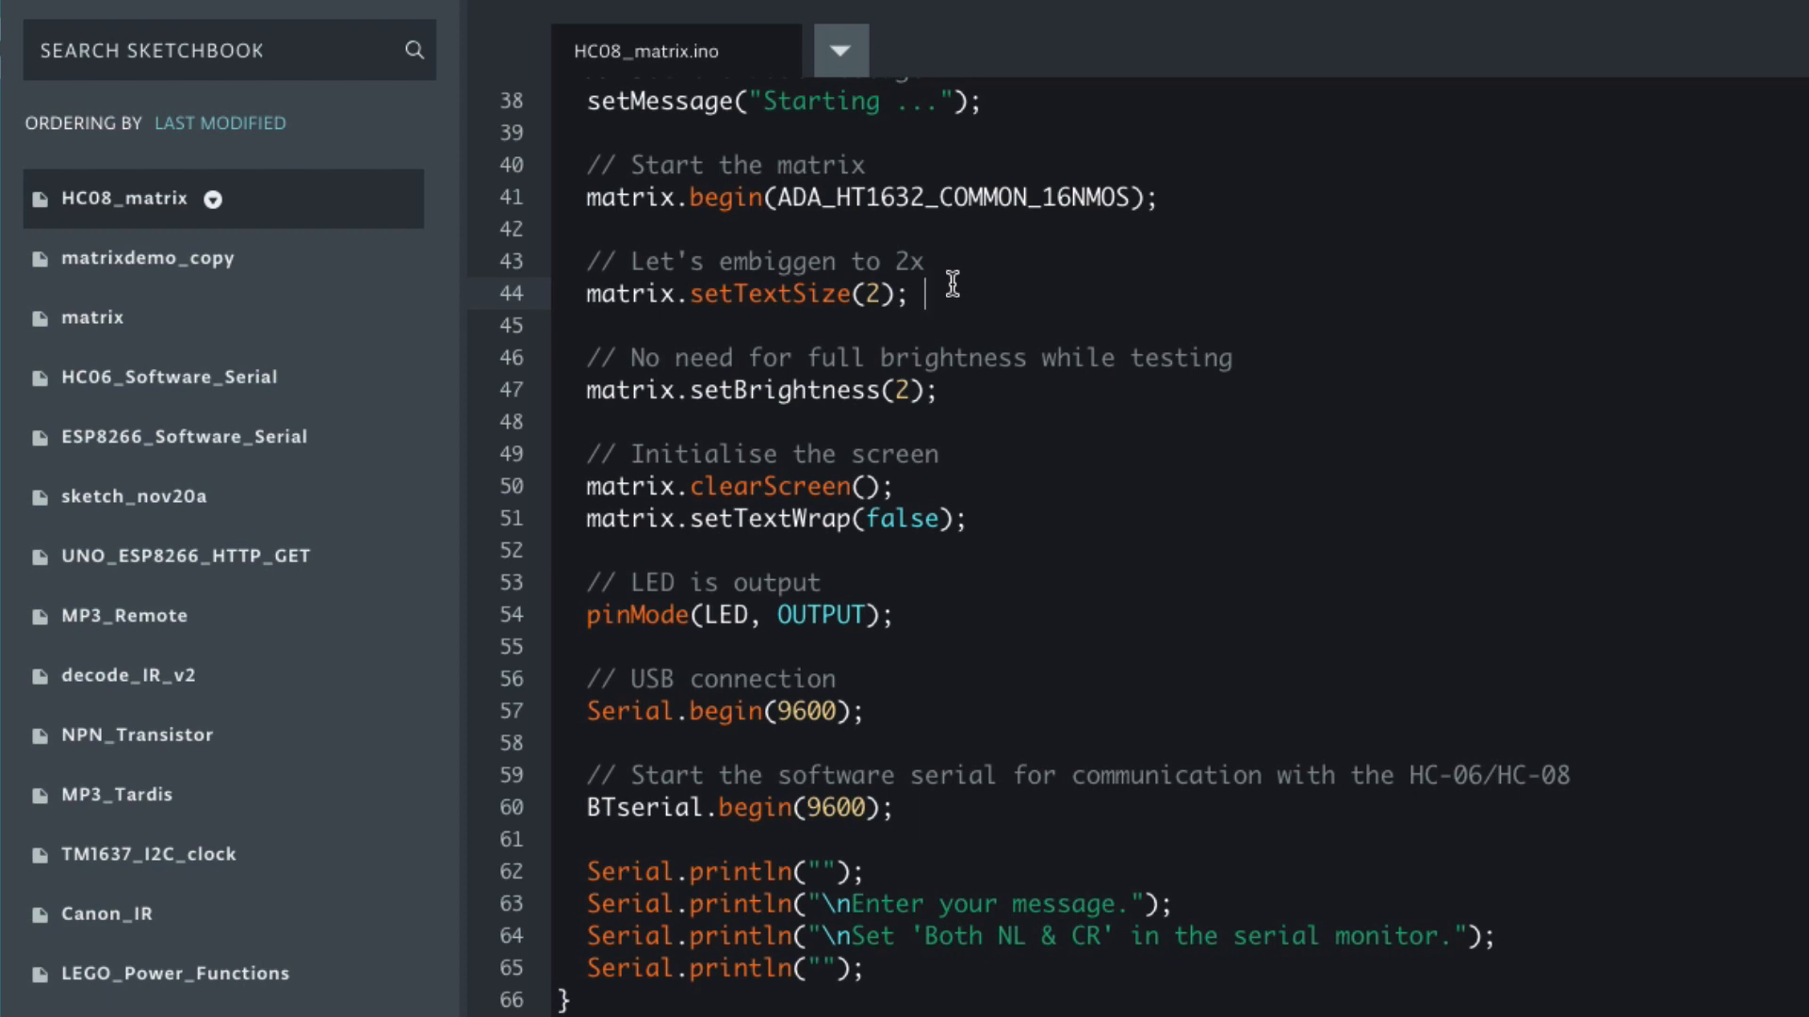
{"action": "mouse_move", "coordinate": [937, 300]}
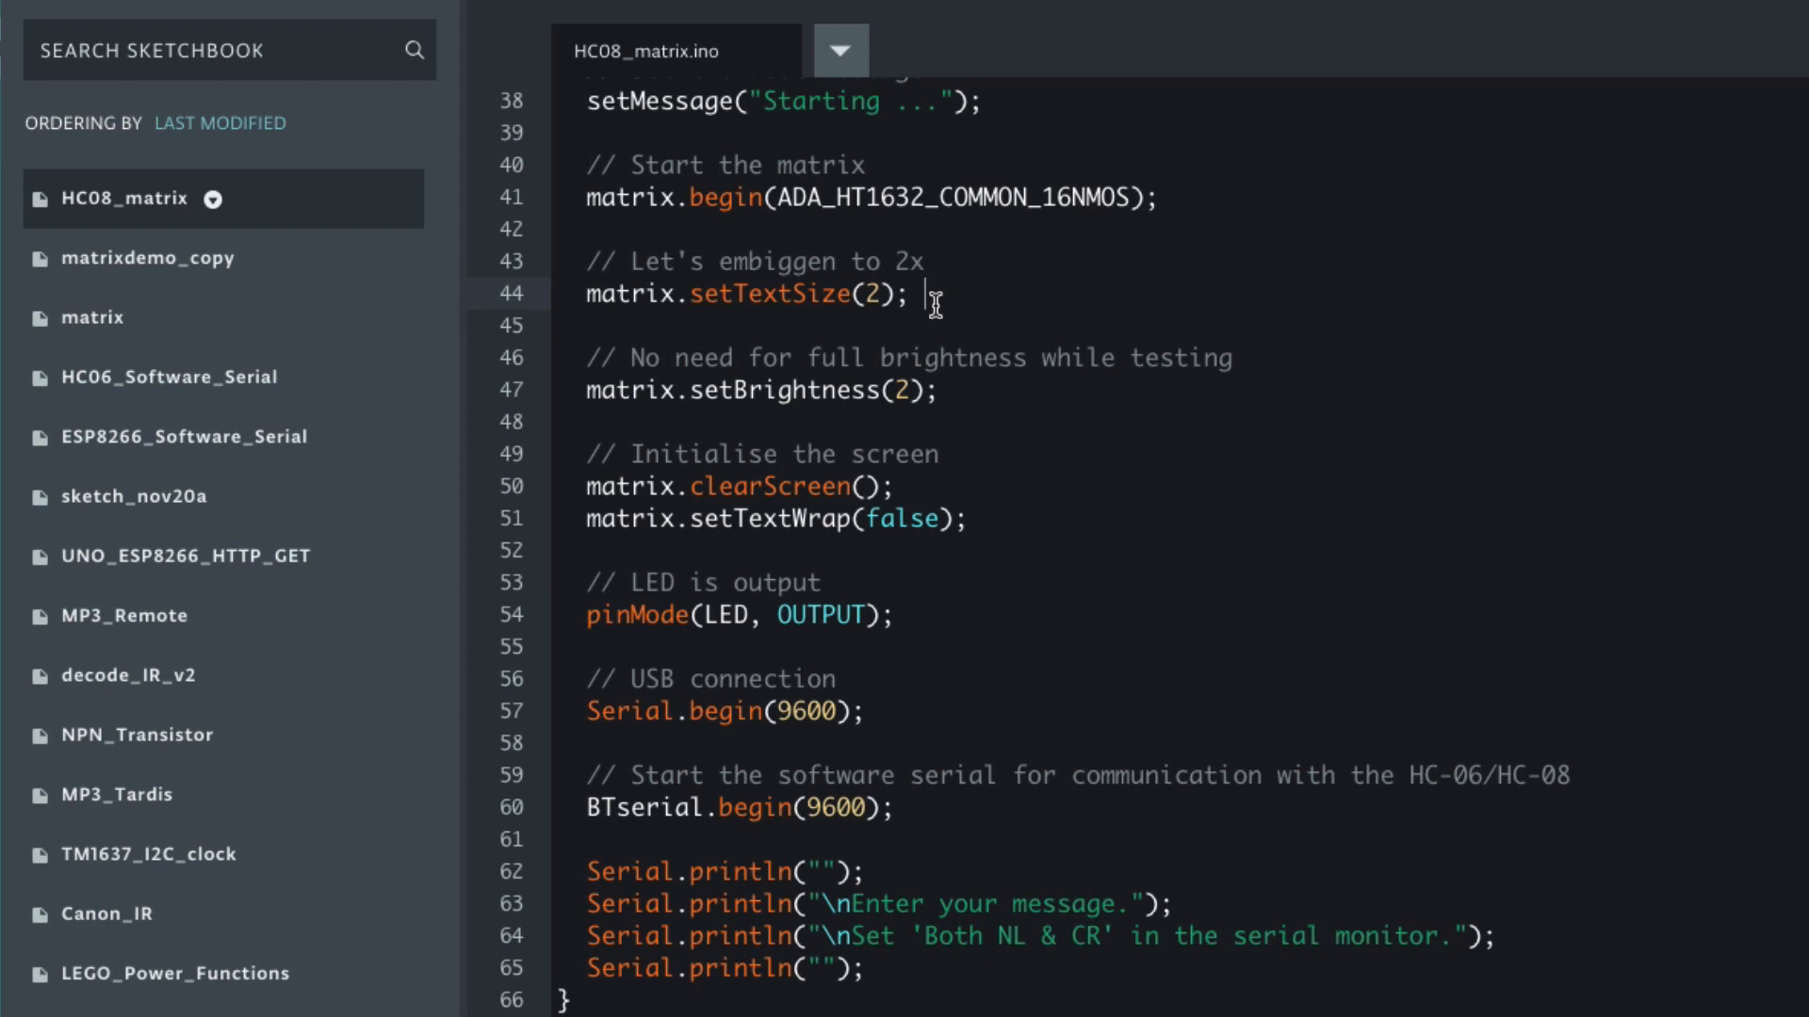
{"action": "mouse_move", "coordinate": [1074, 349]}
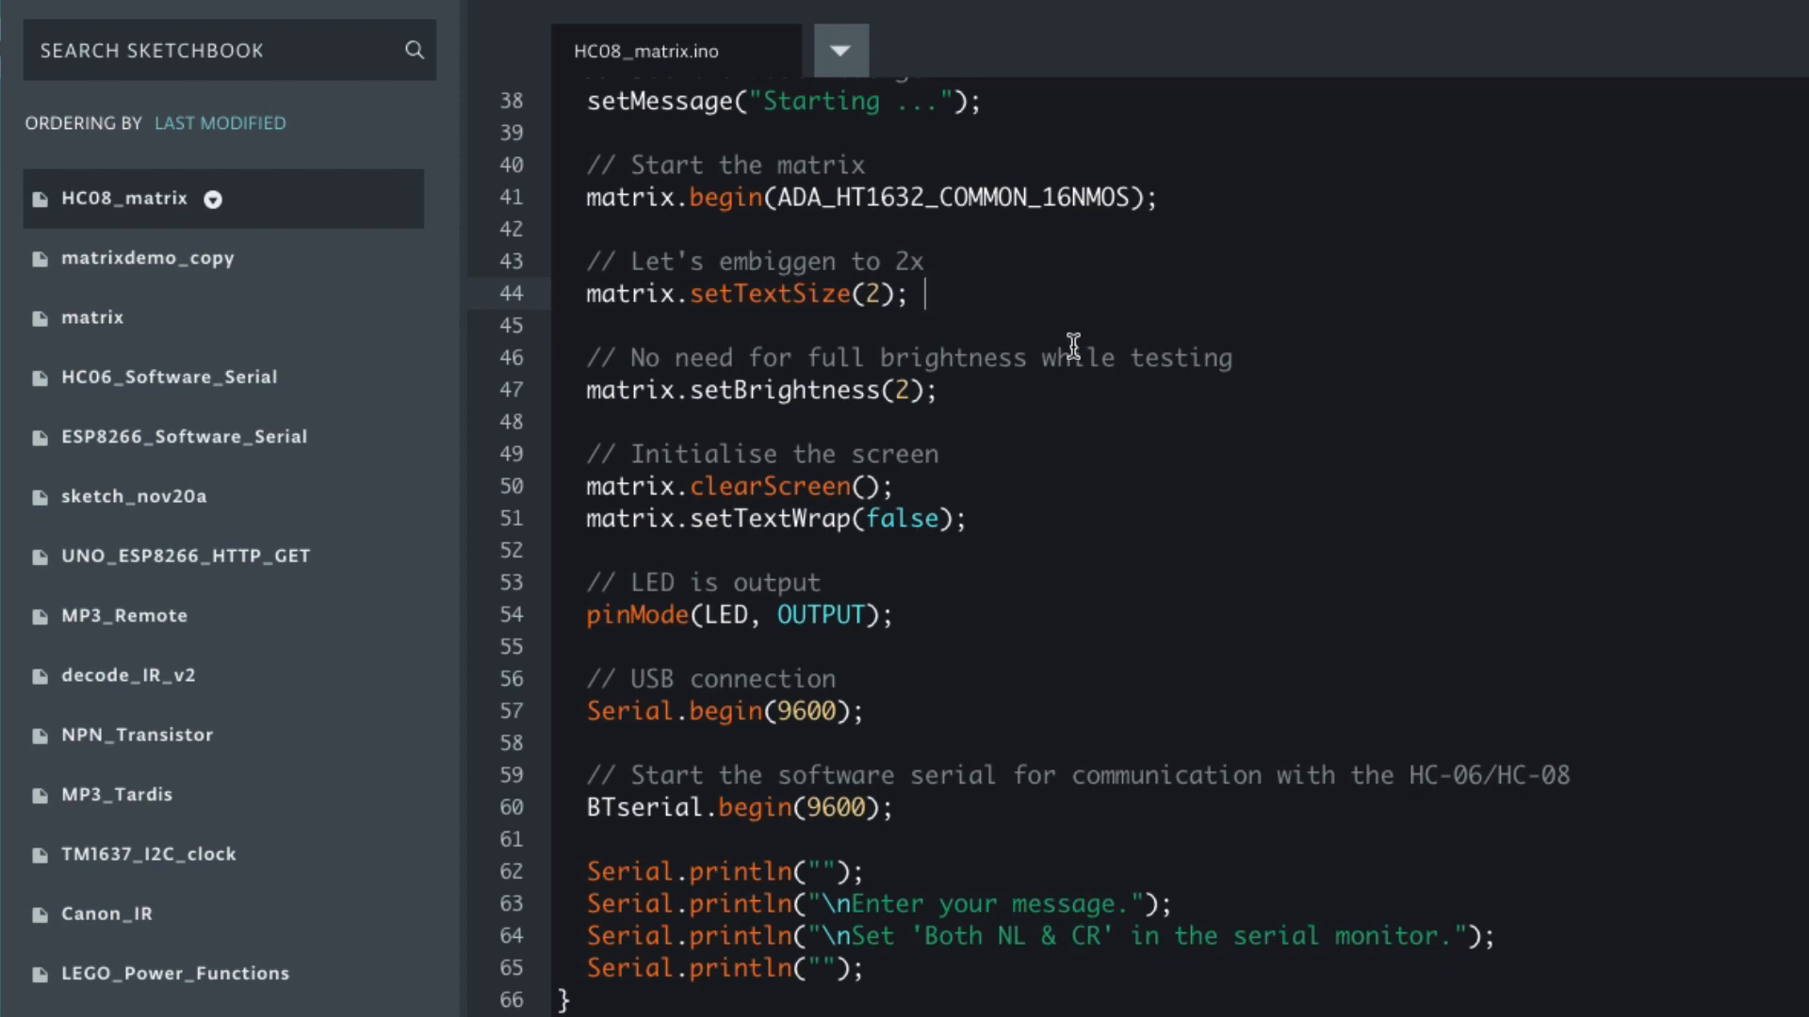
{"action": "scroll", "scroll_direction": "down", "scroll_amount": 3}
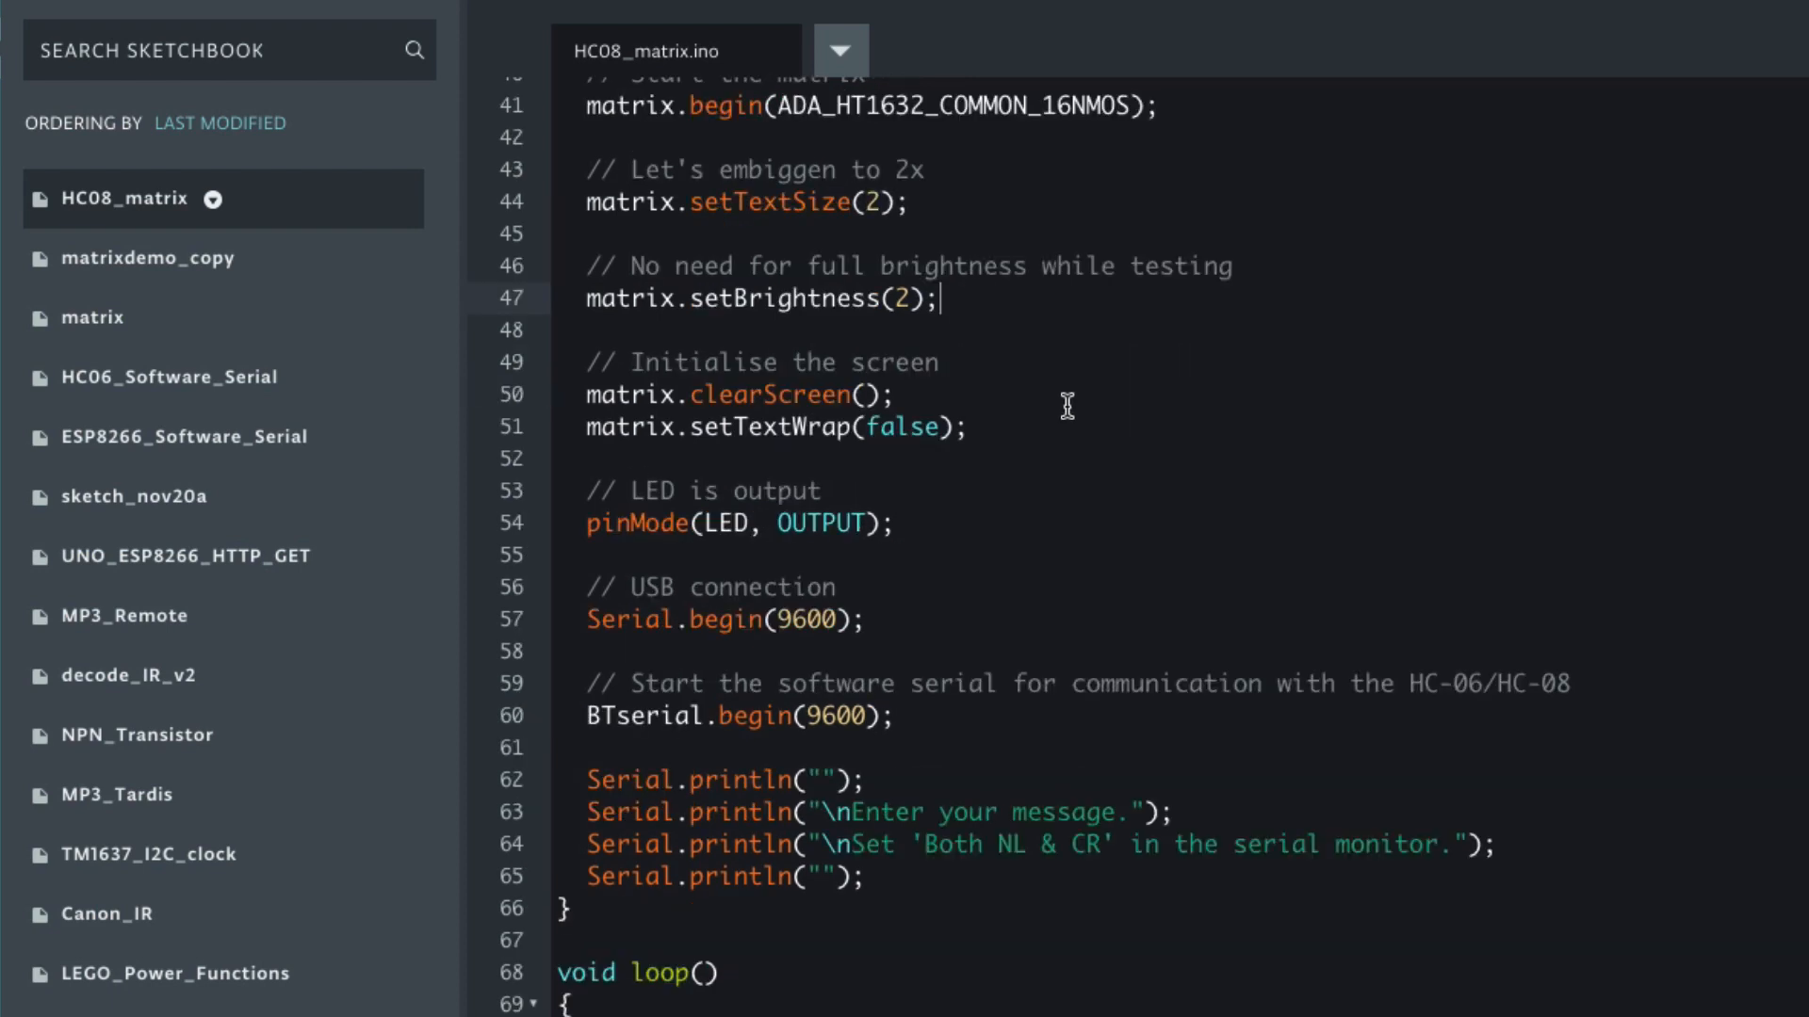
{"action": "scroll", "scroll_direction": "down", "scroll_amount": 3}
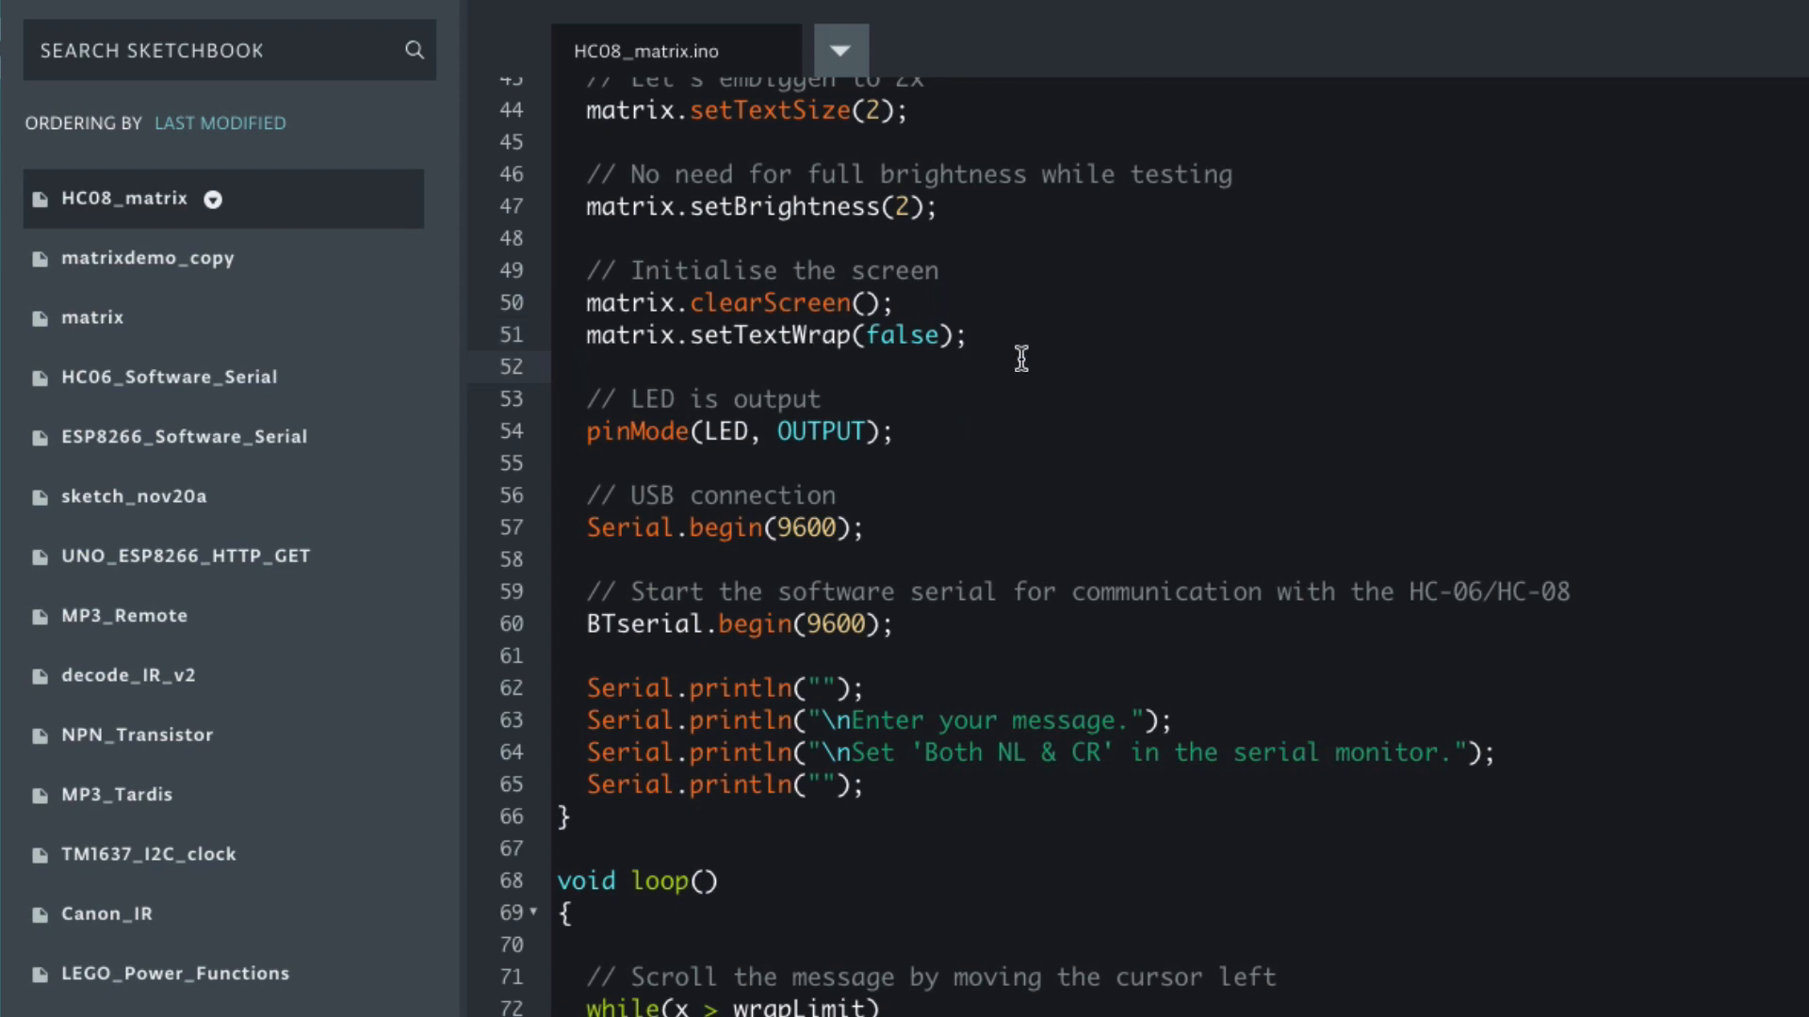
{"action": "scroll", "scroll_direction": "down", "scroll_amount": 3}
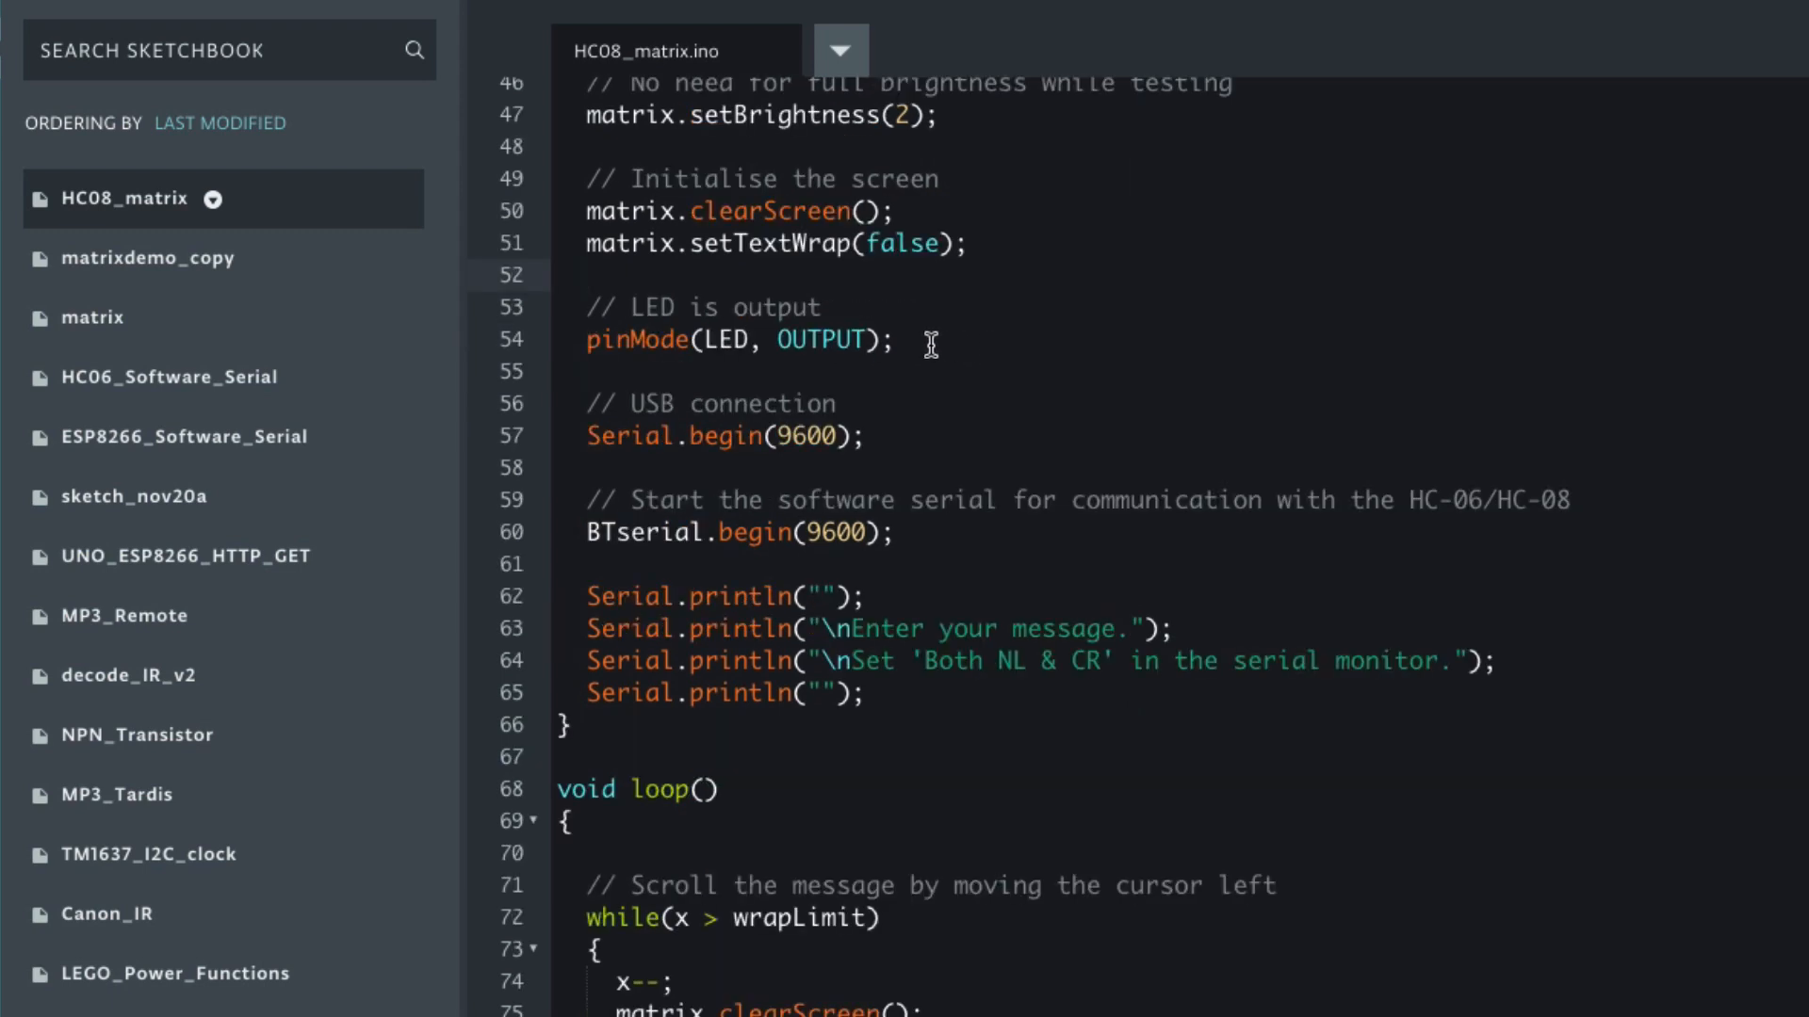
{"action": "scroll", "scroll_direction": "down", "scroll_amount": 3}
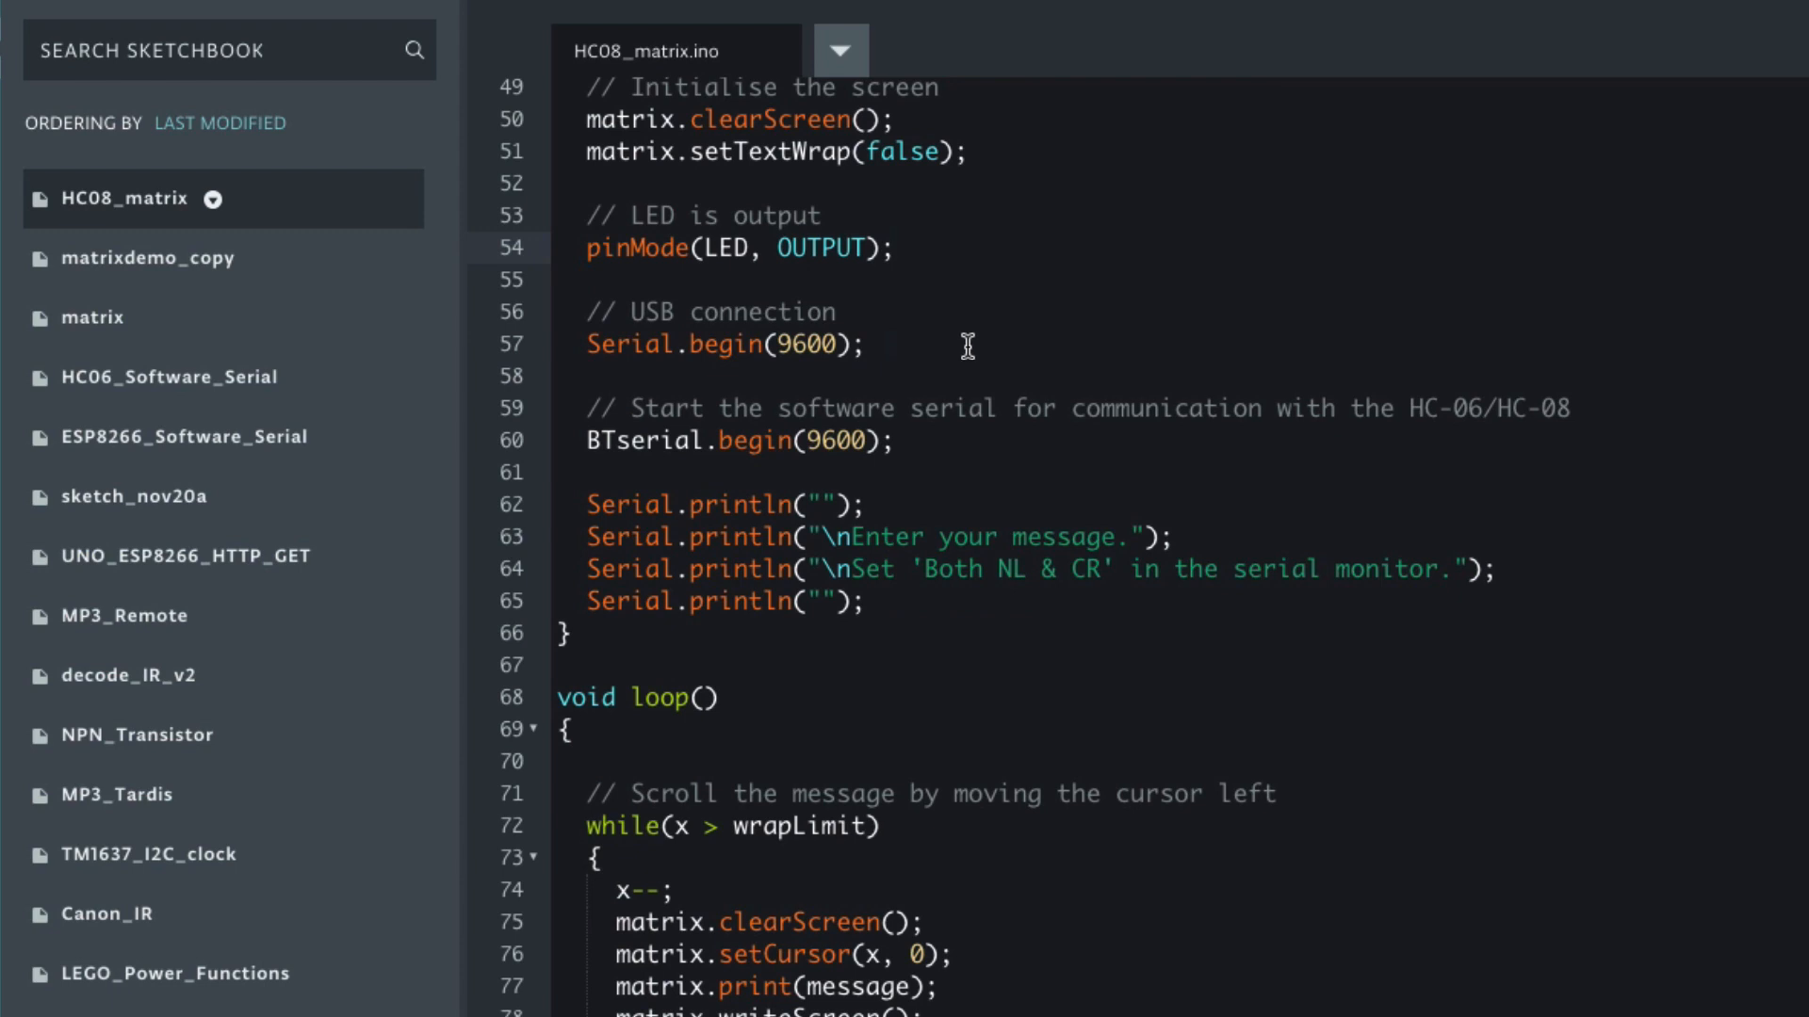
{"action": "scroll", "scroll_direction": "down", "scroll_amount": 3}
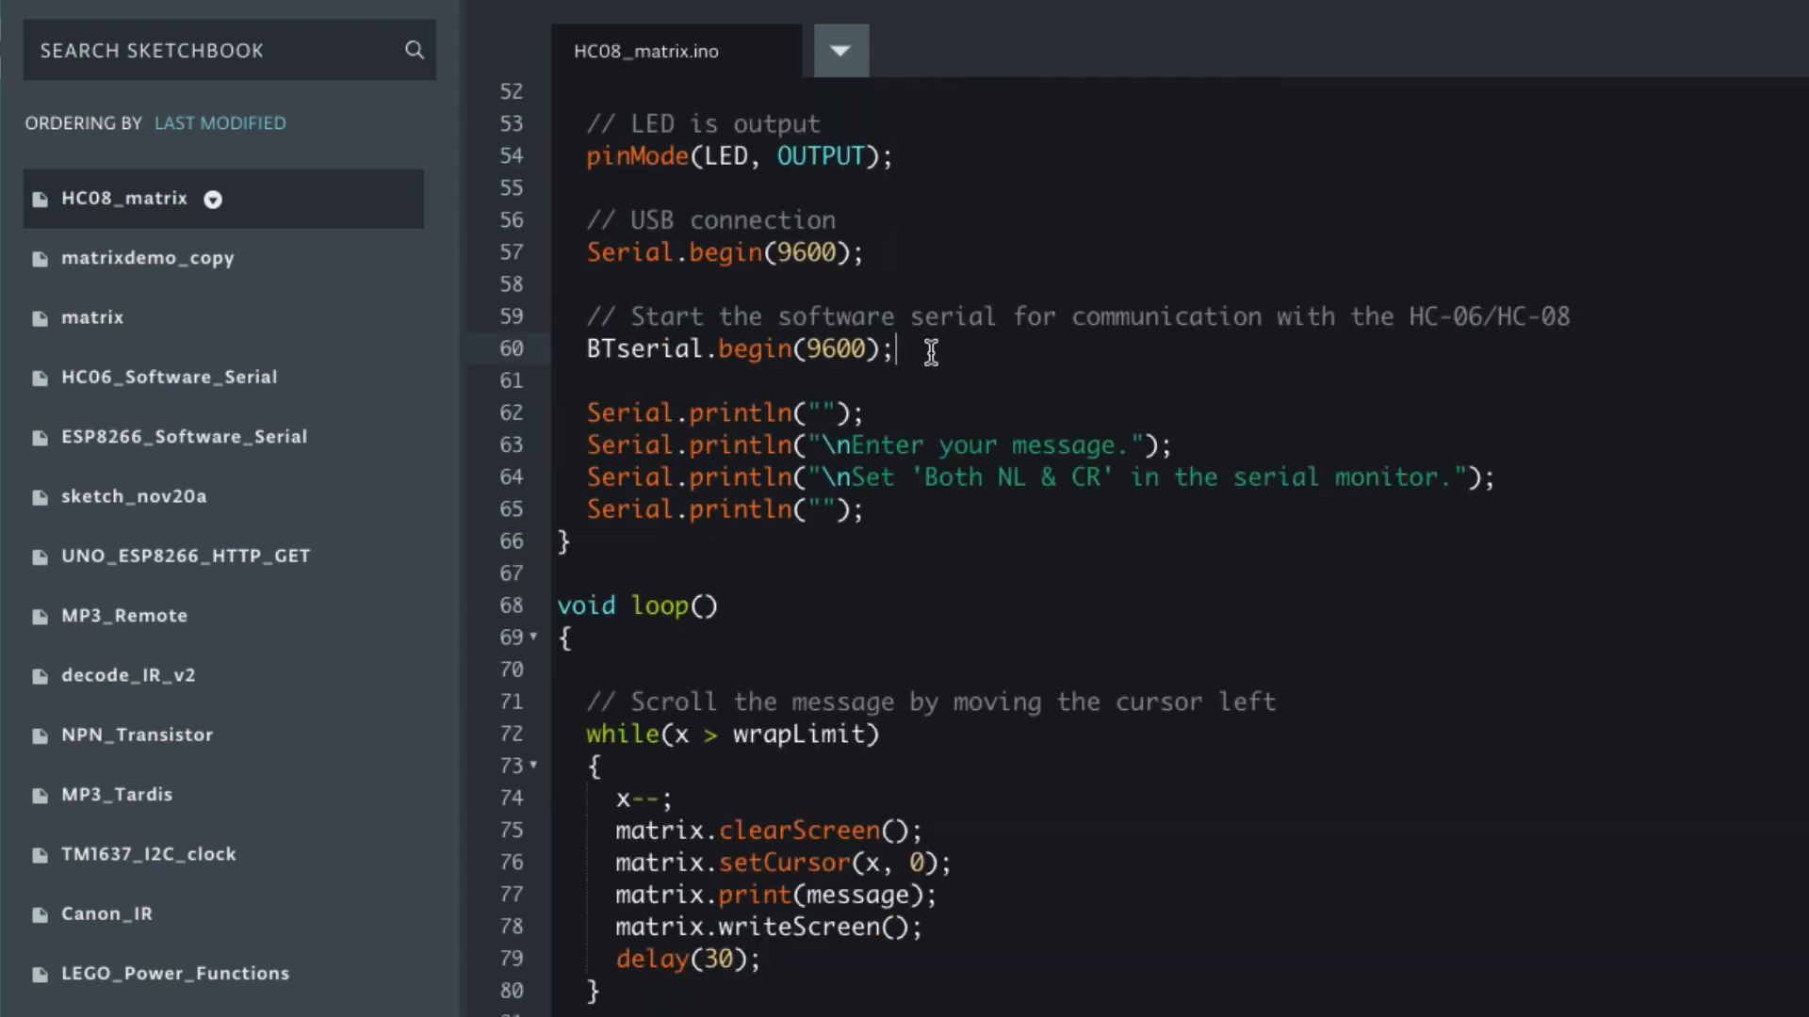
{"action": "scroll", "scroll_direction": "down", "scroll_amount": 3}
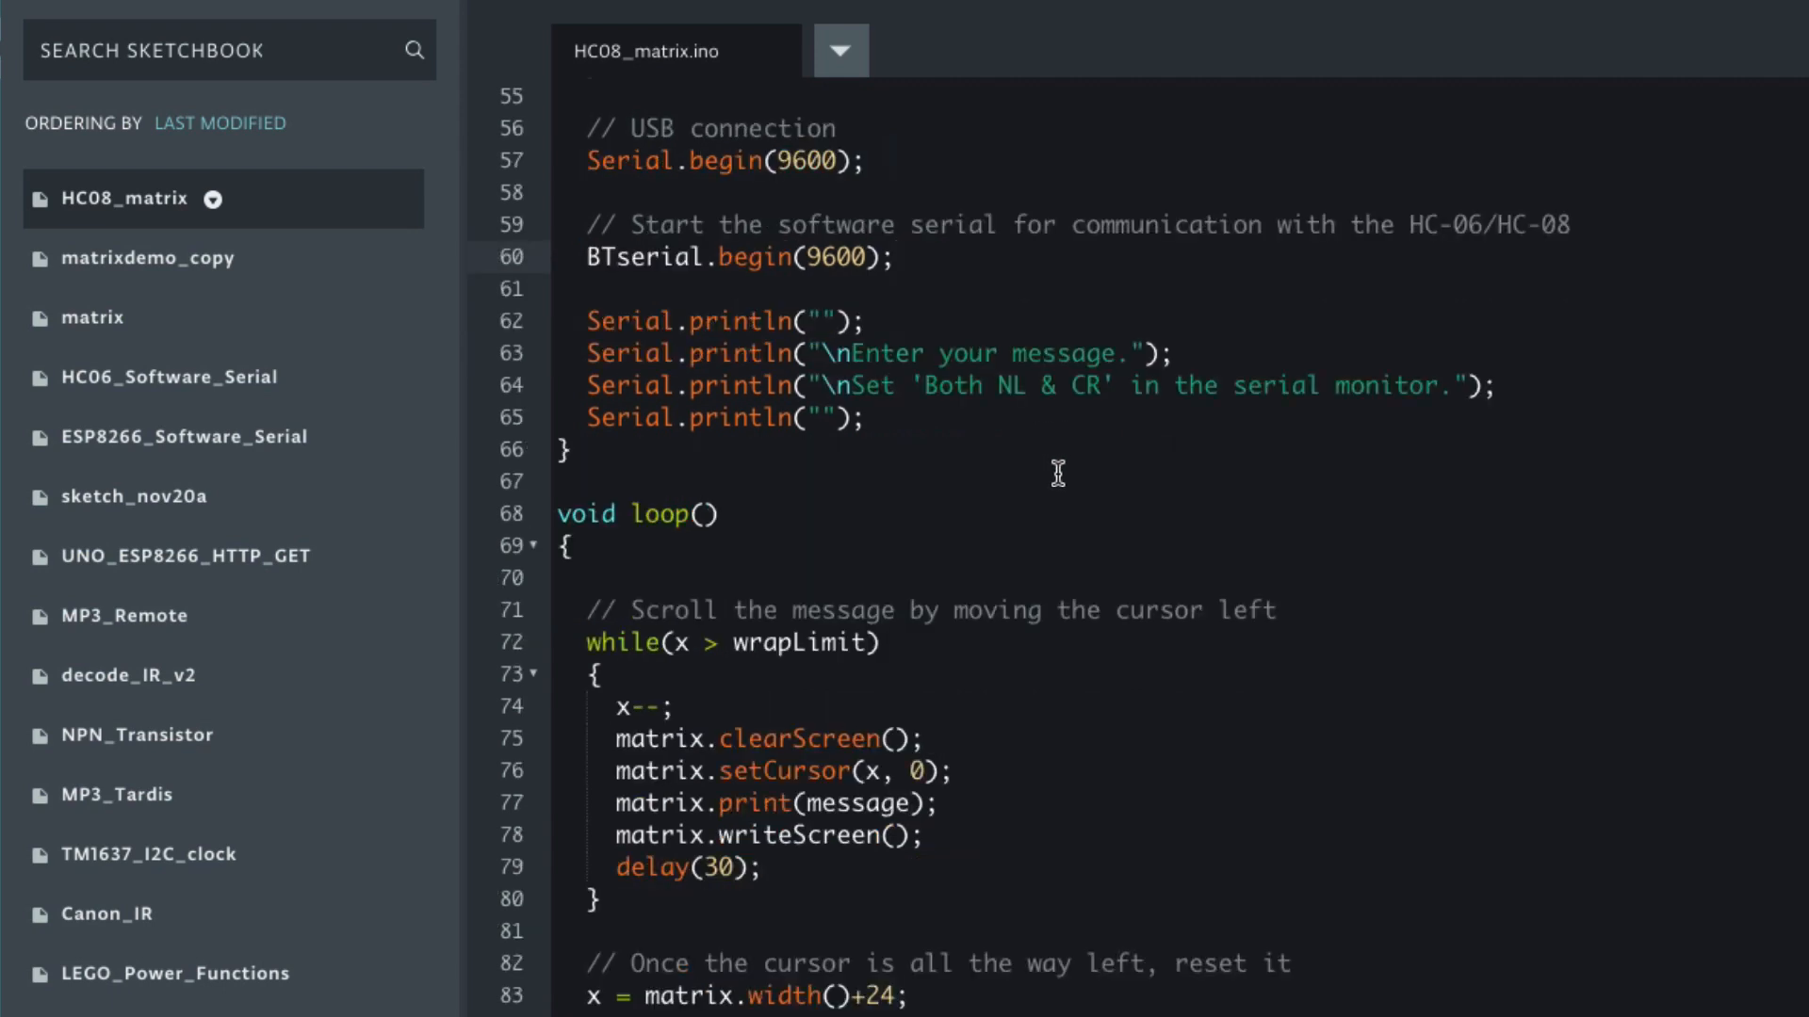
{"action": "mouse_move", "coordinate": [984, 435]}
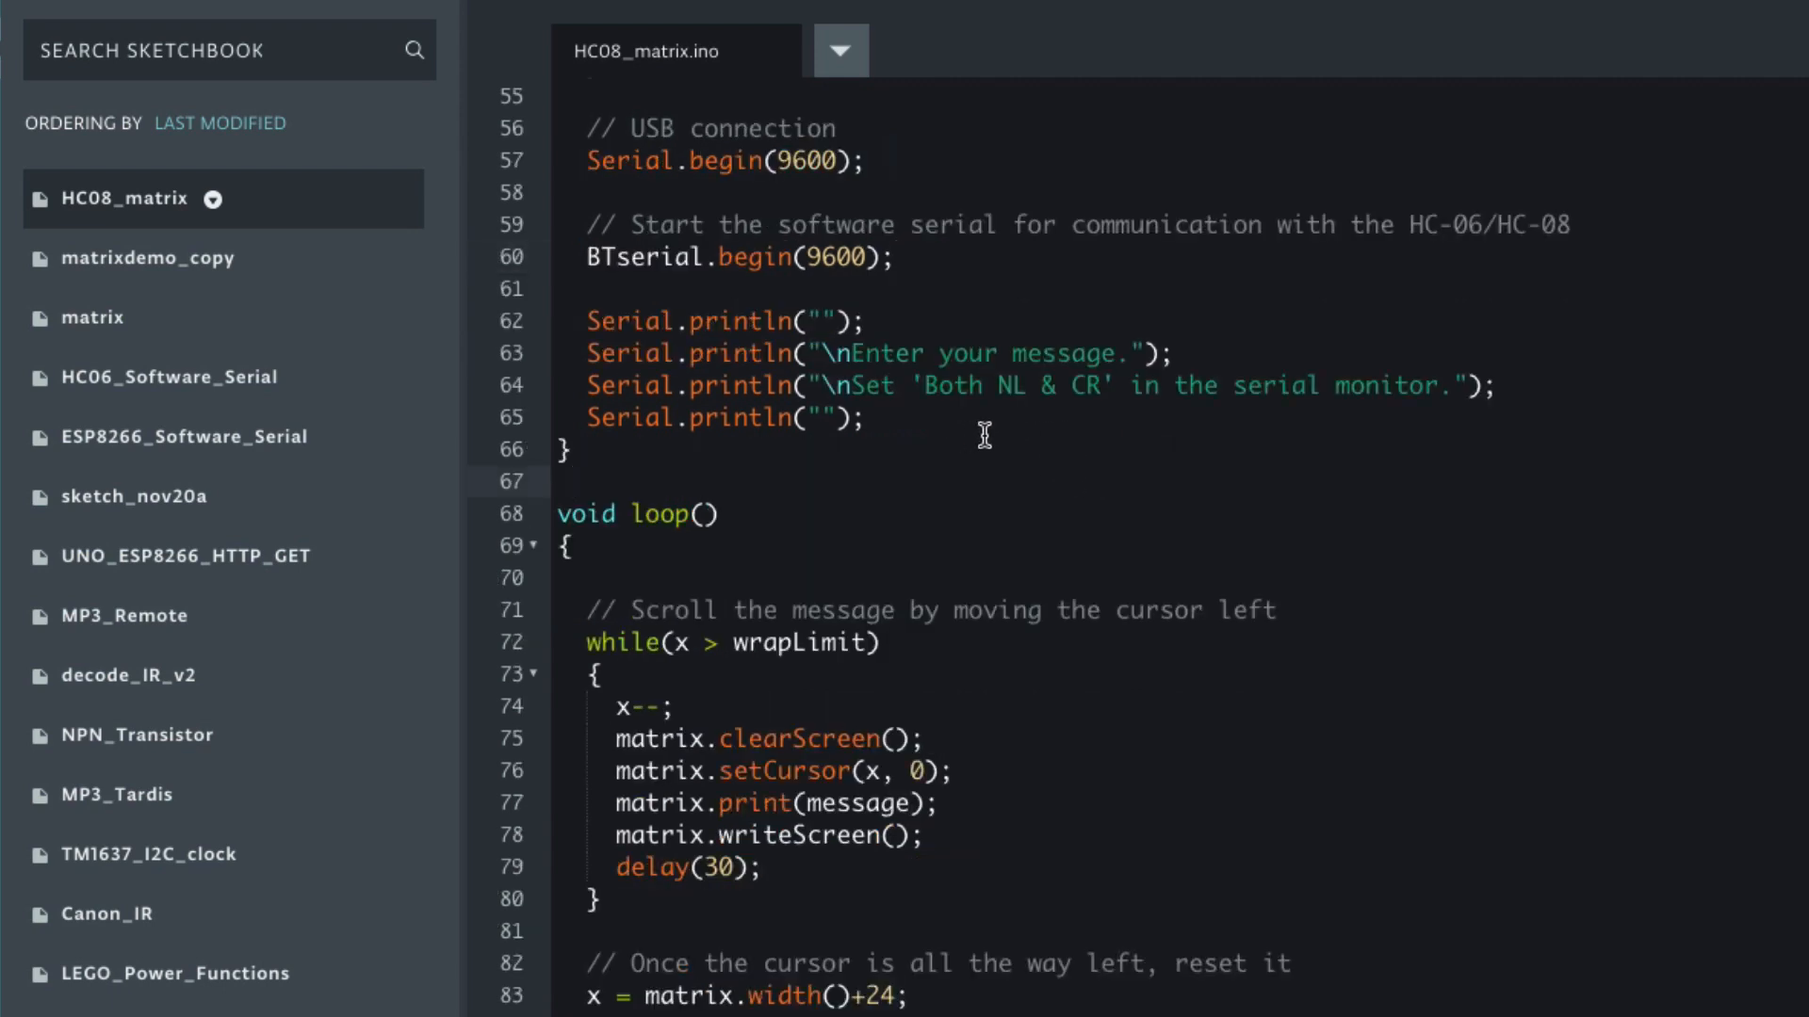
{"action": "scroll", "scroll_direction": "down", "scroll_amount": 3}
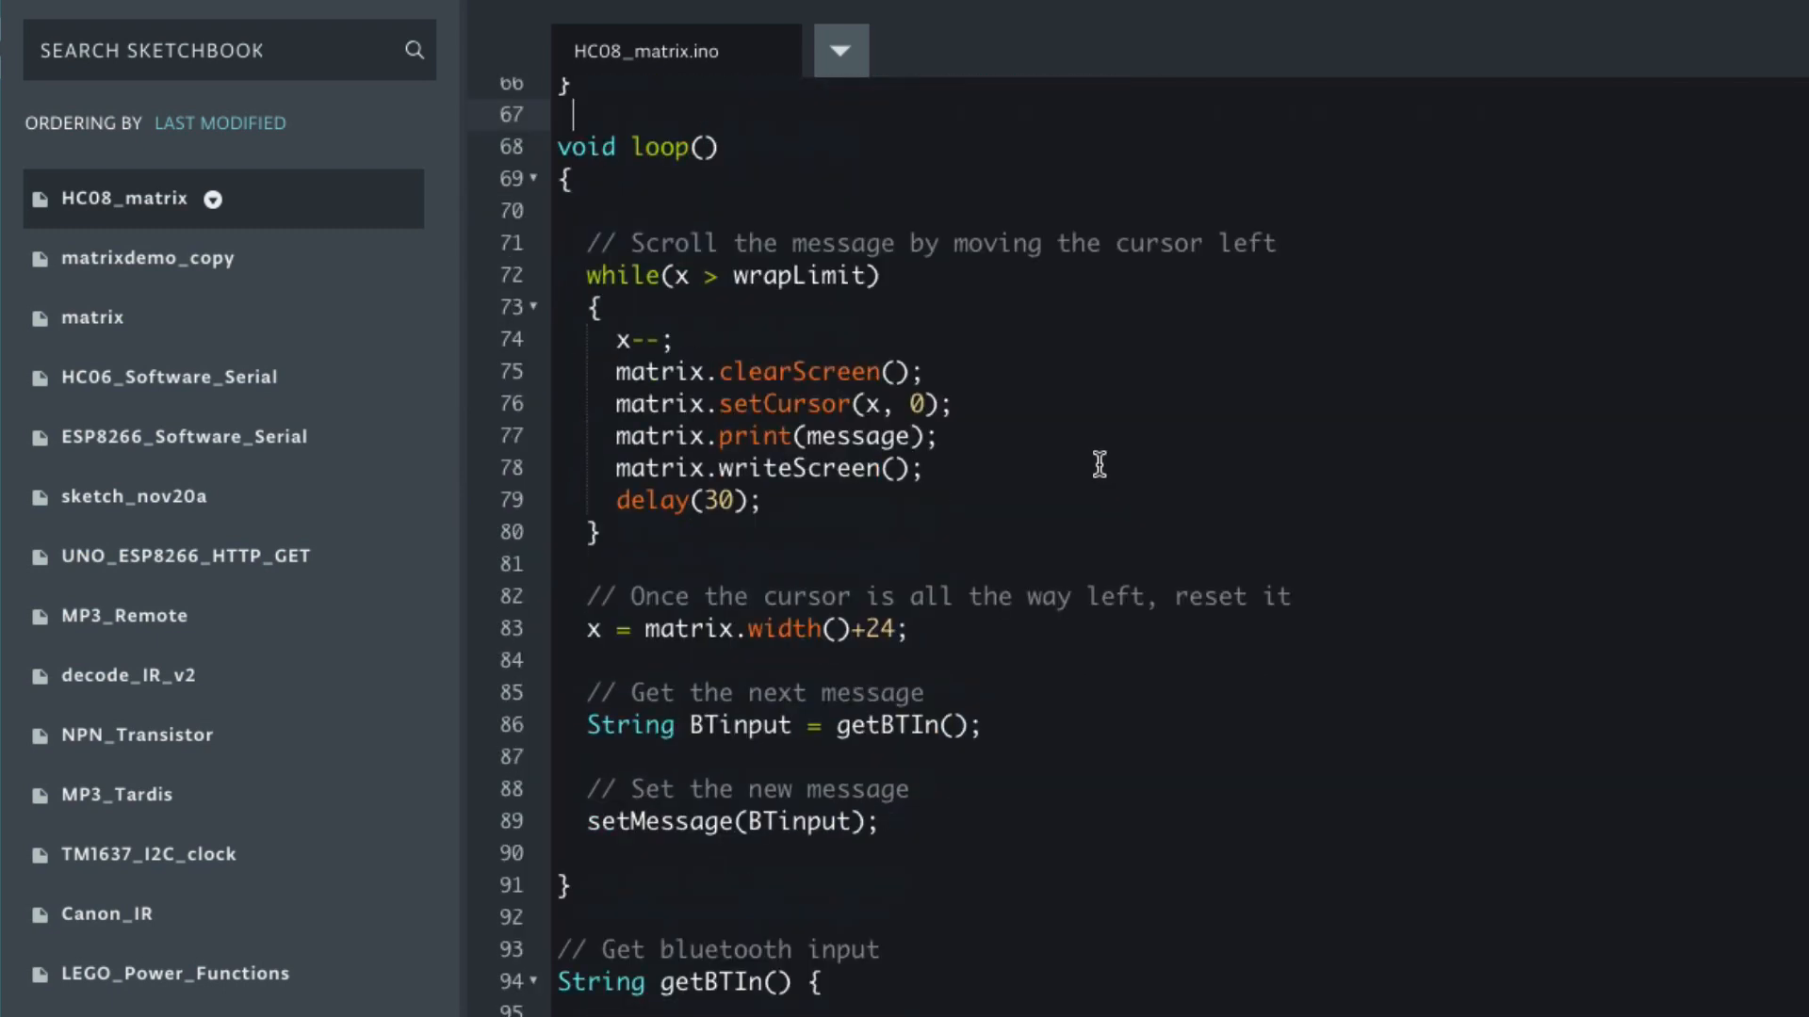
{"action": "mouse_move", "coordinate": [959, 320]}
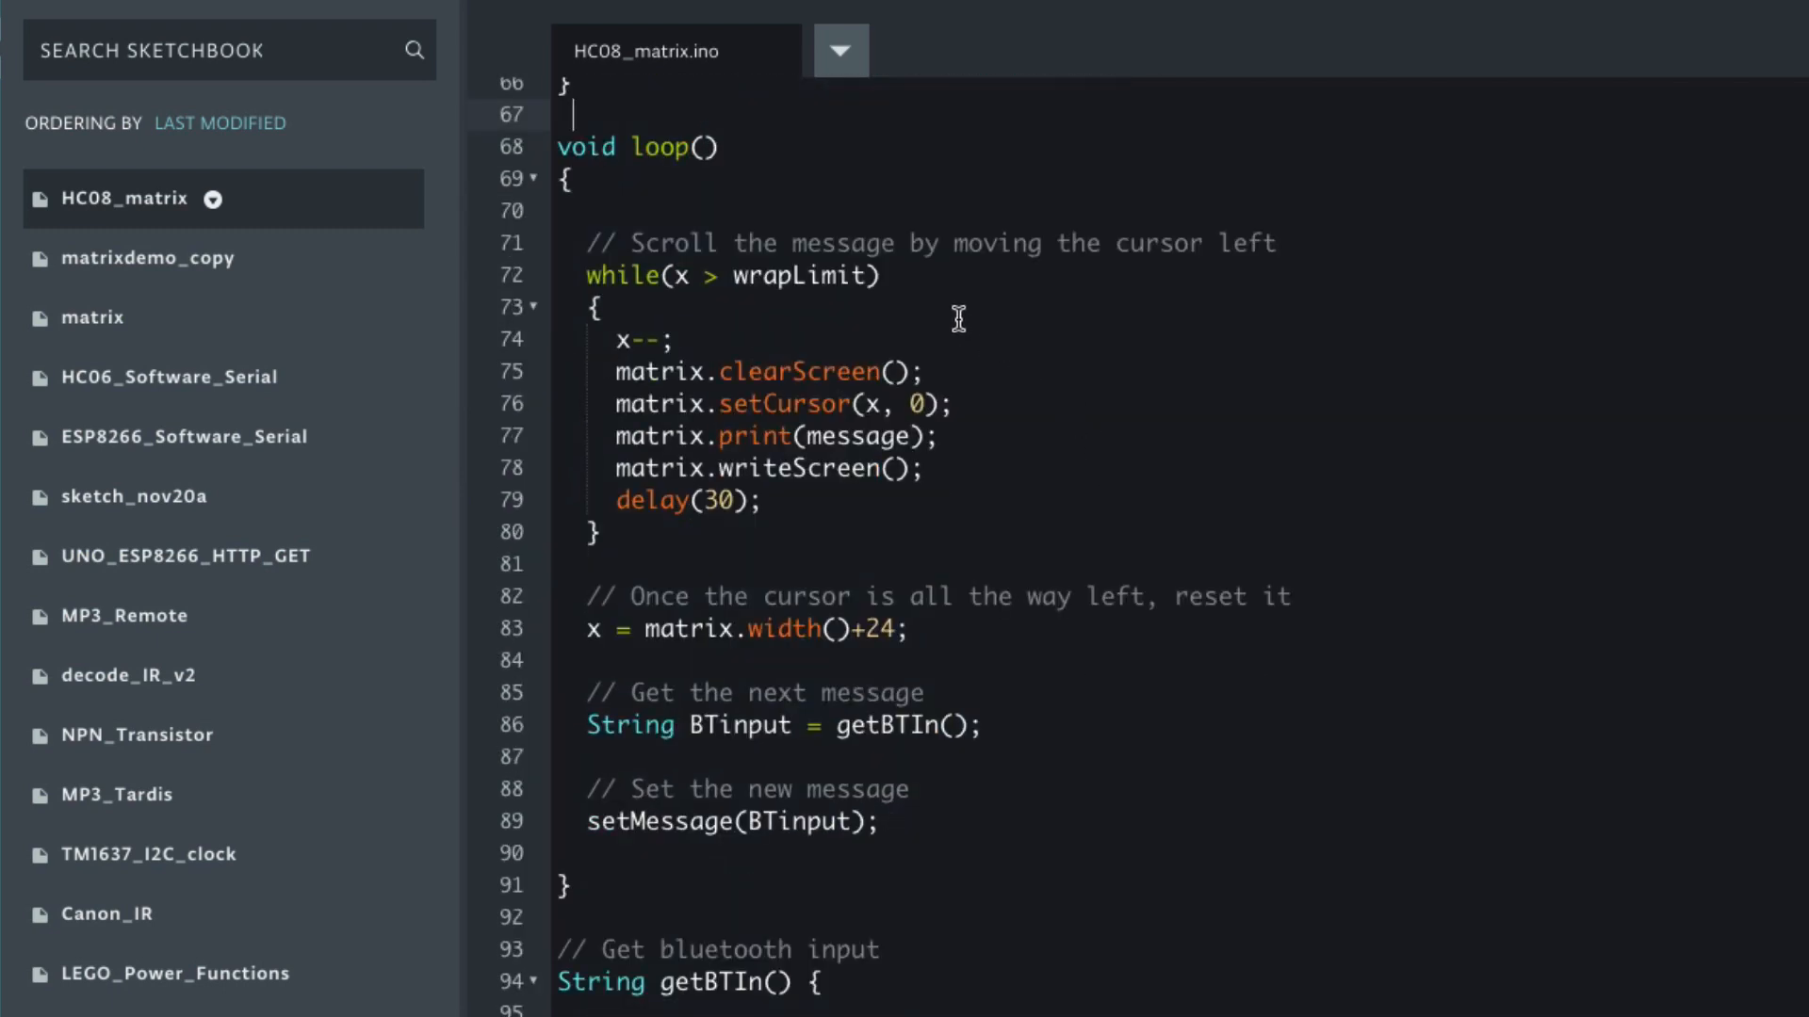
{"action": "mouse_move", "coordinate": [1026, 337]}
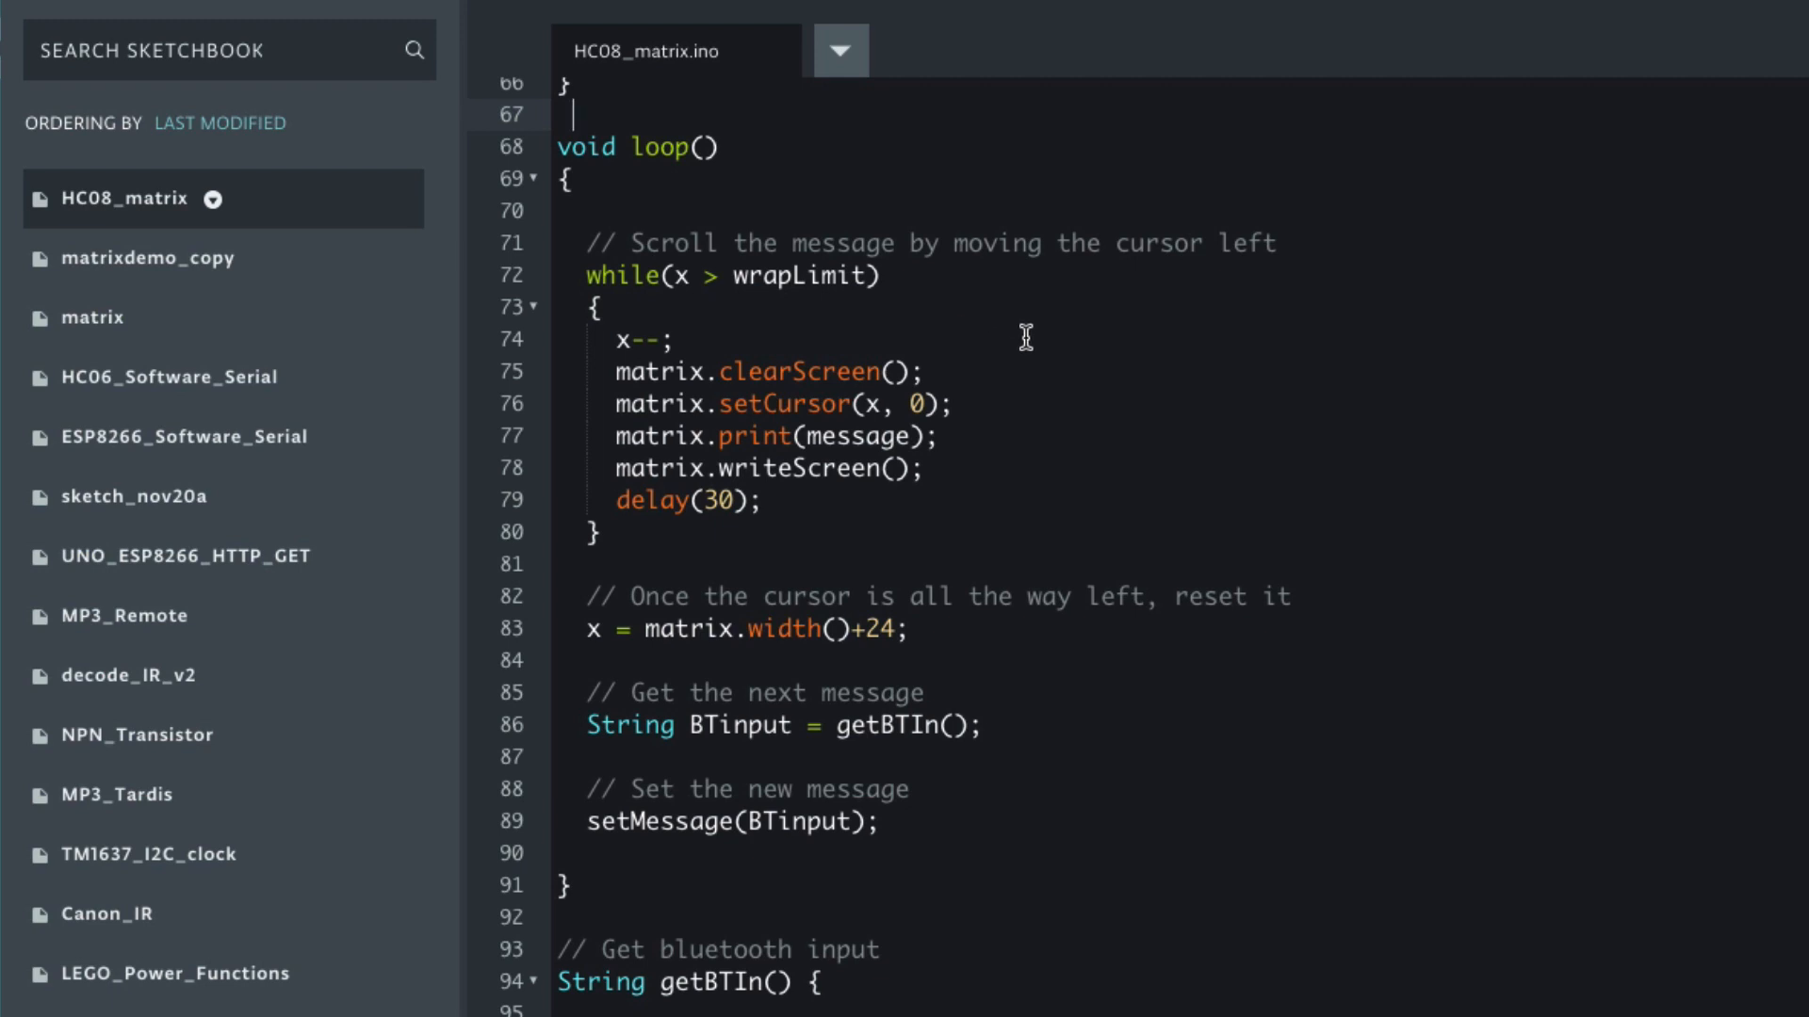
{"action": "mouse_move", "coordinate": [1106, 367]}
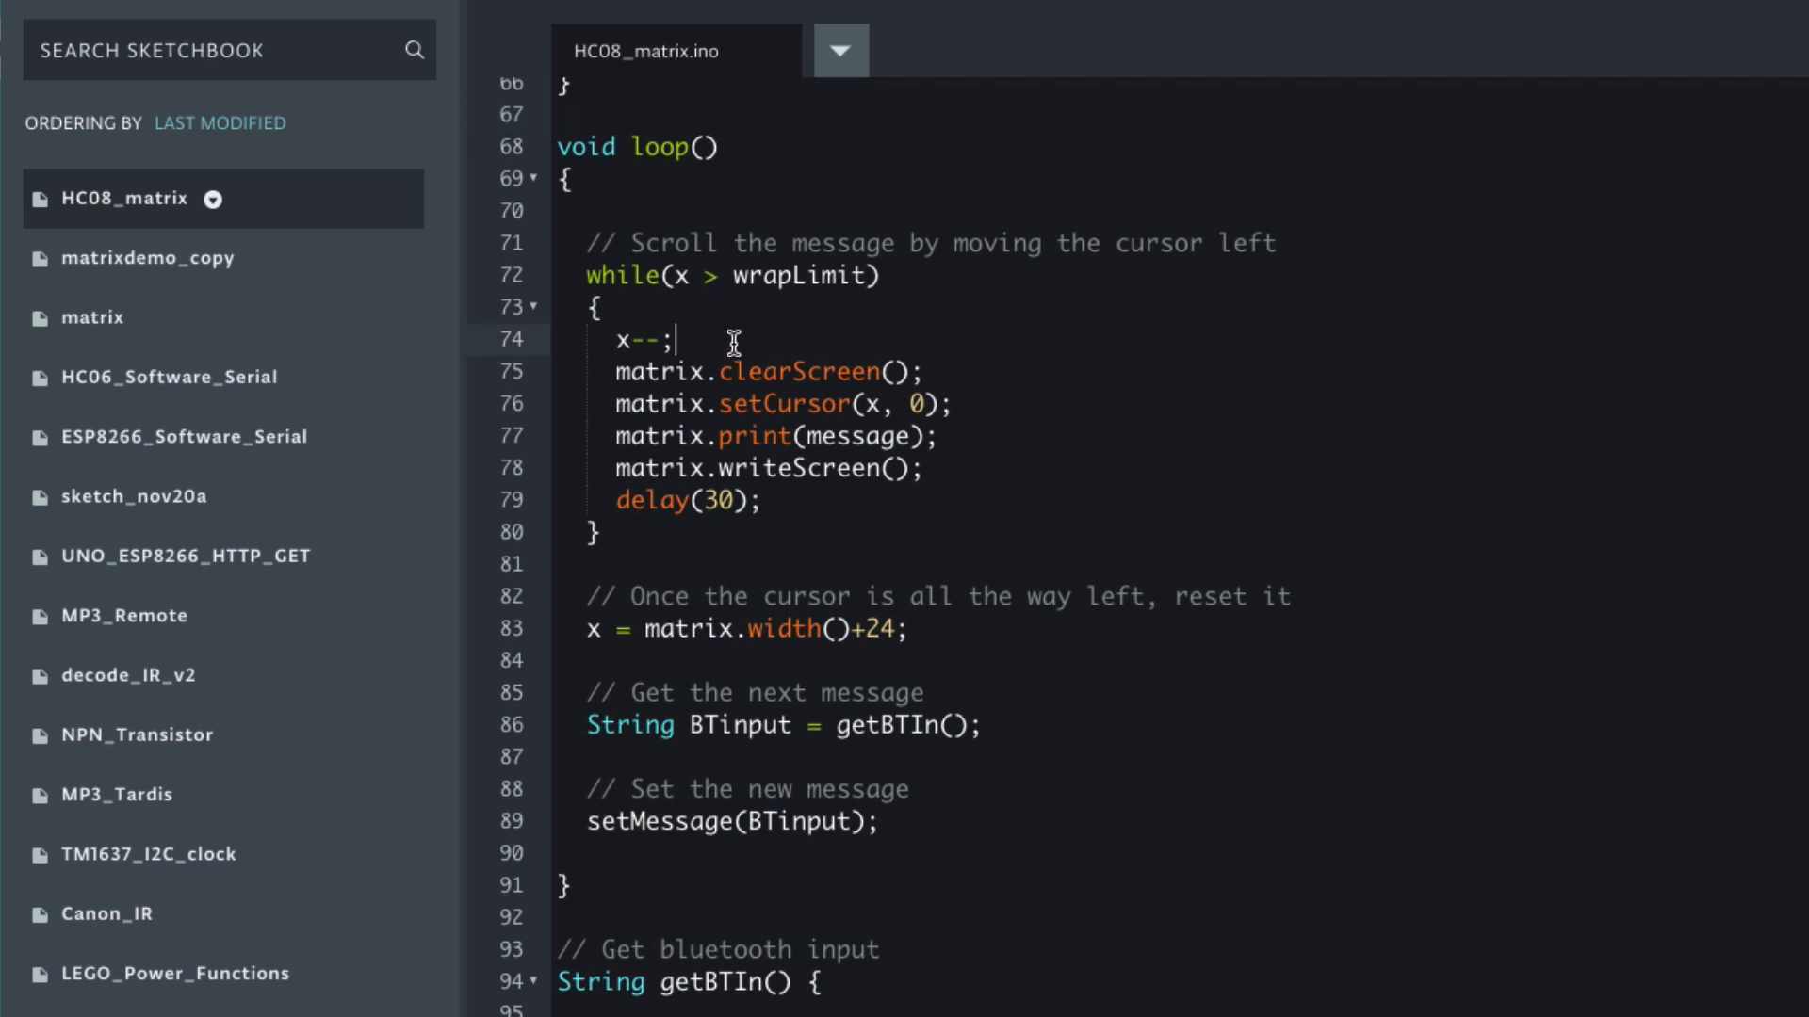
{"action": "scroll", "scroll_direction": "down", "scroll_amount": 3}
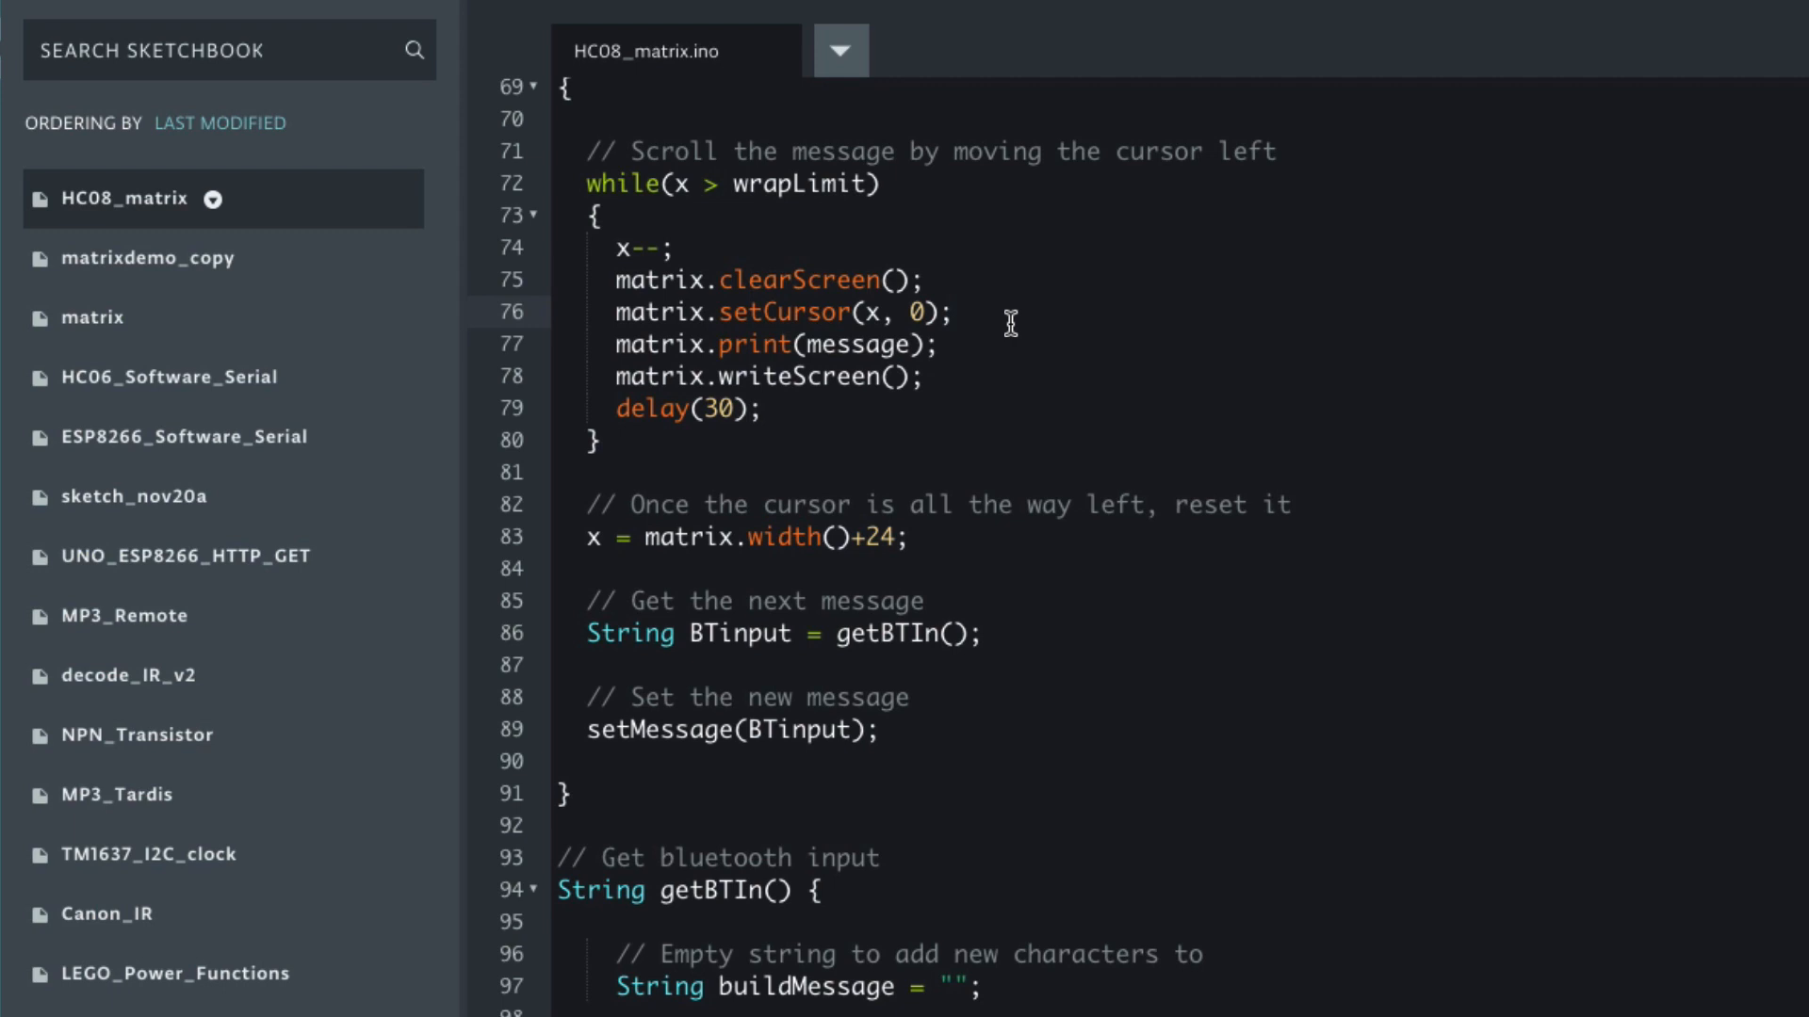
{"action": "mouse_move", "coordinate": [1028, 324]}
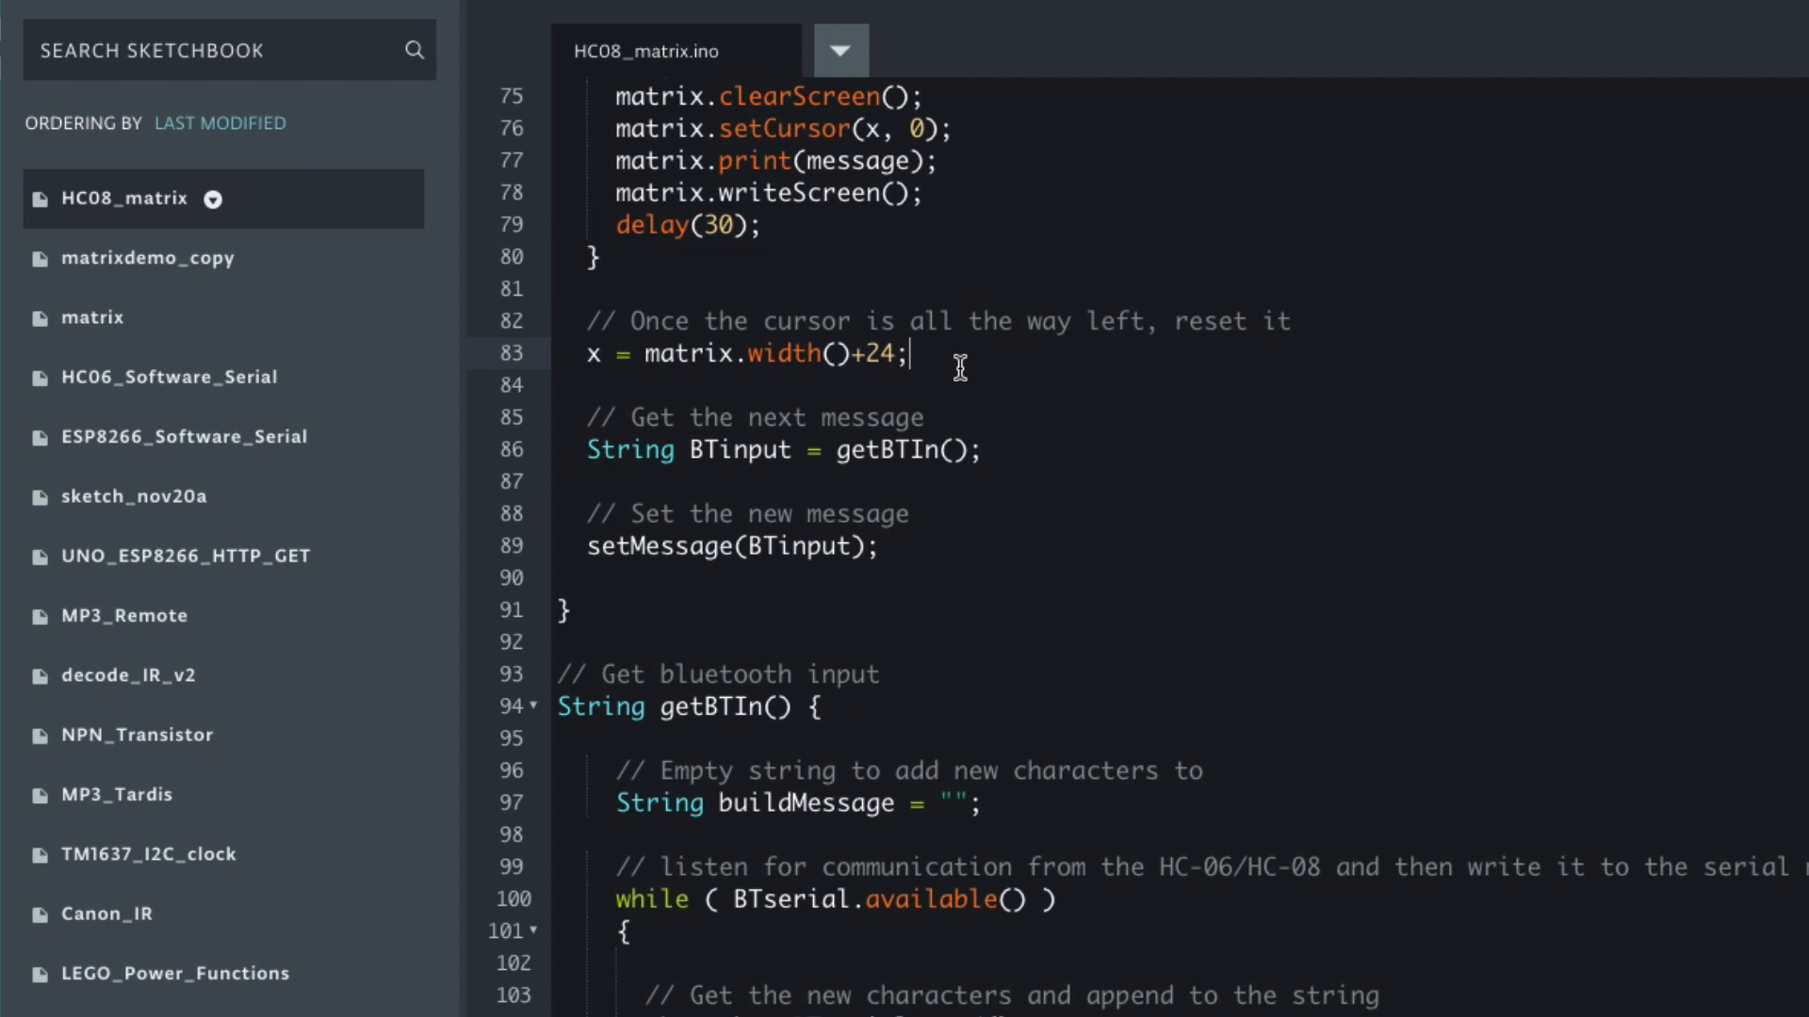
{"action": "mouse_move", "coordinate": [1126, 420]}
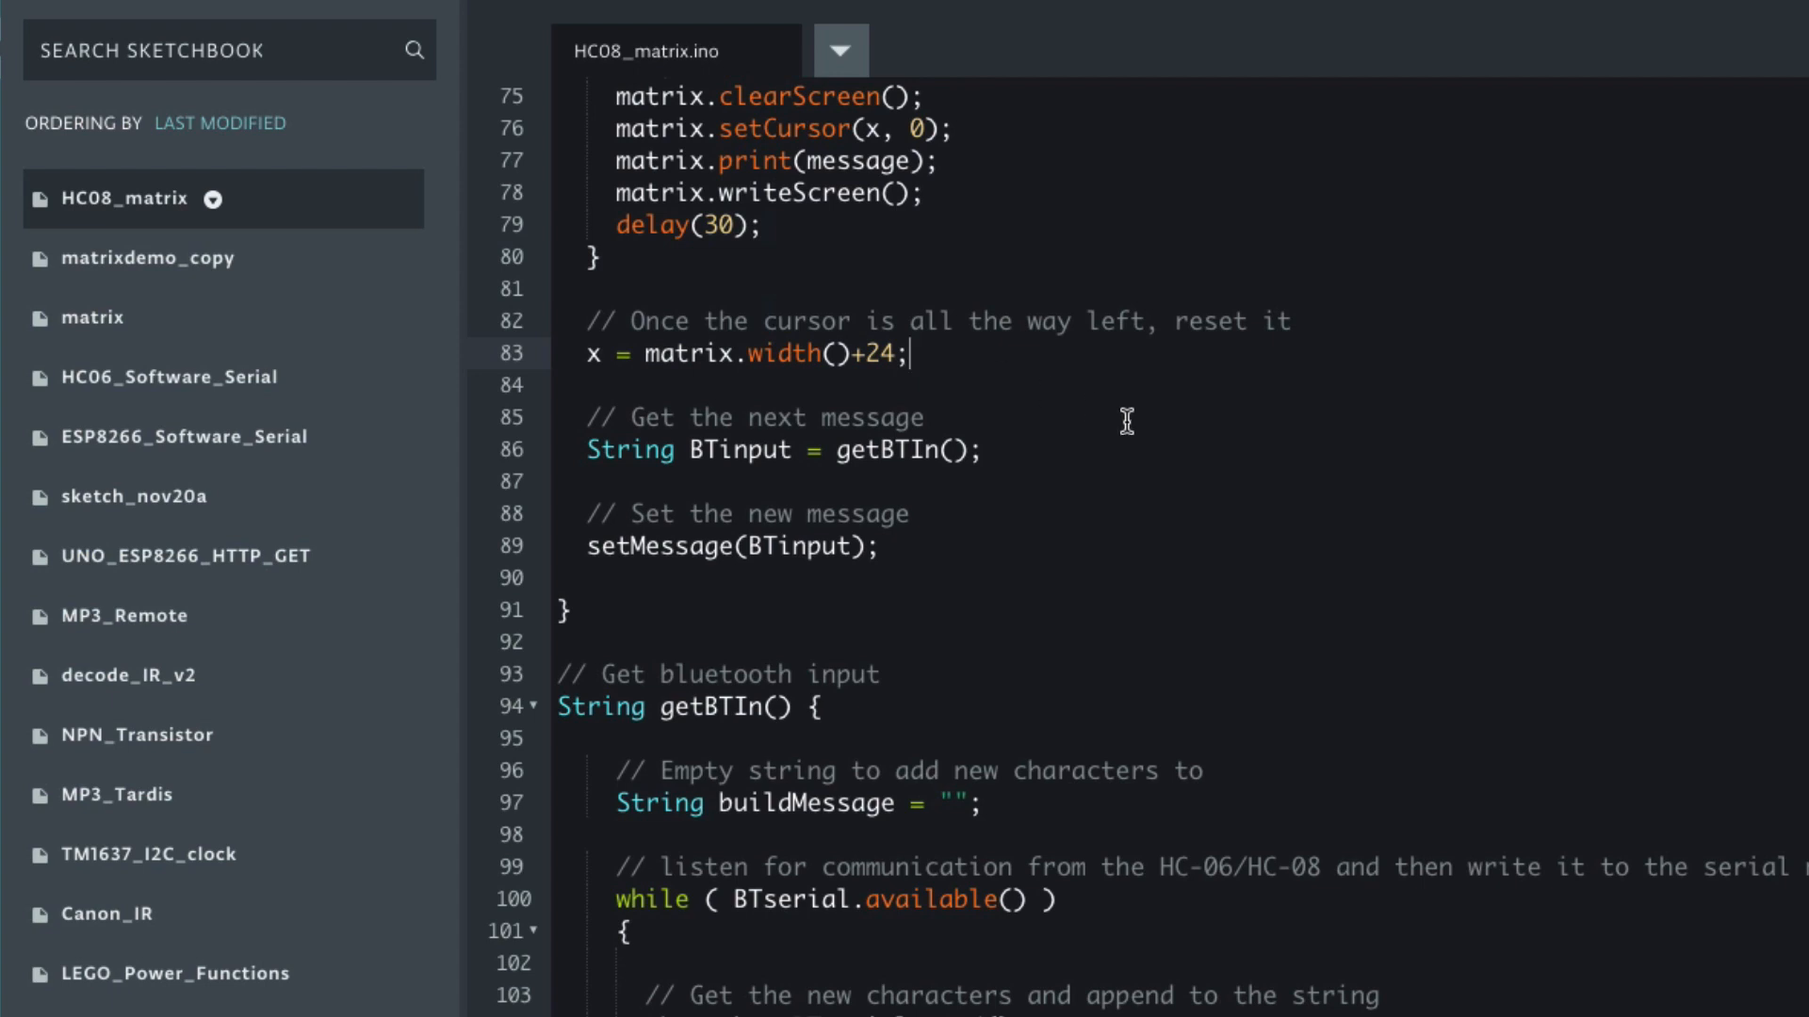
{"action": "mouse_move", "coordinate": [929, 374]}
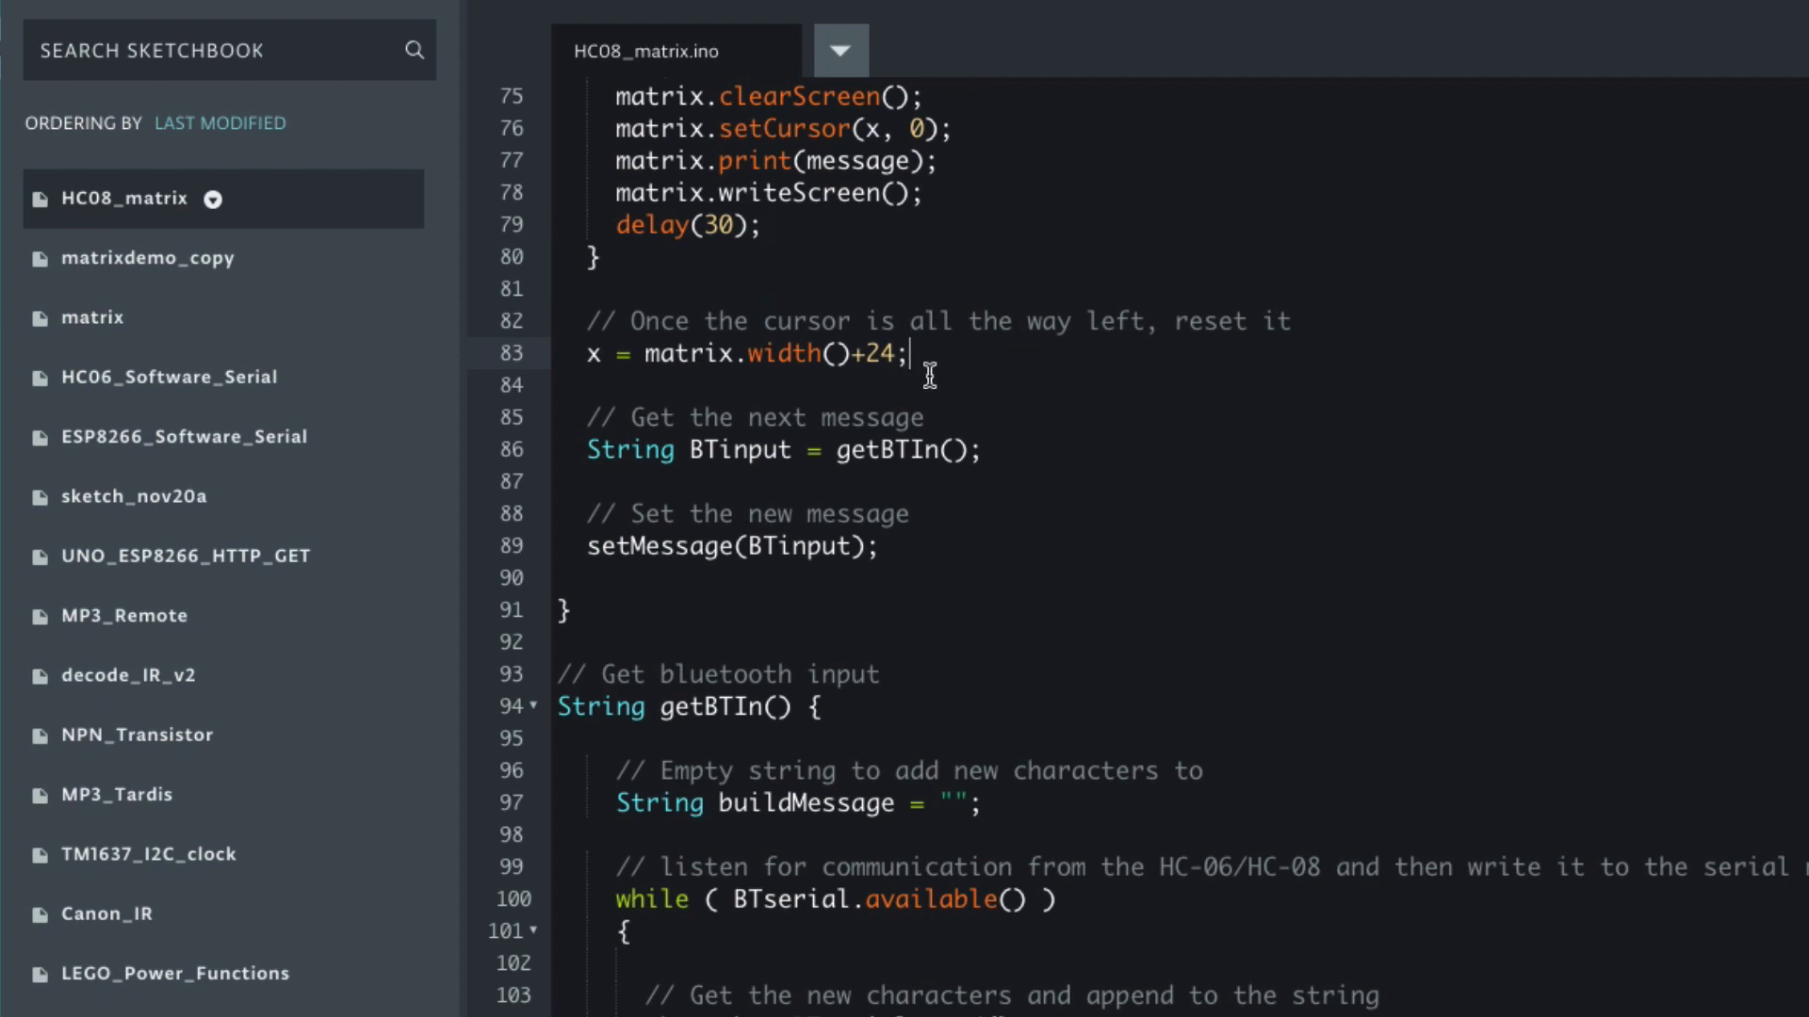
{"action": "mouse_move", "coordinate": [807, 379]}
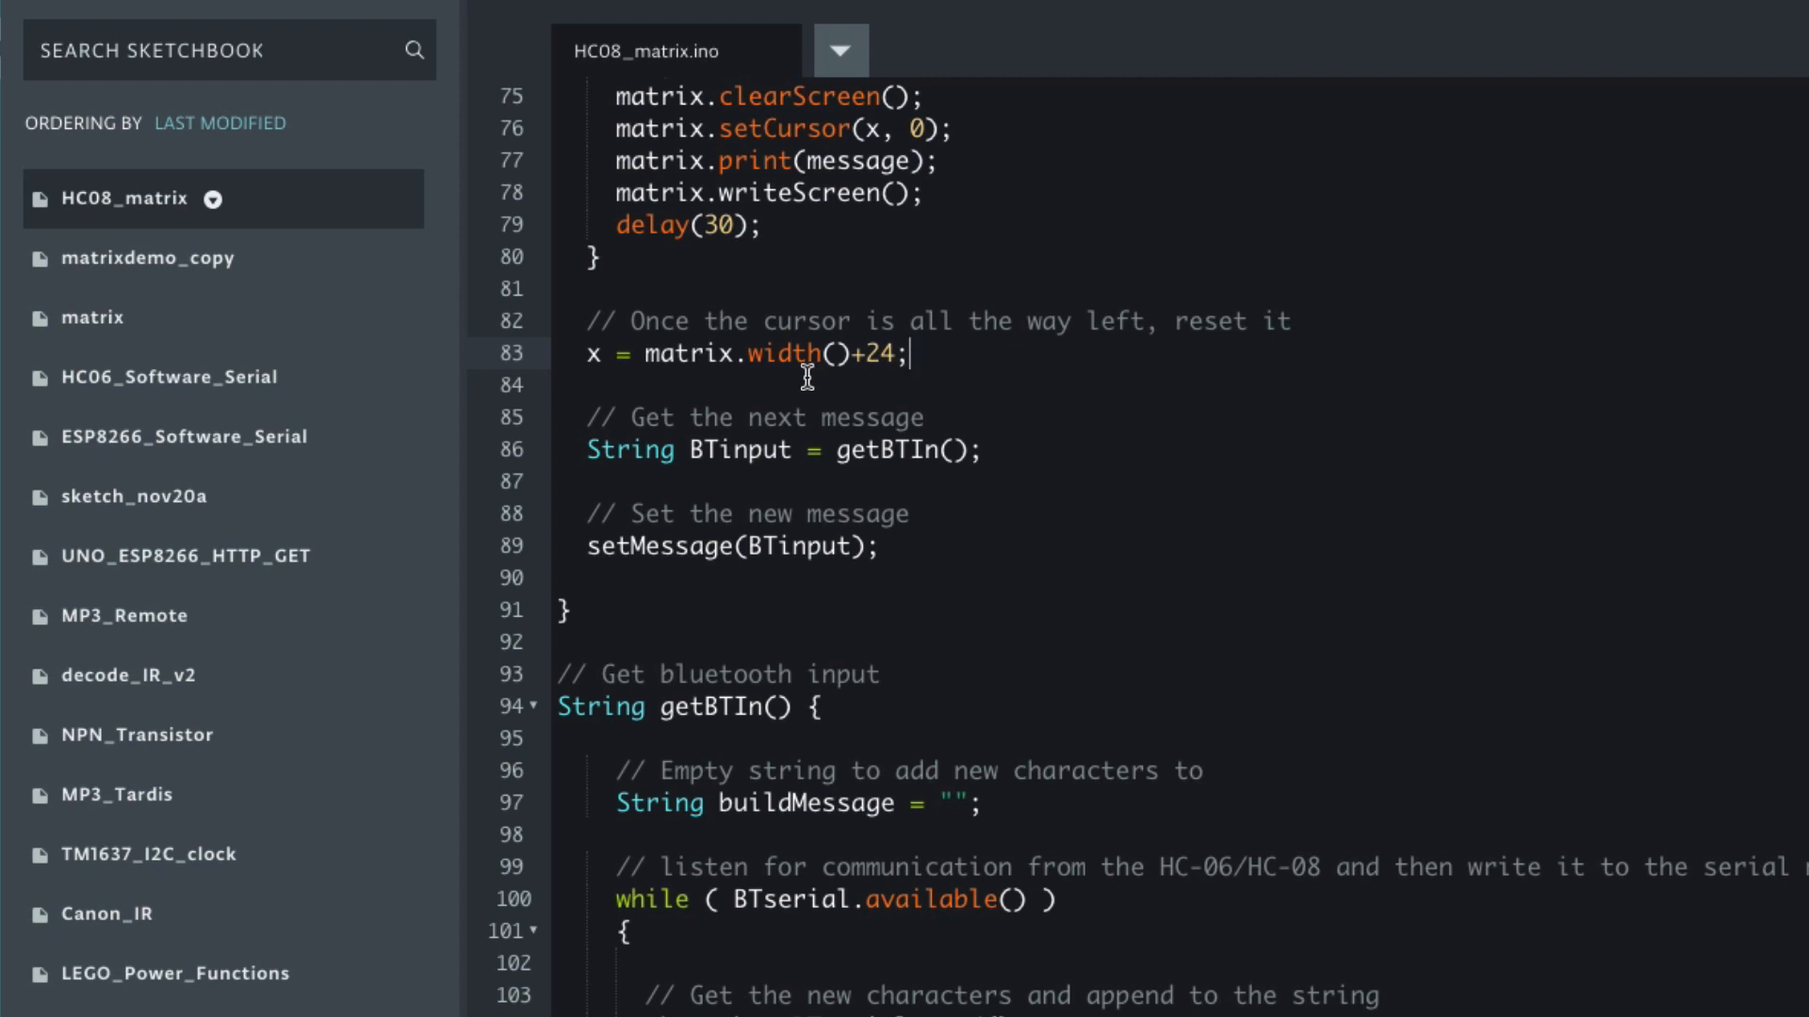
{"action": "mouse_move", "coordinate": [898, 402]}
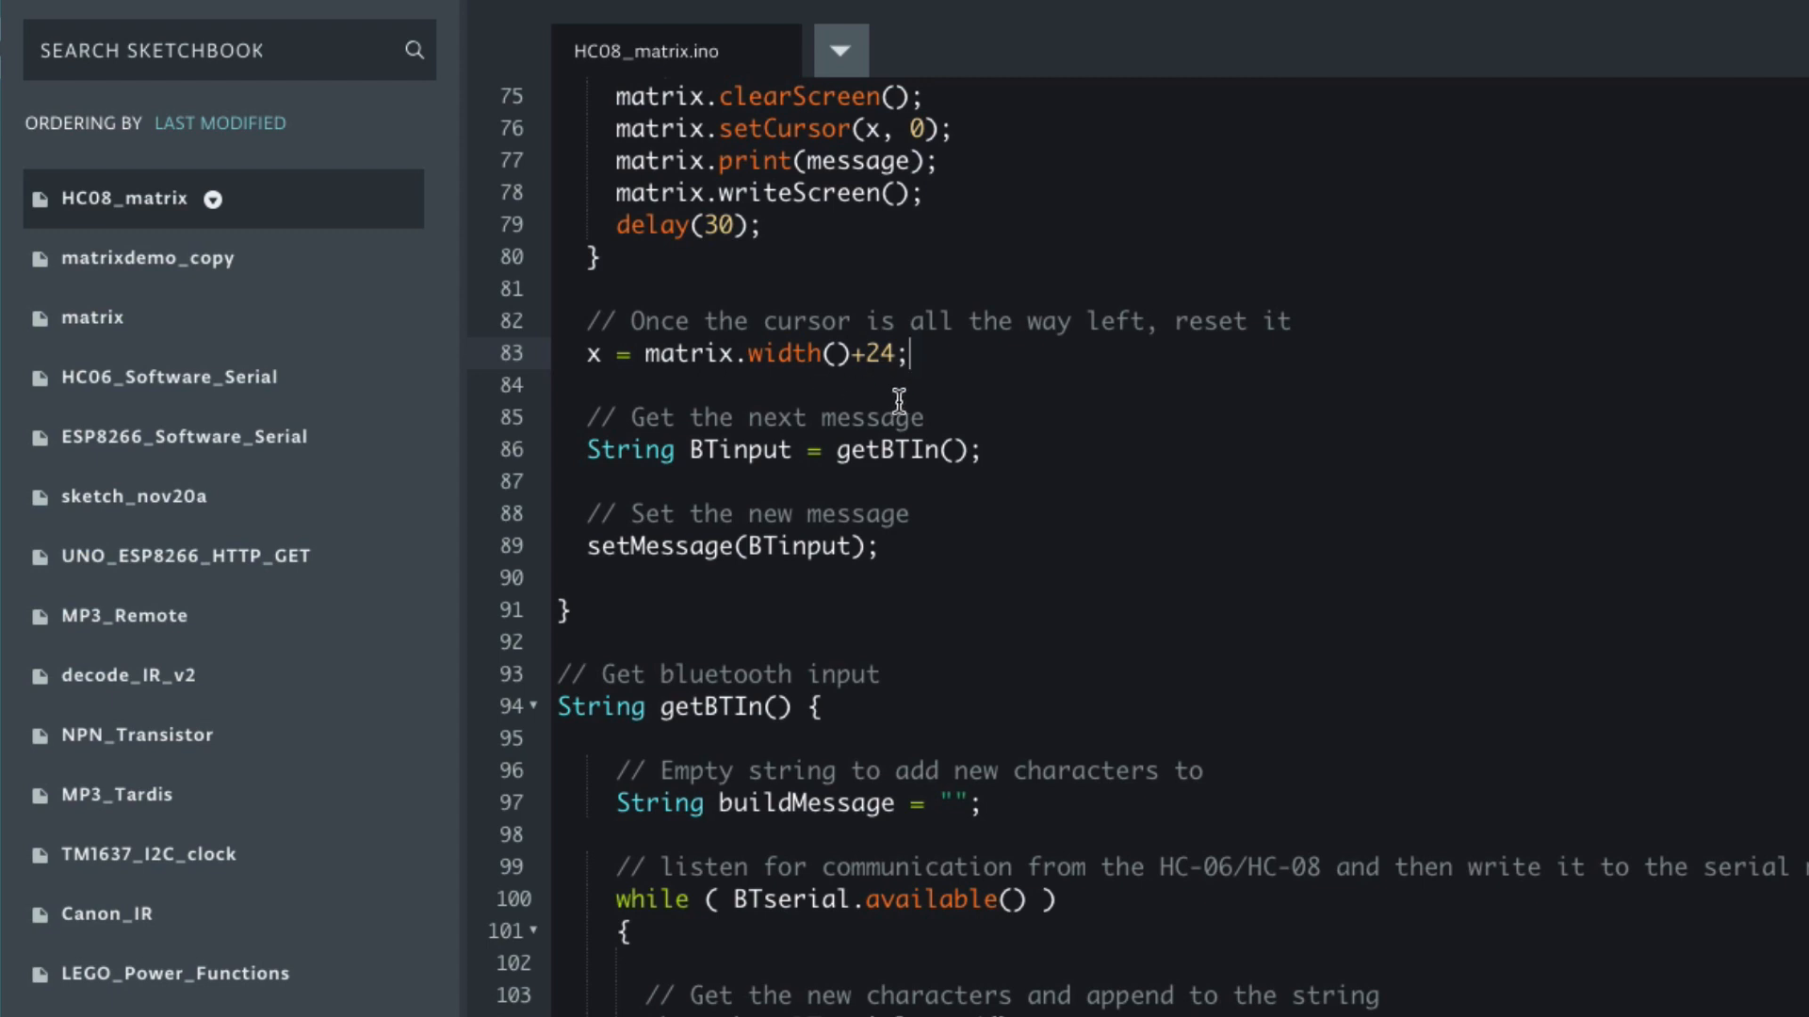
{"action": "mouse_move", "coordinate": [945, 361]}
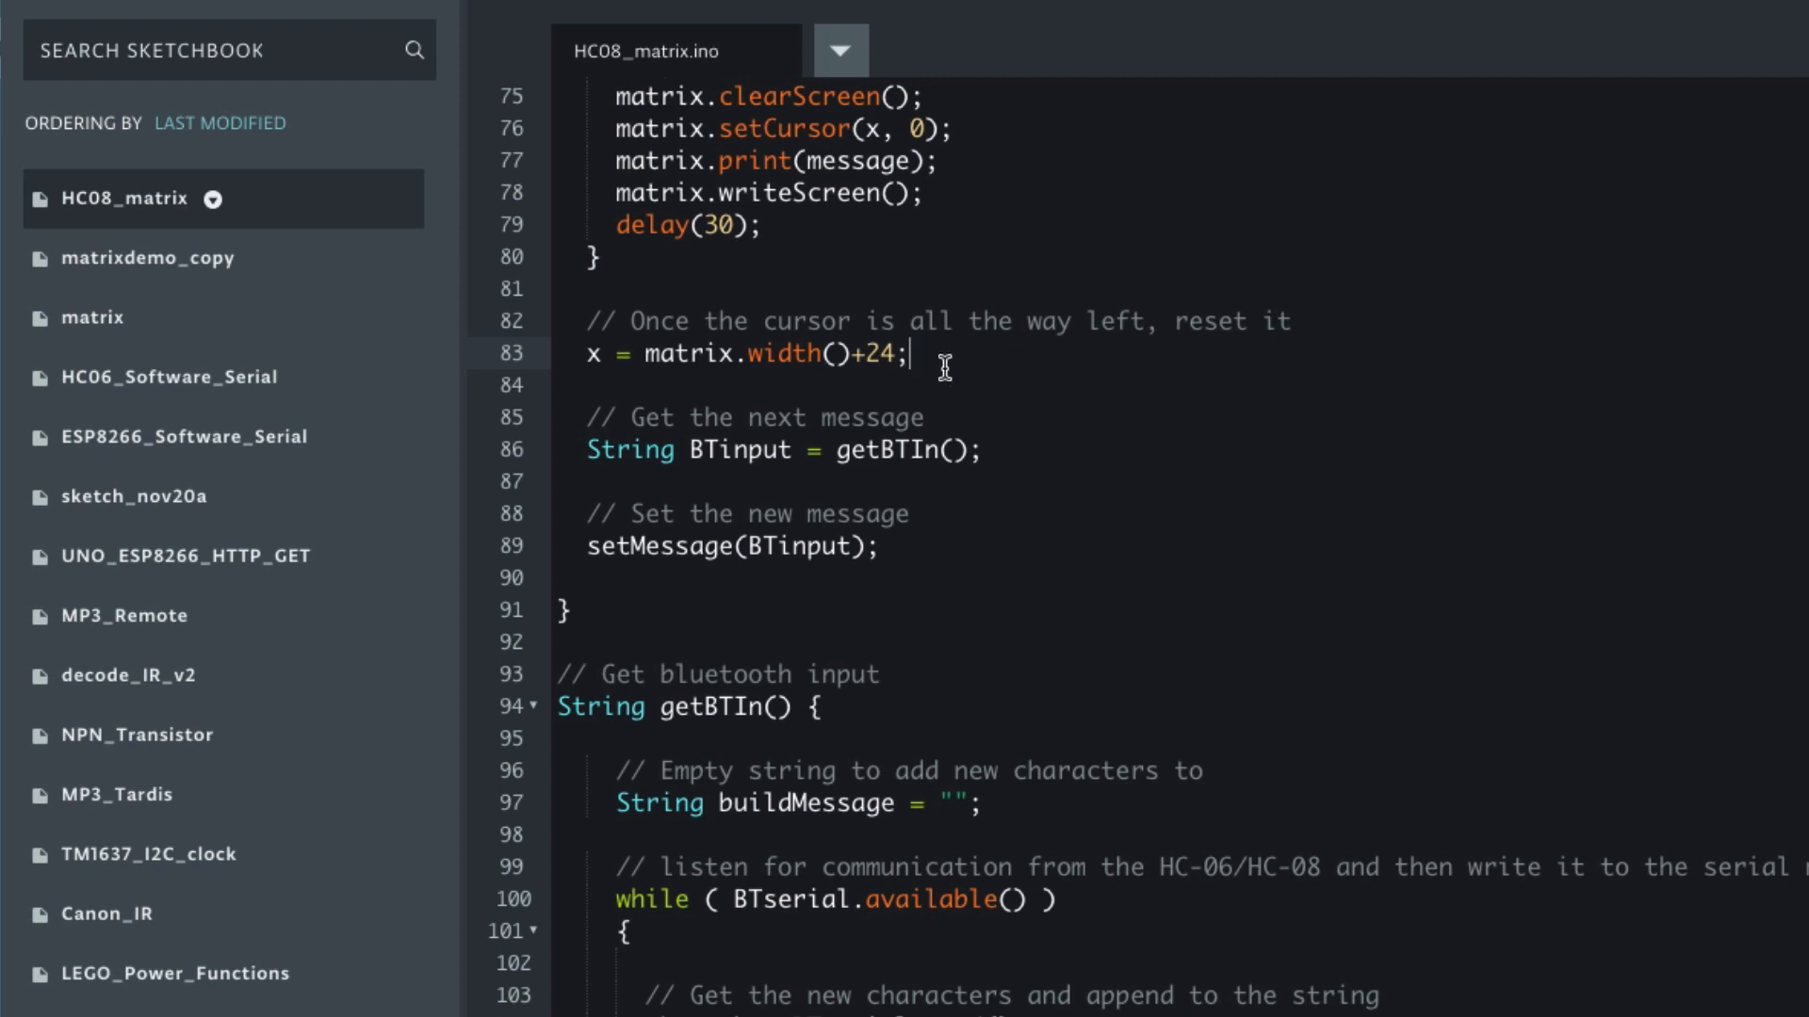
{"action": "mouse_move", "coordinate": [1071, 399]}
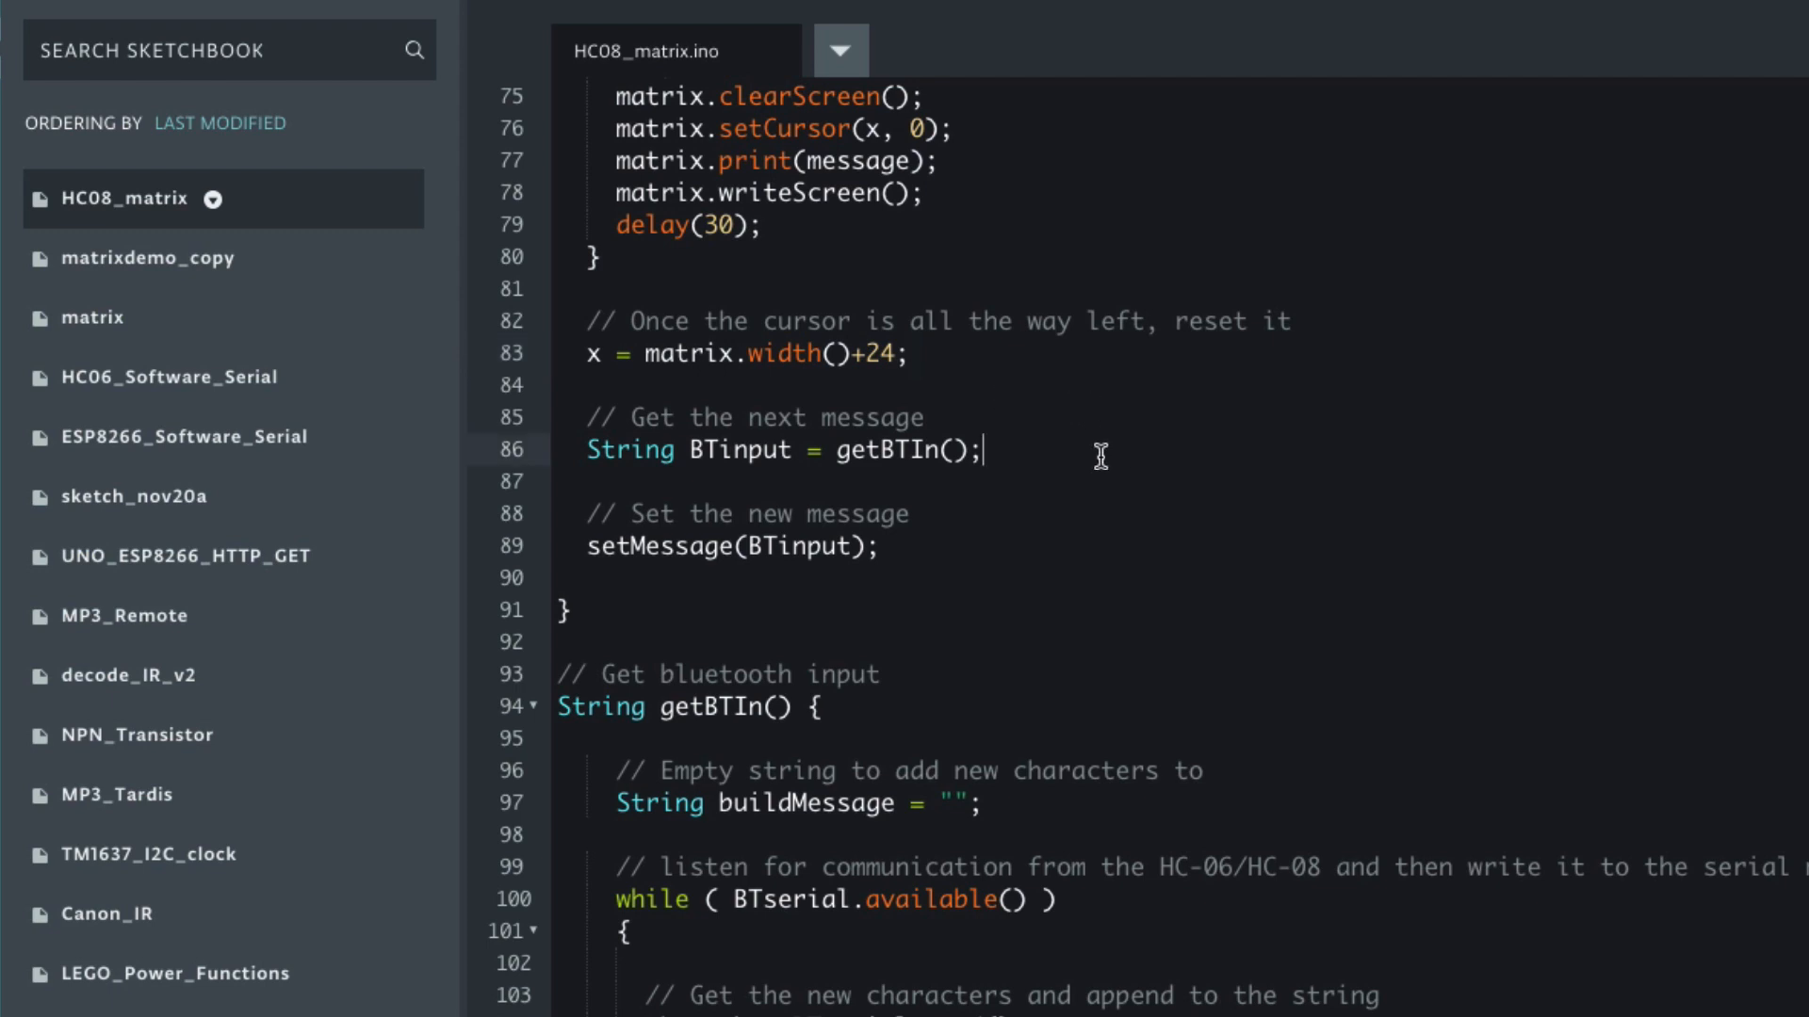
{"action": "scroll", "scroll_direction": "down", "scroll_amount": 3}
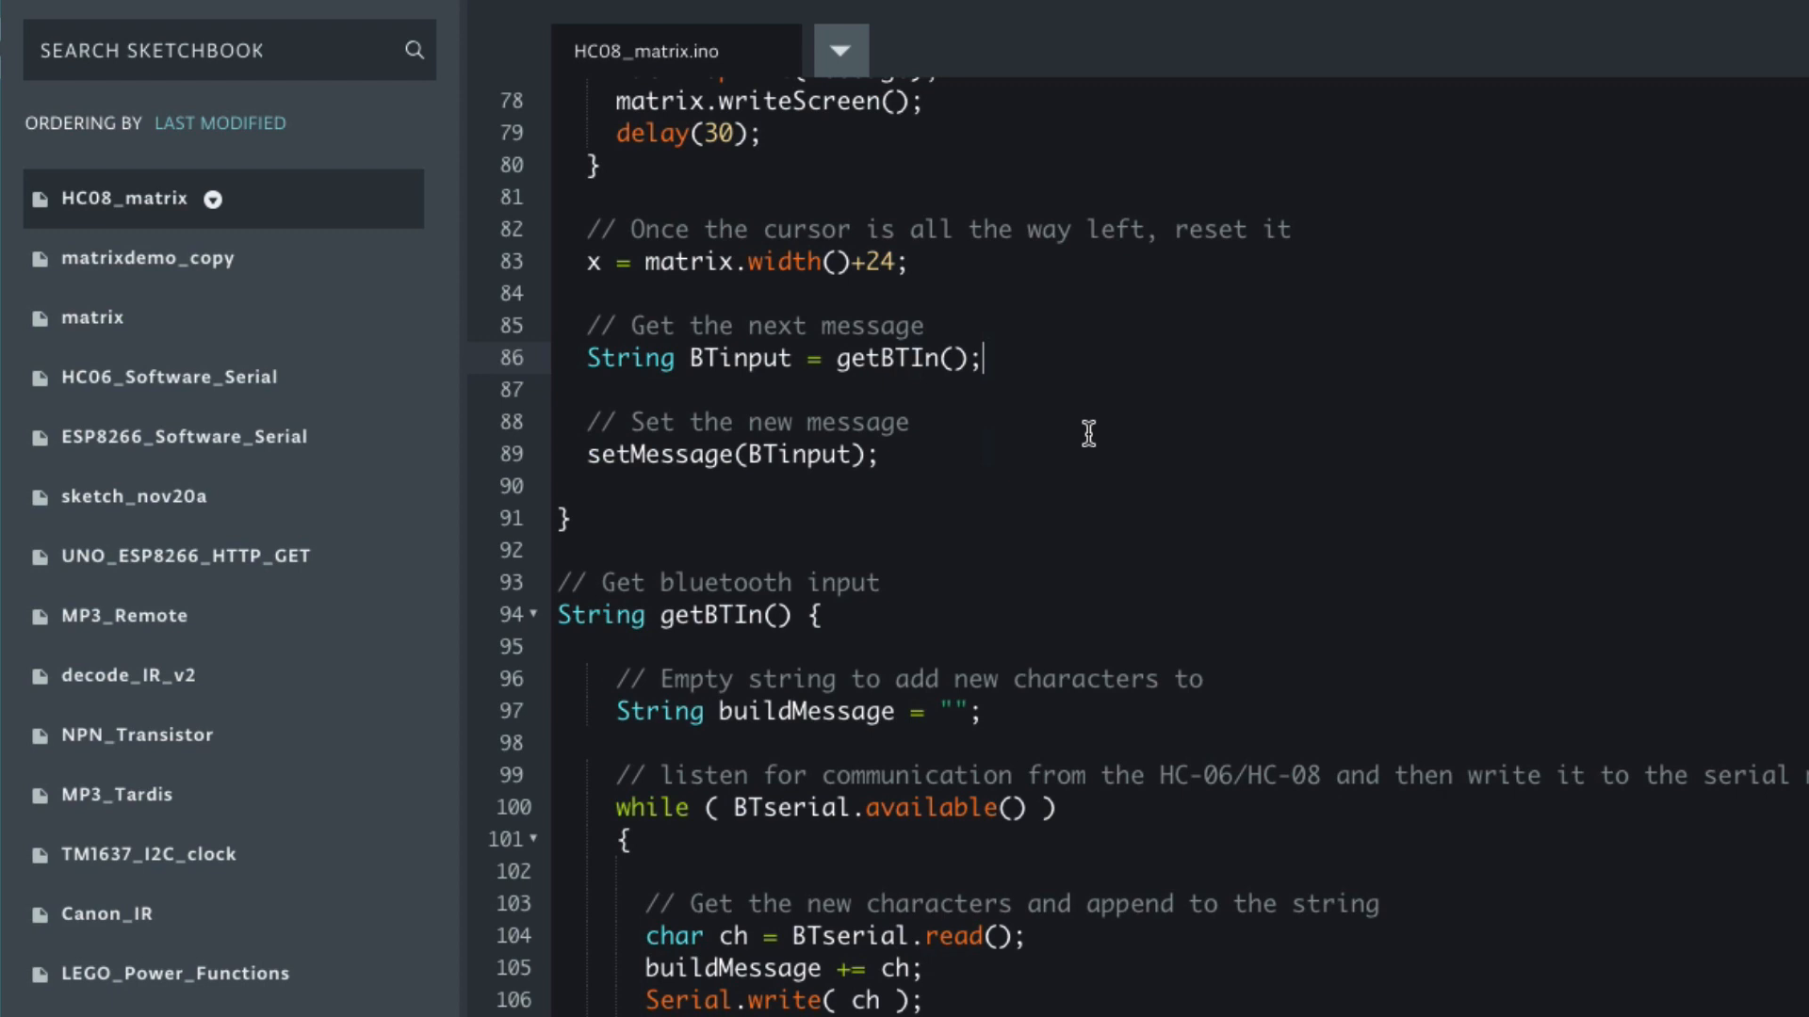
{"action": "mouse_move", "coordinate": [1043, 354]}
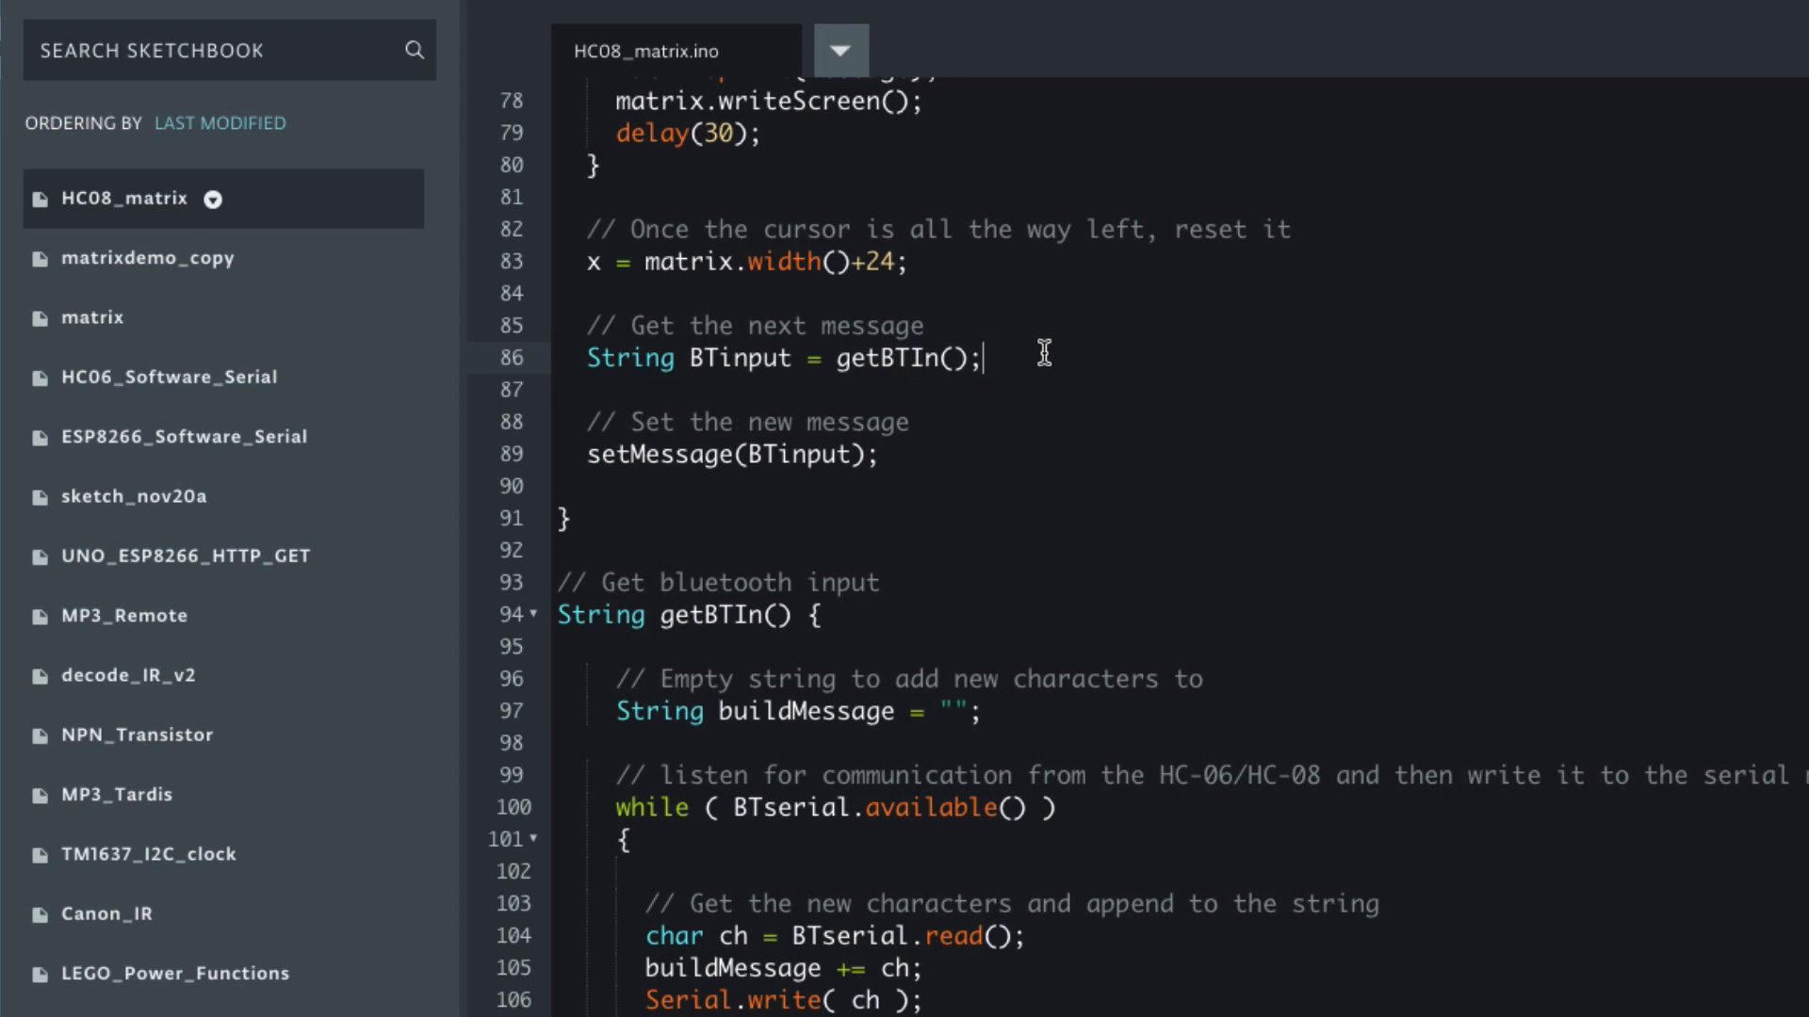
{"action": "scroll", "scroll_direction": "down", "scroll_amount": 3}
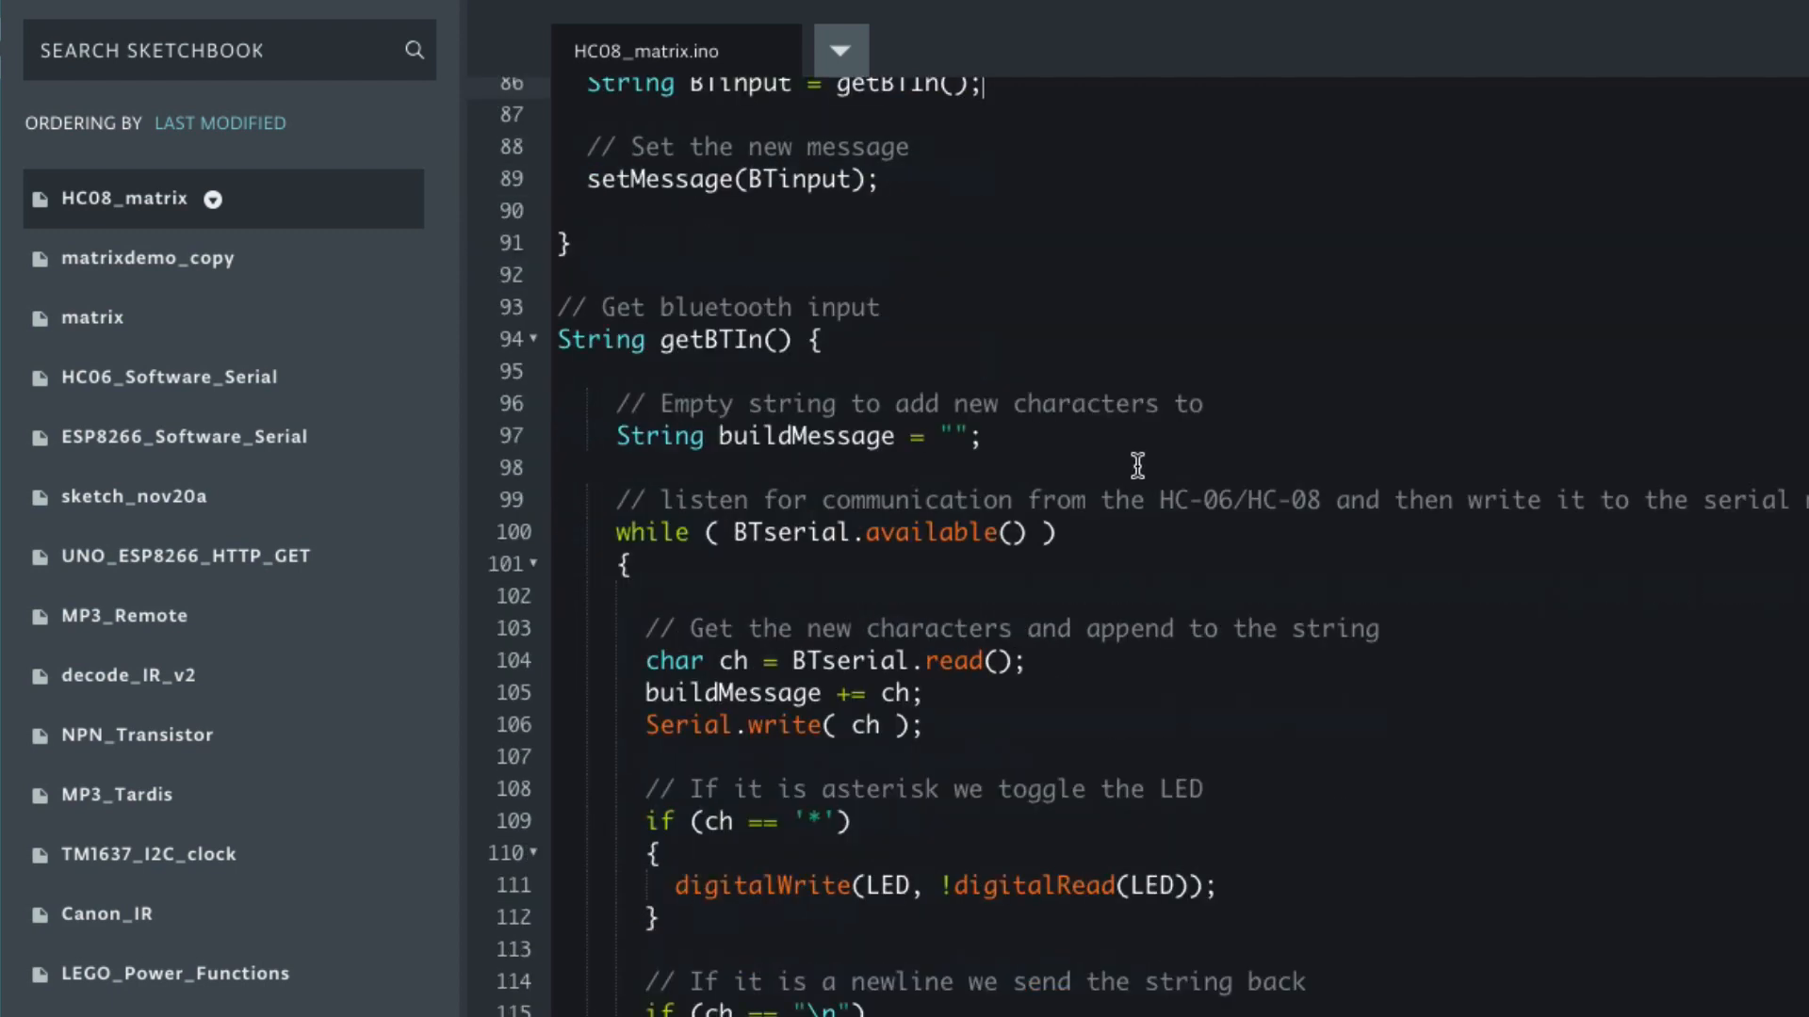
{"action": "scroll", "scroll_direction": "down", "scroll_amount": 3}
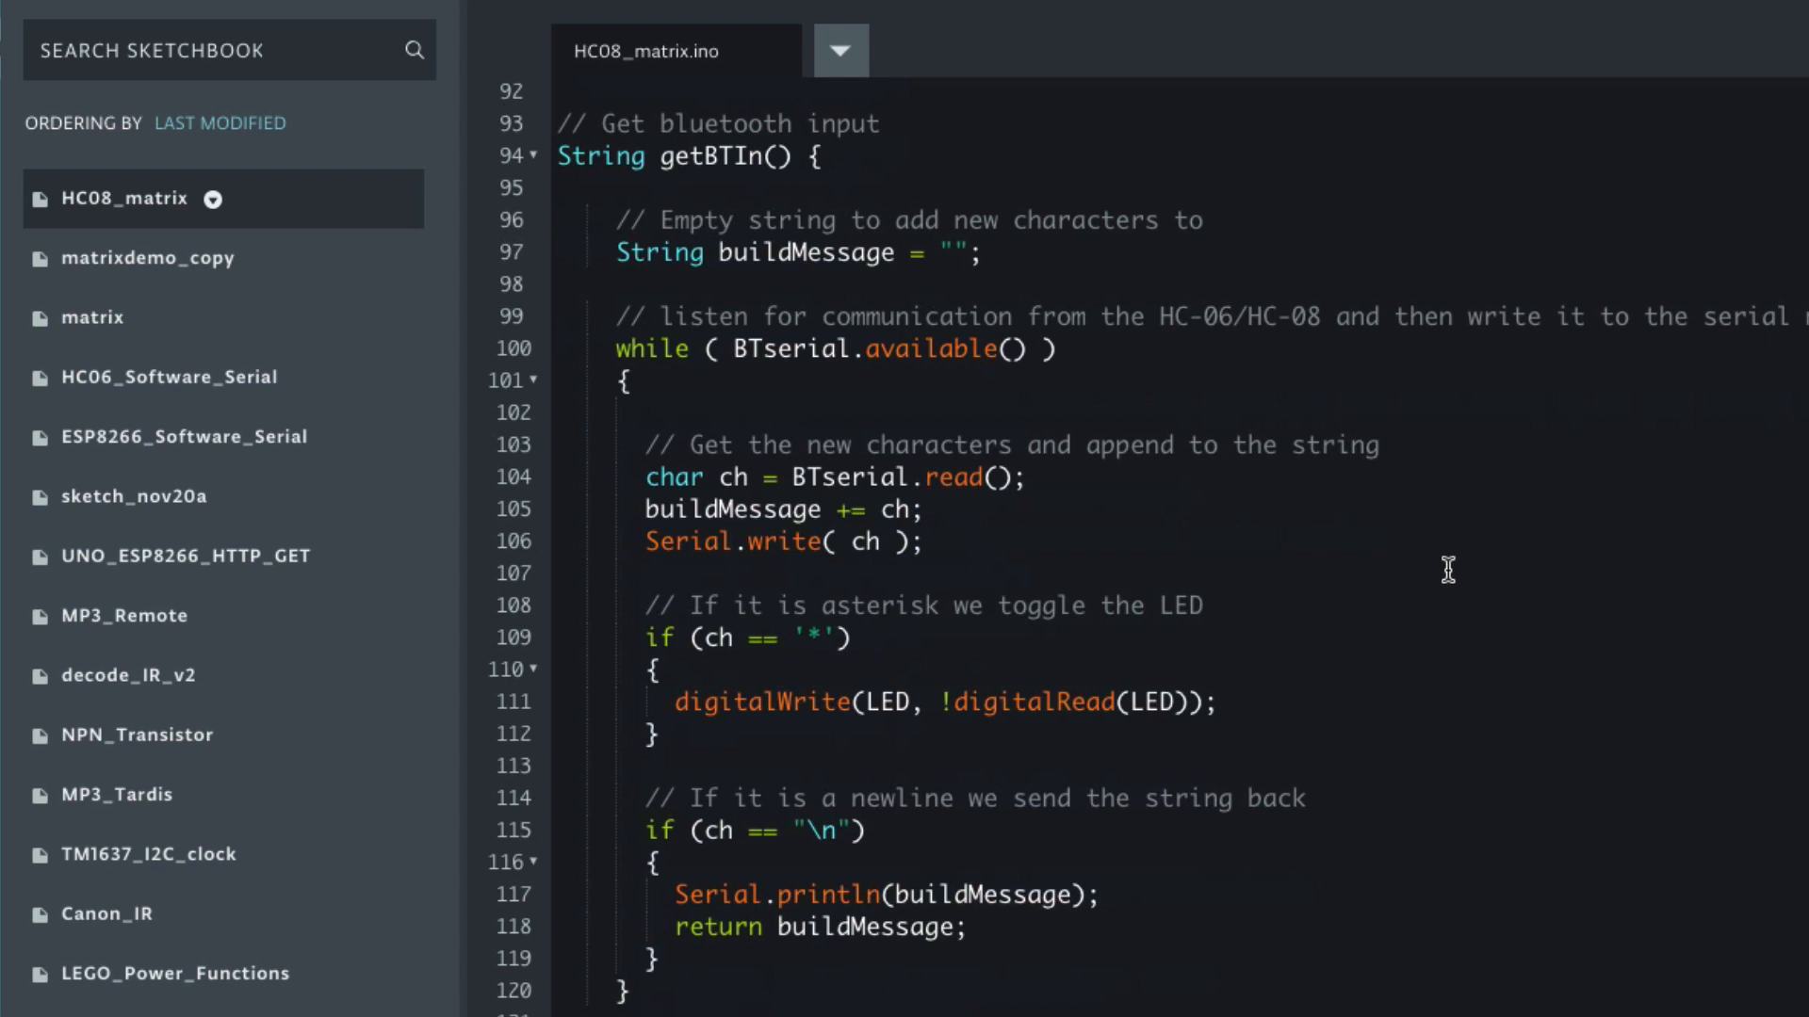
{"action": "scroll", "scroll_direction": "down", "scroll_amount": 3}
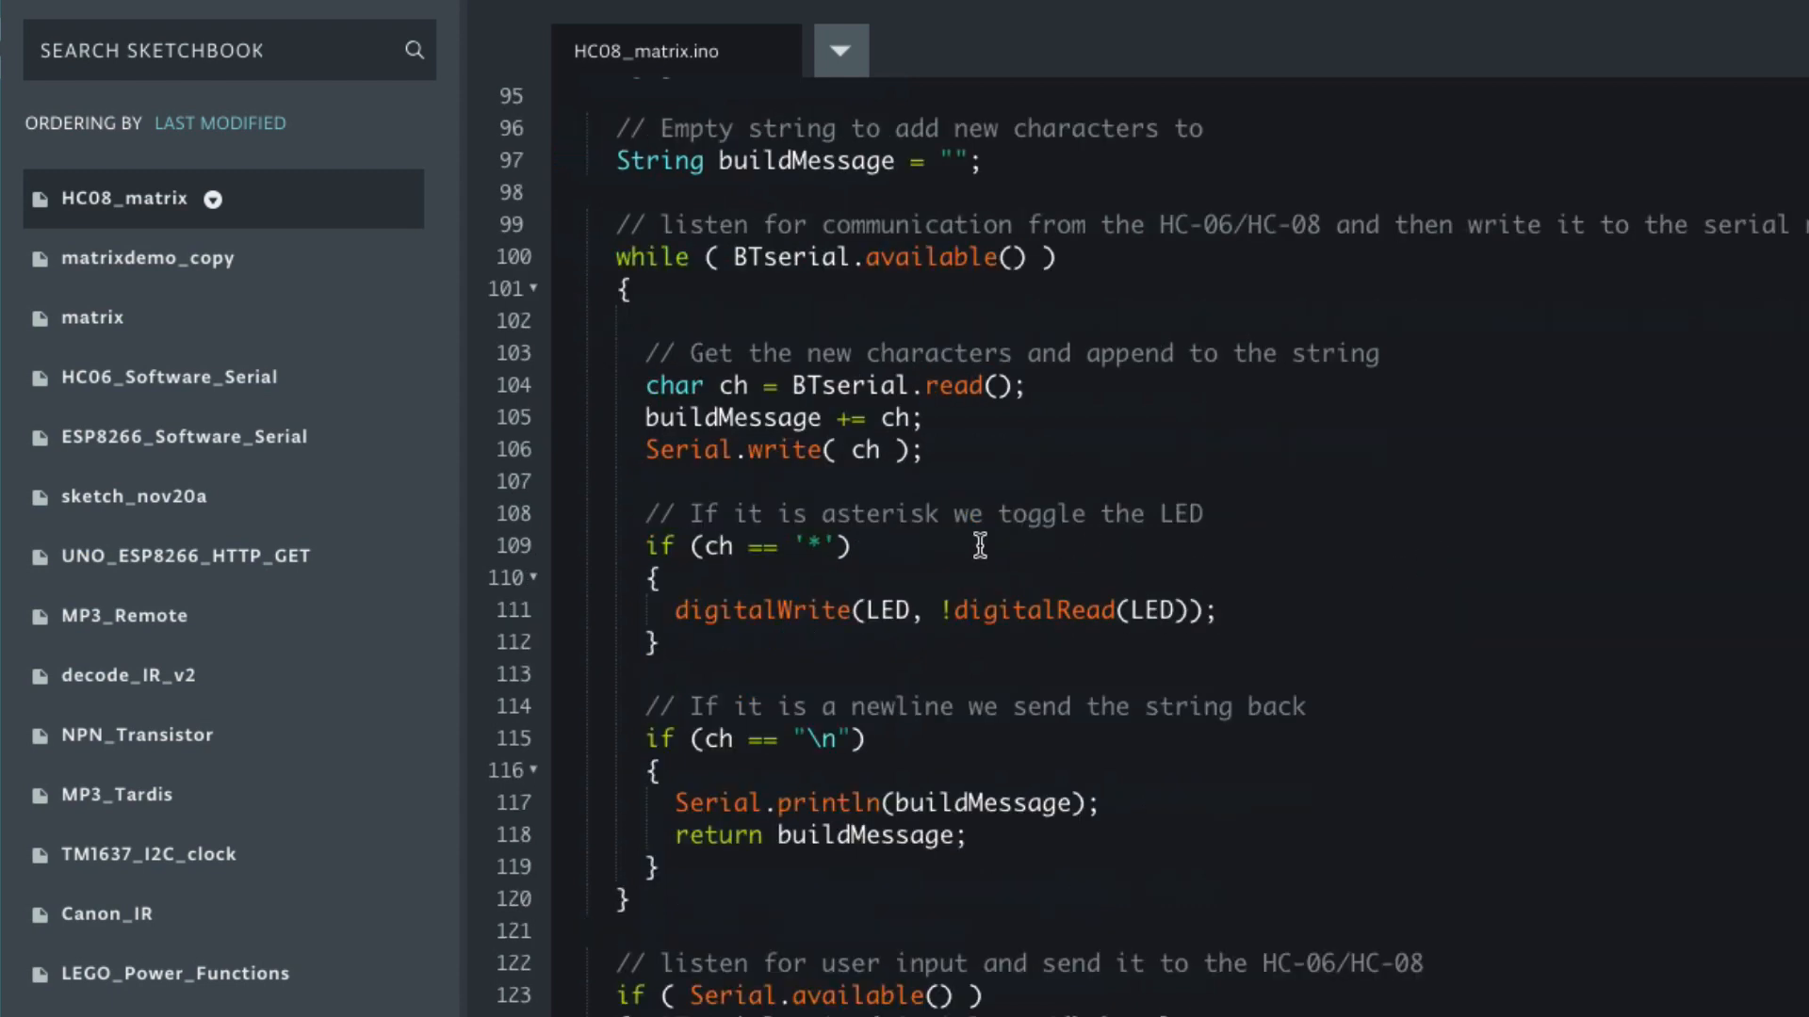
{"action": "left_click", "coordinate": [849, 545]}
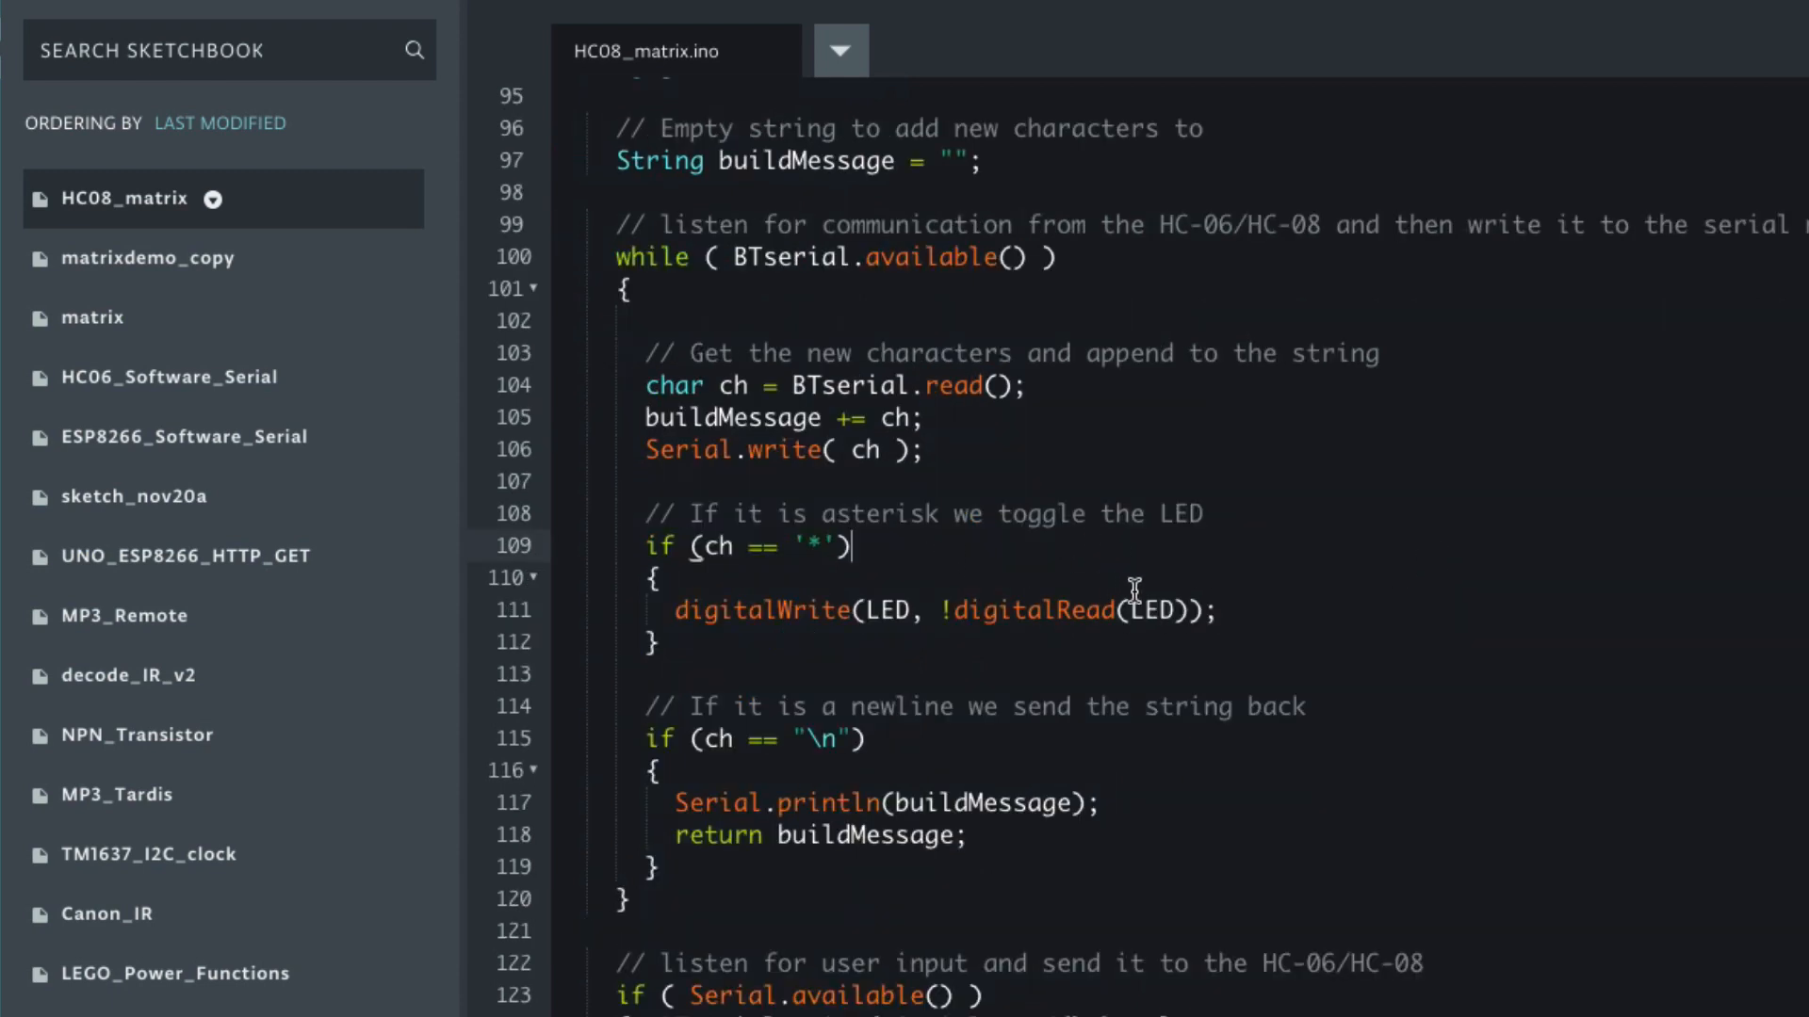
{"action": "mouse_move", "coordinate": [1144, 666]}
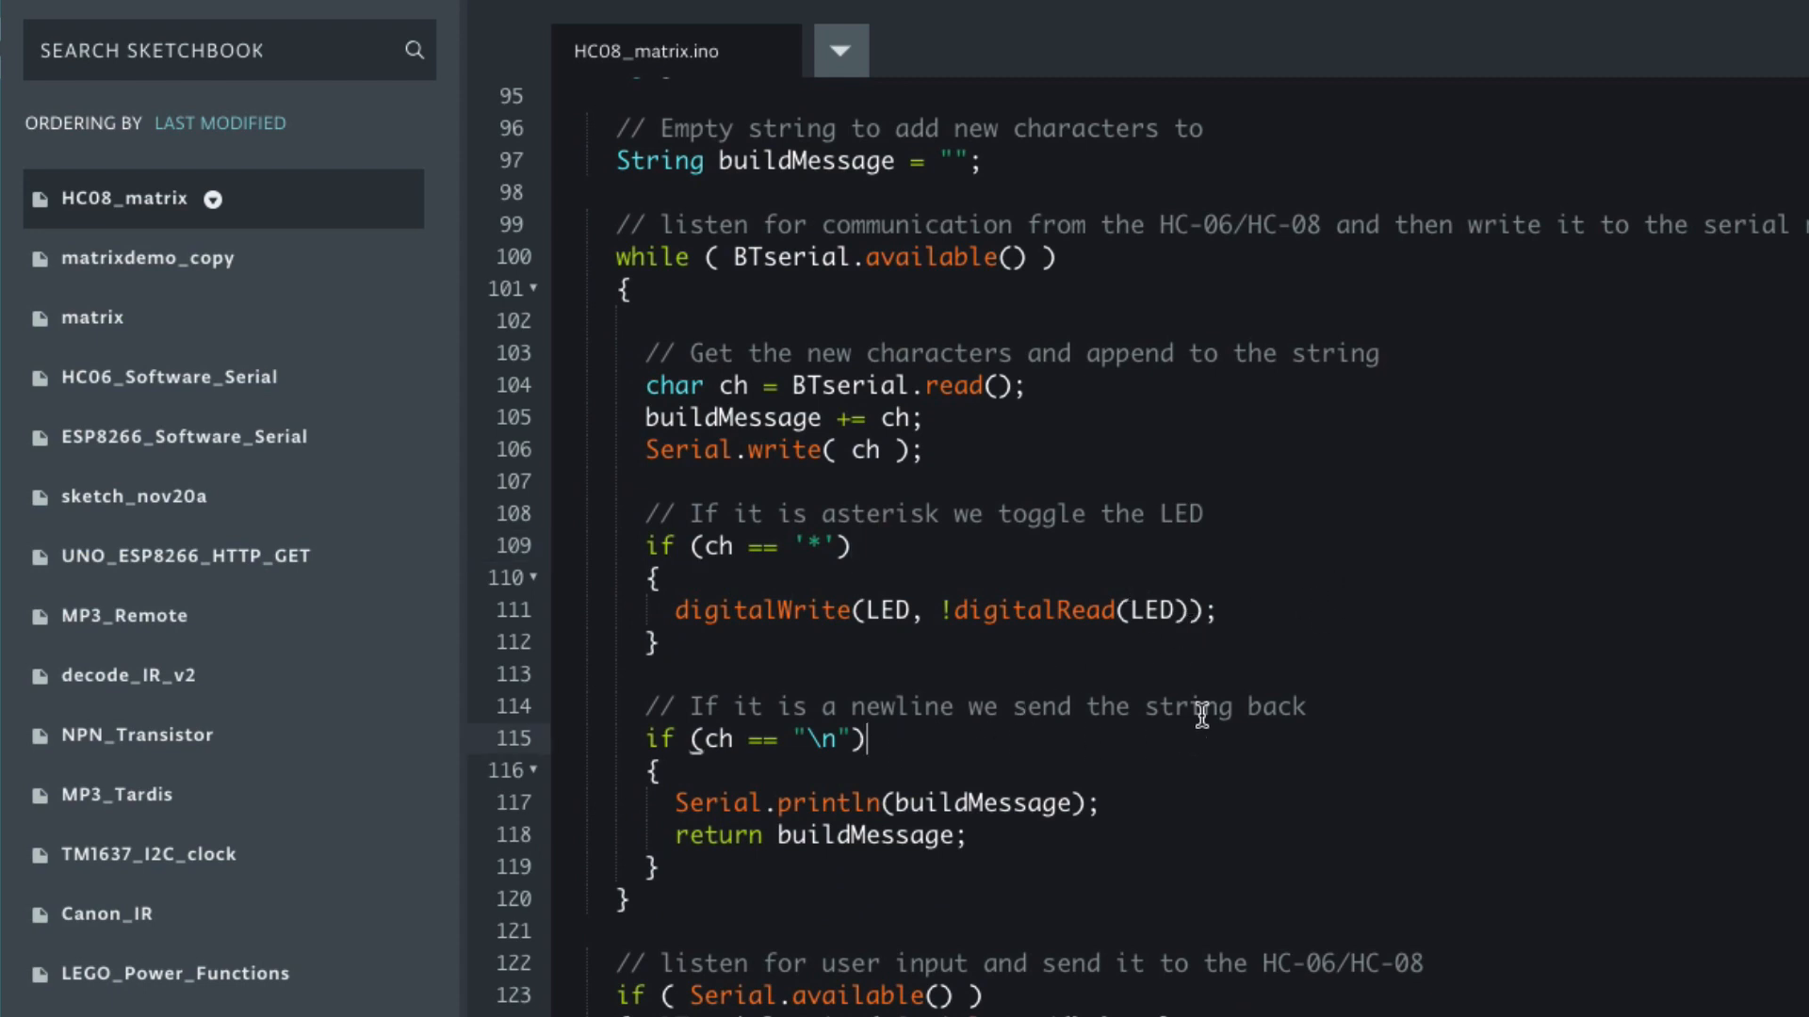
{"action": "mouse_move", "coordinate": [945, 424]}
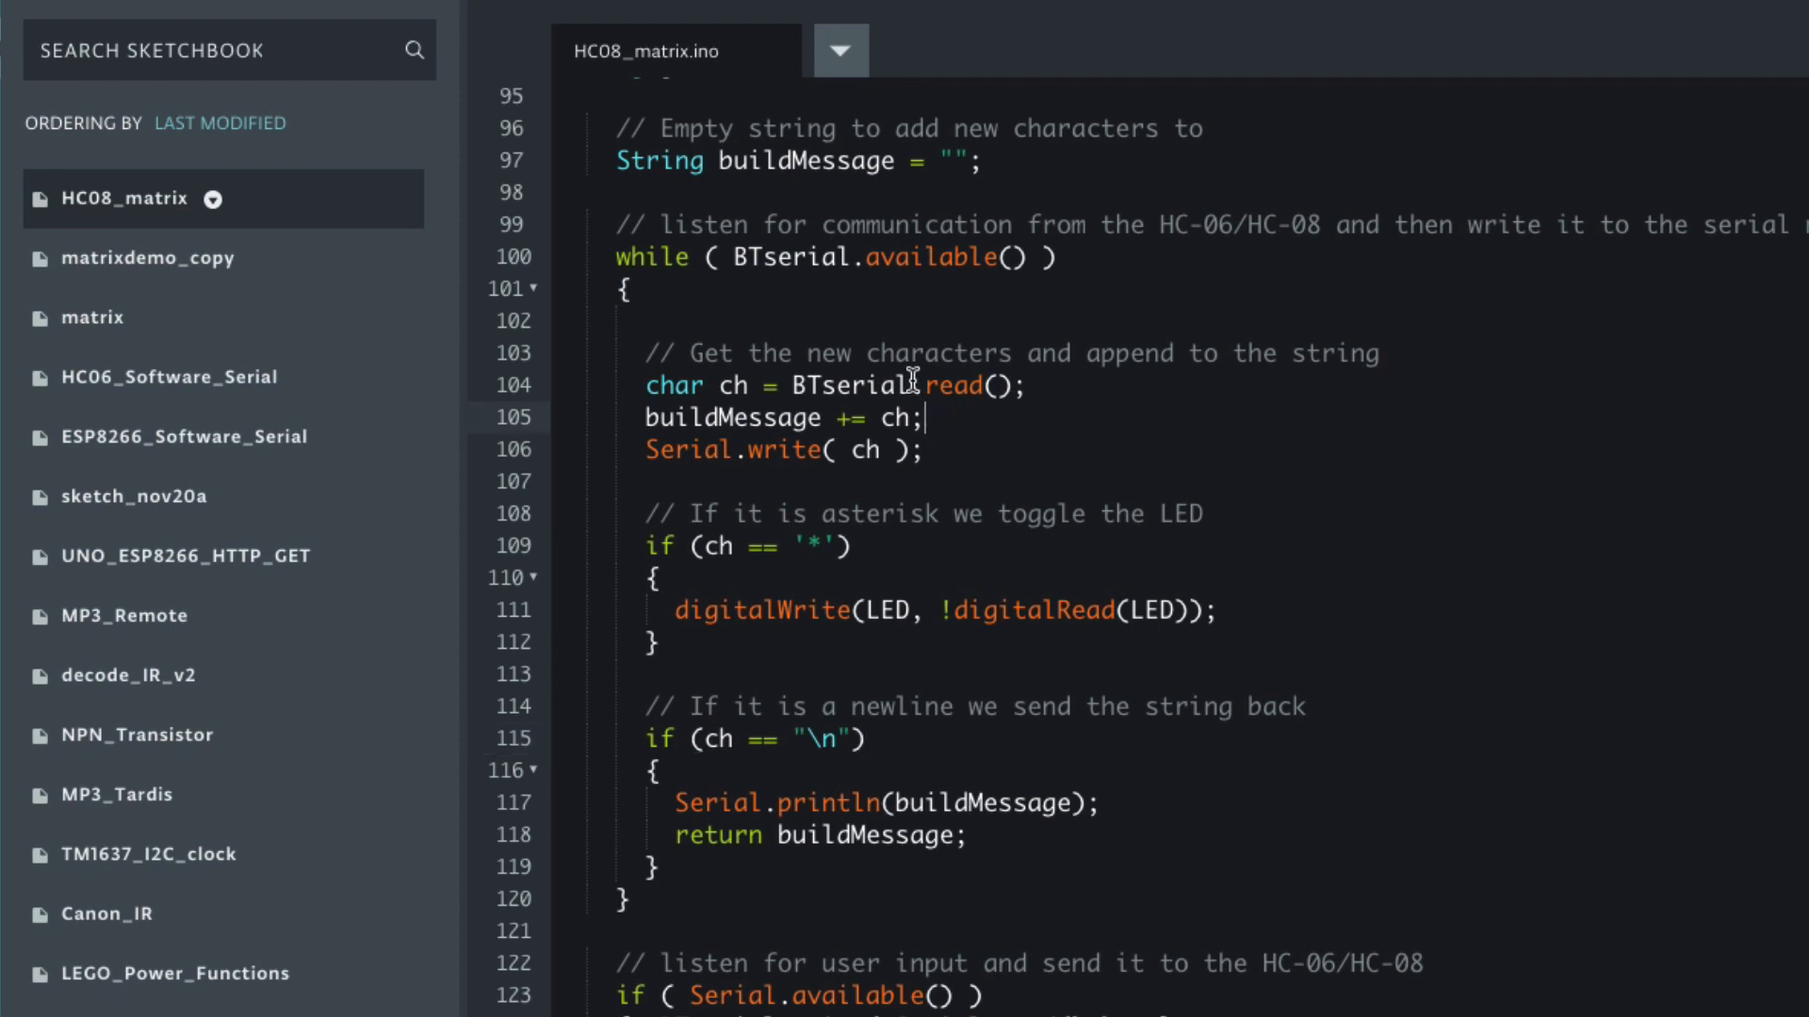
{"action": "mouse_move", "coordinate": [951, 455]}
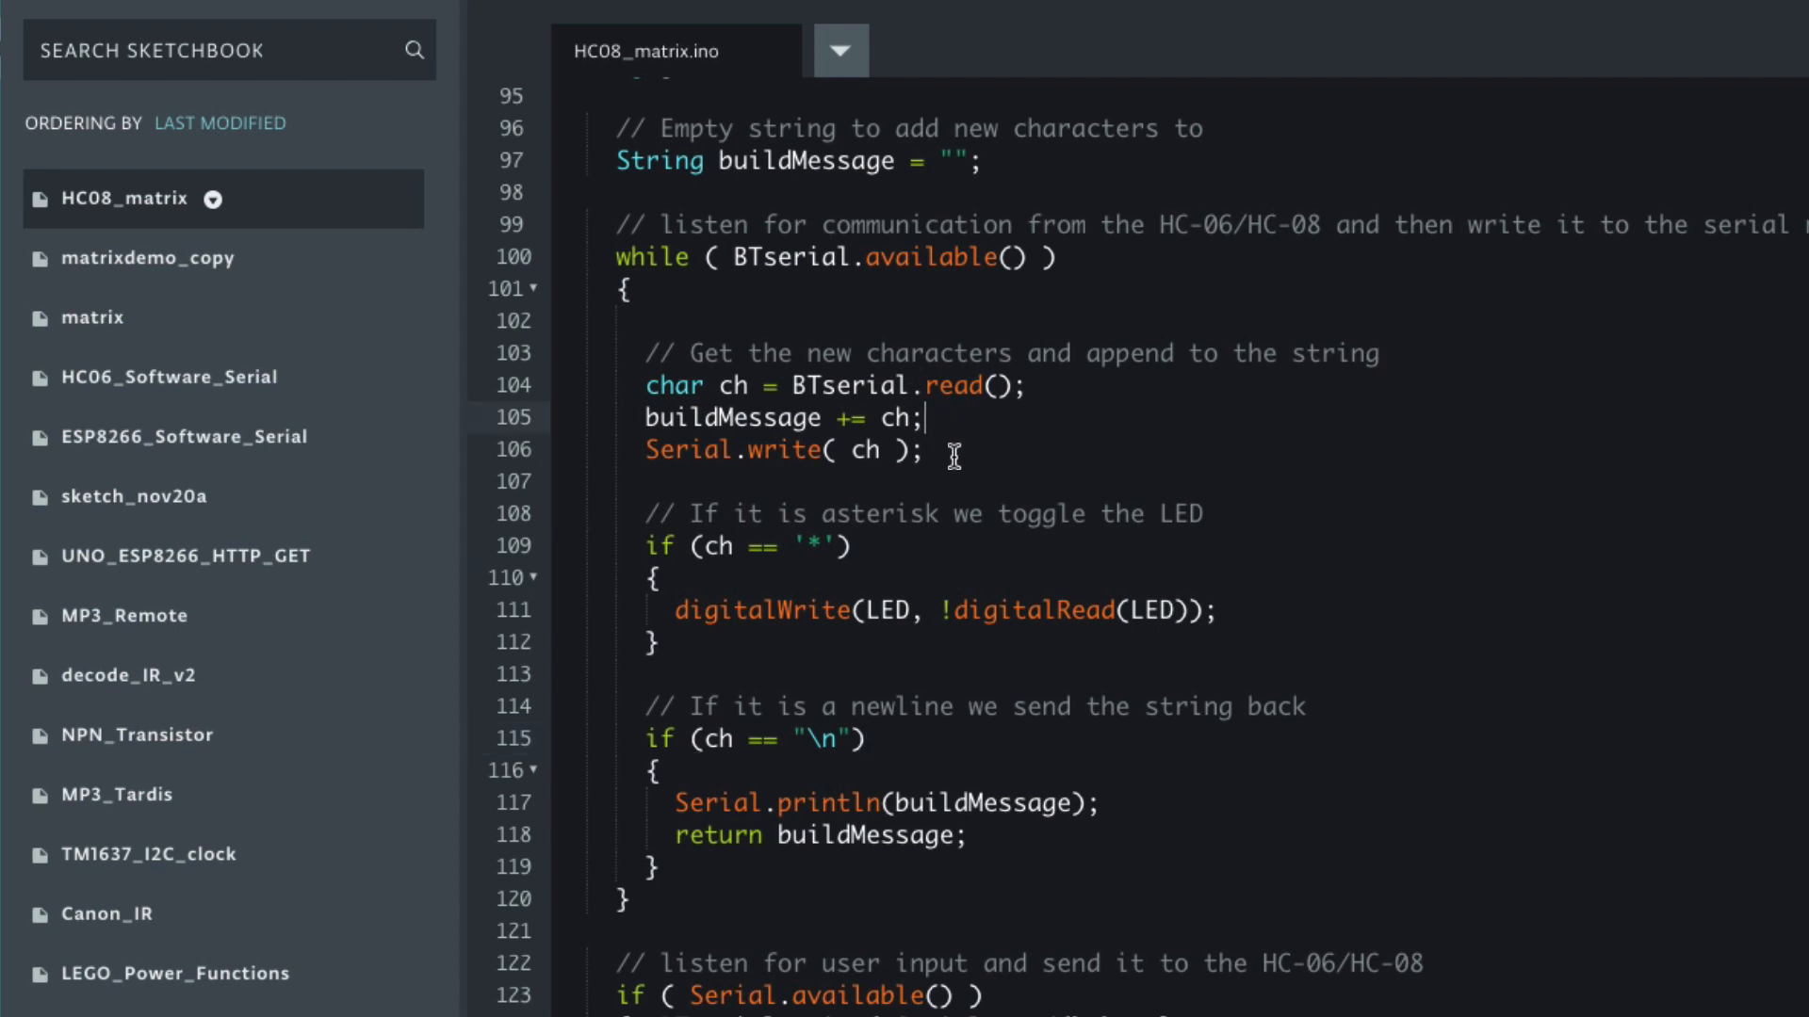
{"action": "scroll", "scroll_direction": "down", "scroll_amount": 3}
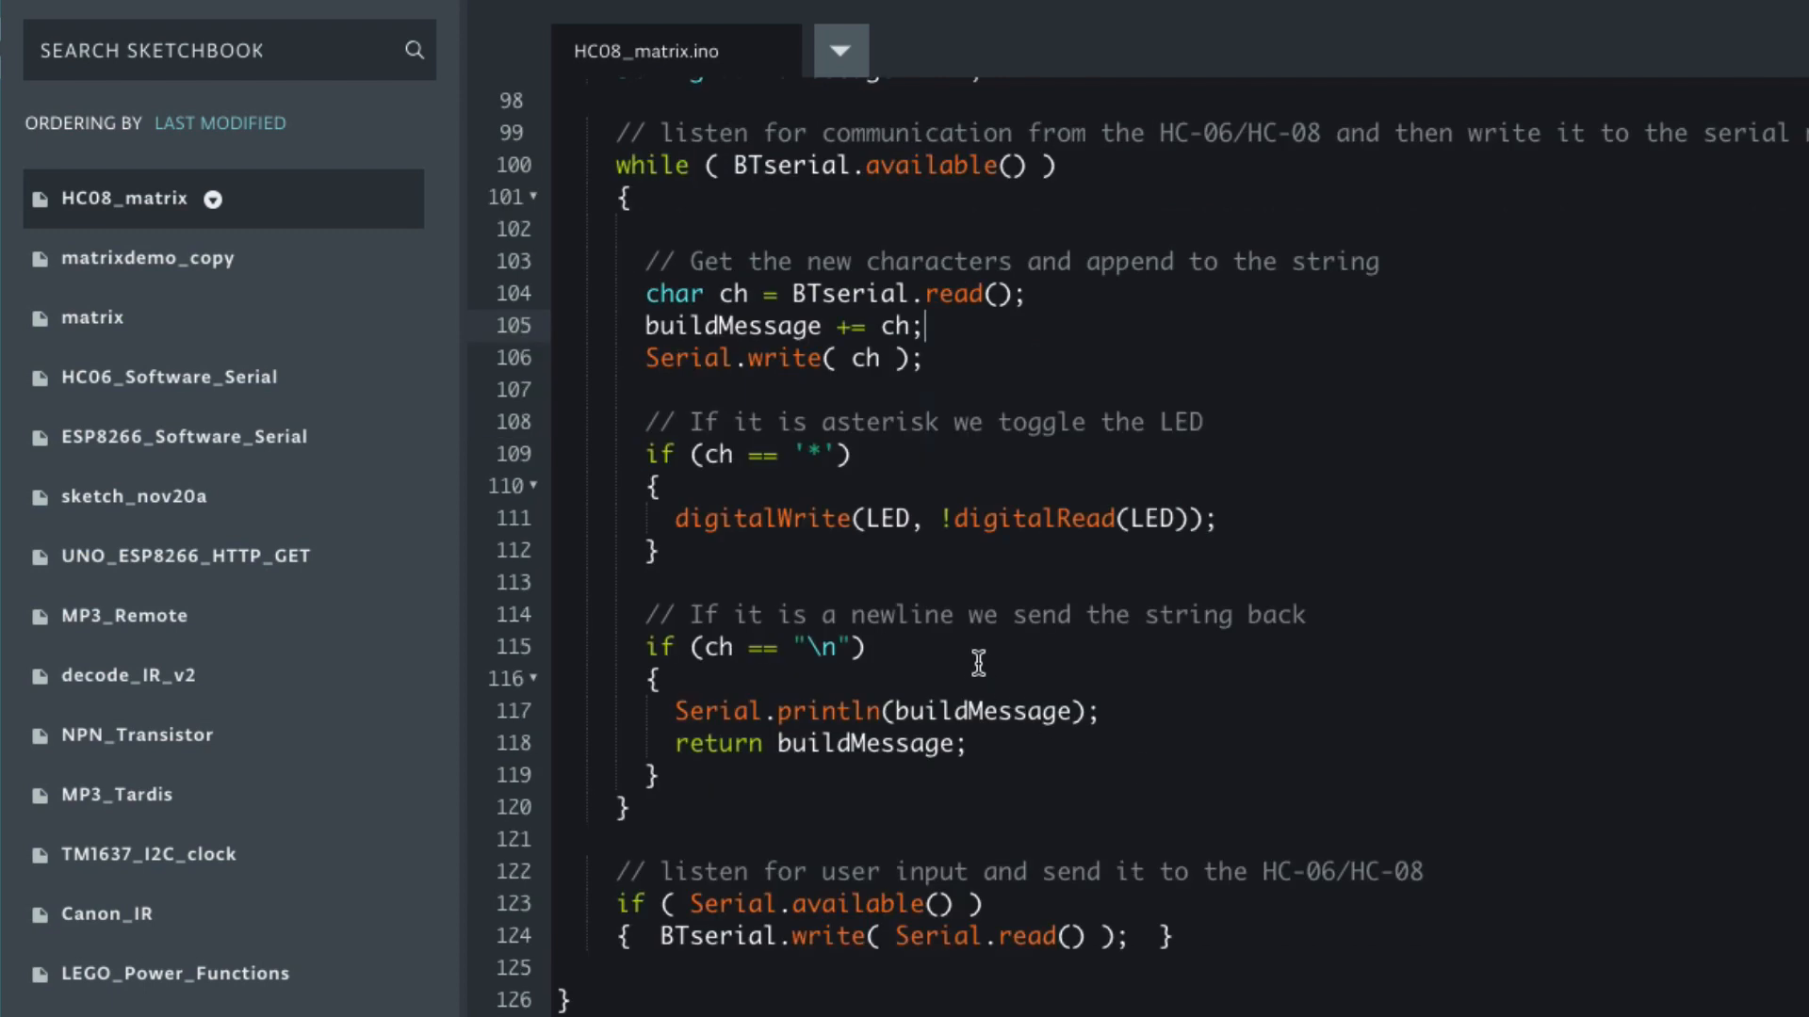
{"action": "left_click", "coordinate": [865, 647]}
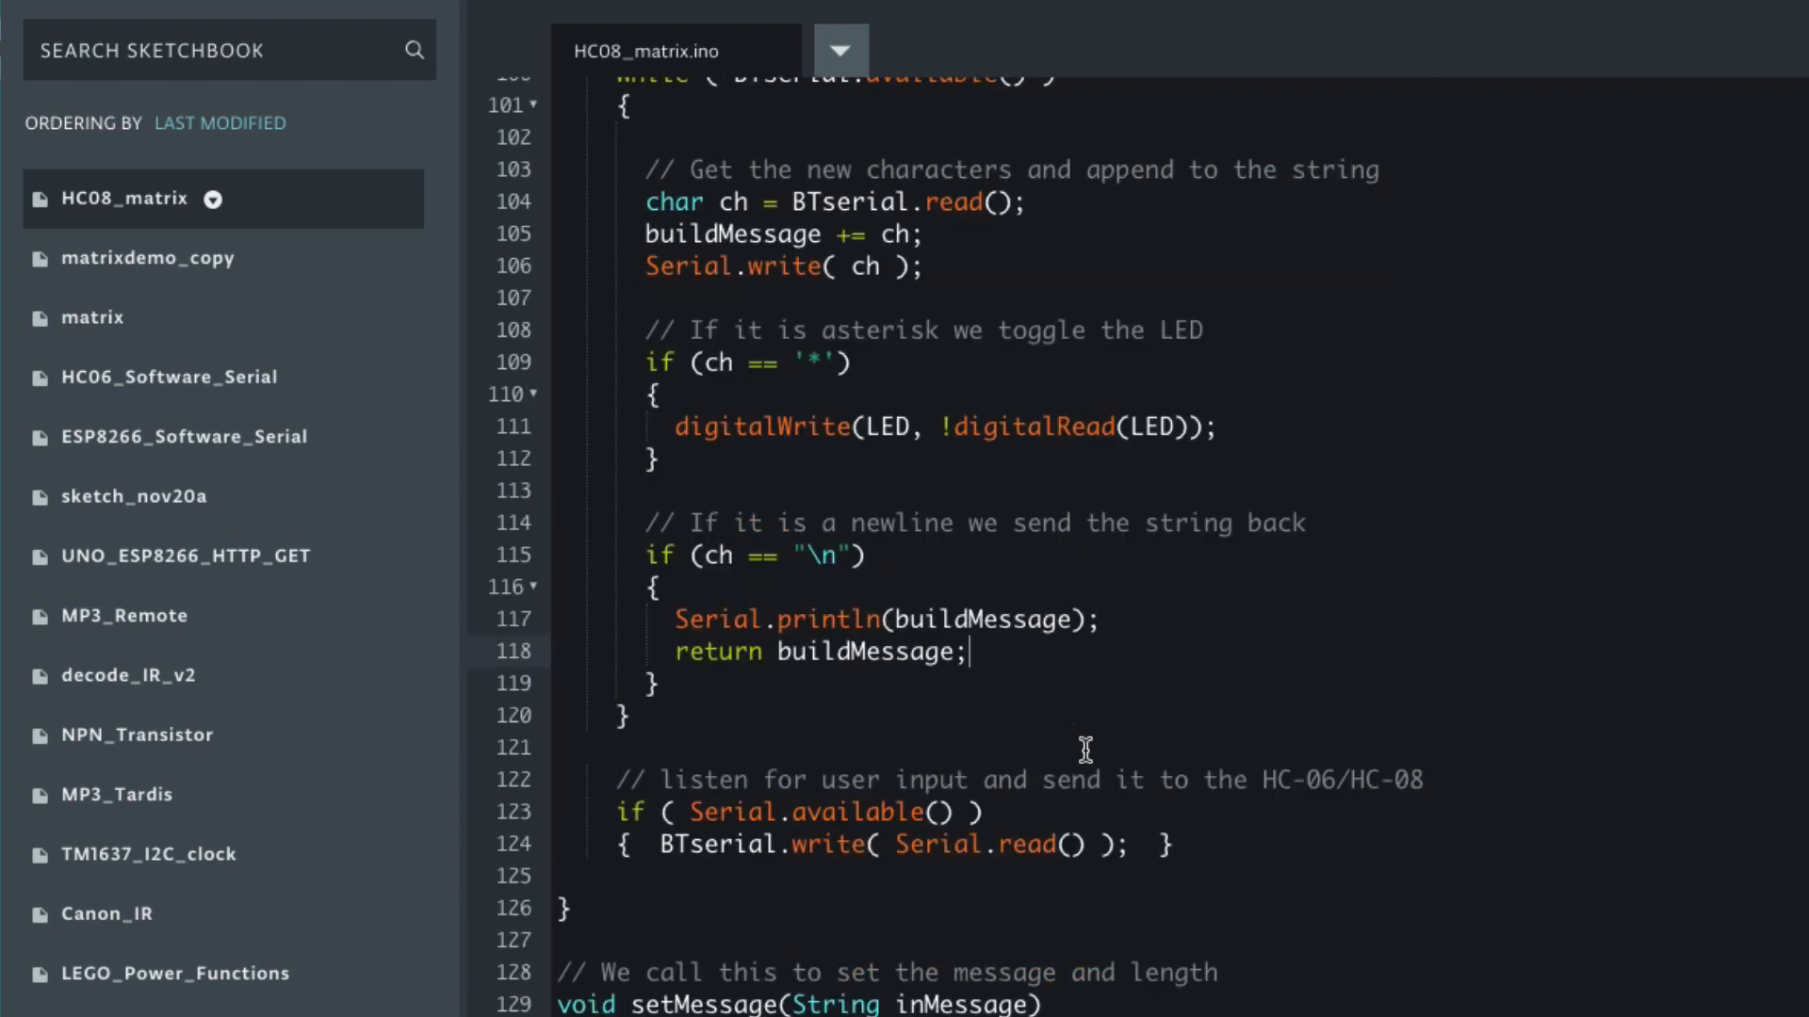
{"action": "scroll", "scroll_direction": "down", "scroll_amount": 3}
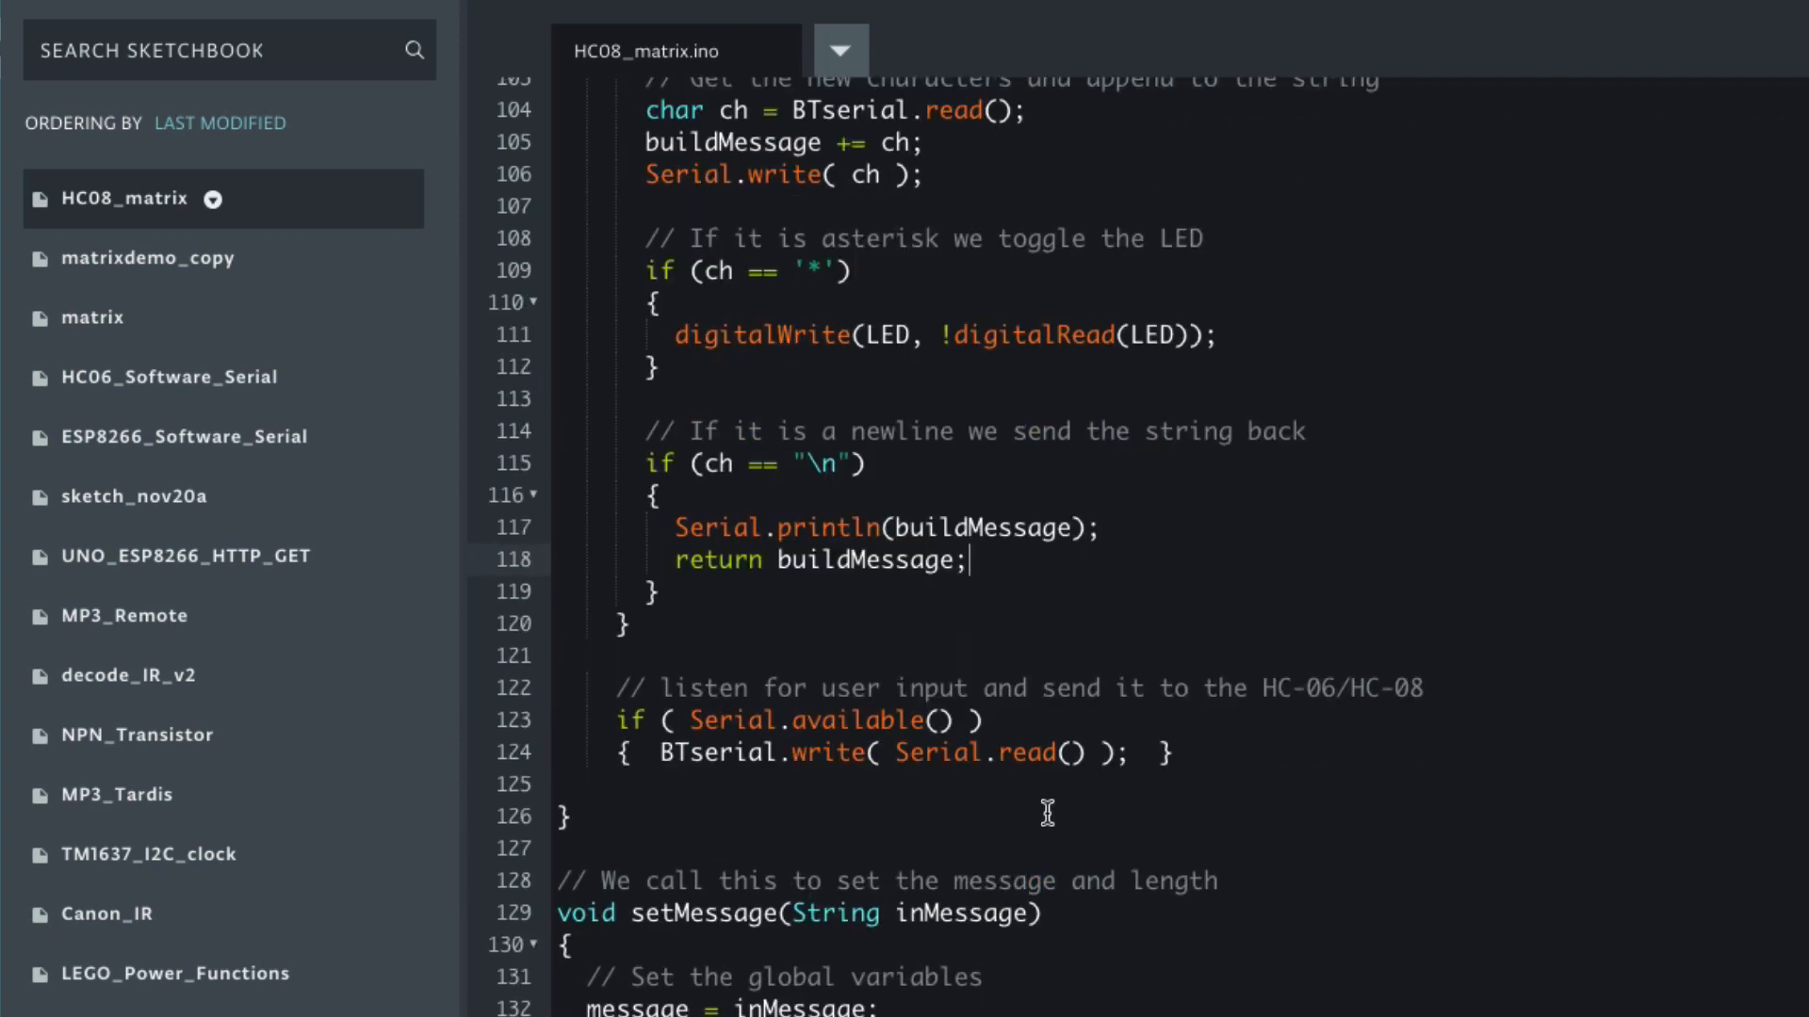
{"action": "mouse_move", "coordinate": [946, 730]}
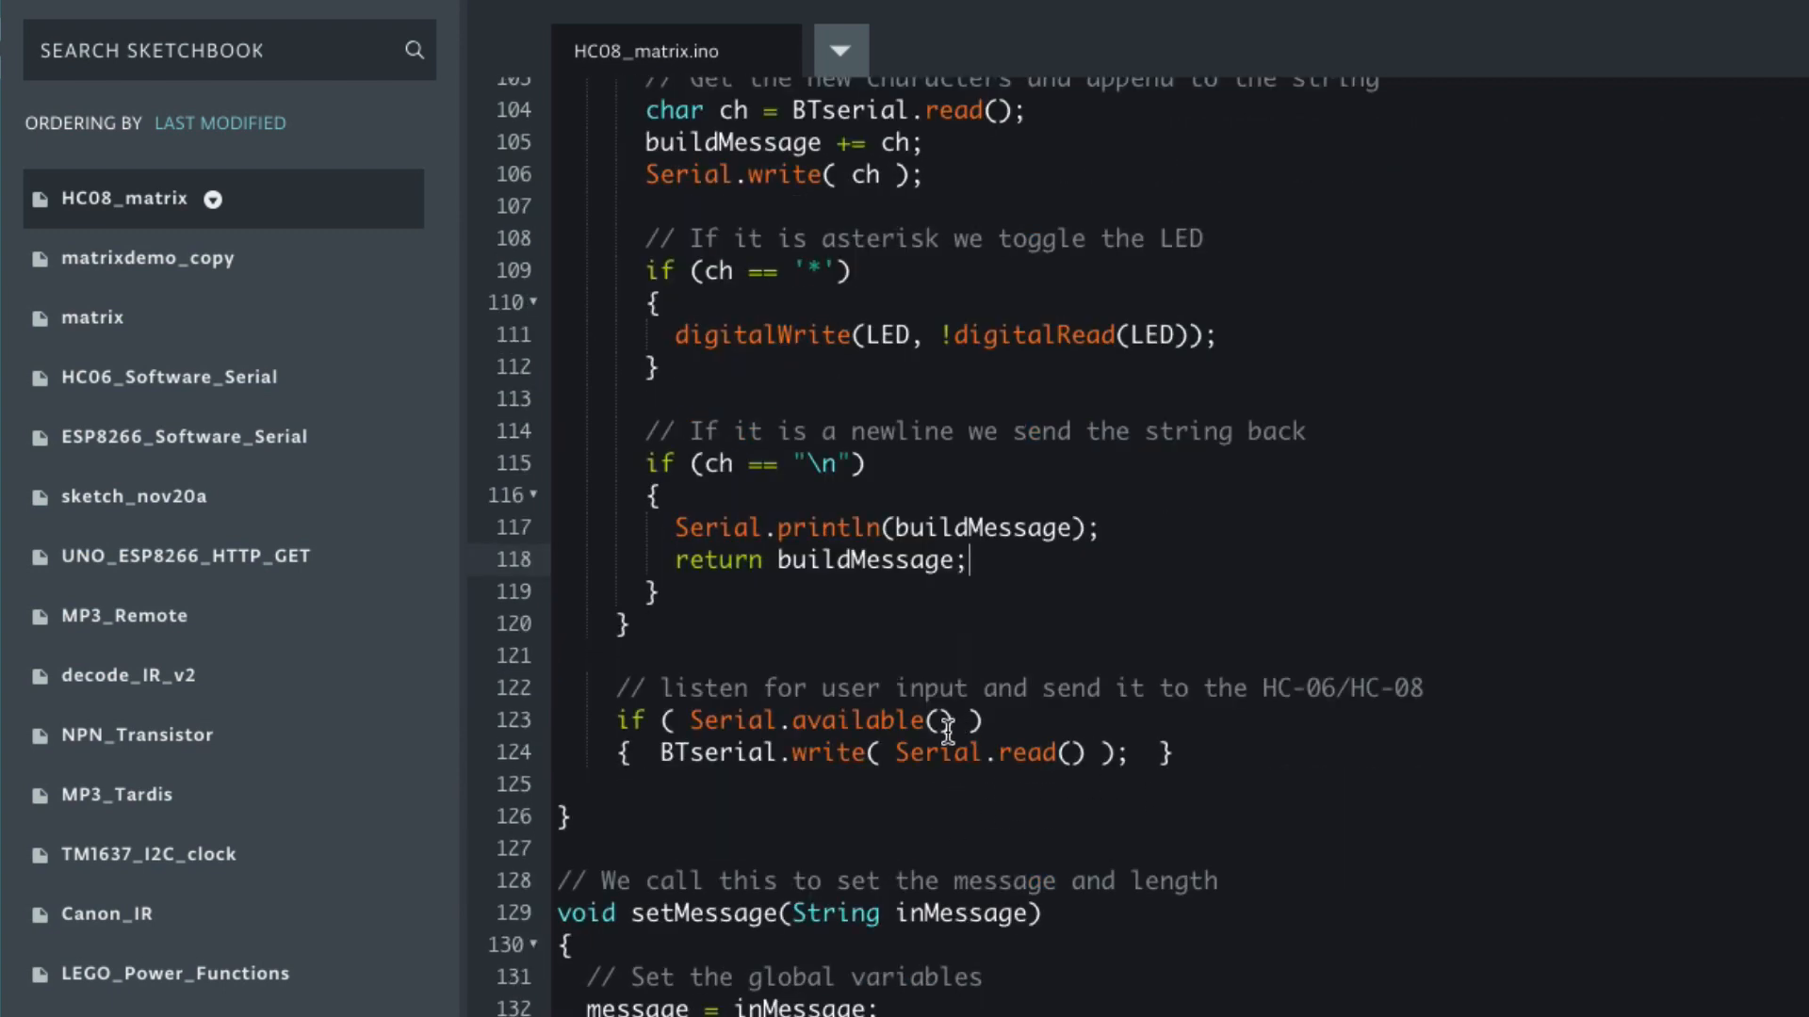
{"action": "scroll", "scroll_direction": "down", "scroll_amount": 3}
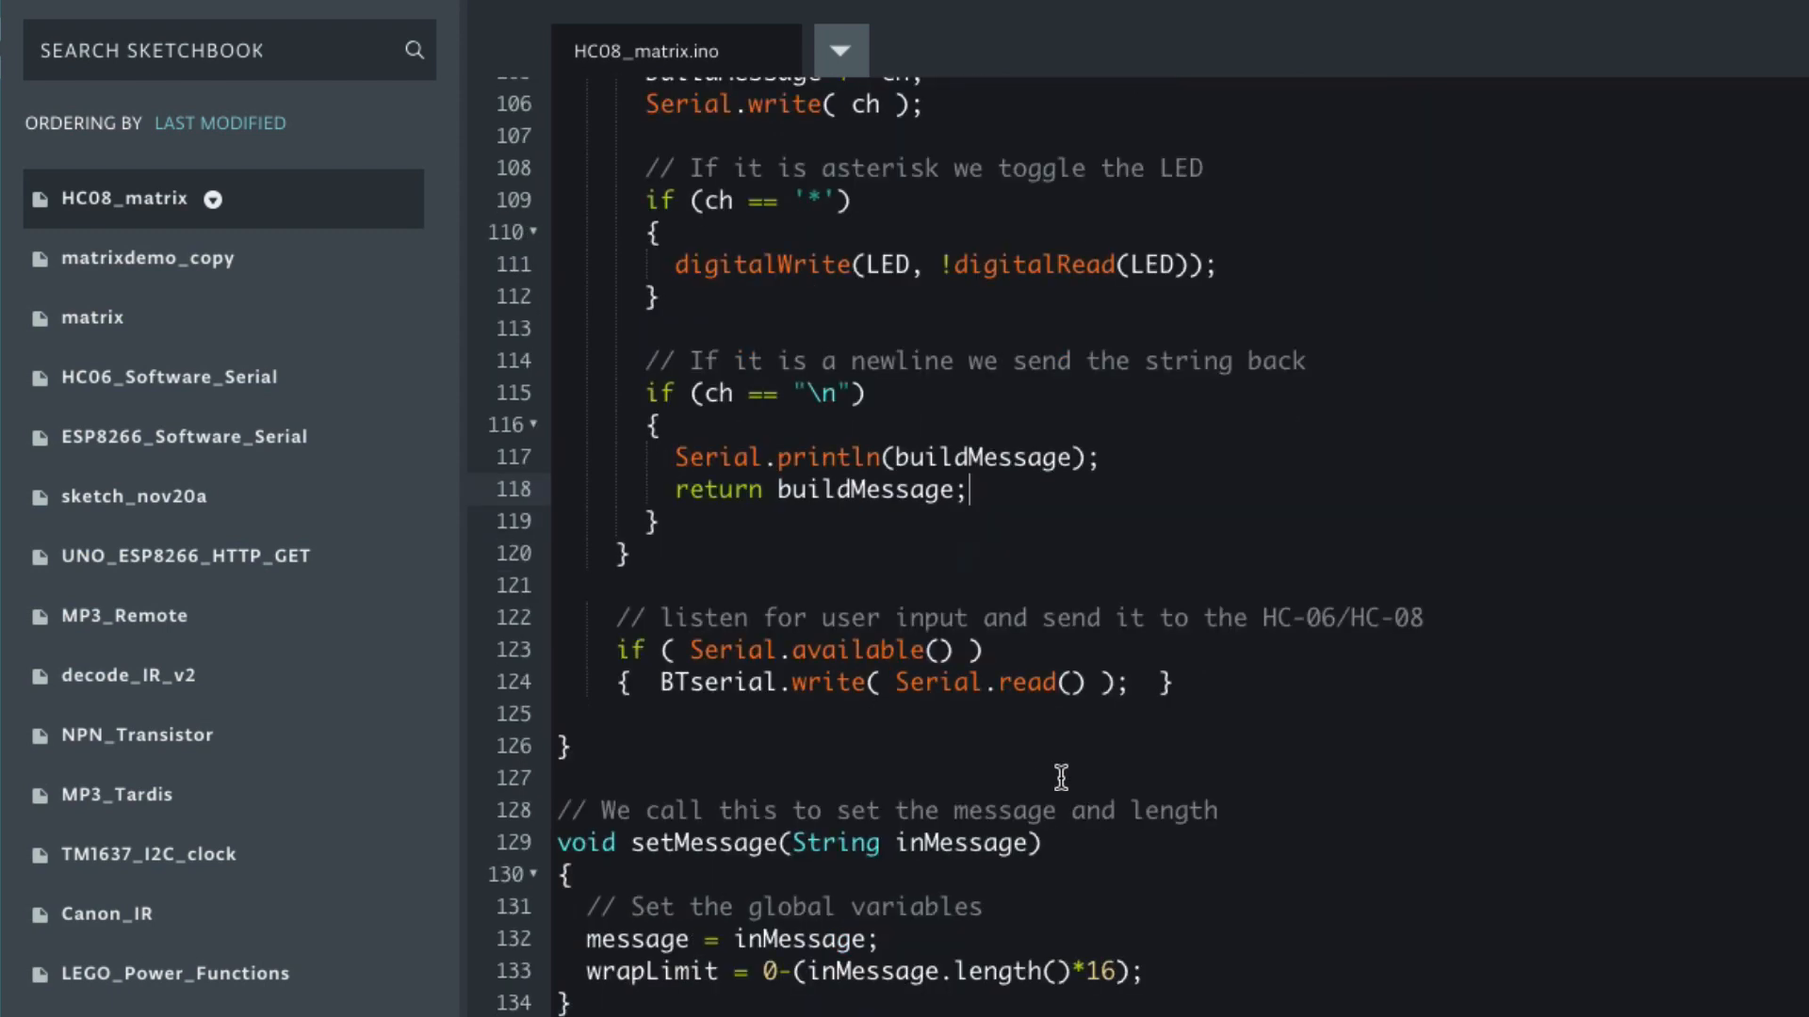
{"action": "mouse_move", "coordinate": [950, 955]}
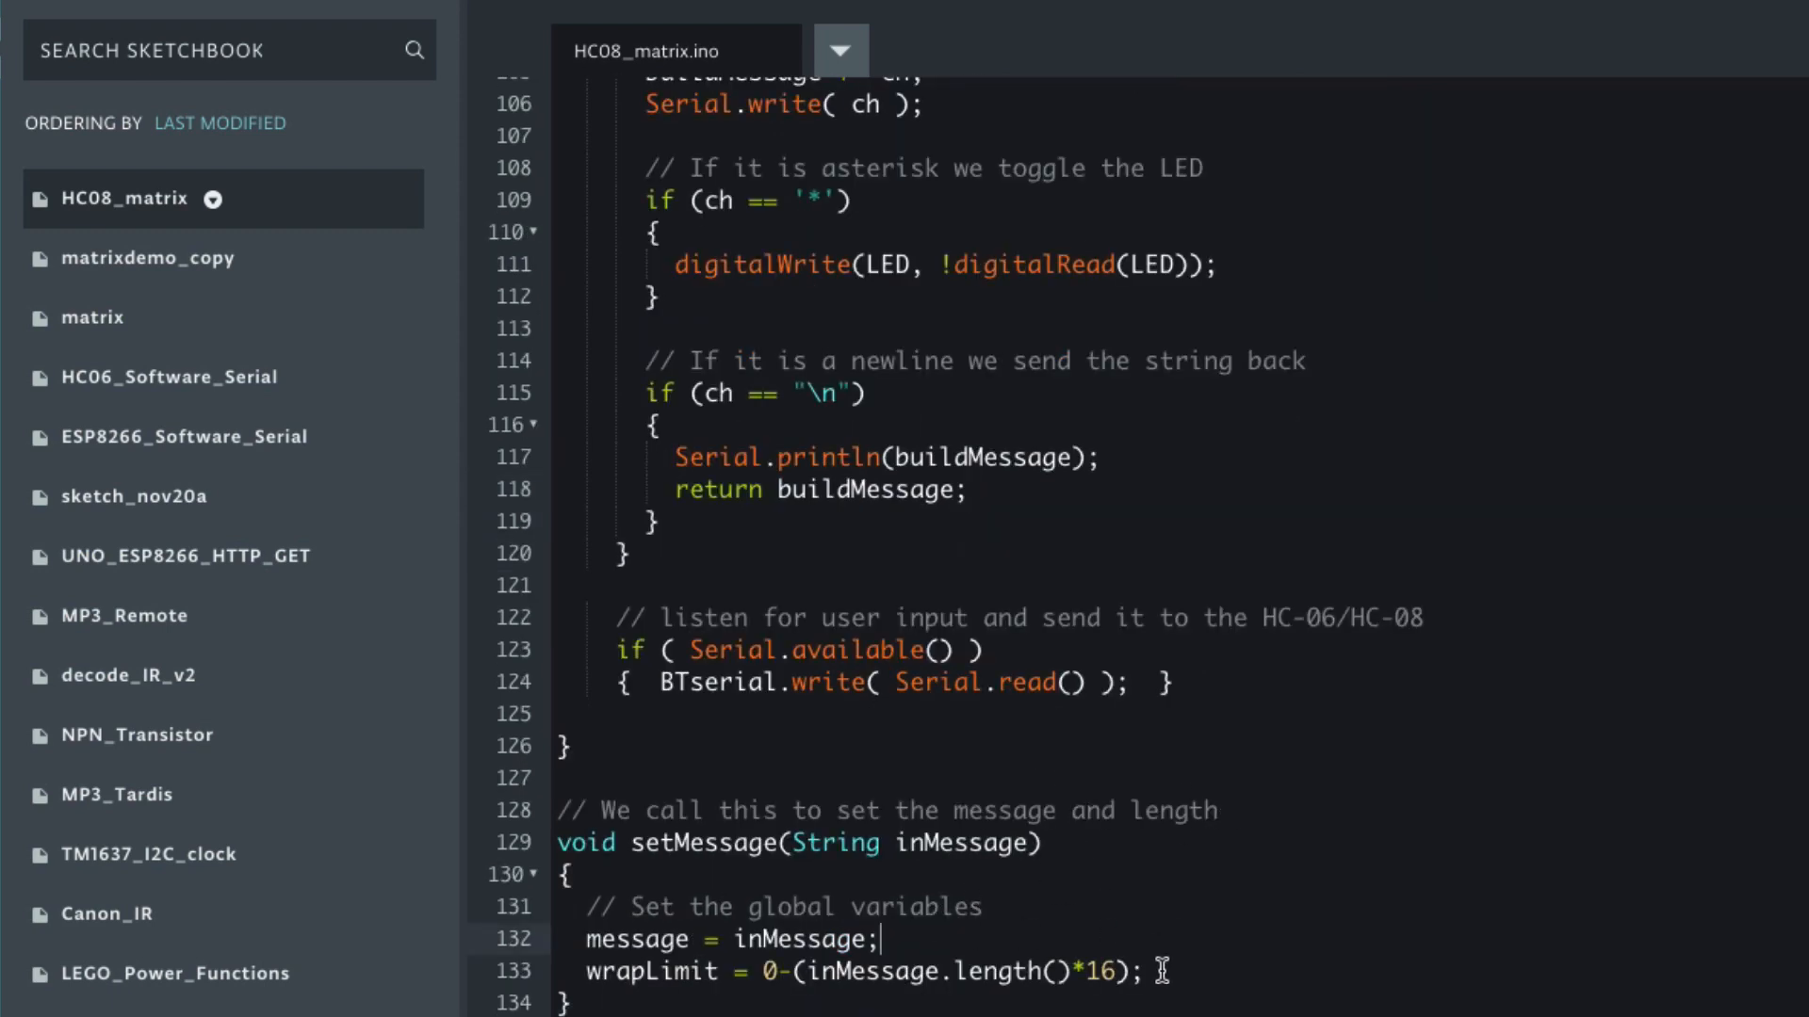
{"action": "left_click", "coordinate": [962, 971]}
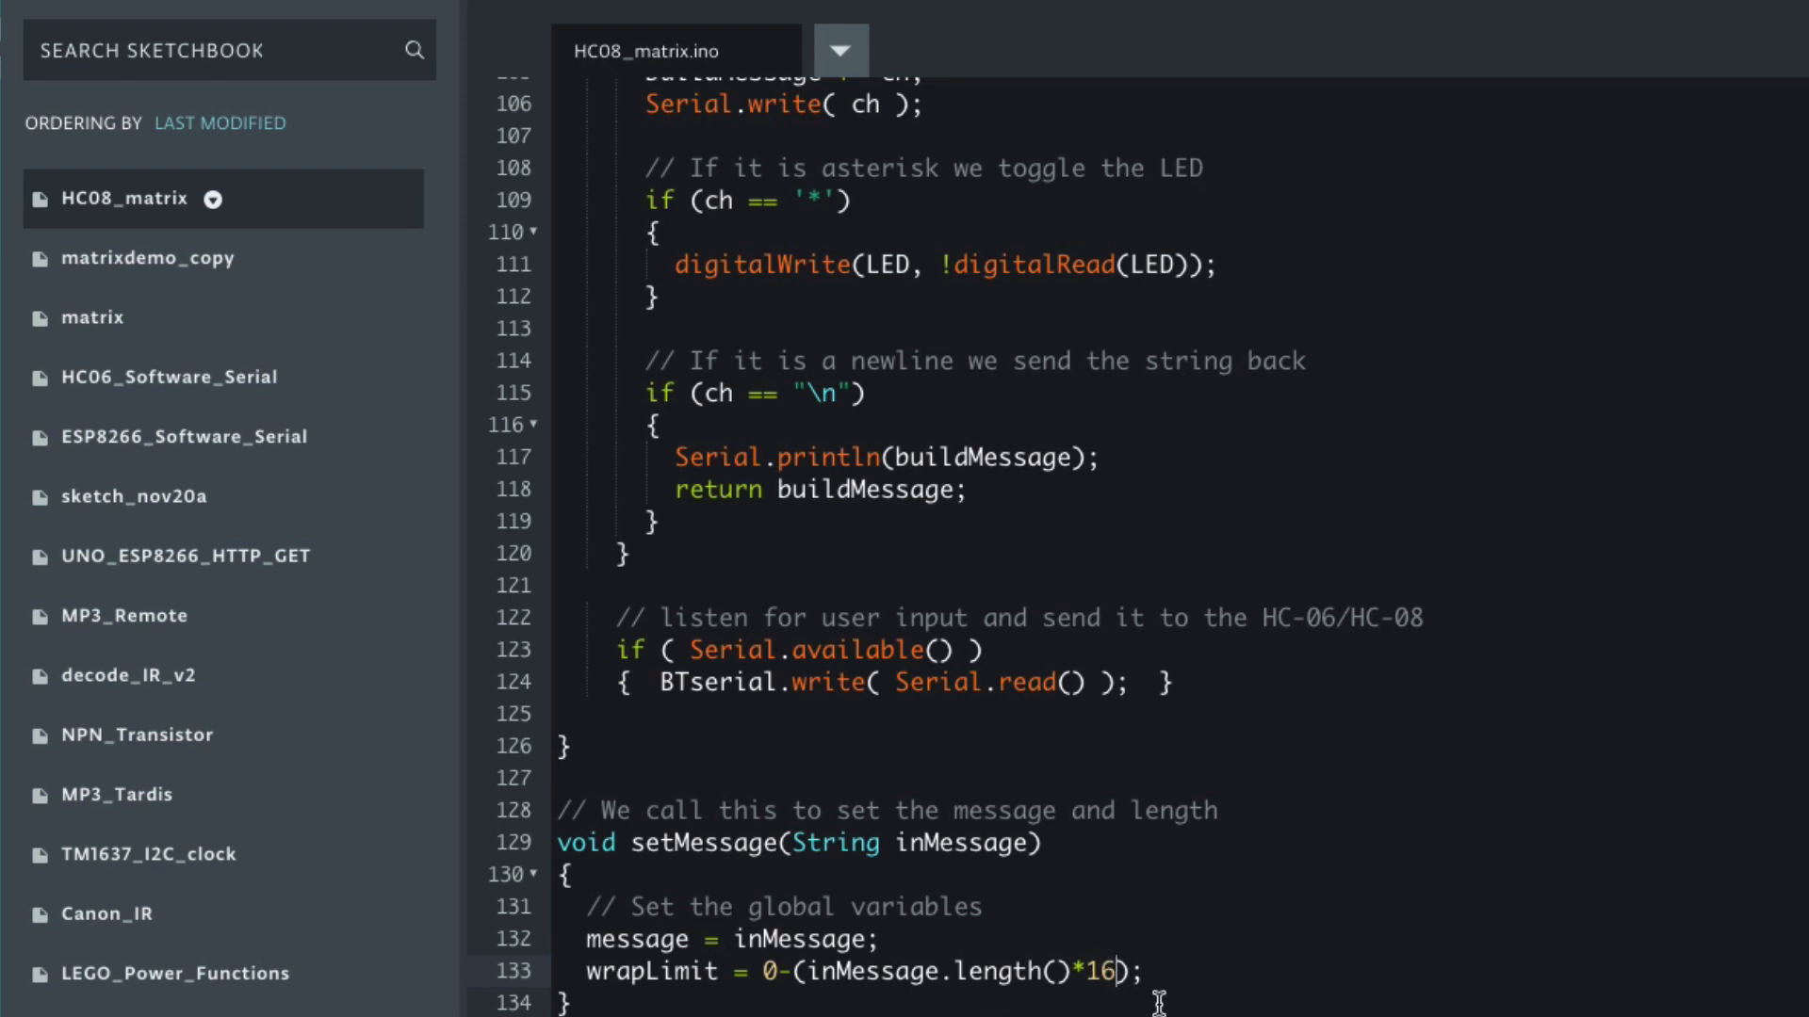
{"action": "mouse_move", "coordinate": [686, 1003]}
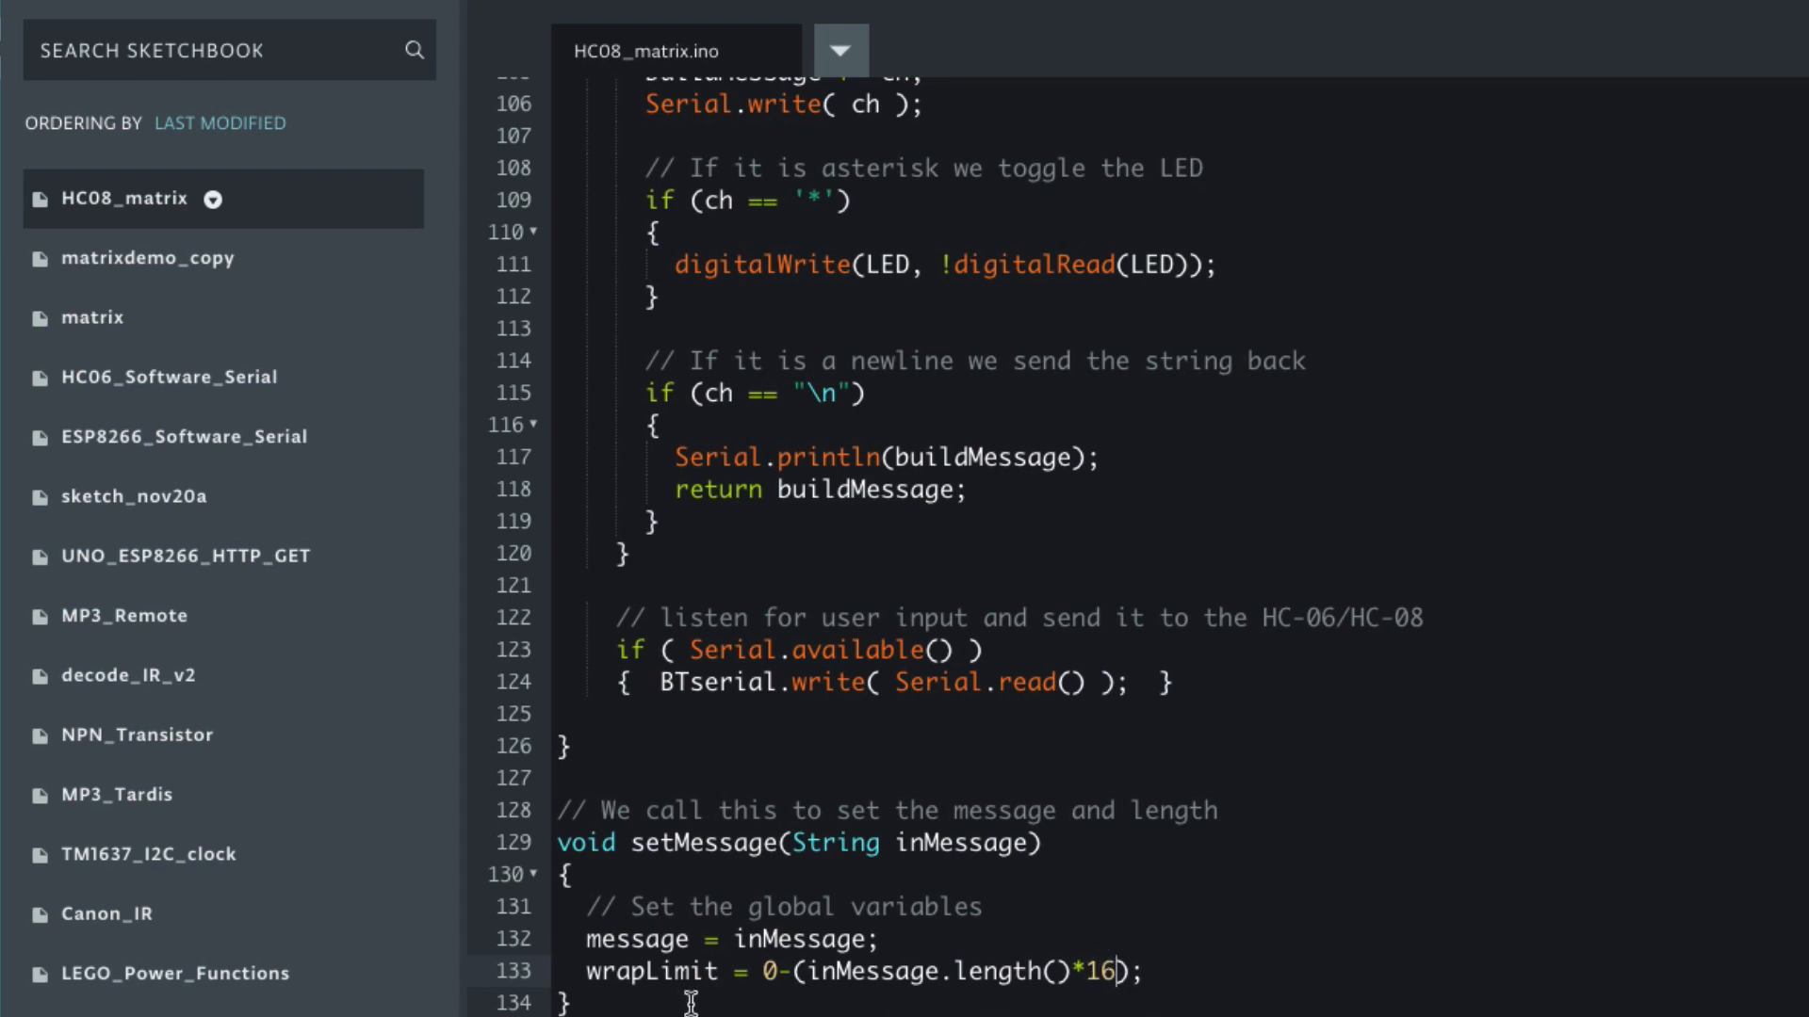
{"action": "mouse_move", "coordinate": [1078, 956]}
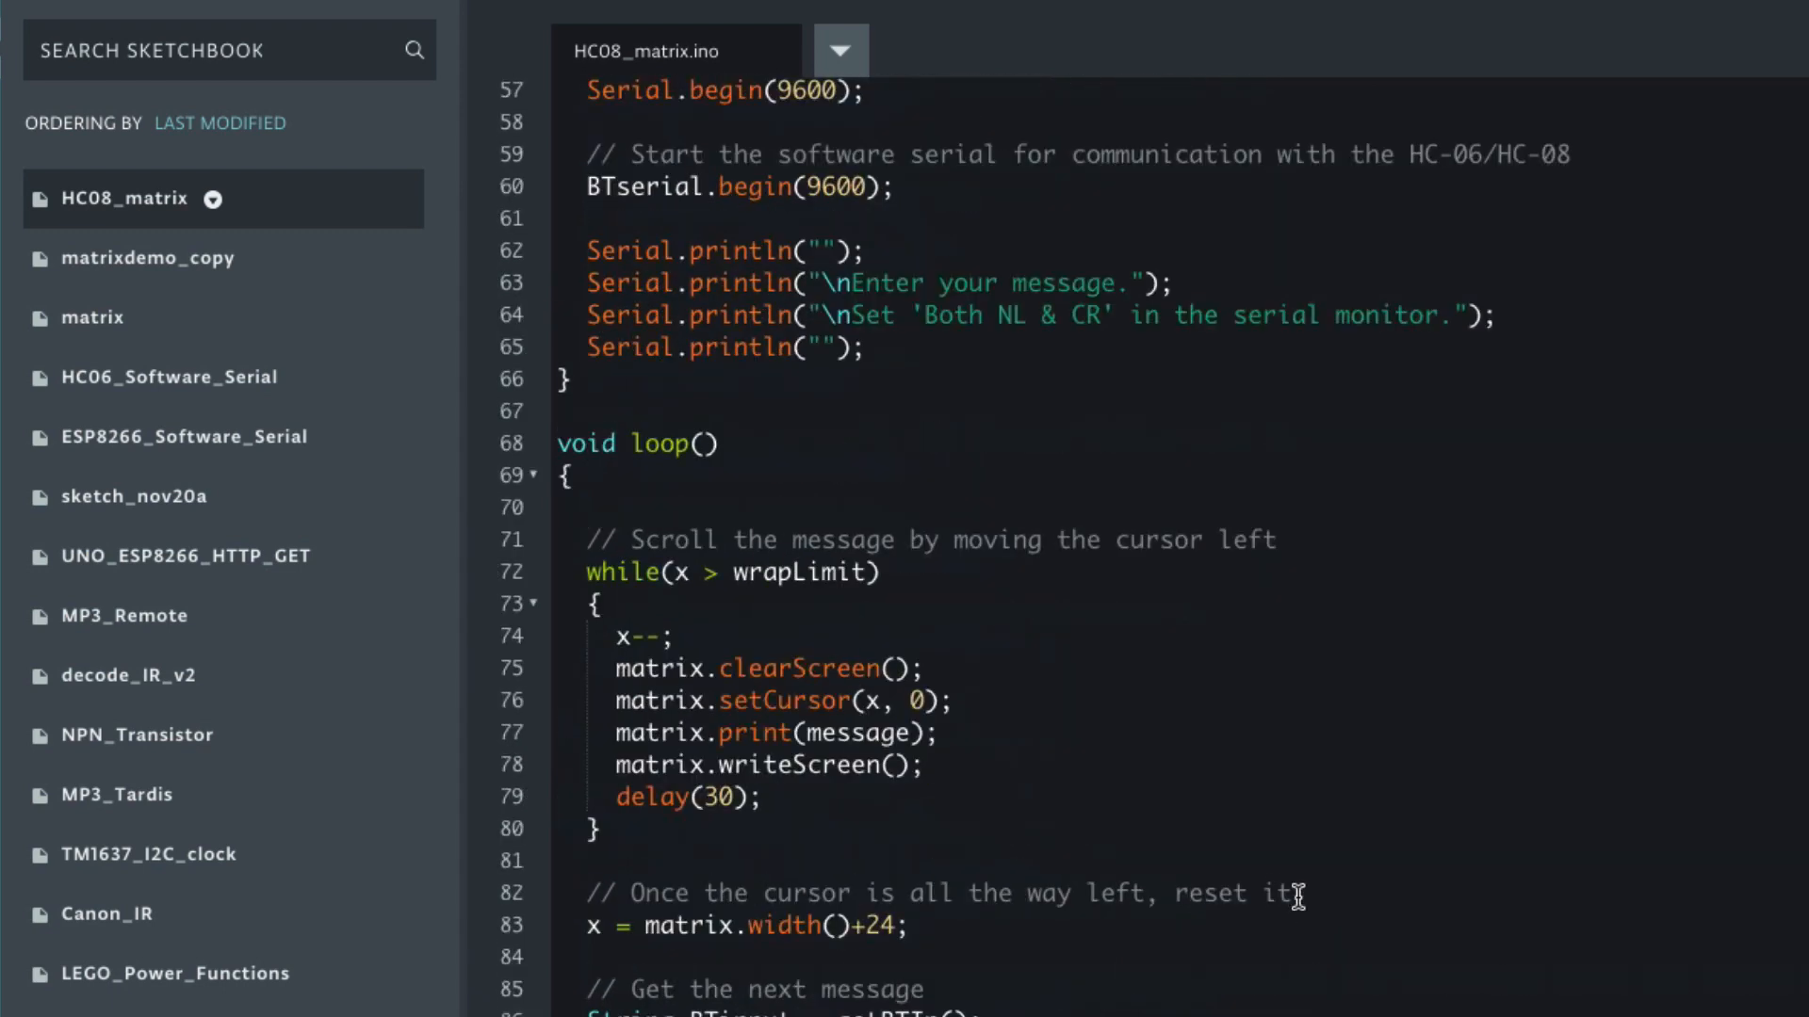
{"action": "scroll", "scroll_direction": "down", "scroll_amount": 3}
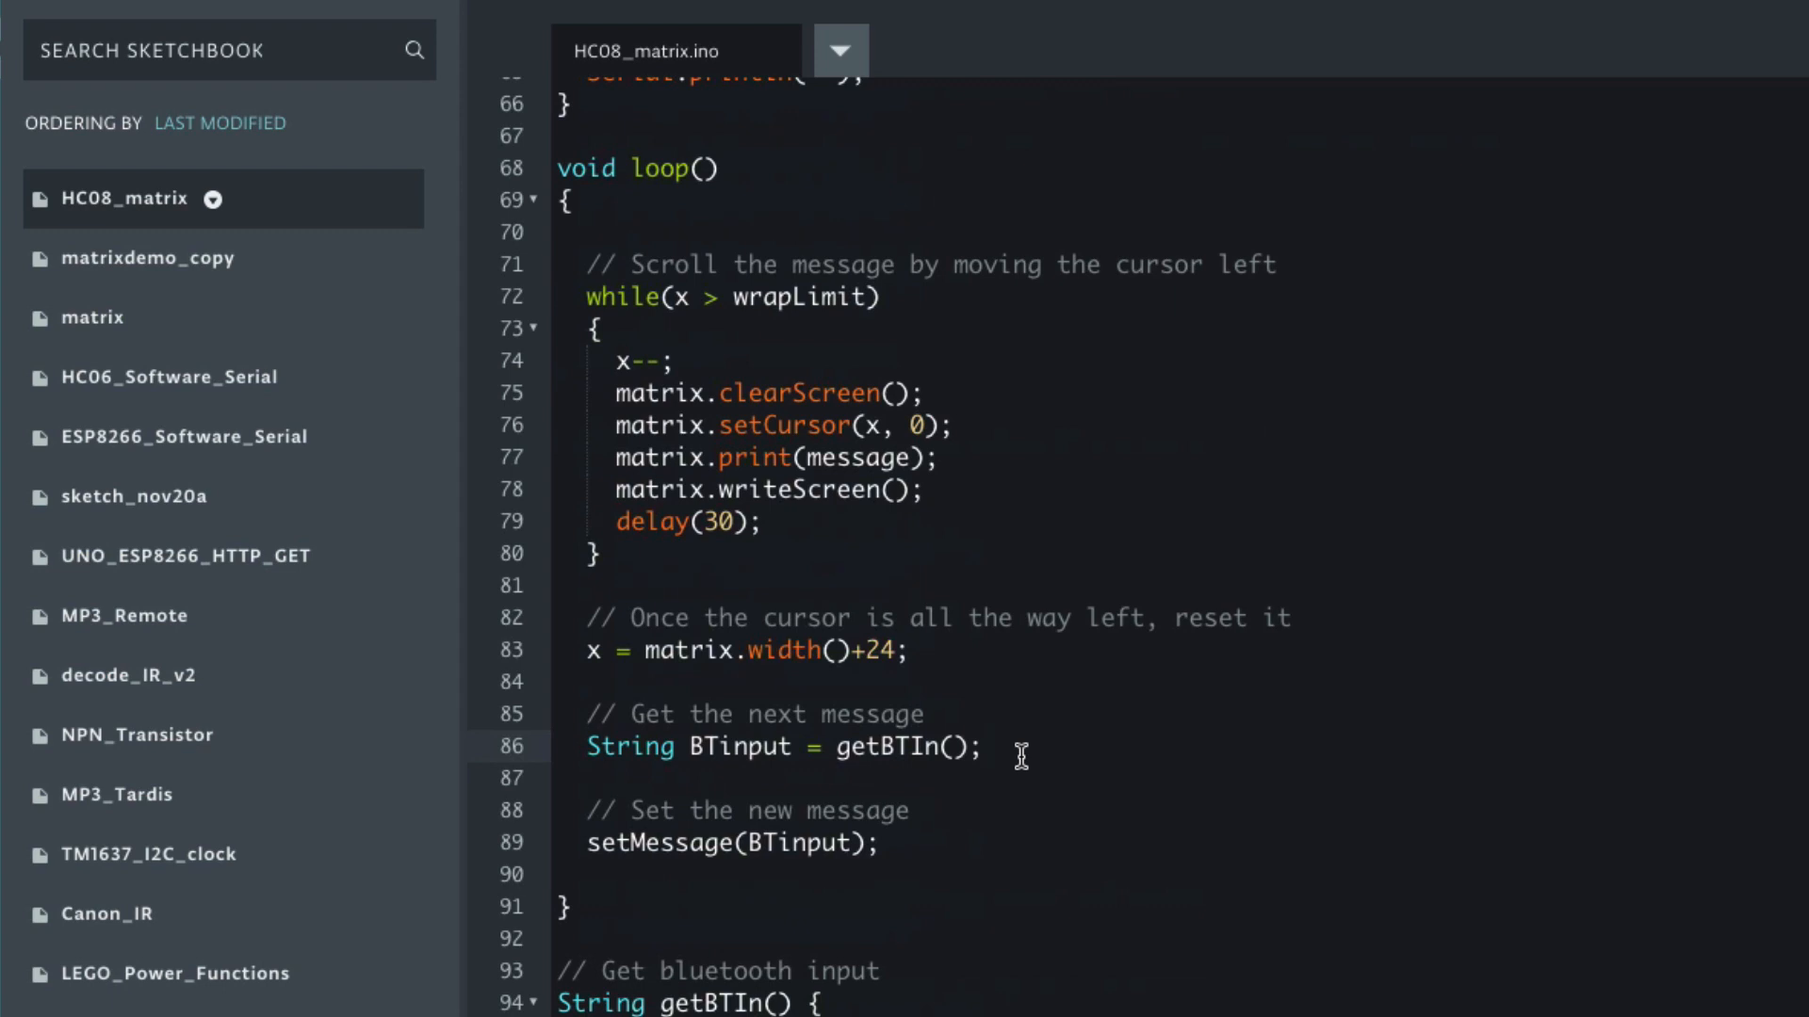
{"action": "mouse_move", "coordinate": [935, 843]}
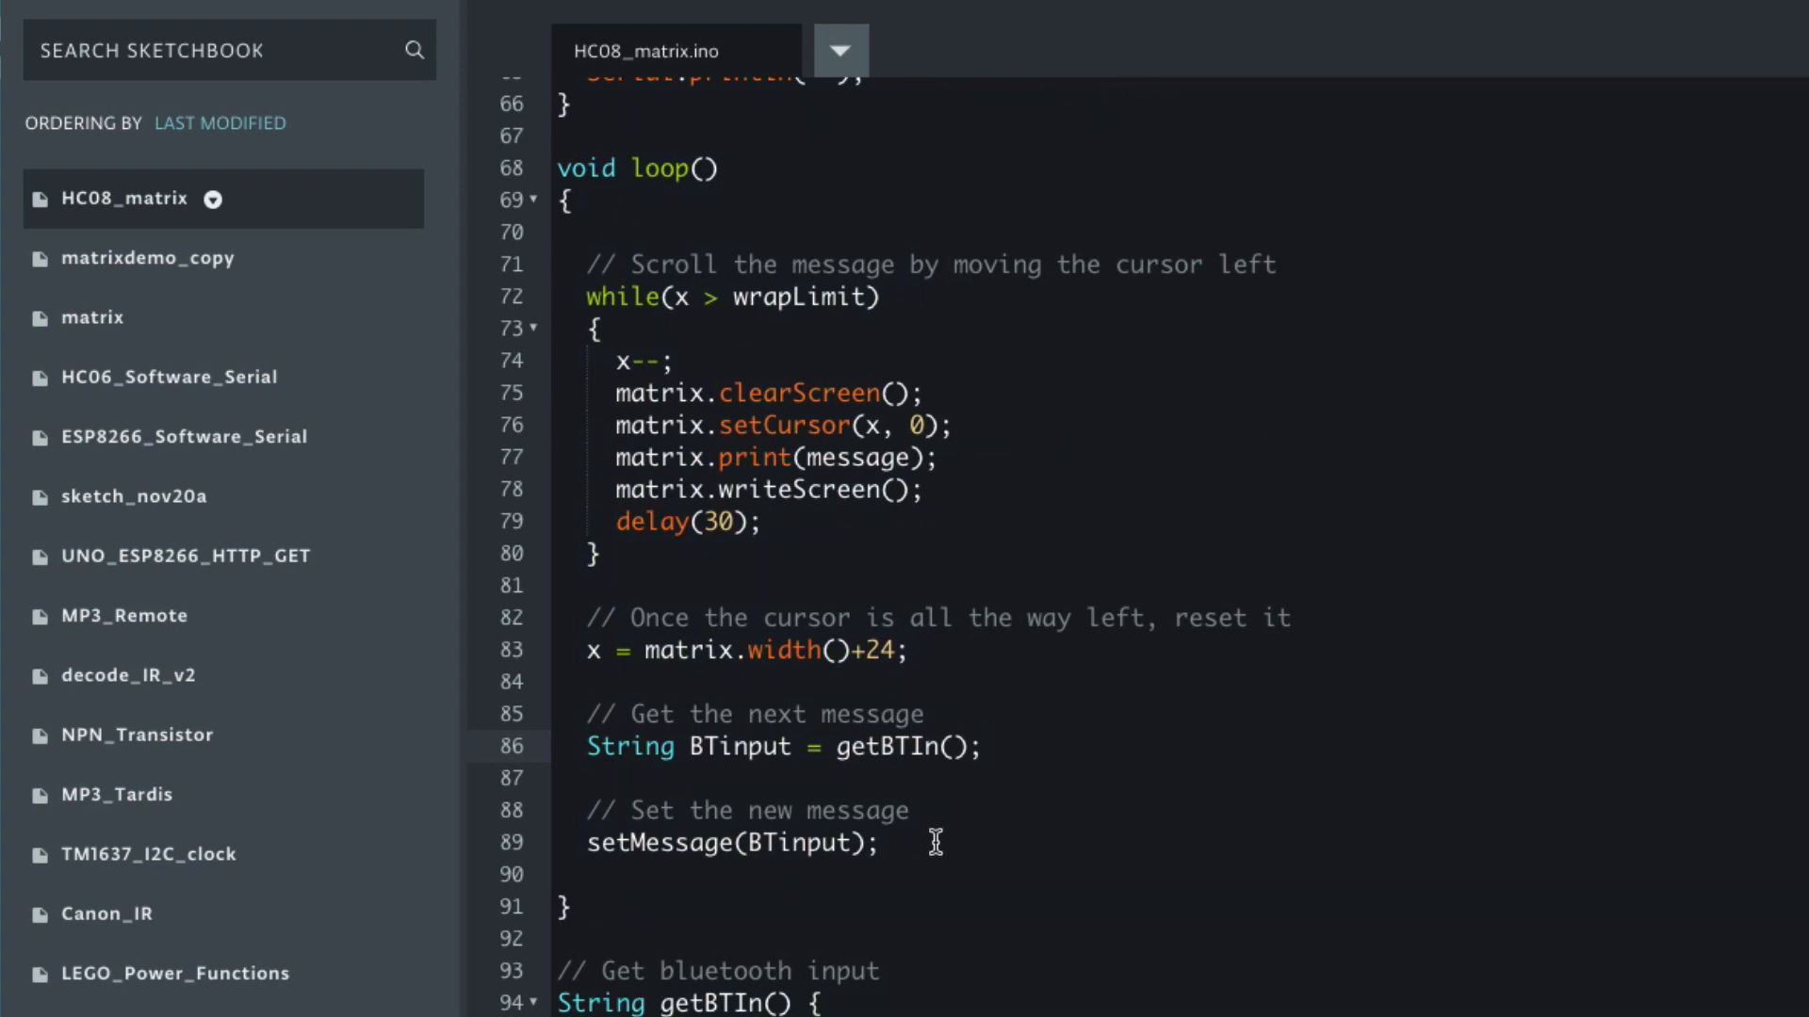
{"action": "scroll", "scroll_direction": "down", "scroll_amount": 3}
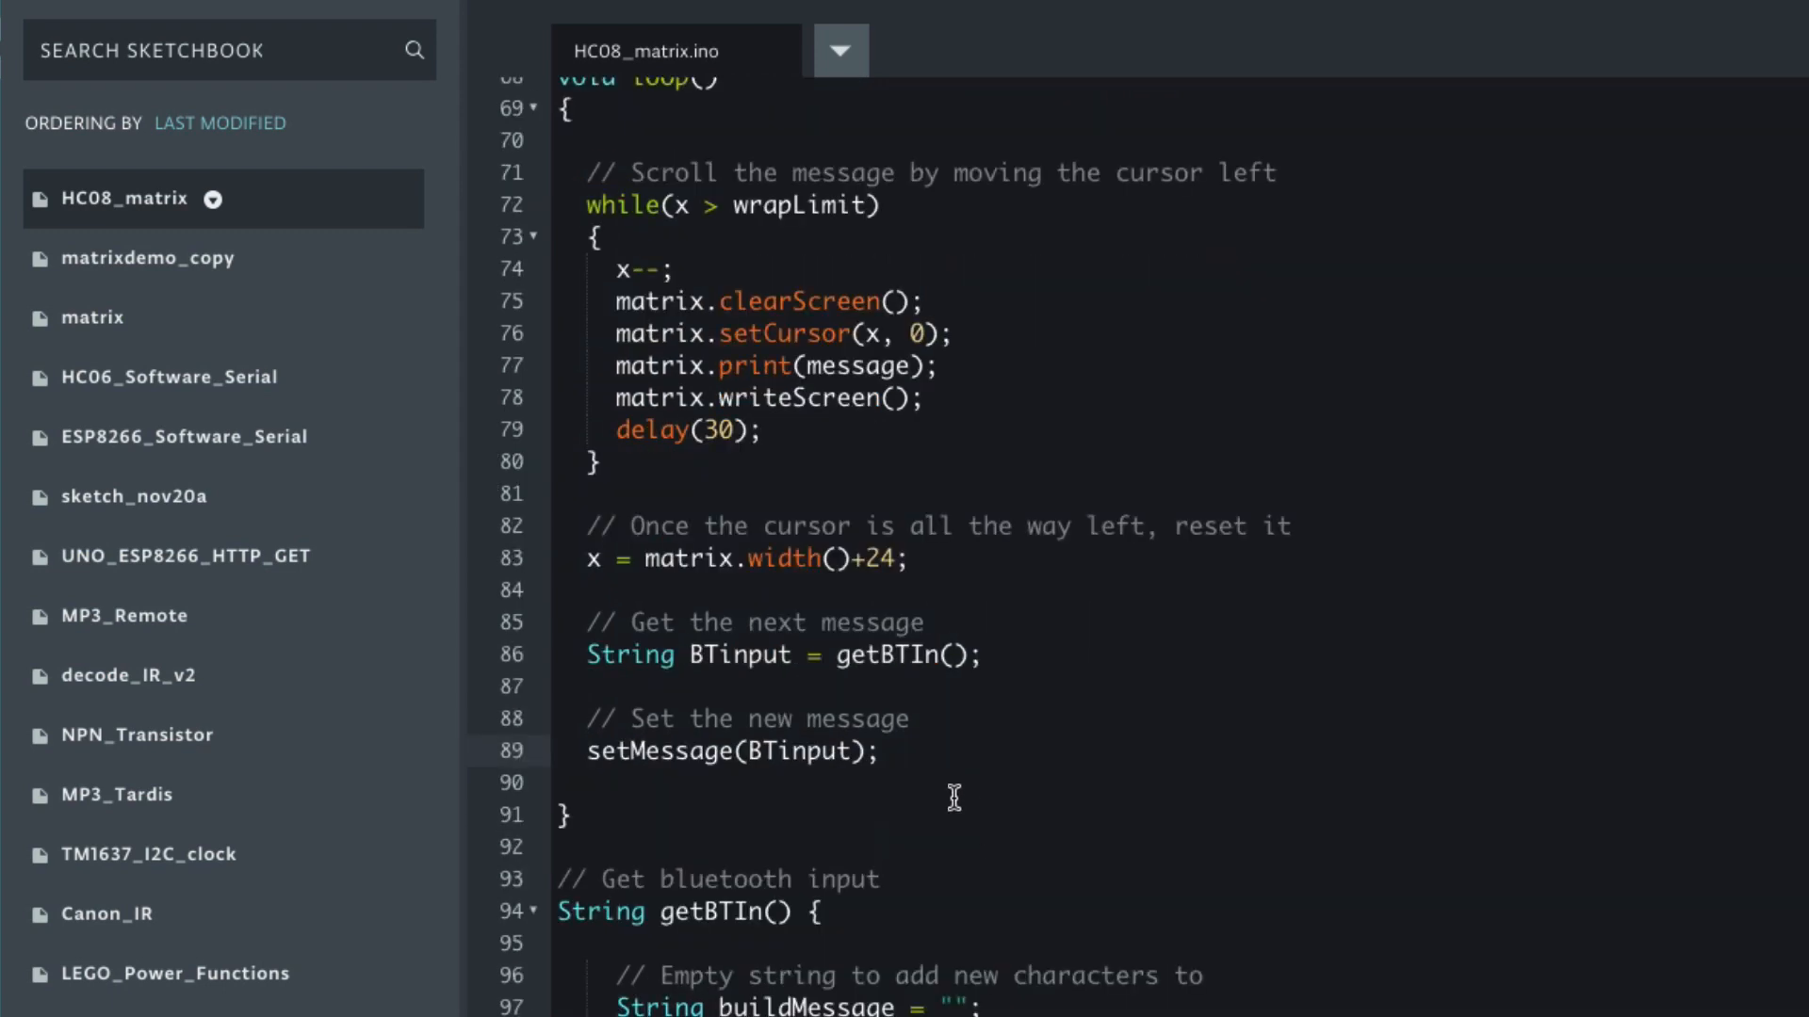
{"action": "mouse_move", "coordinate": [725, 655]}
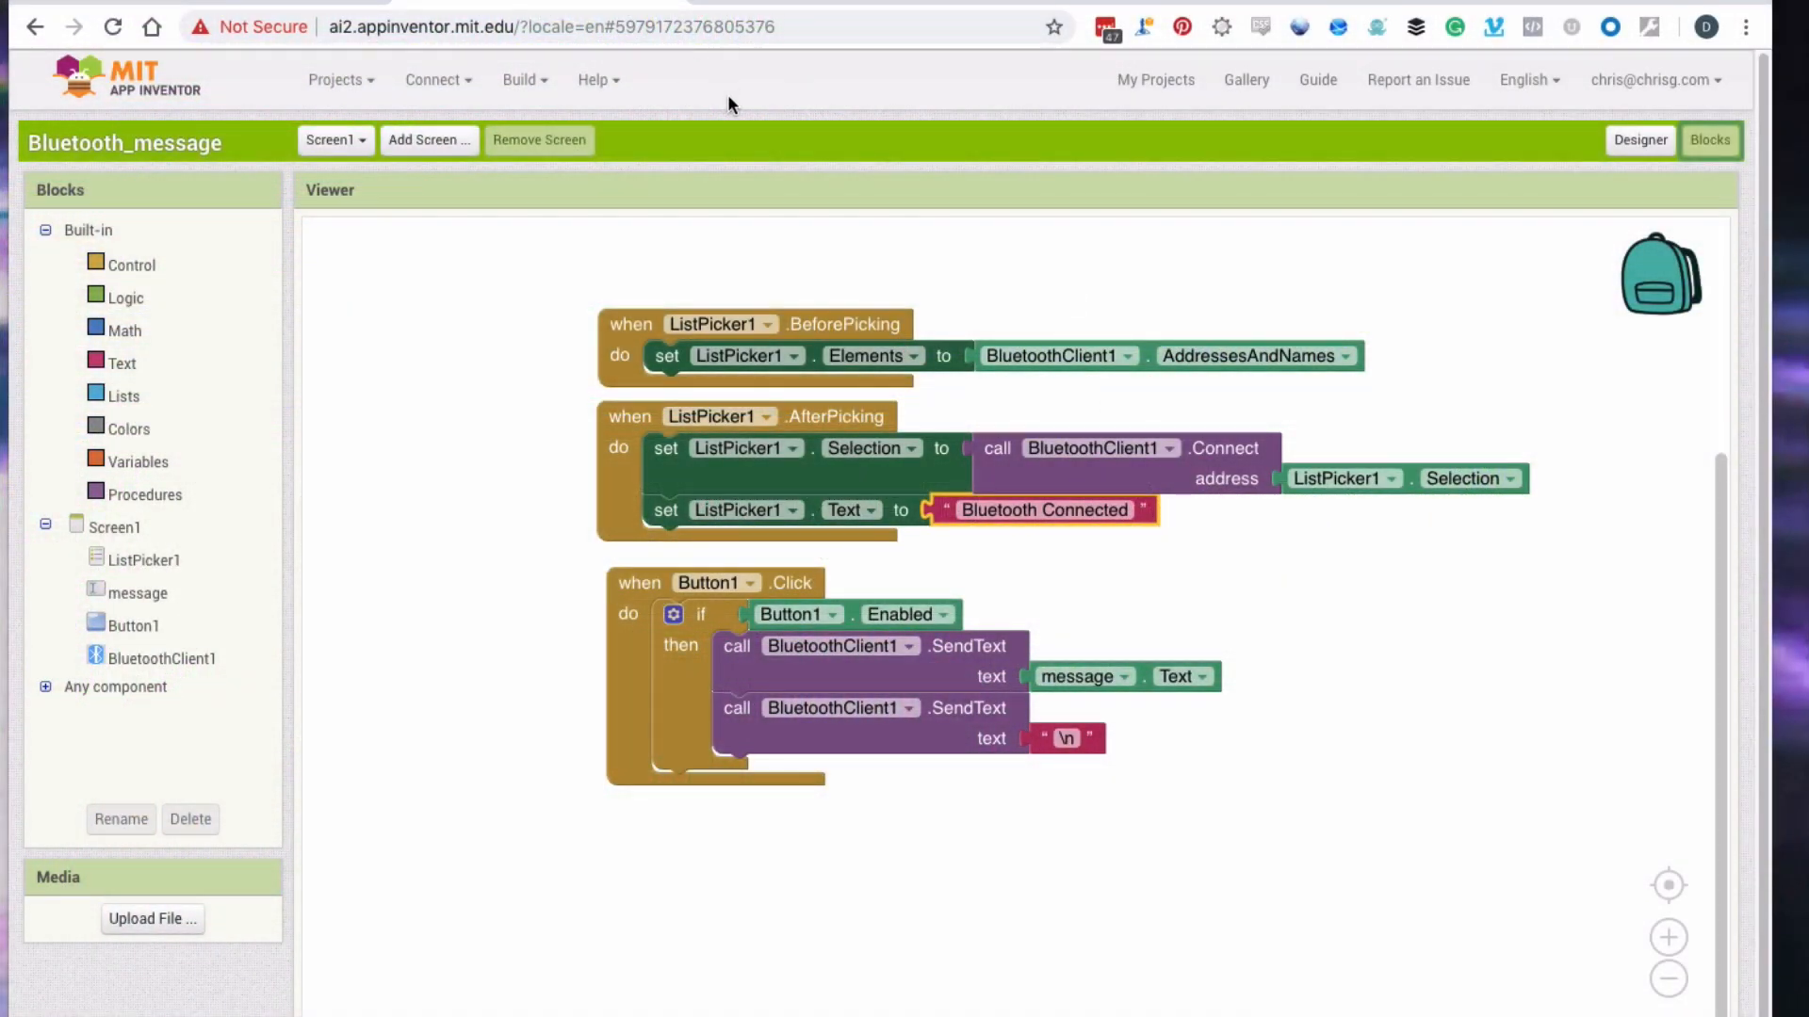
{"action": "mouse_move", "coordinate": [722, 83]}
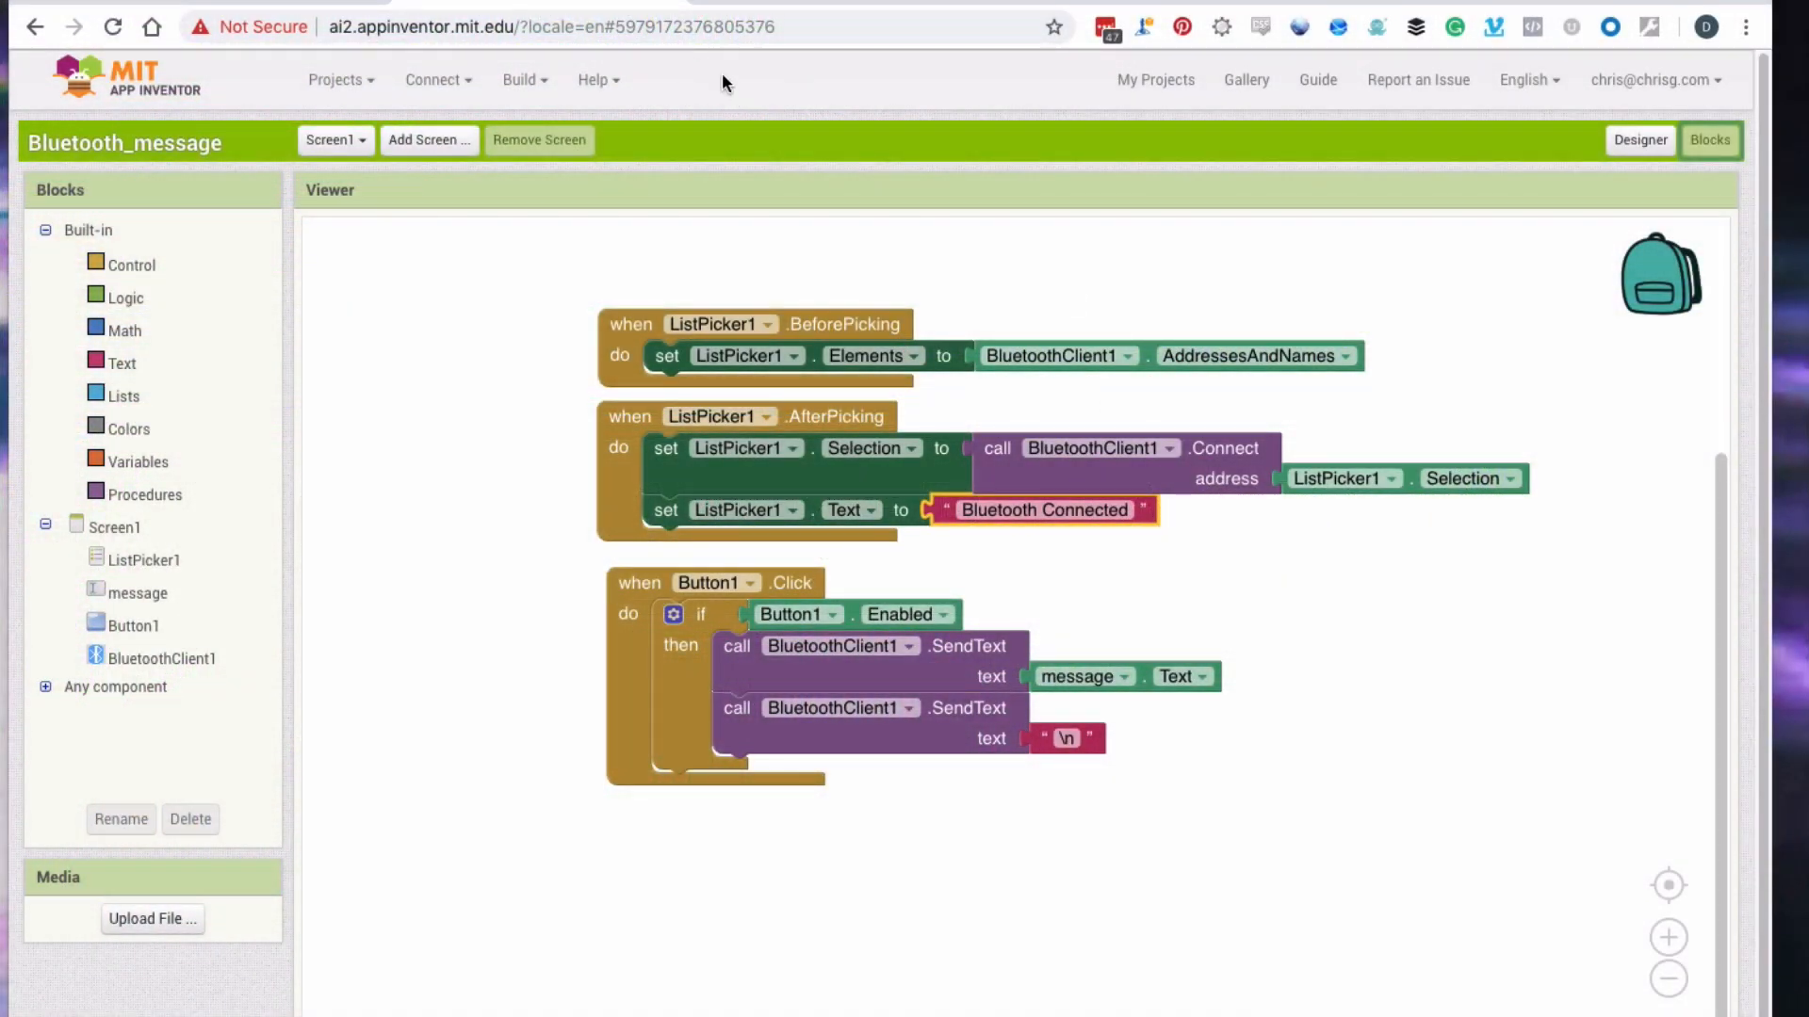
Look at the Connect menu, then bring up the Build menu for Bluetooth_message.
{"action": "left_click", "coordinate": [438, 79]}
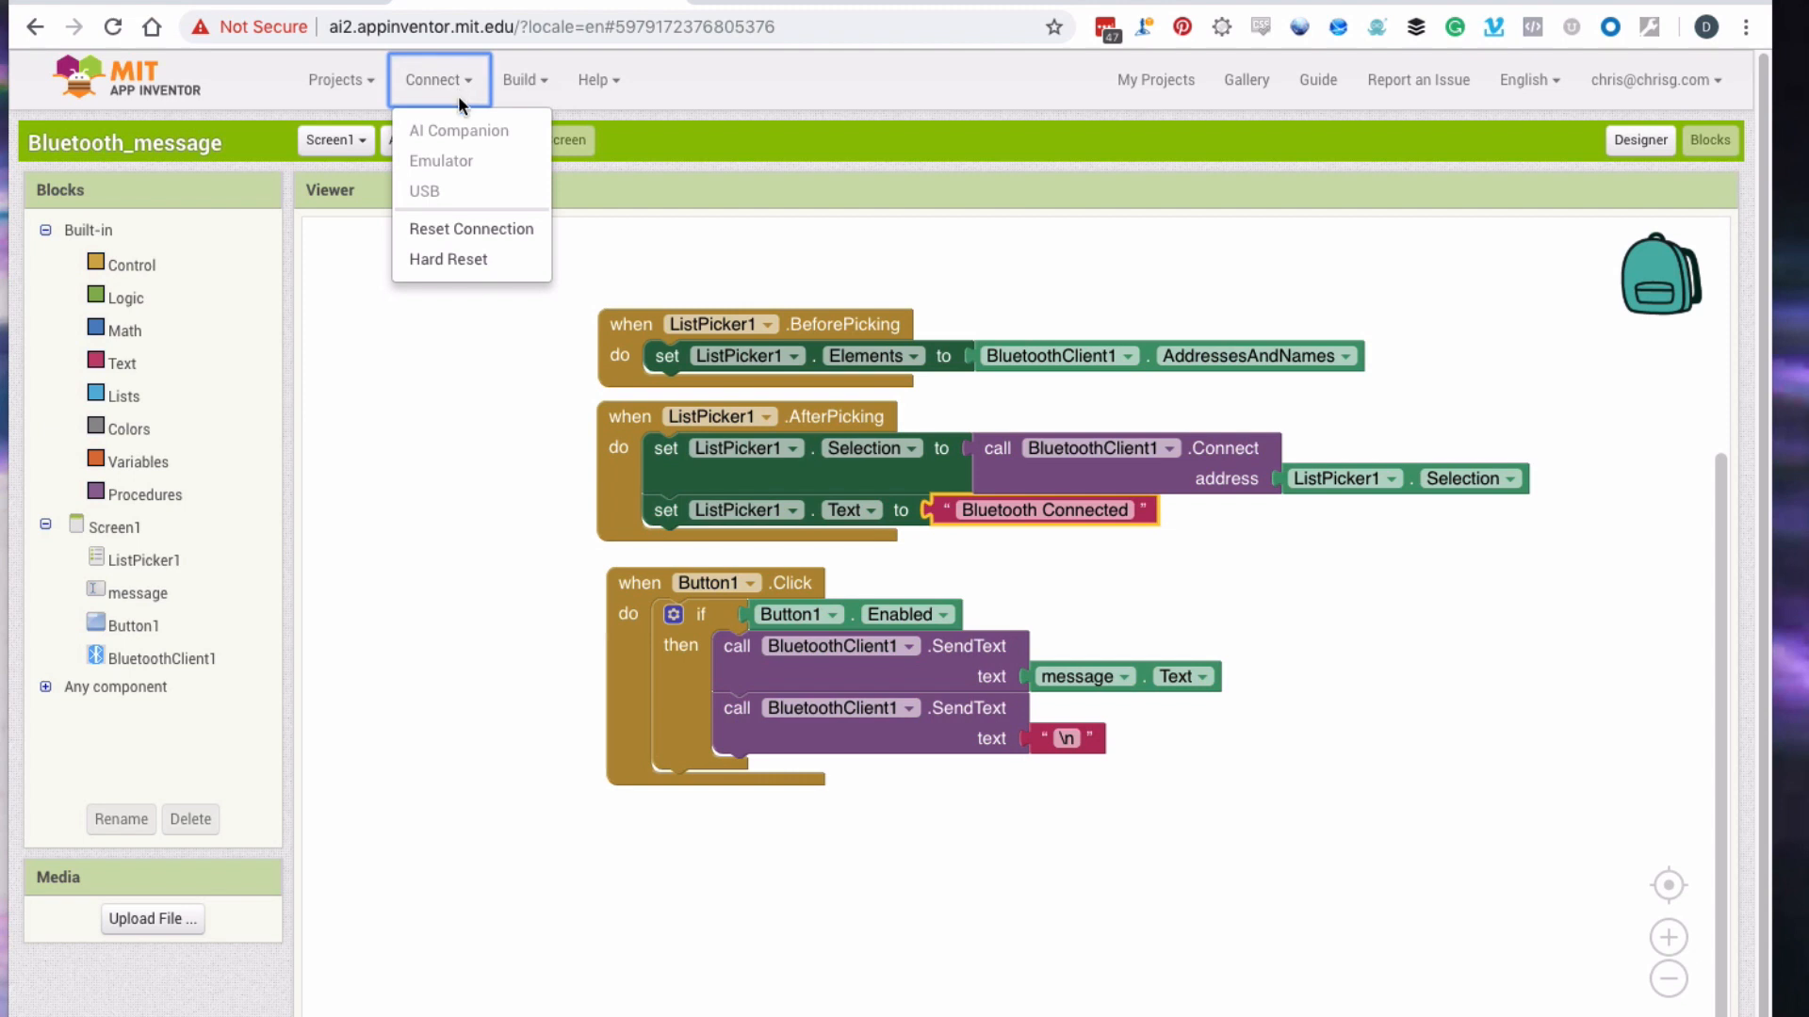
{"action": "mouse_move", "coordinate": [707, 70]}
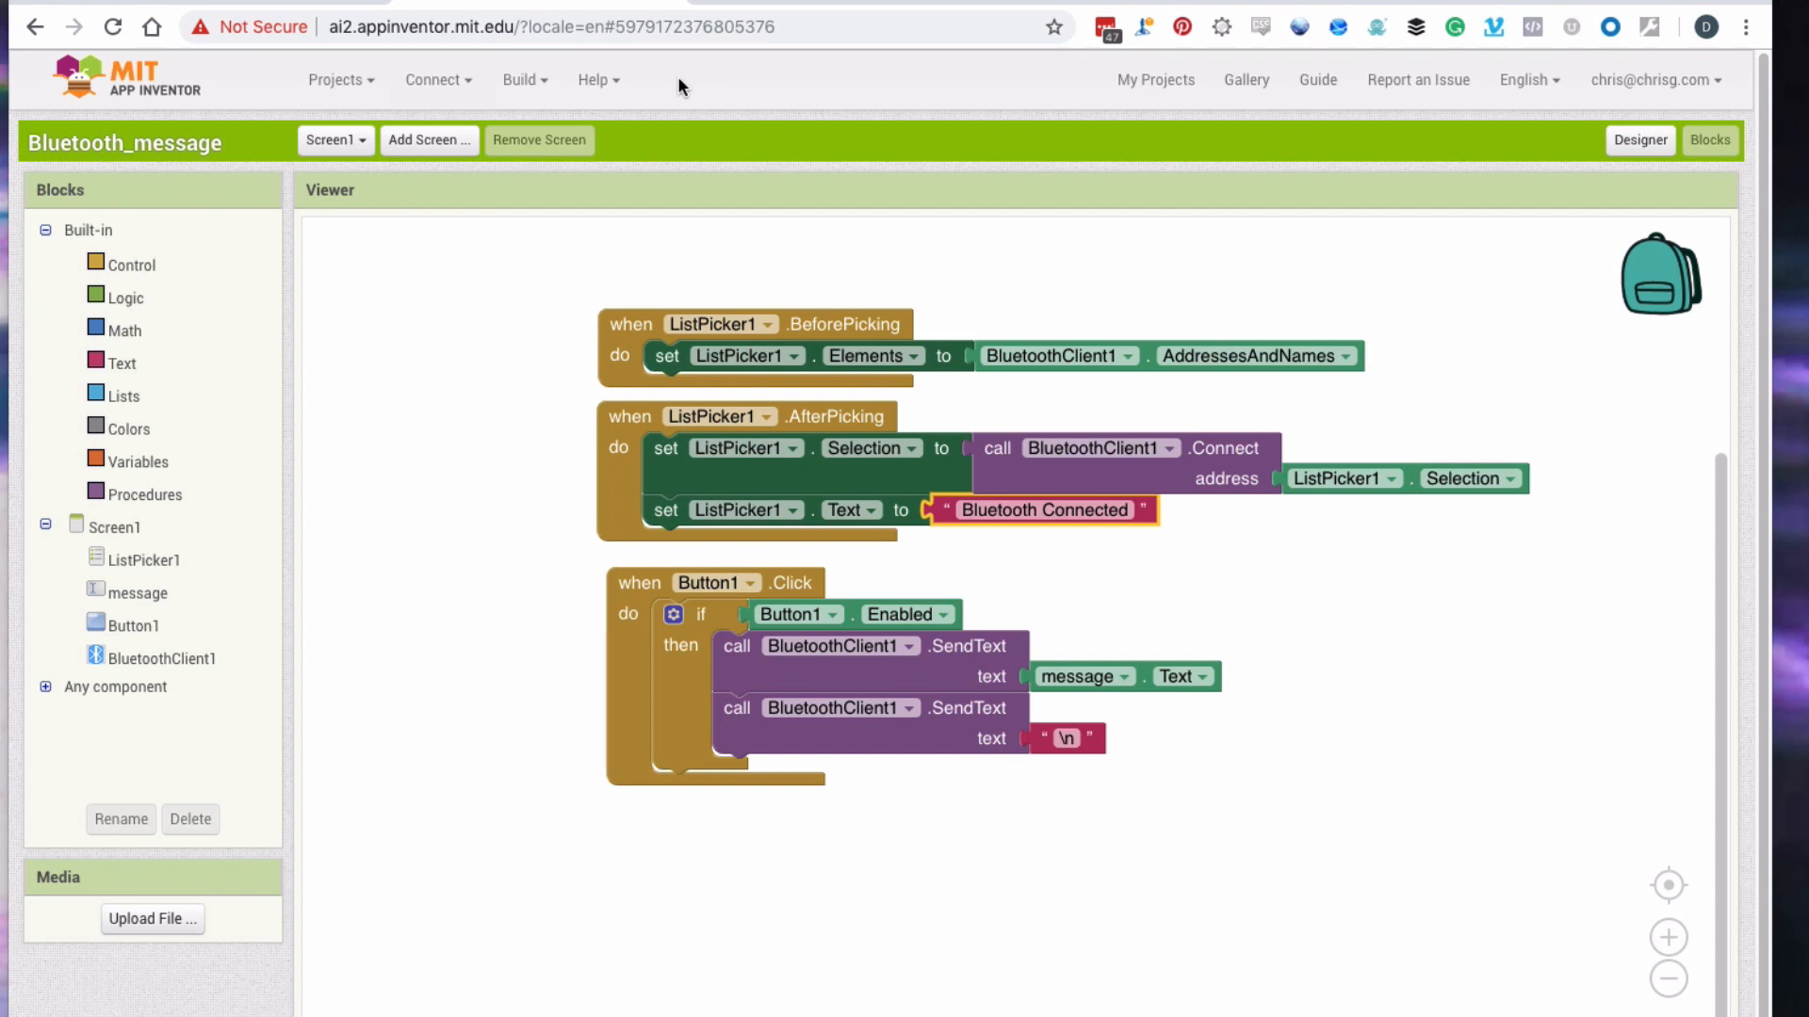
{"action": "left_click", "coordinate": [519, 80]}
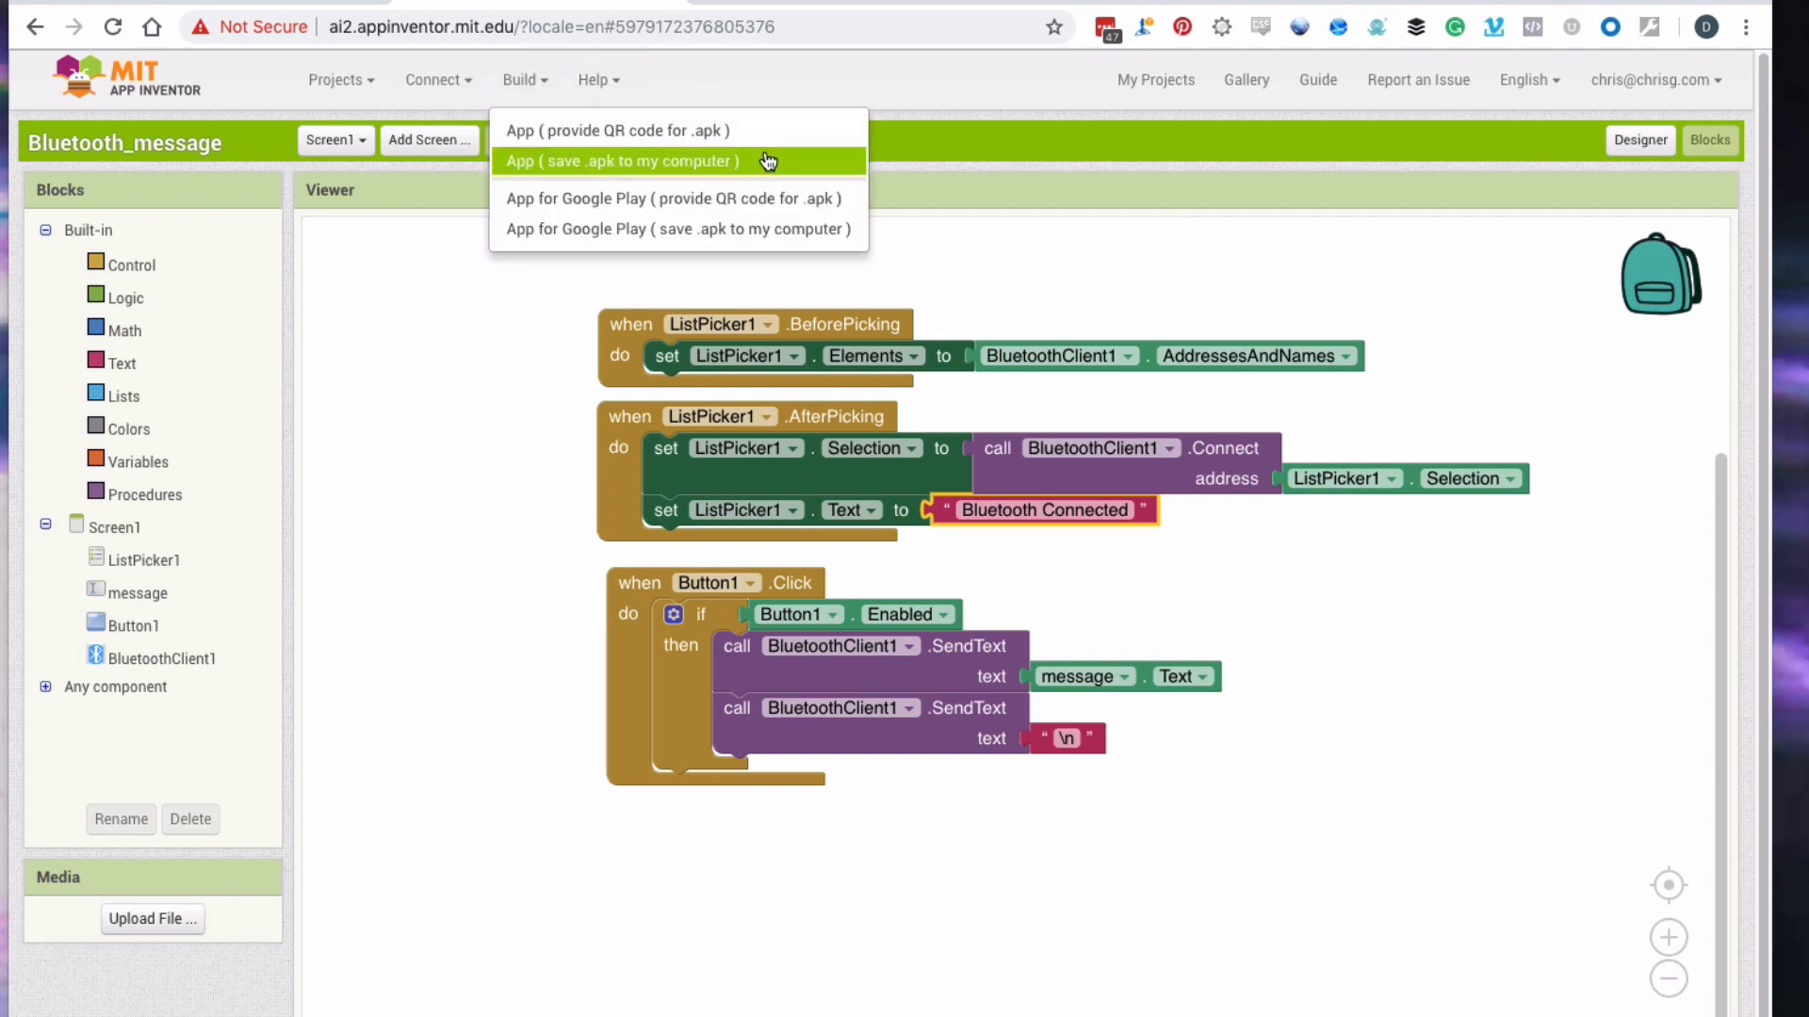
Build the app as an .apk saved to the computer and reveal the download in Finder.
{"action": "left_click", "coordinate": [622, 160]}
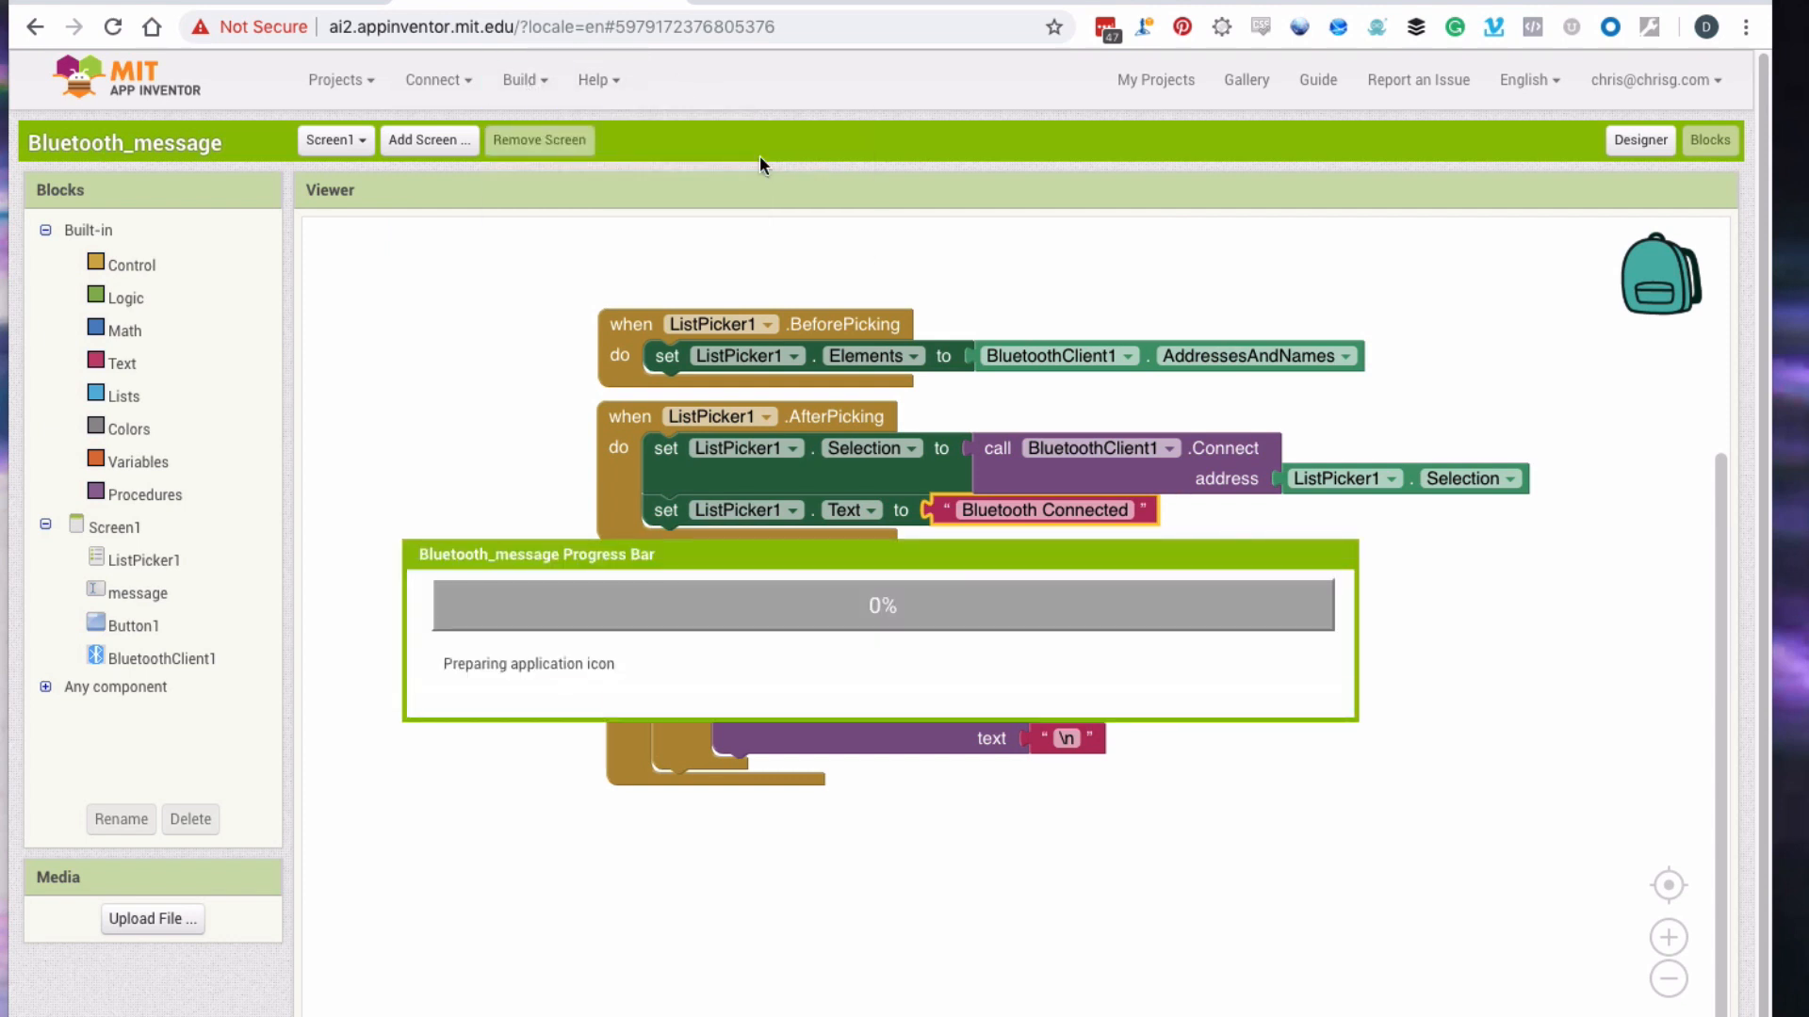
{"action": "mouse_move", "coordinate": [1089, 703]}
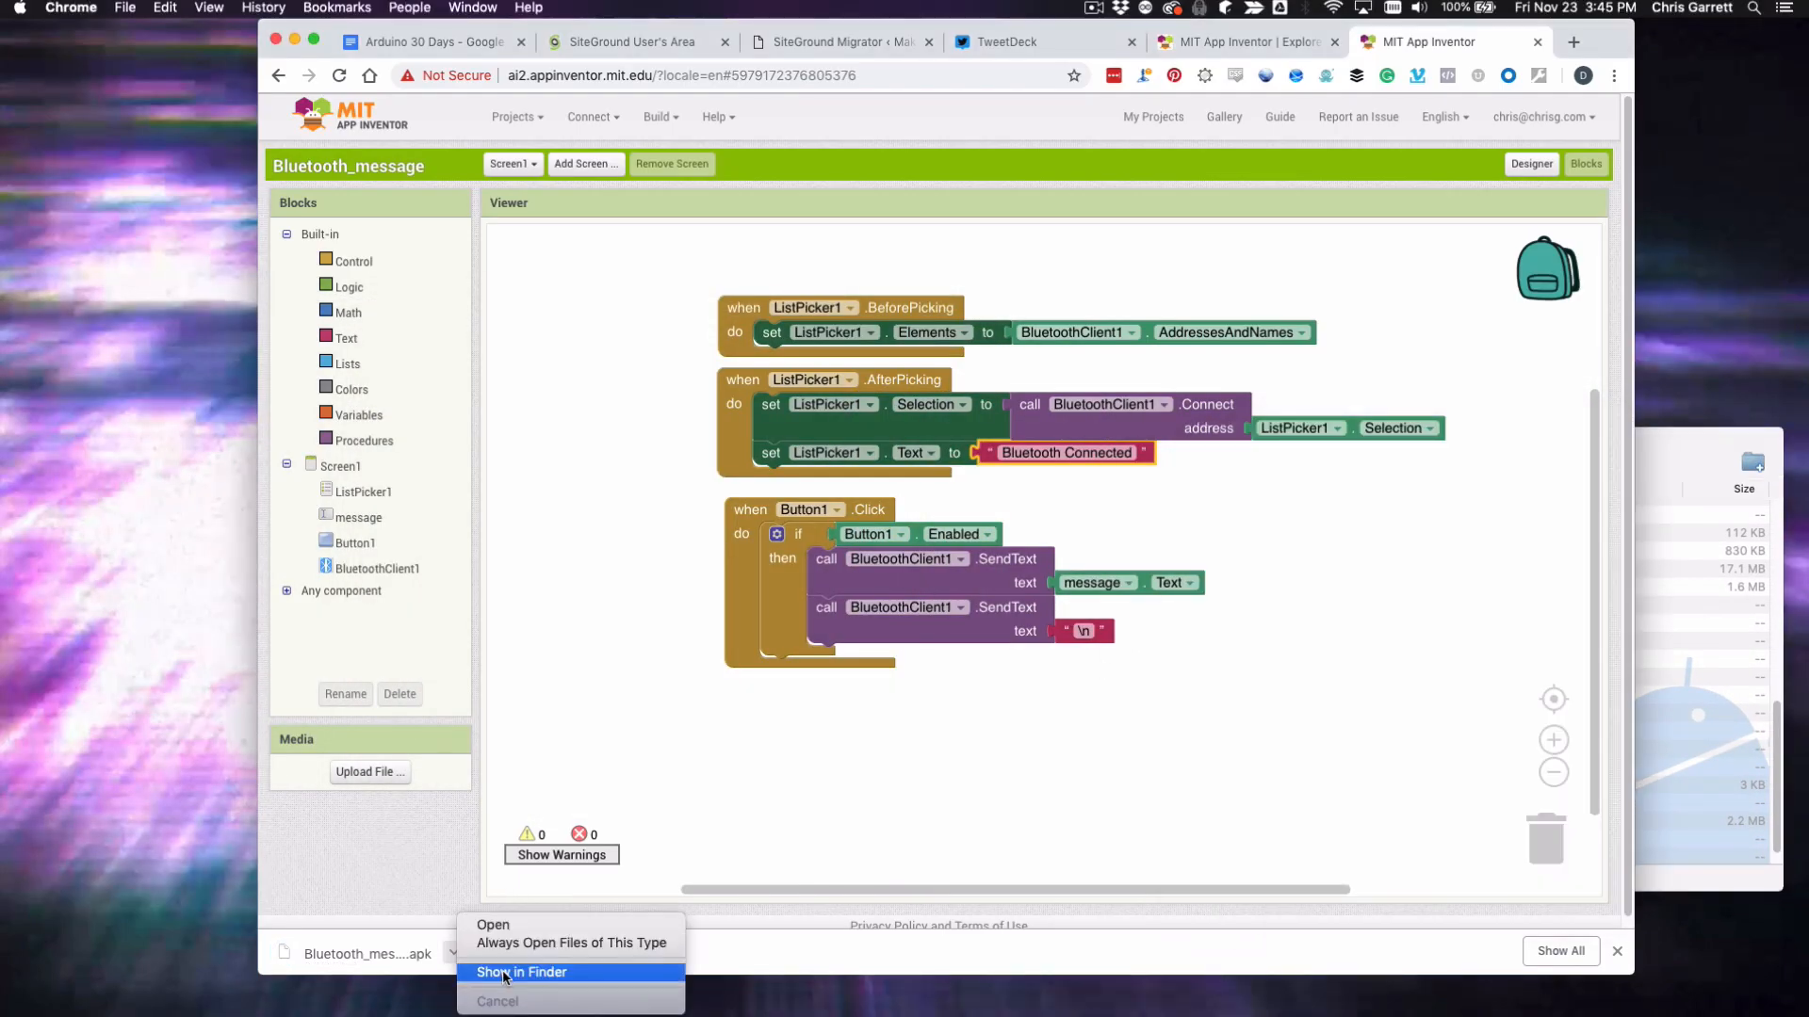
{"action": "left_click", "coordinate": [521, 973]}
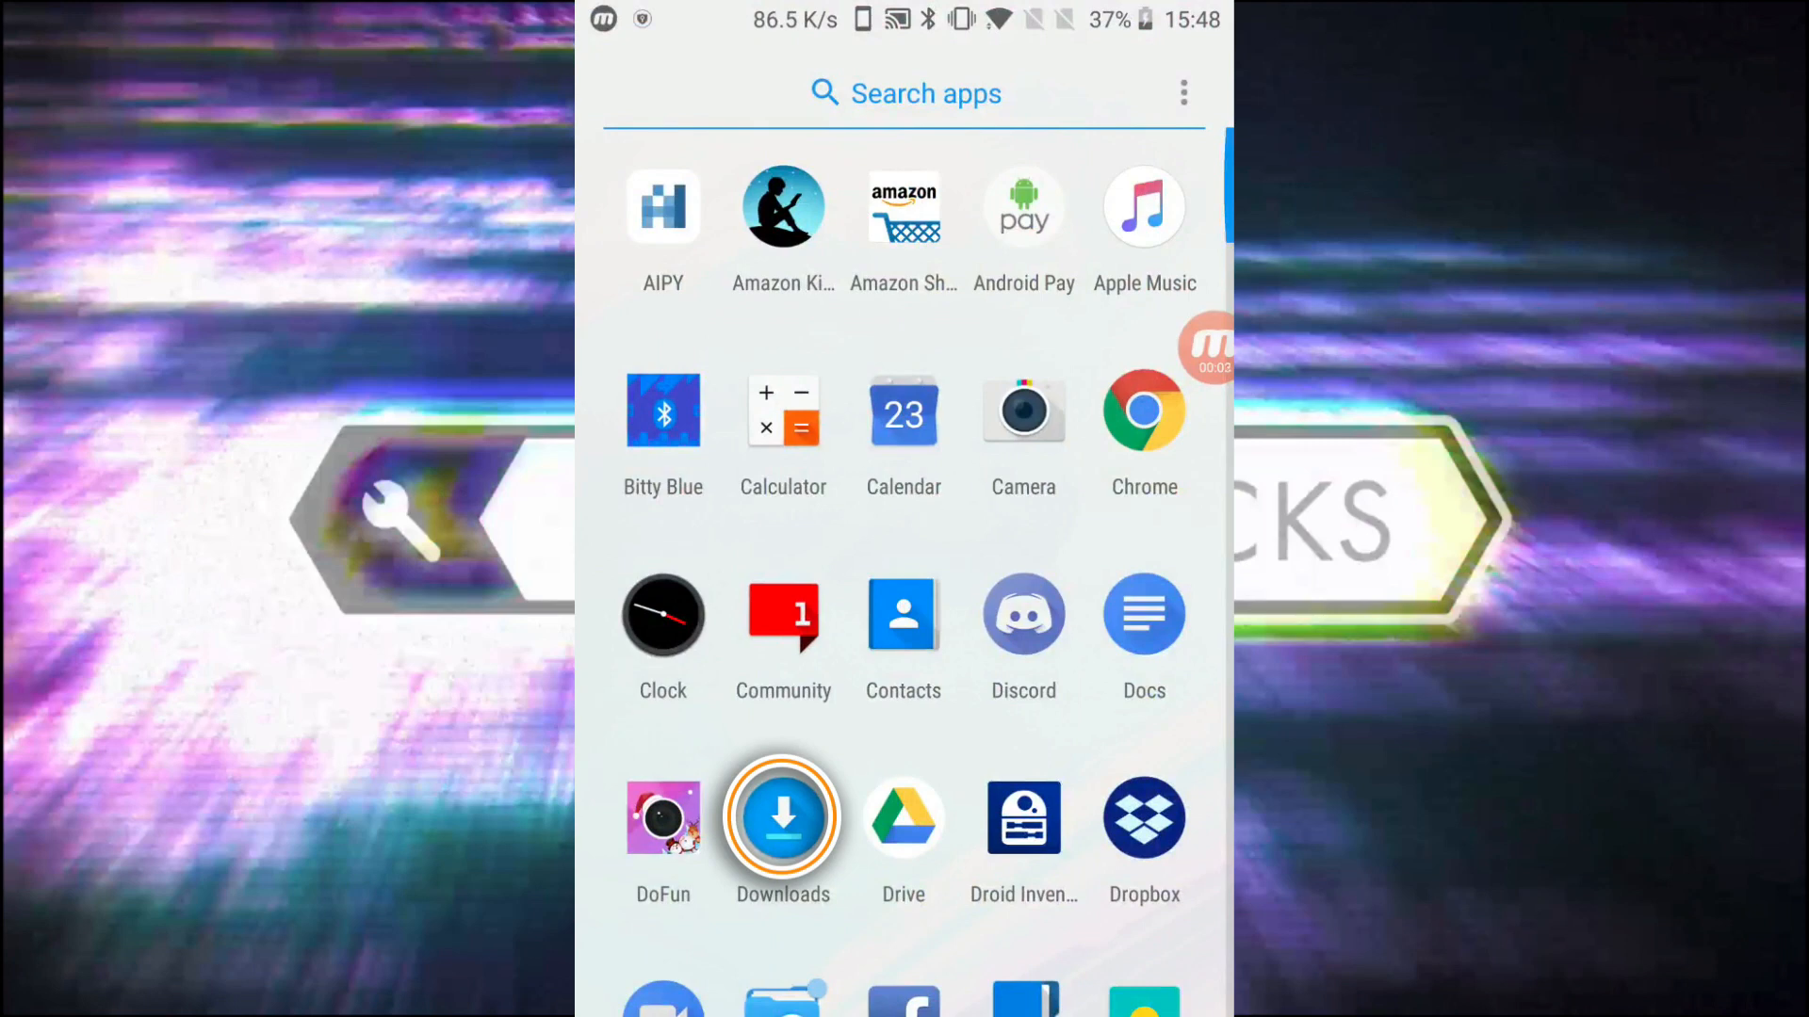
Install the Bluetooth_message .apk from Downloads, accepting the unknown-app warning.
{"action": "left_click", "coordinate": [782, 818]}
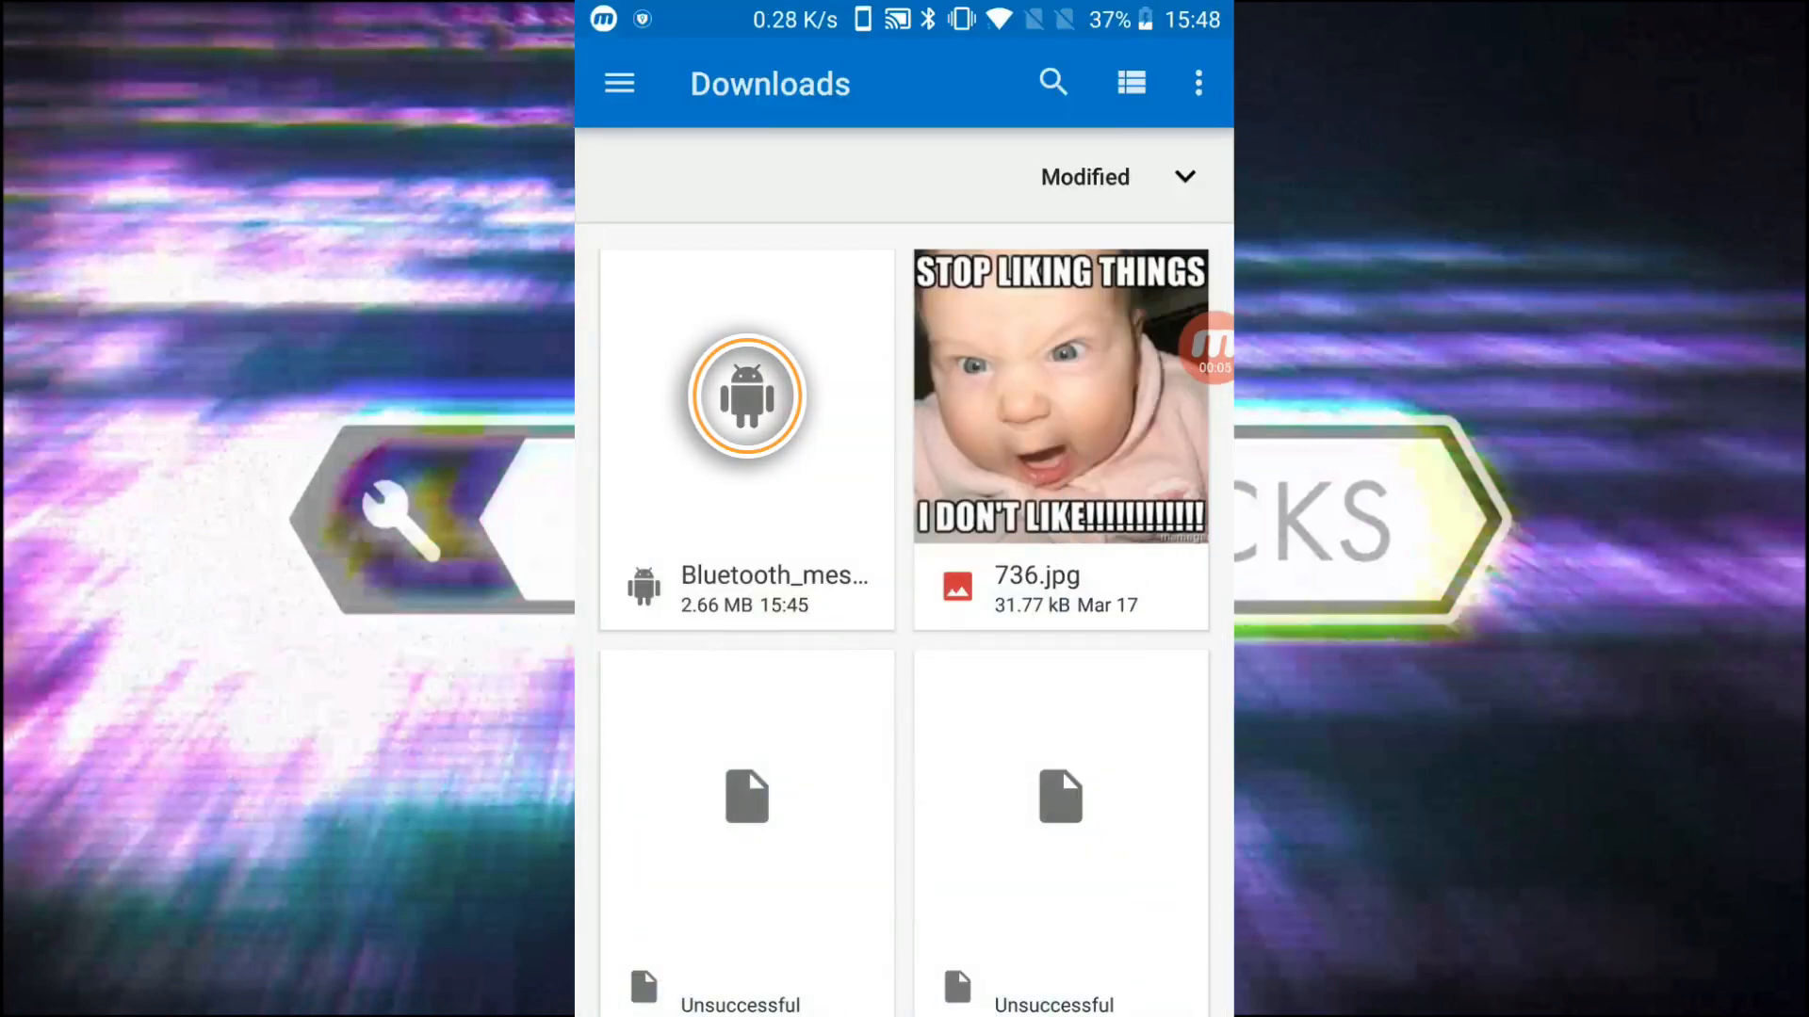
{"action": "left_click", "coordinate": [745, 396]}
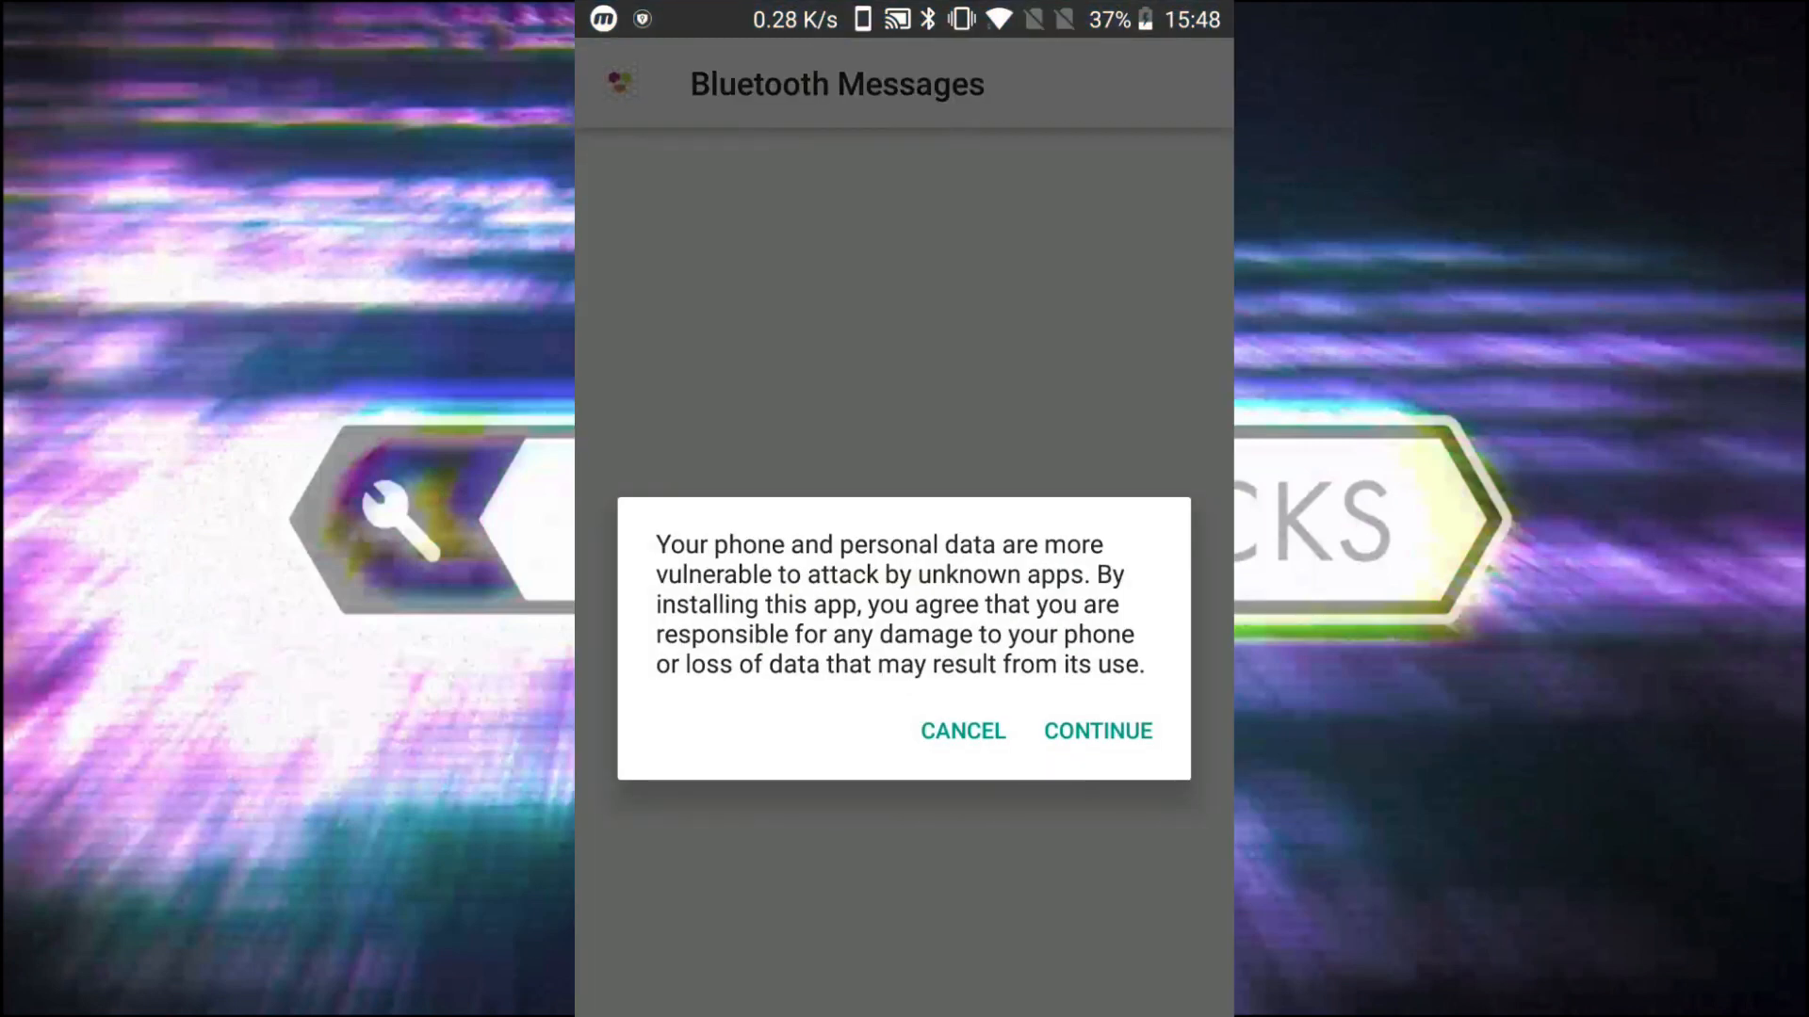
{"action": "left_click", "coordinate": [1098, 731]}
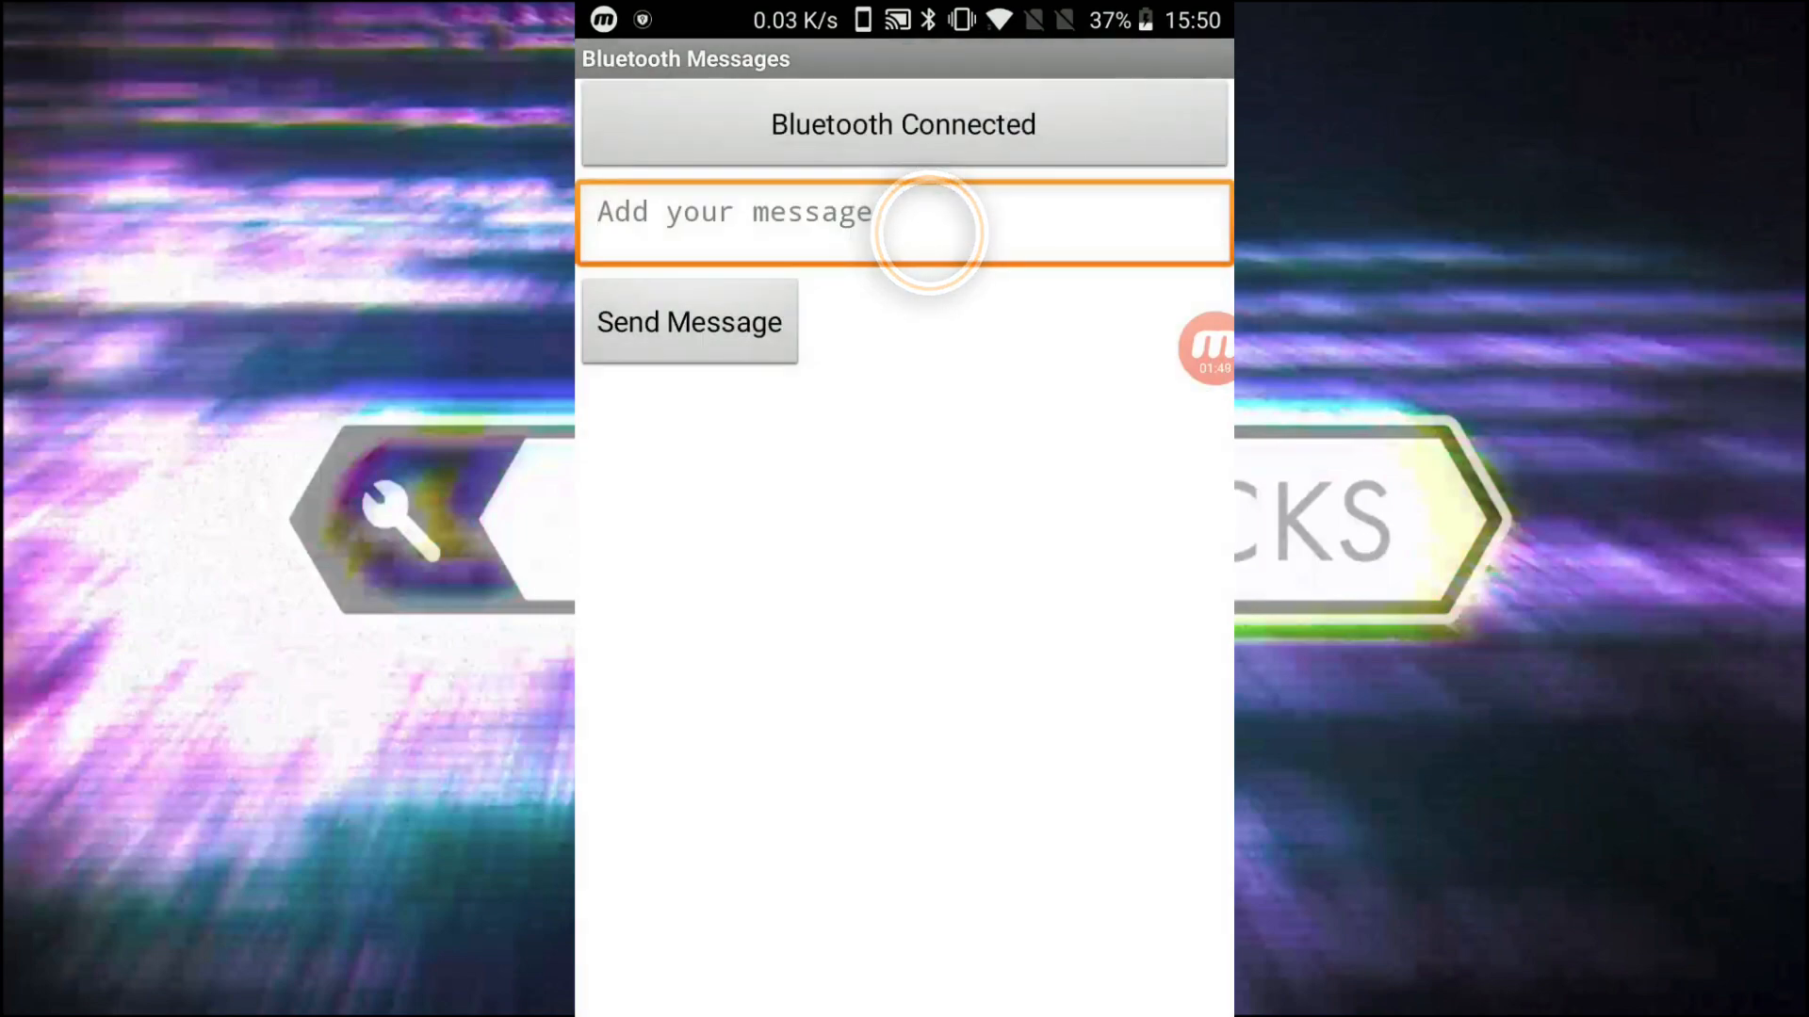
Enter an asterisk in the message field and send it to the Arduino.
{"action": "left_click", "coordinate": [922, 224]}
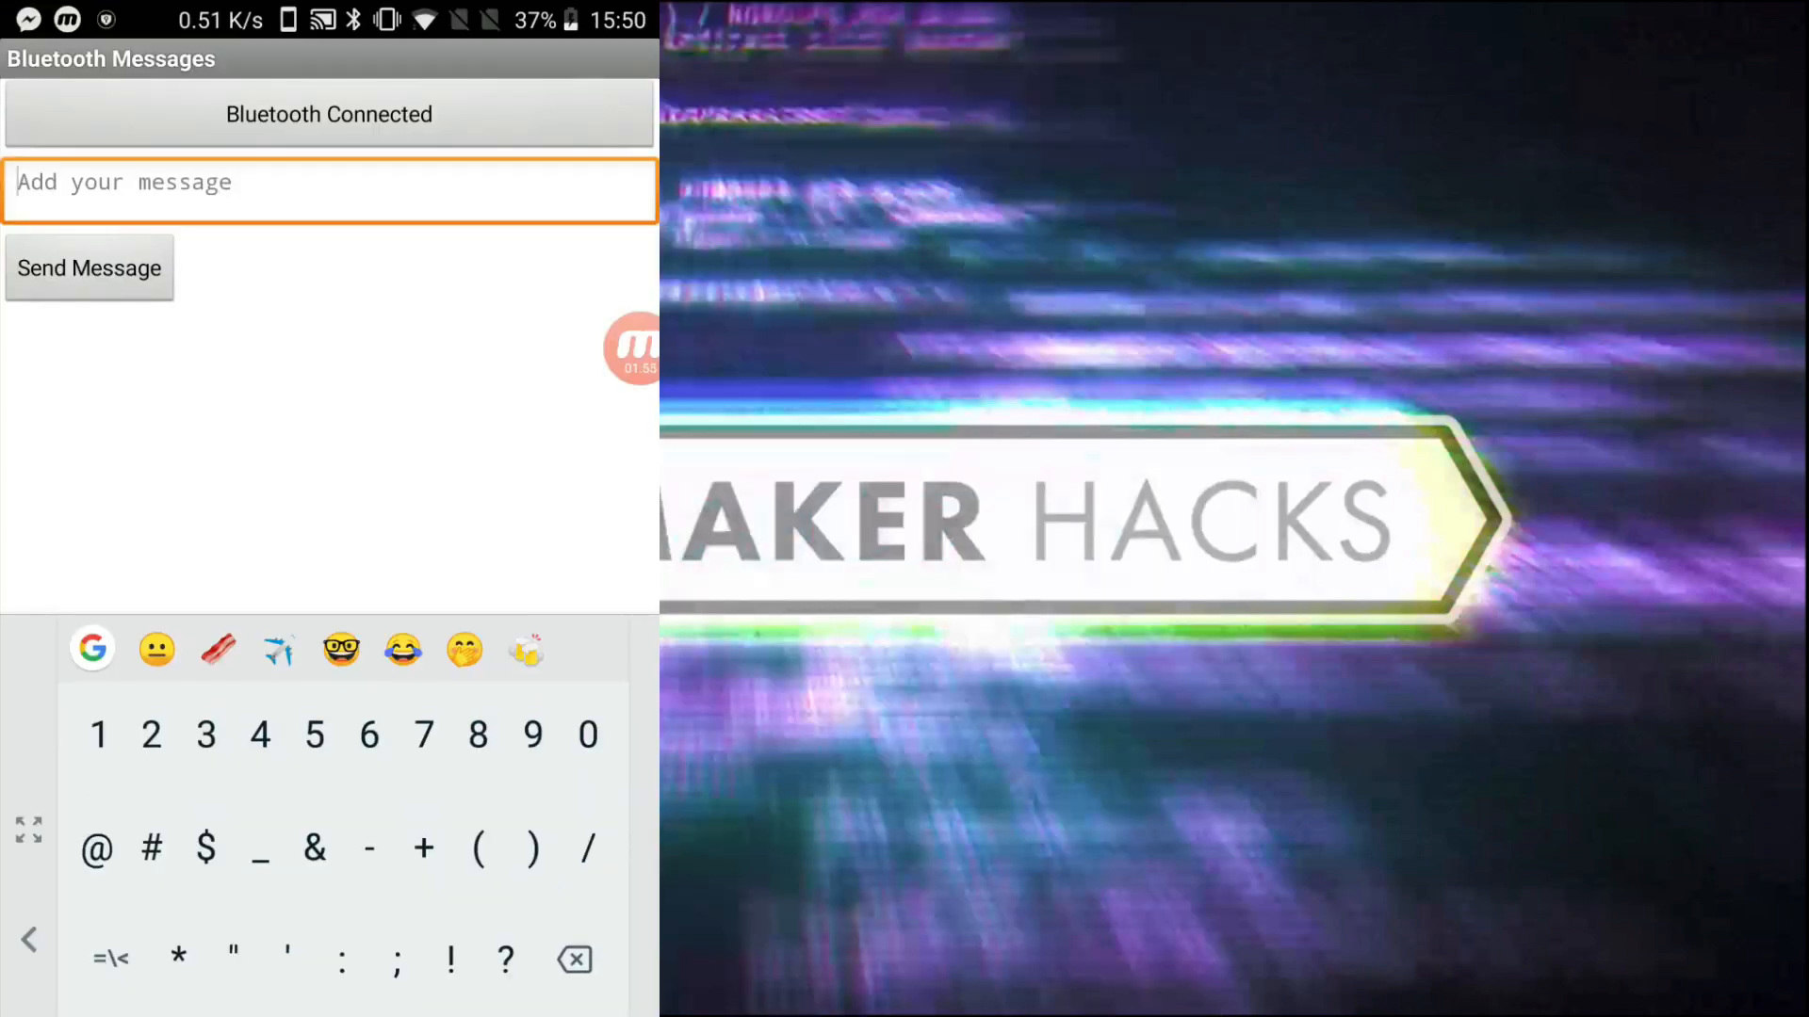
{"action": "left_click", "coordinate": [181, 956]}
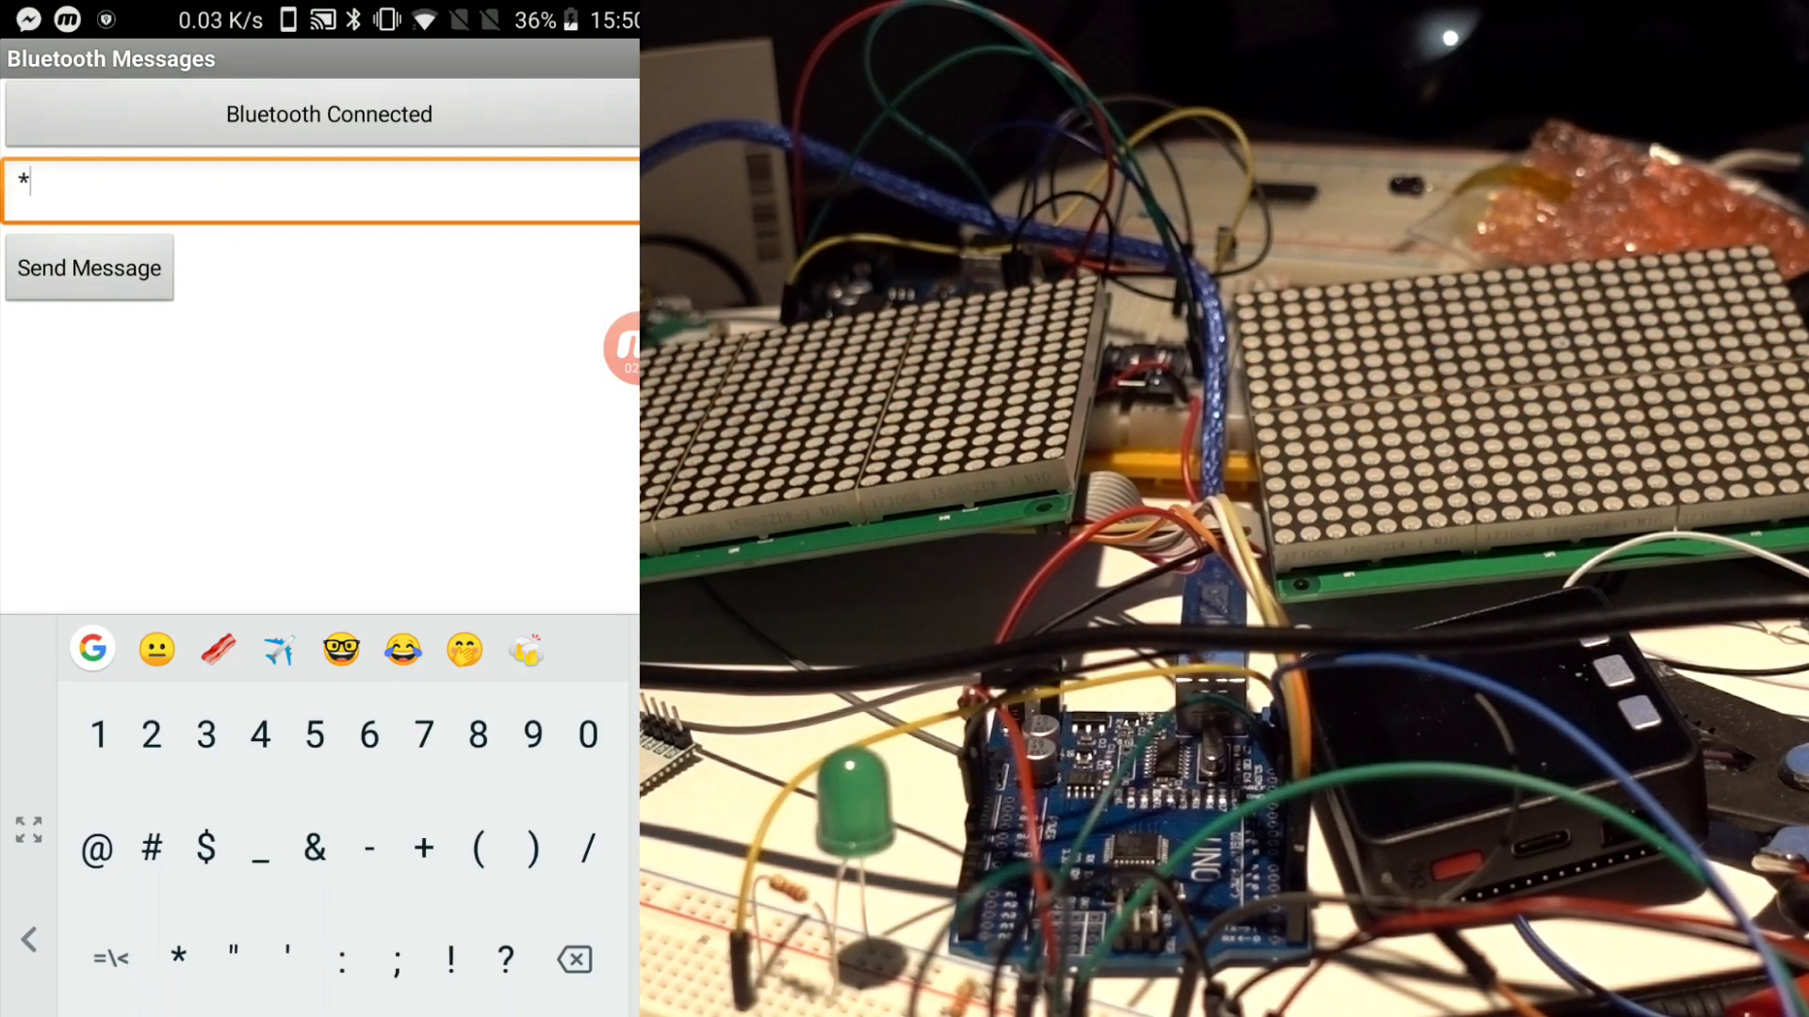
{"action": "left_click", "coordinate": [88, 268]}
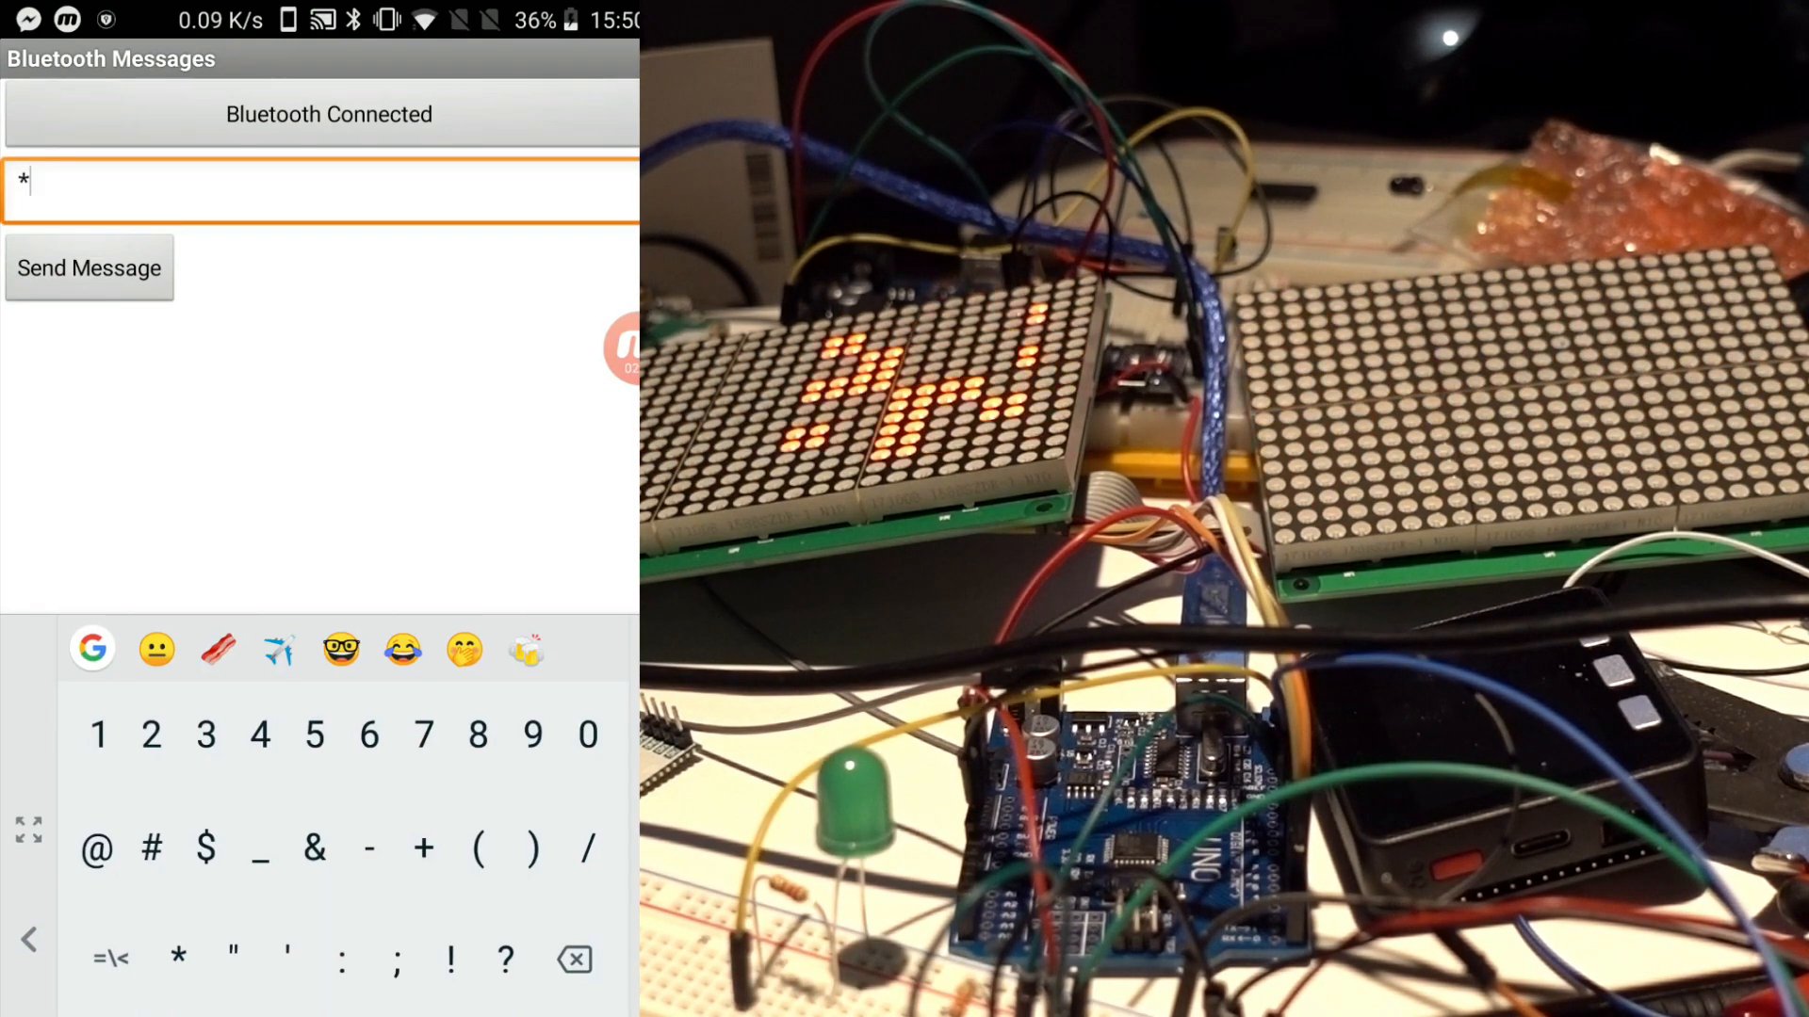